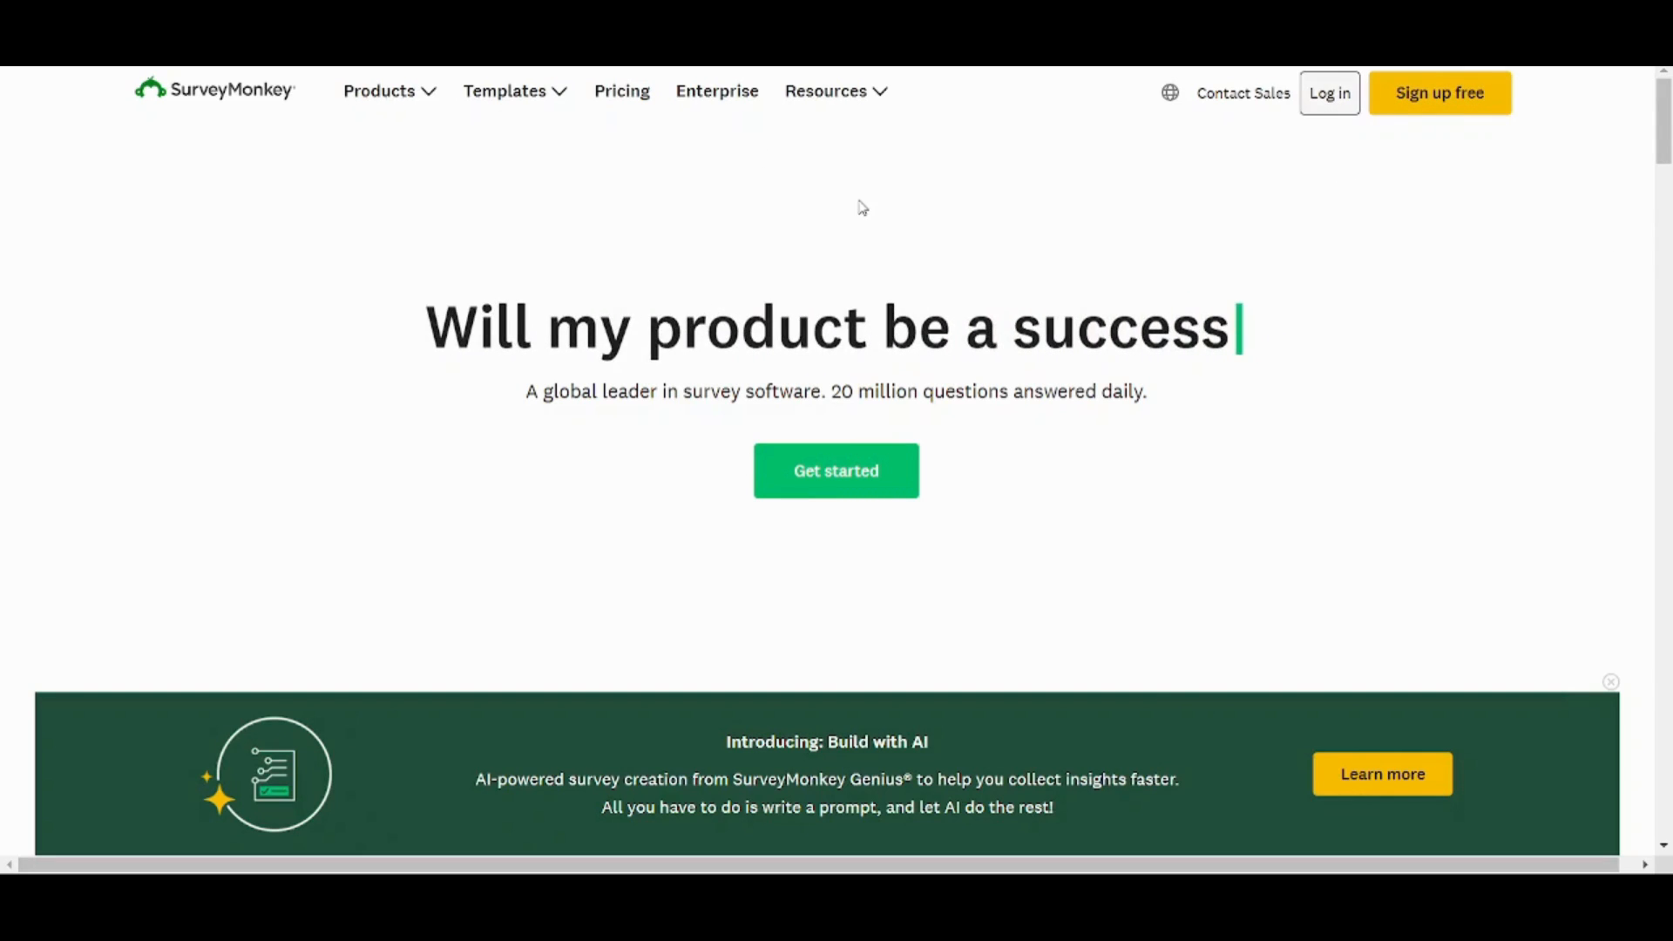
# Log in to SurveyMonkey with a Google account.
pyautogui.click(1327, 94)
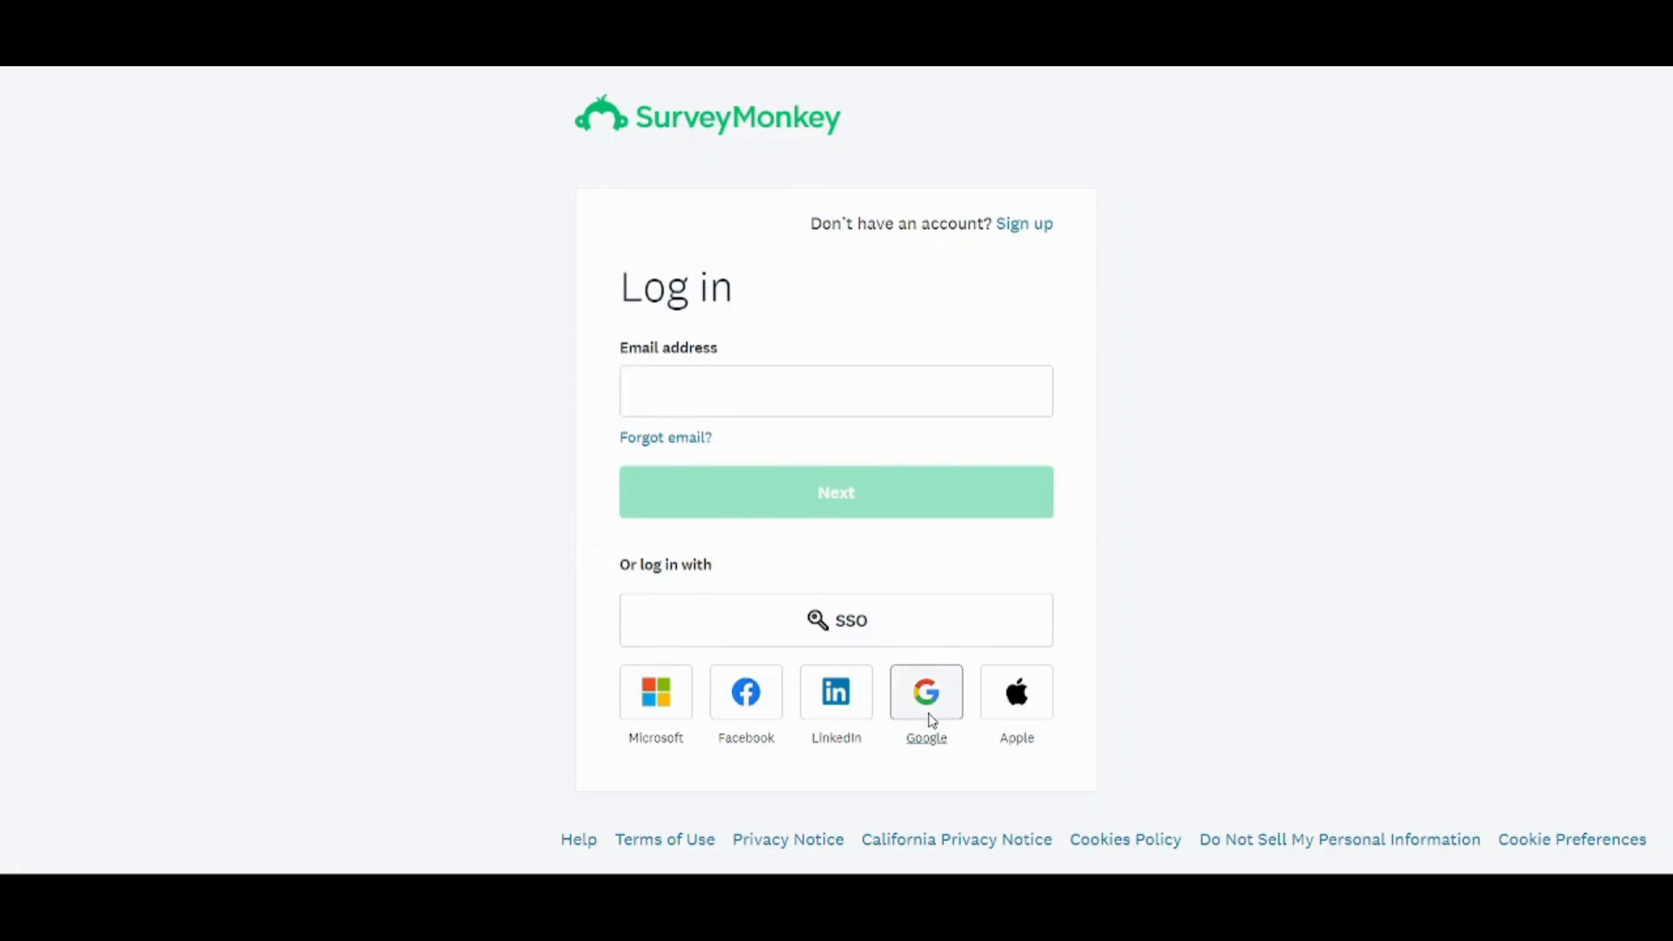
pyautogui.click(925, 691)
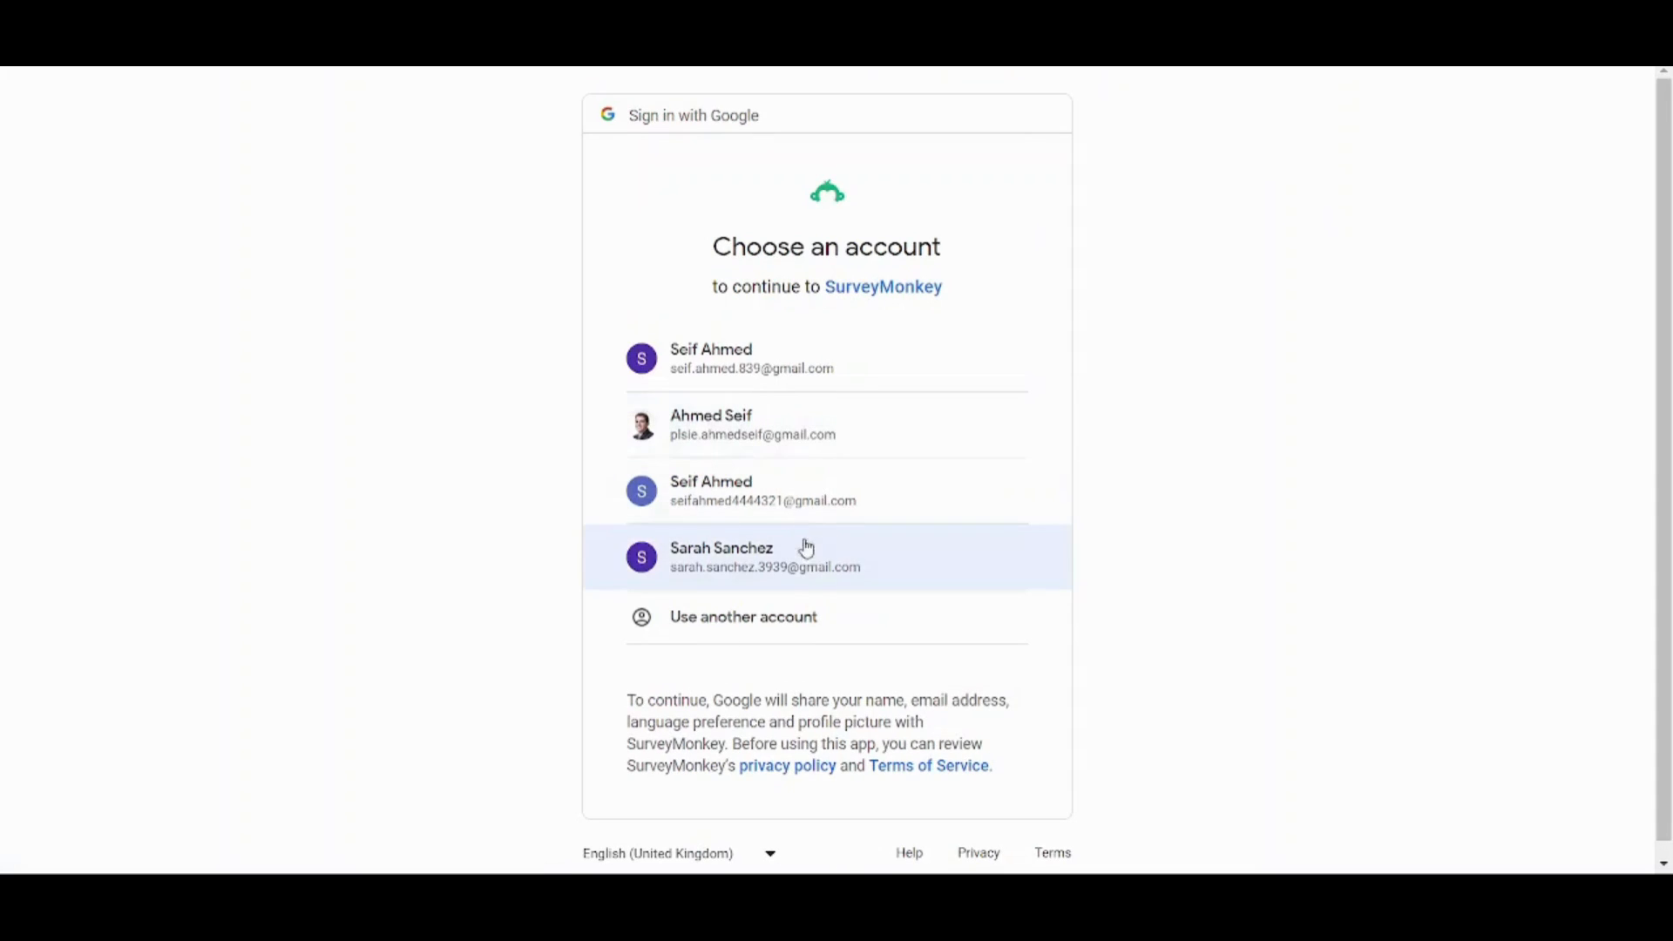
pyautogui.click(764, 556)
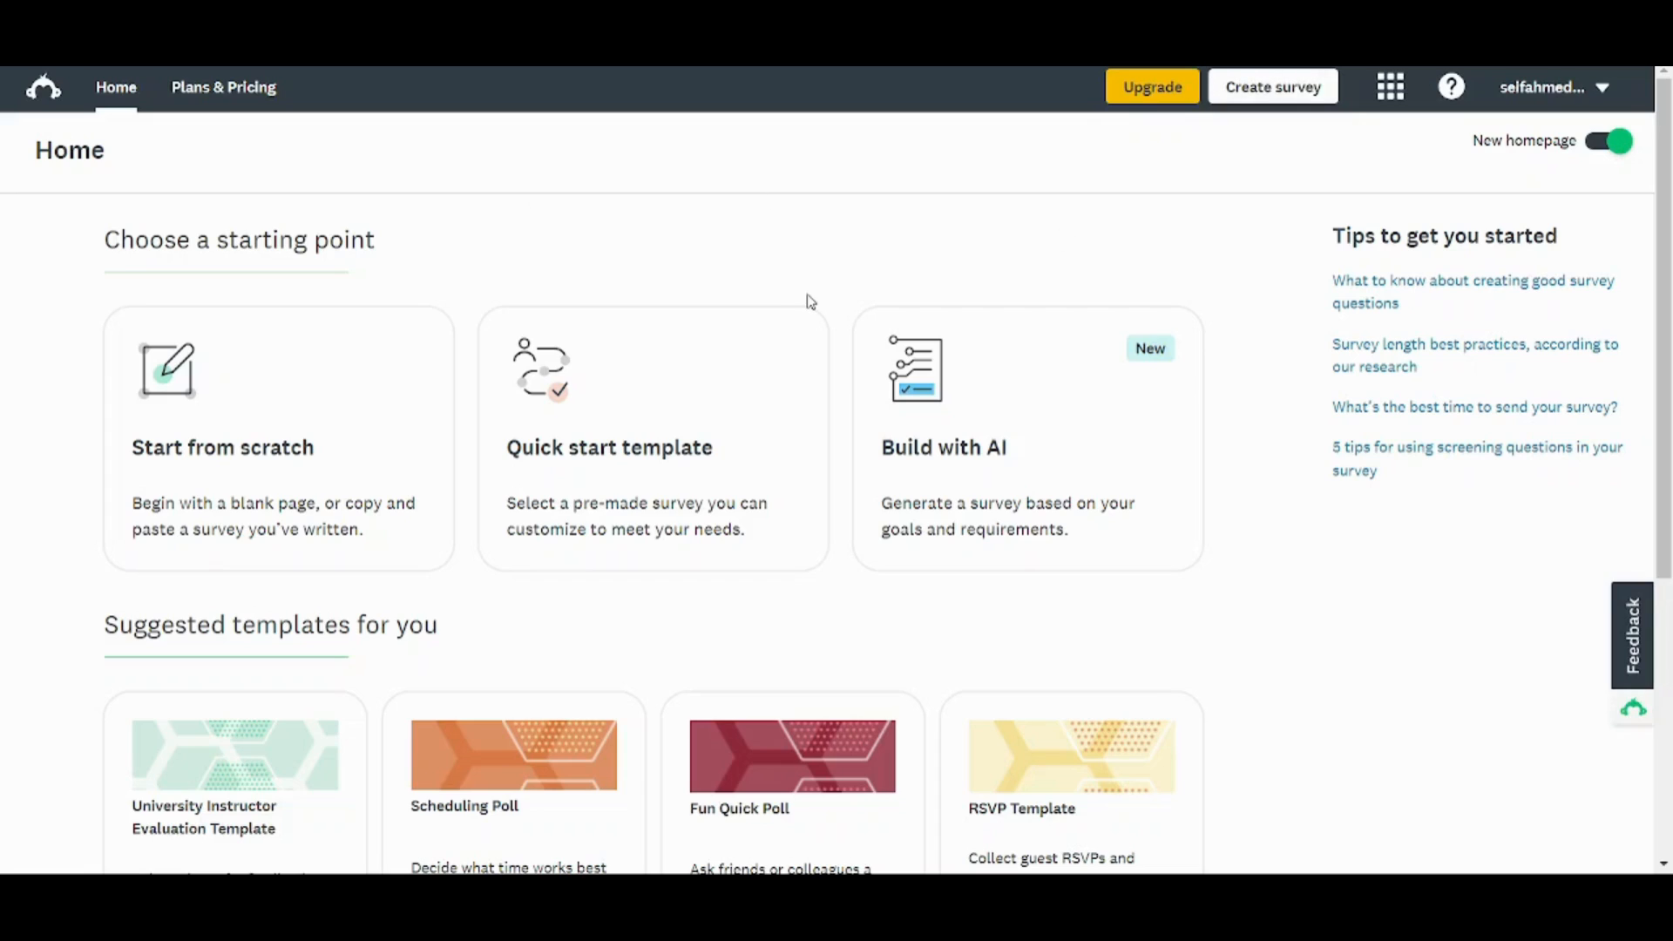
pyautogui.moveTo(616, 274)
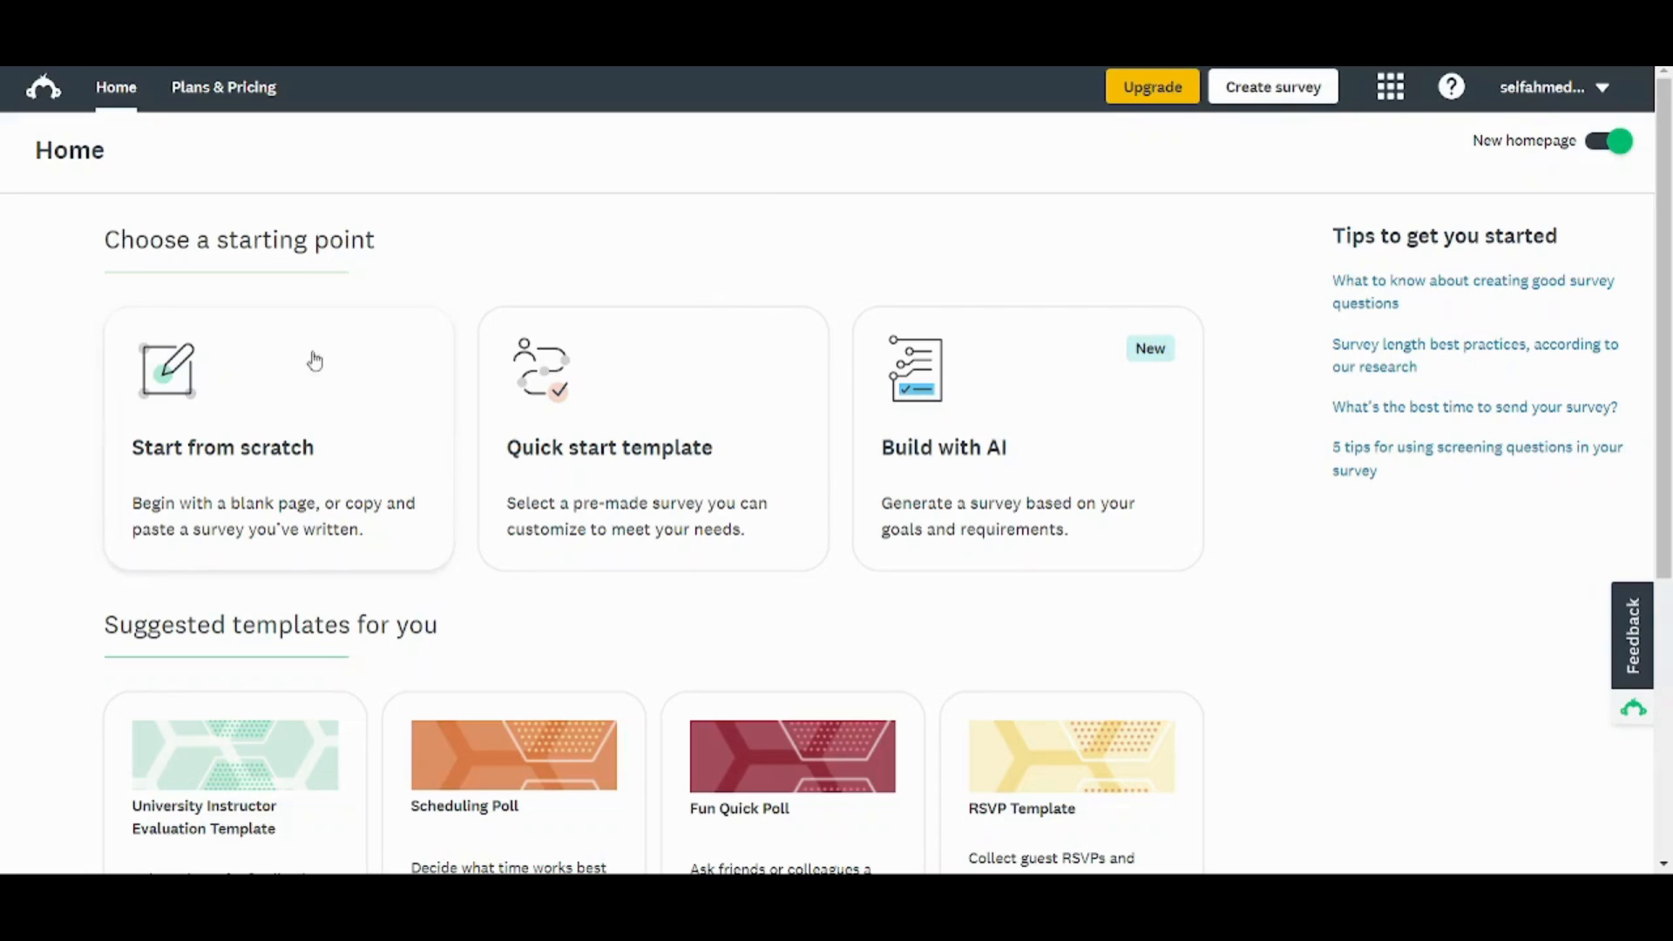
pyautogui.moveTo(1046, 433)
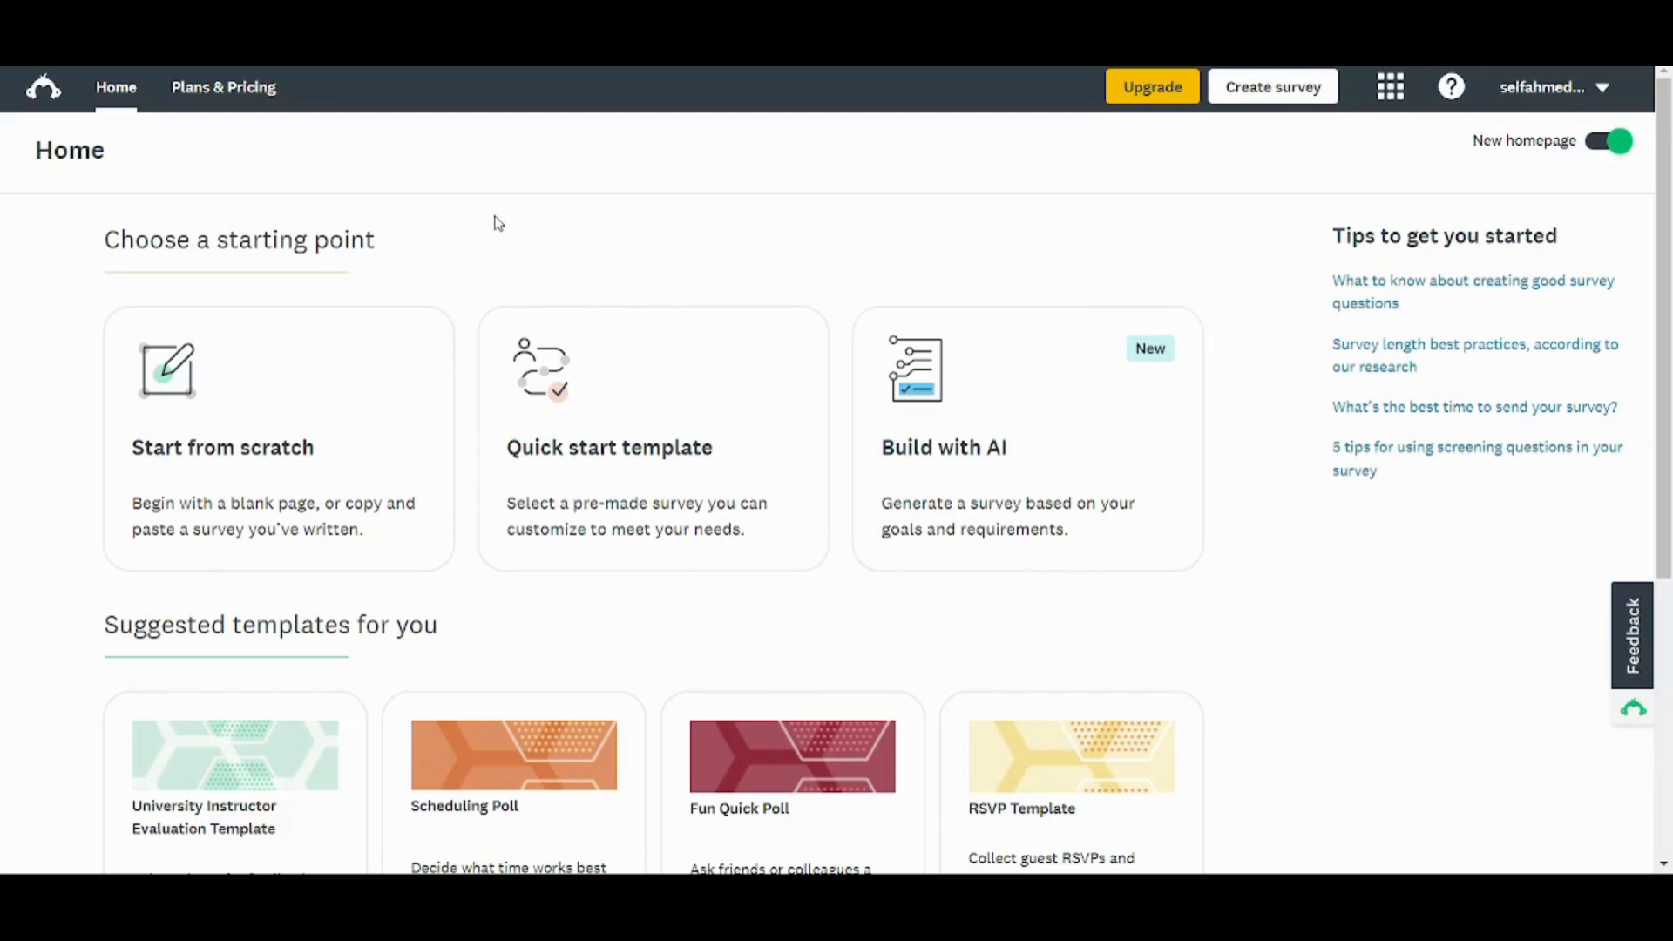
pyautogui.moveTo(543, 422)
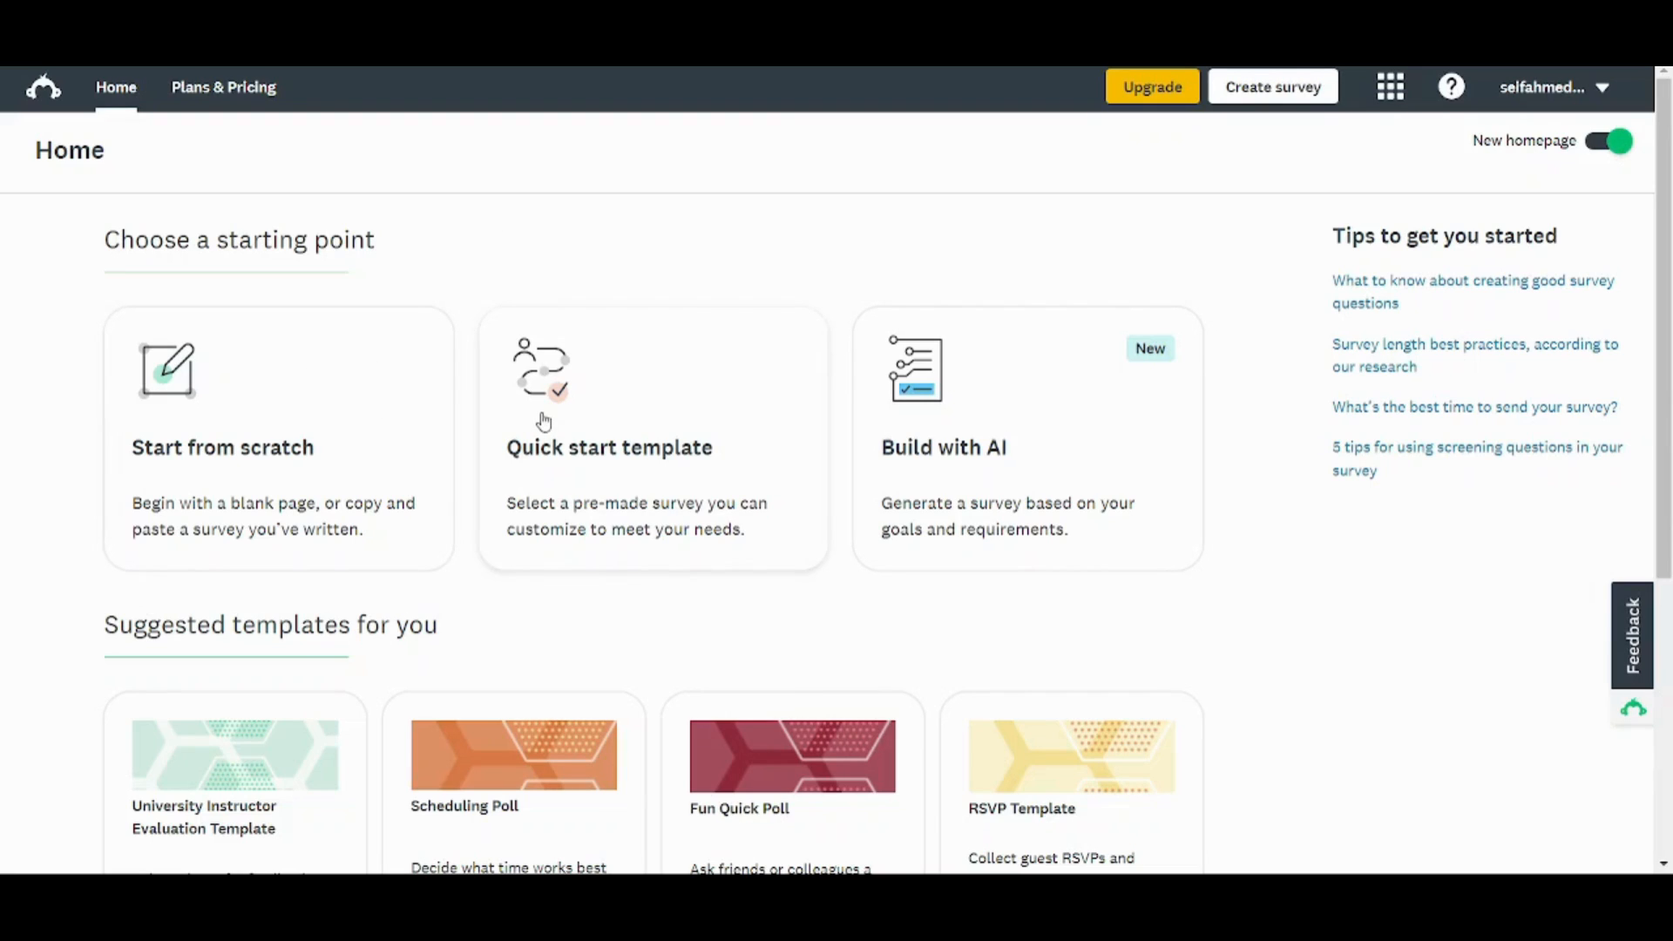
pyautogui.moveTo(358, 428)
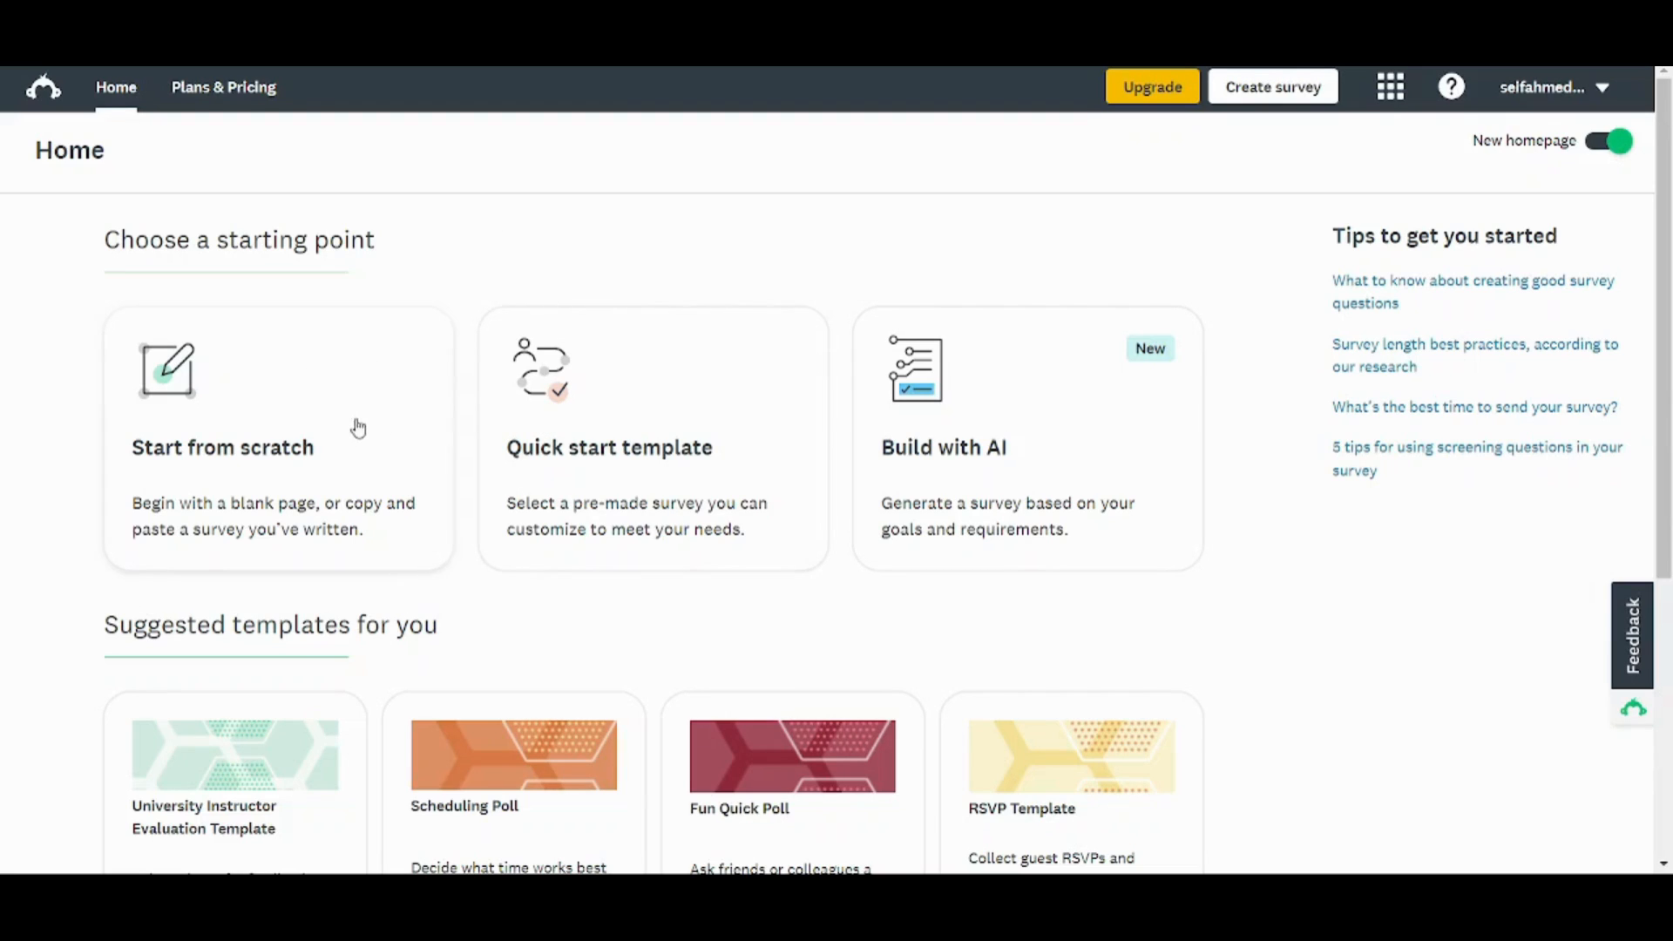
# Create a blank survey titled 'Tutorial' in the Quiz category.
pyautogui.click(222, 447)
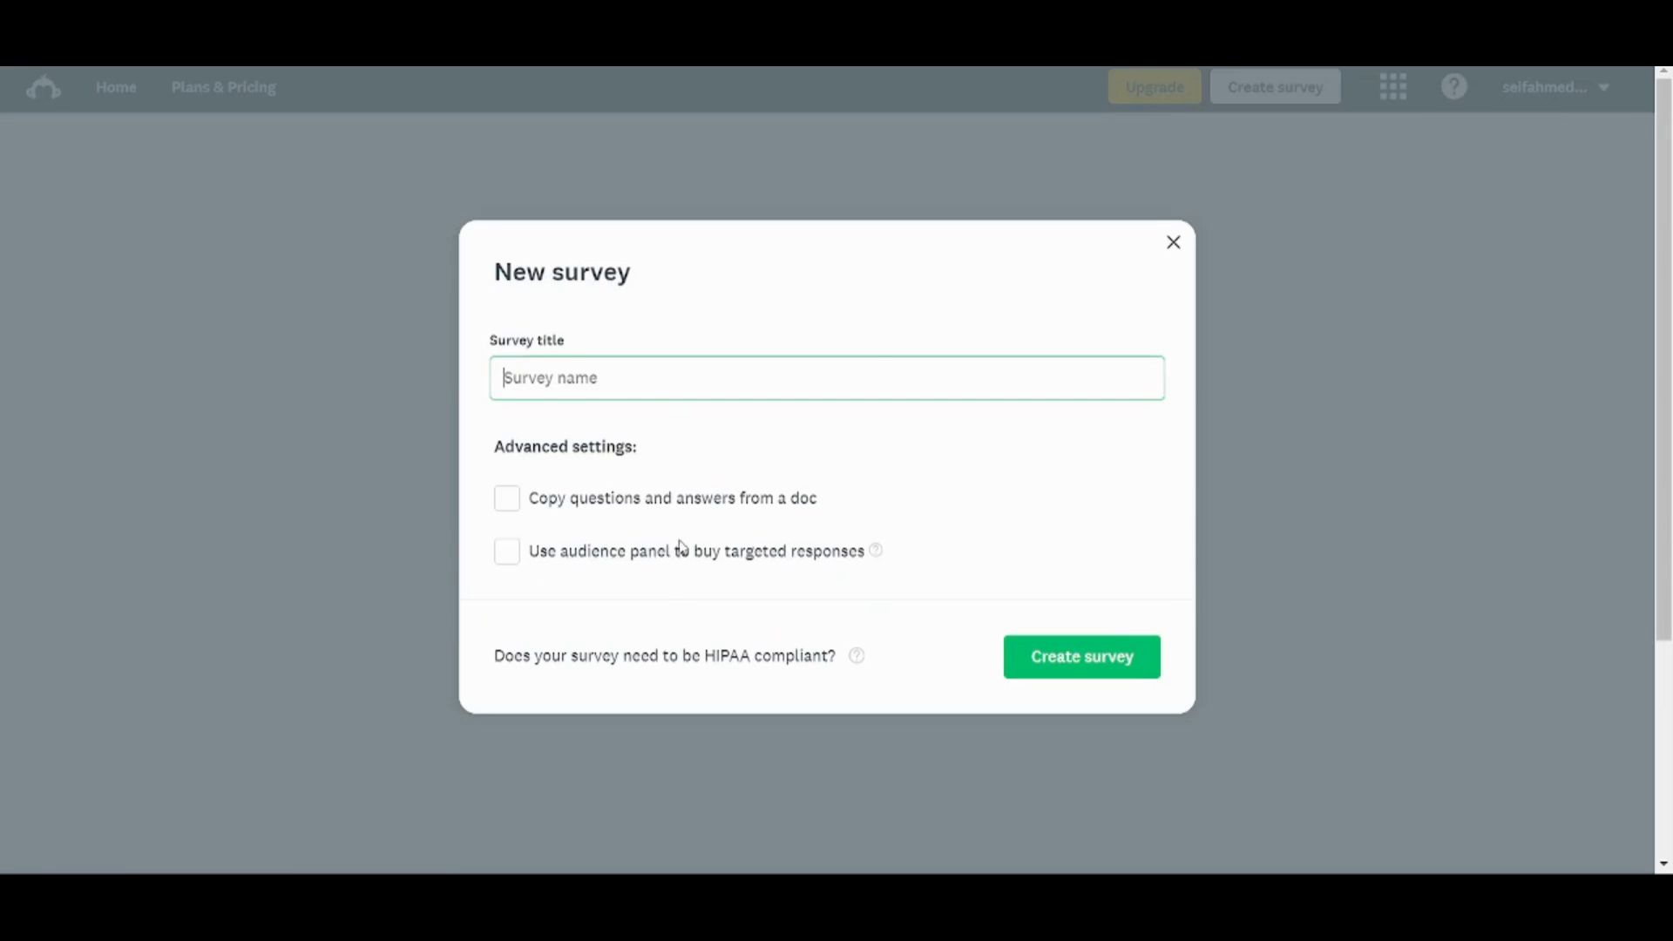
pyautogui.write('Tutorial')
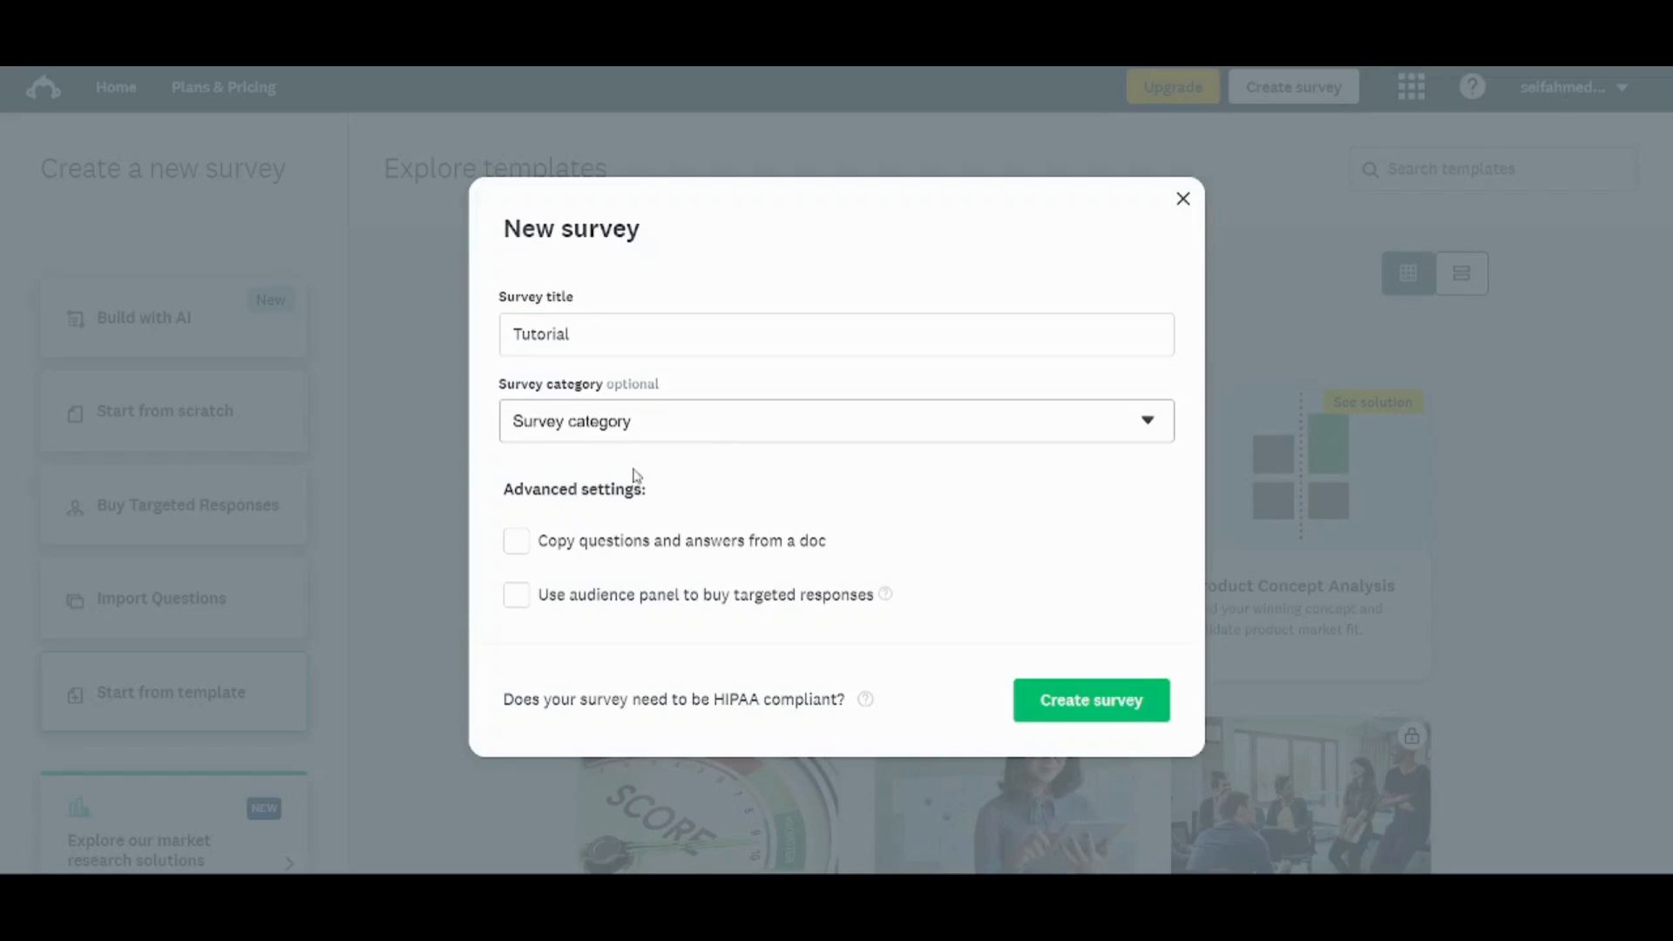
pyautogui.moveTo(690, 442)
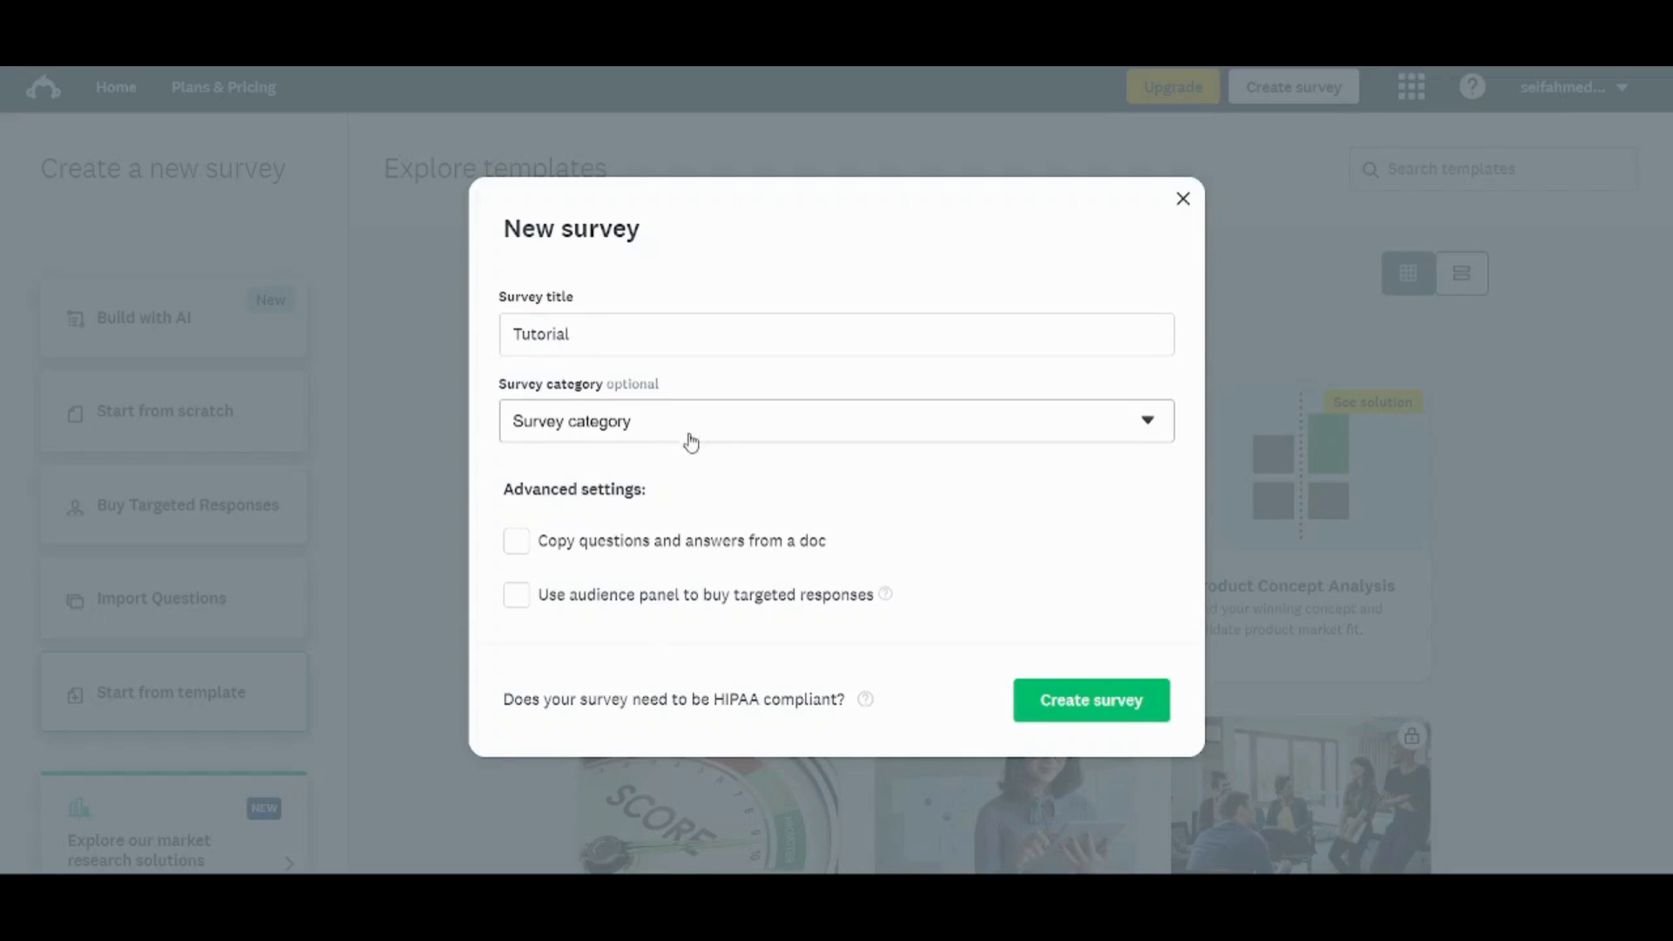
pyautogui.moveTo(616, 724)
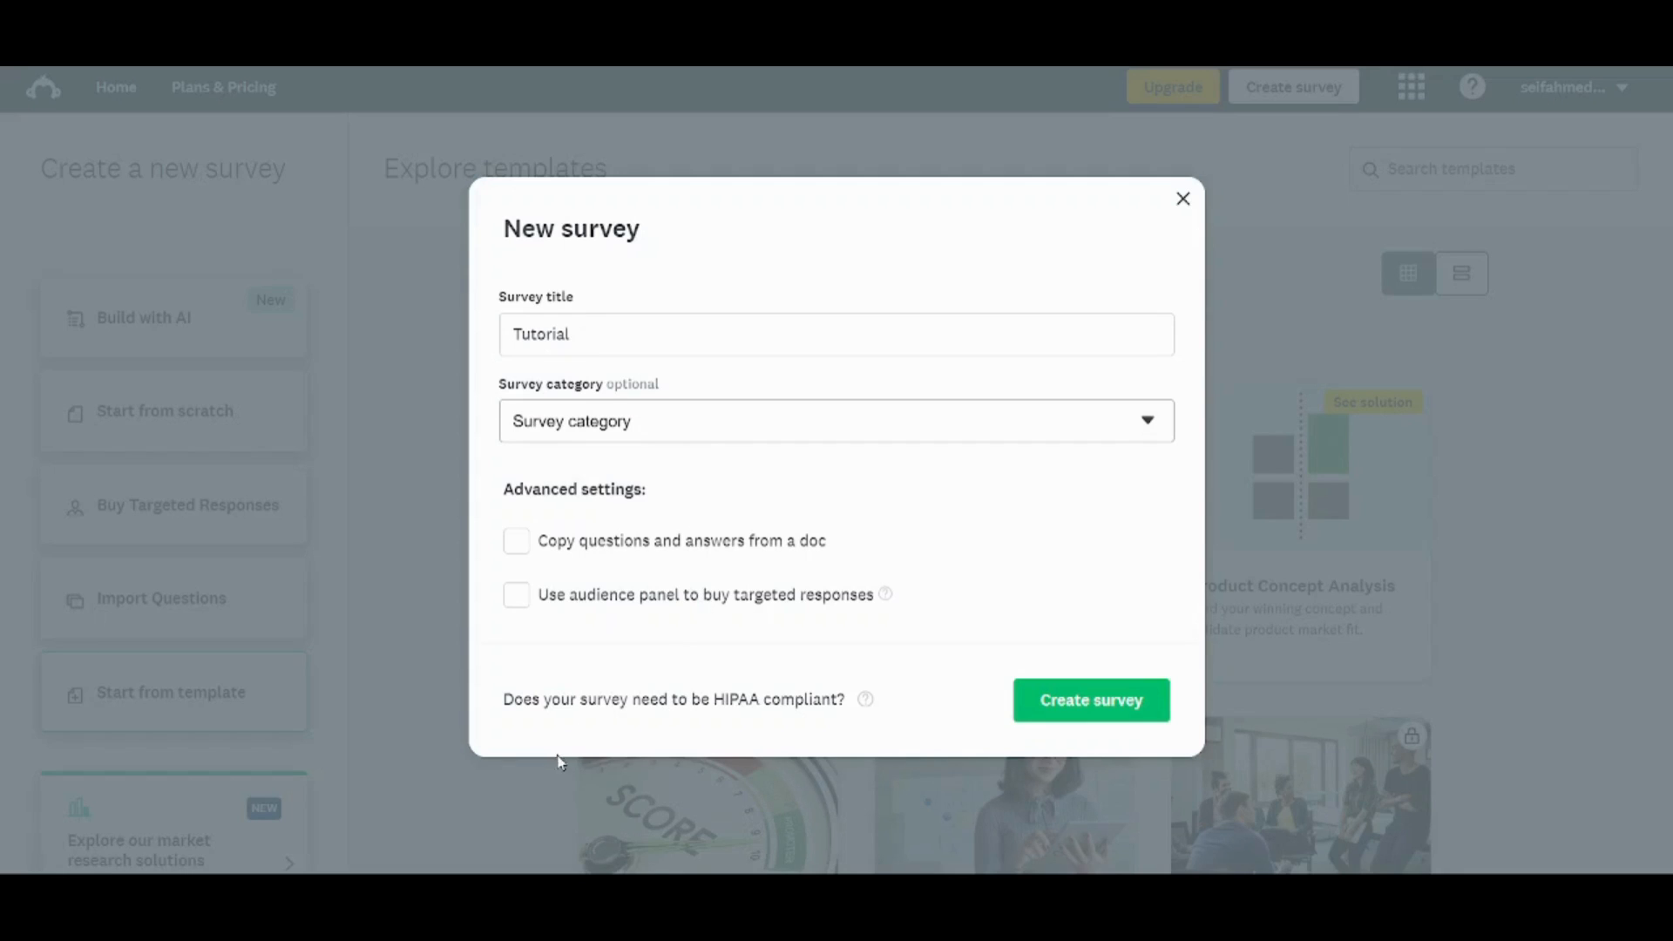
pyautogui.click(835, 420)
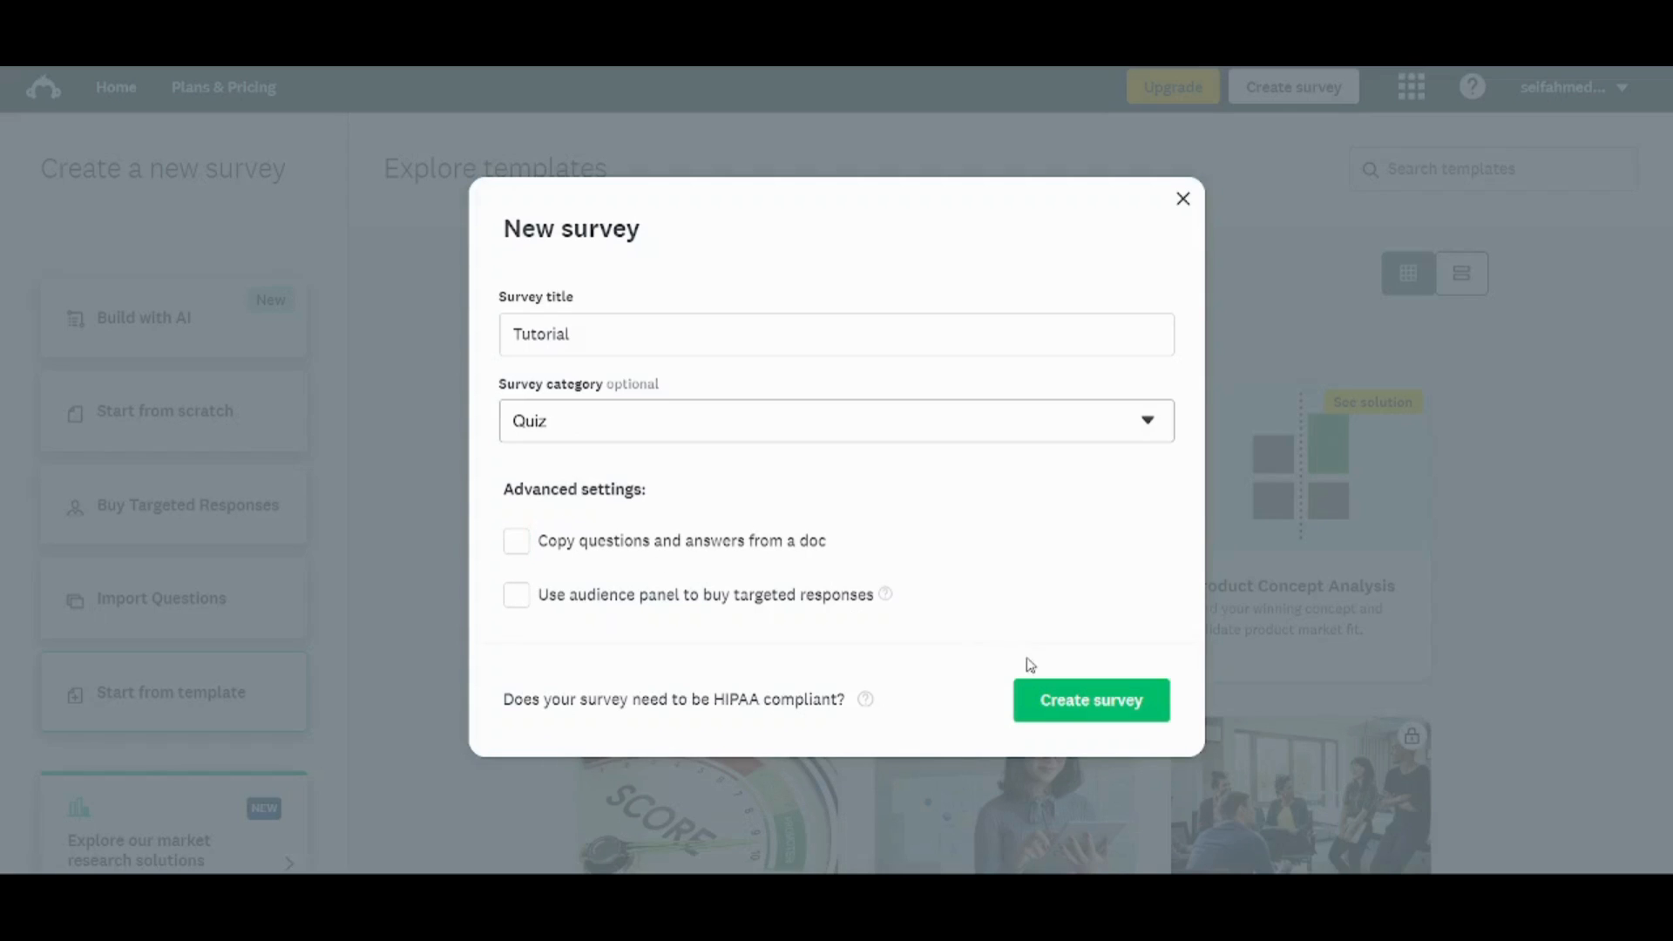
pyautogui.click(1089, 700)
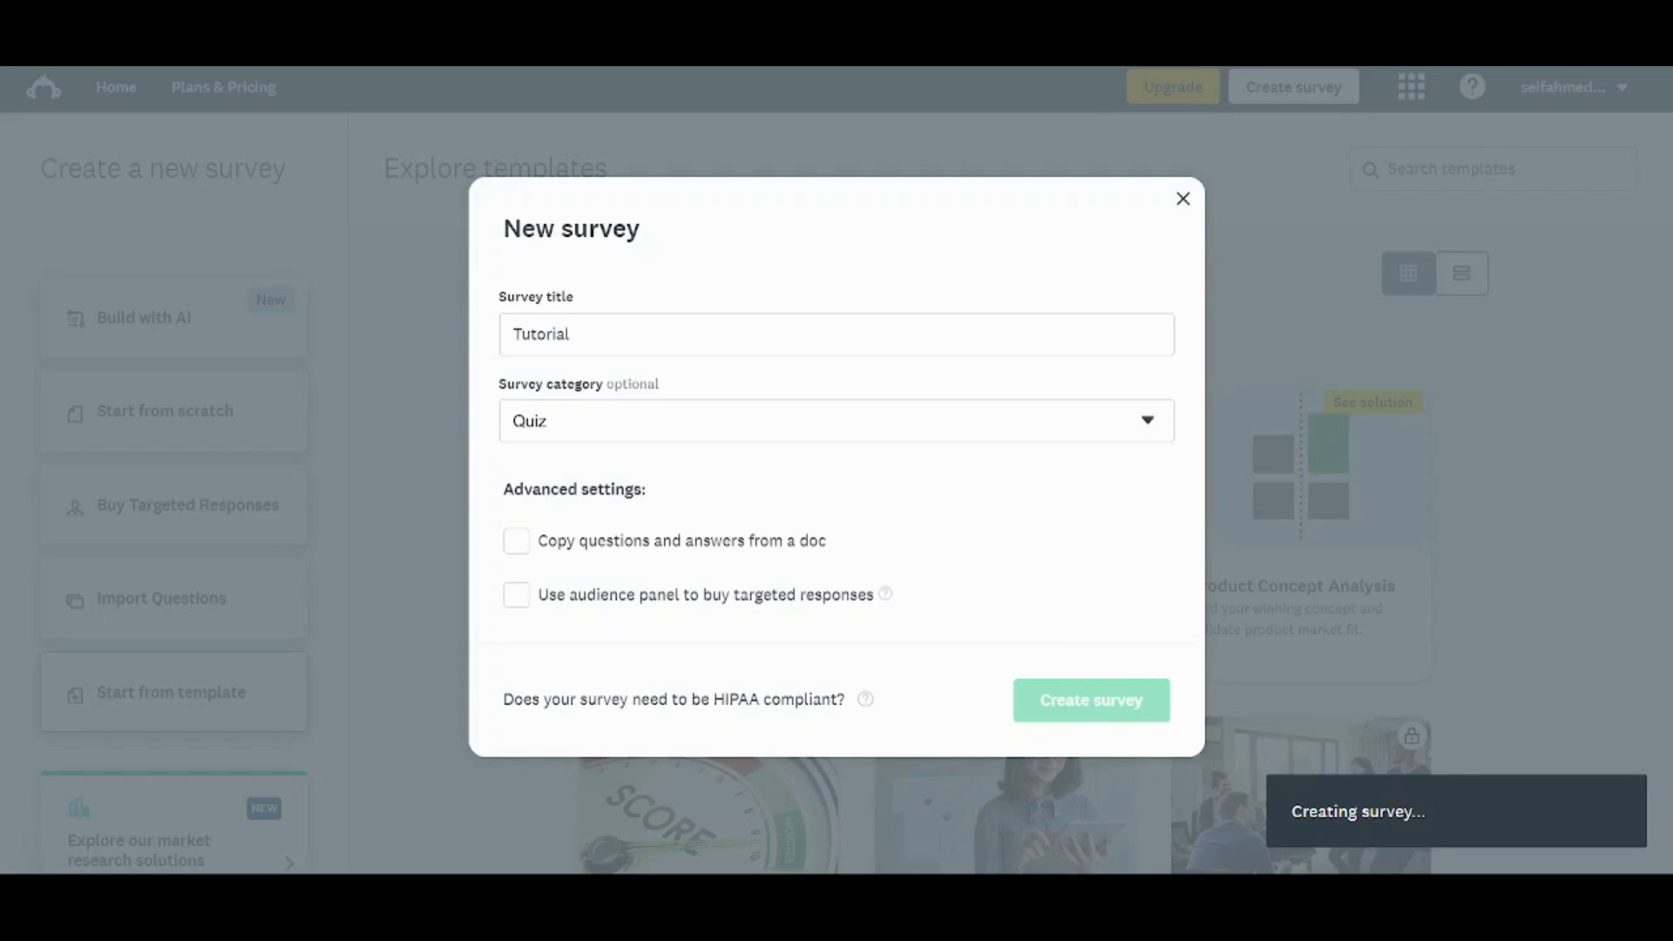
pyautogui.click(1090, 699)
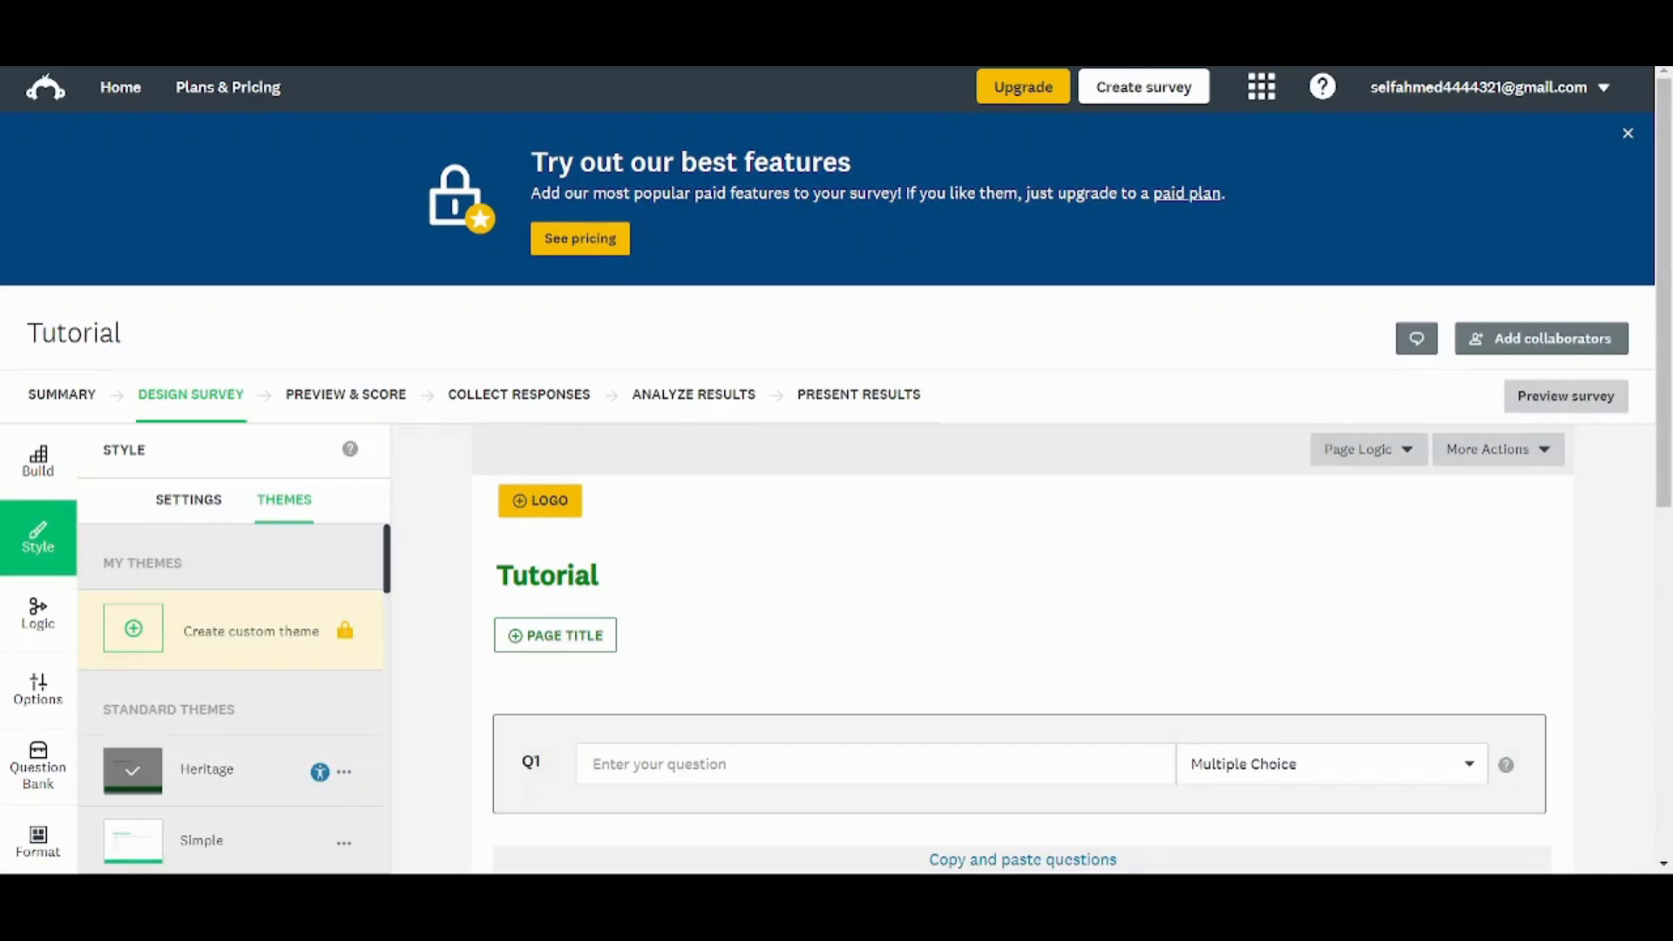
pyautogui.click(1626, 132)
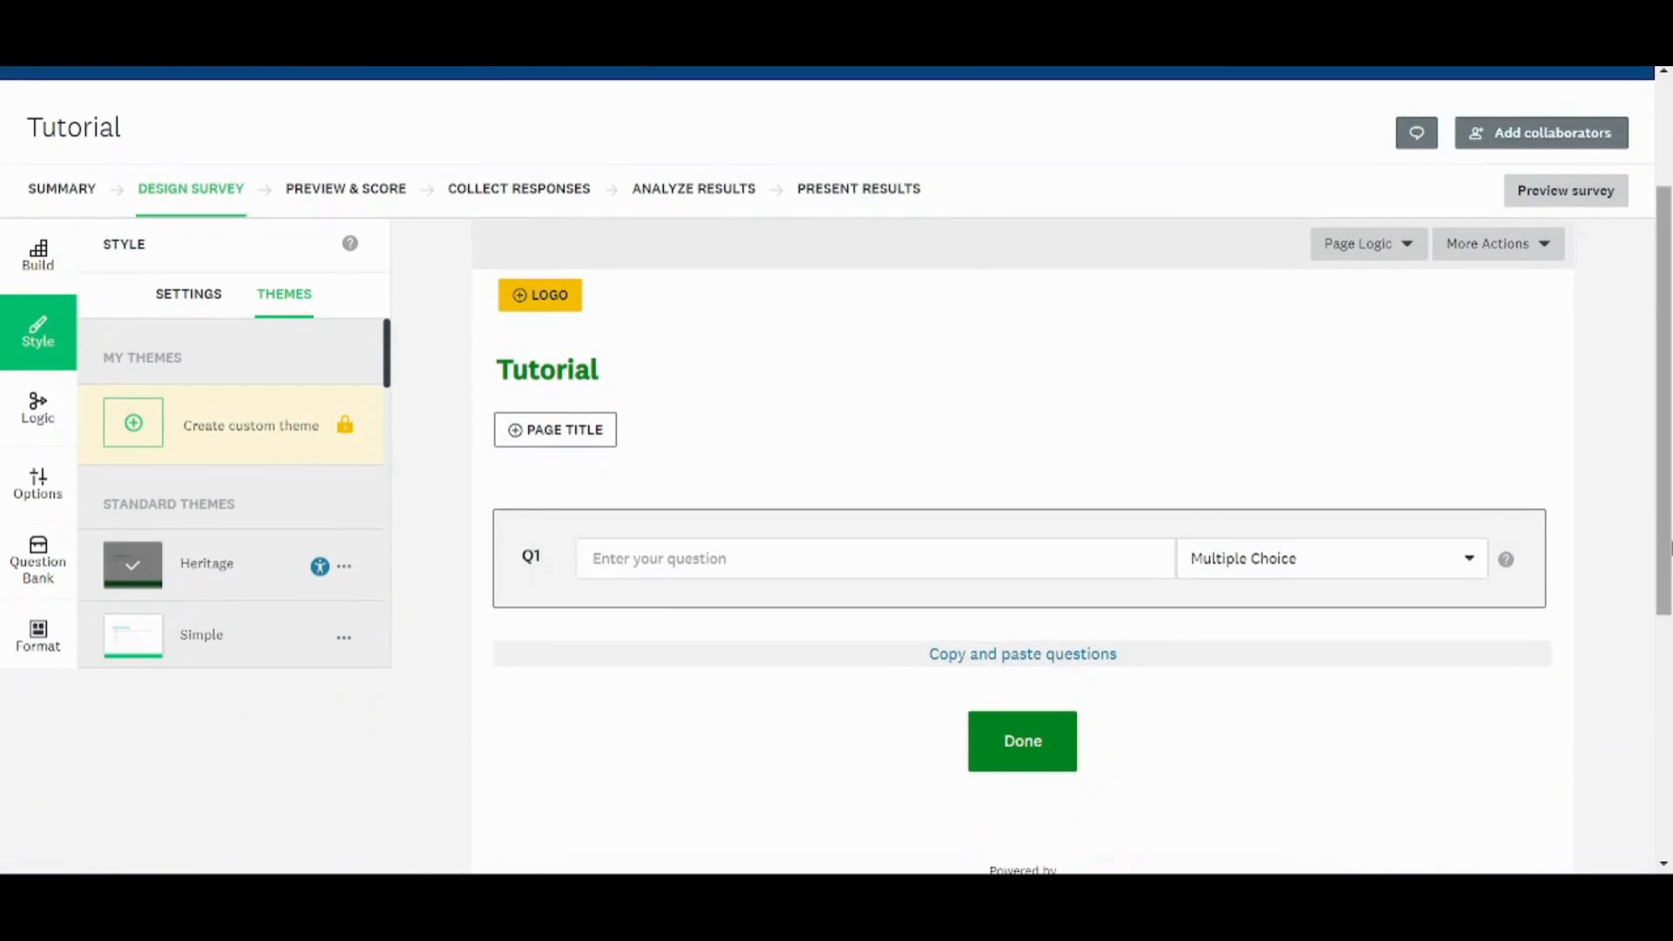
pyautogui.scroll(-3)
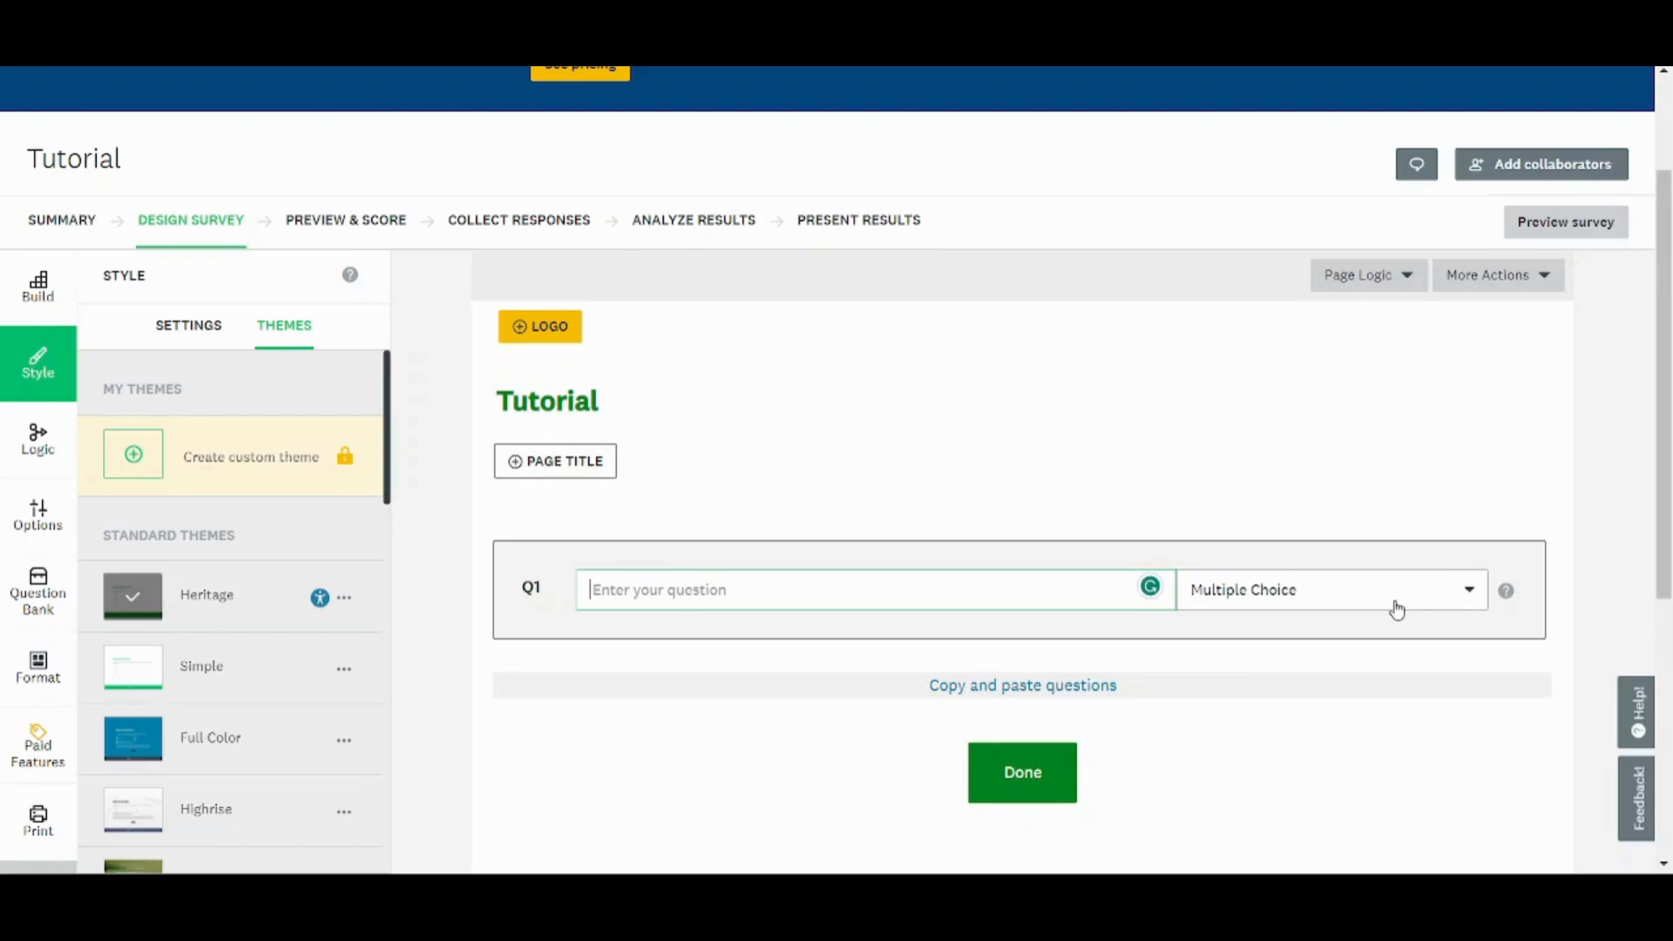
pyautogui.click(1328, 589)
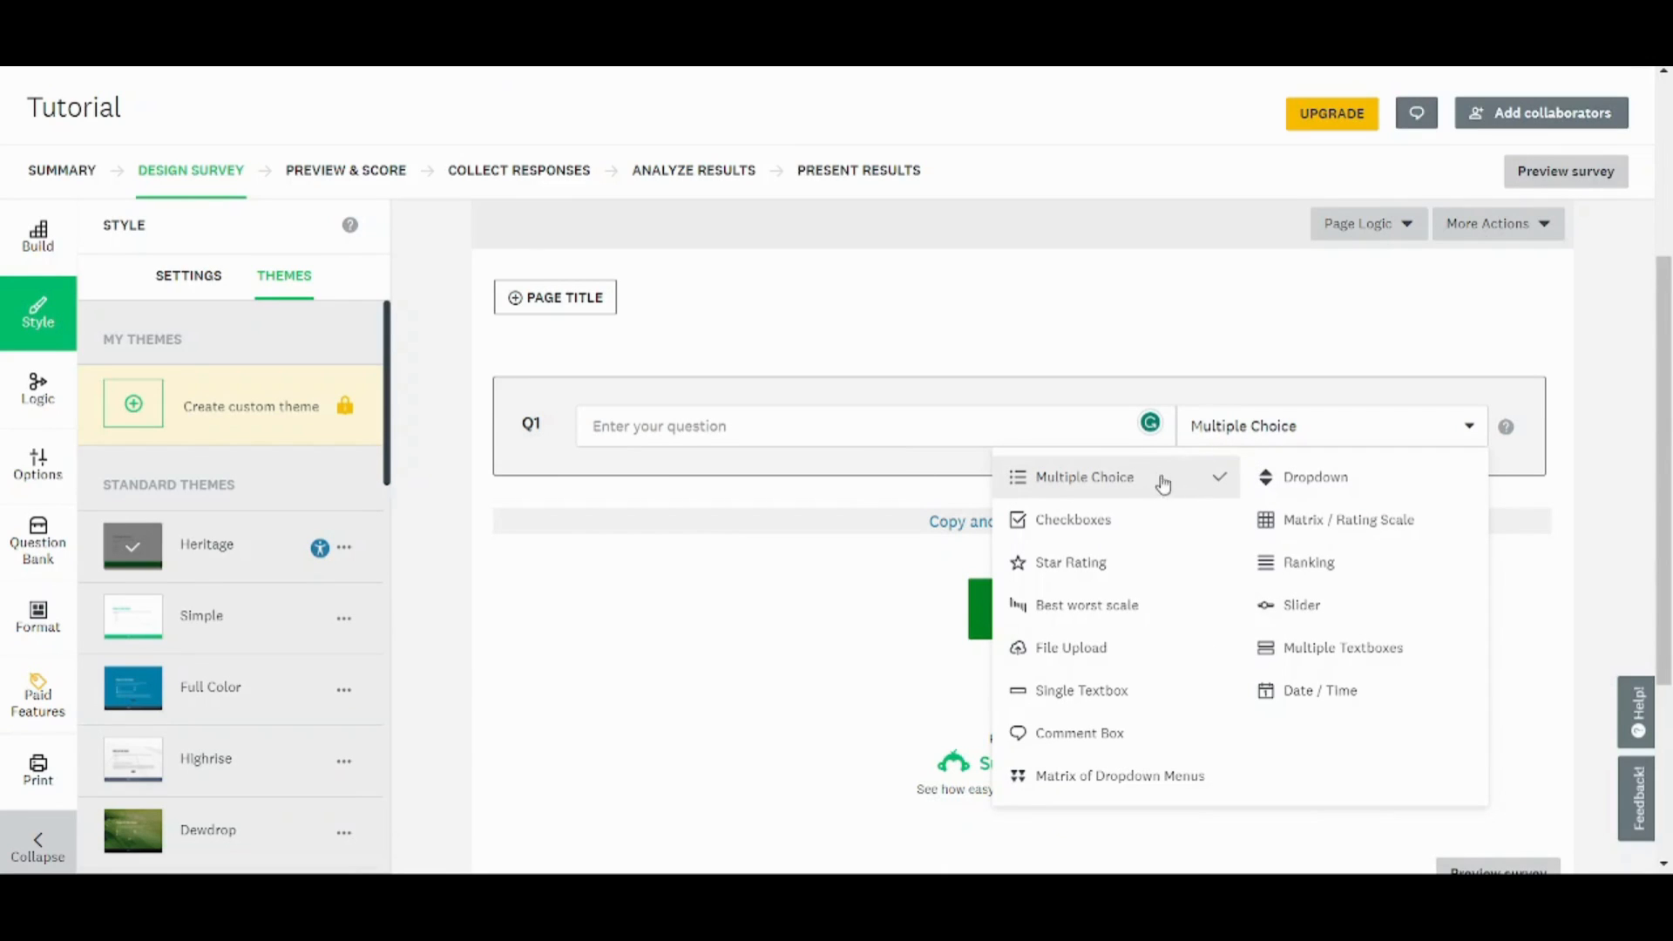
pyautogui.moveTo(1139, 502)
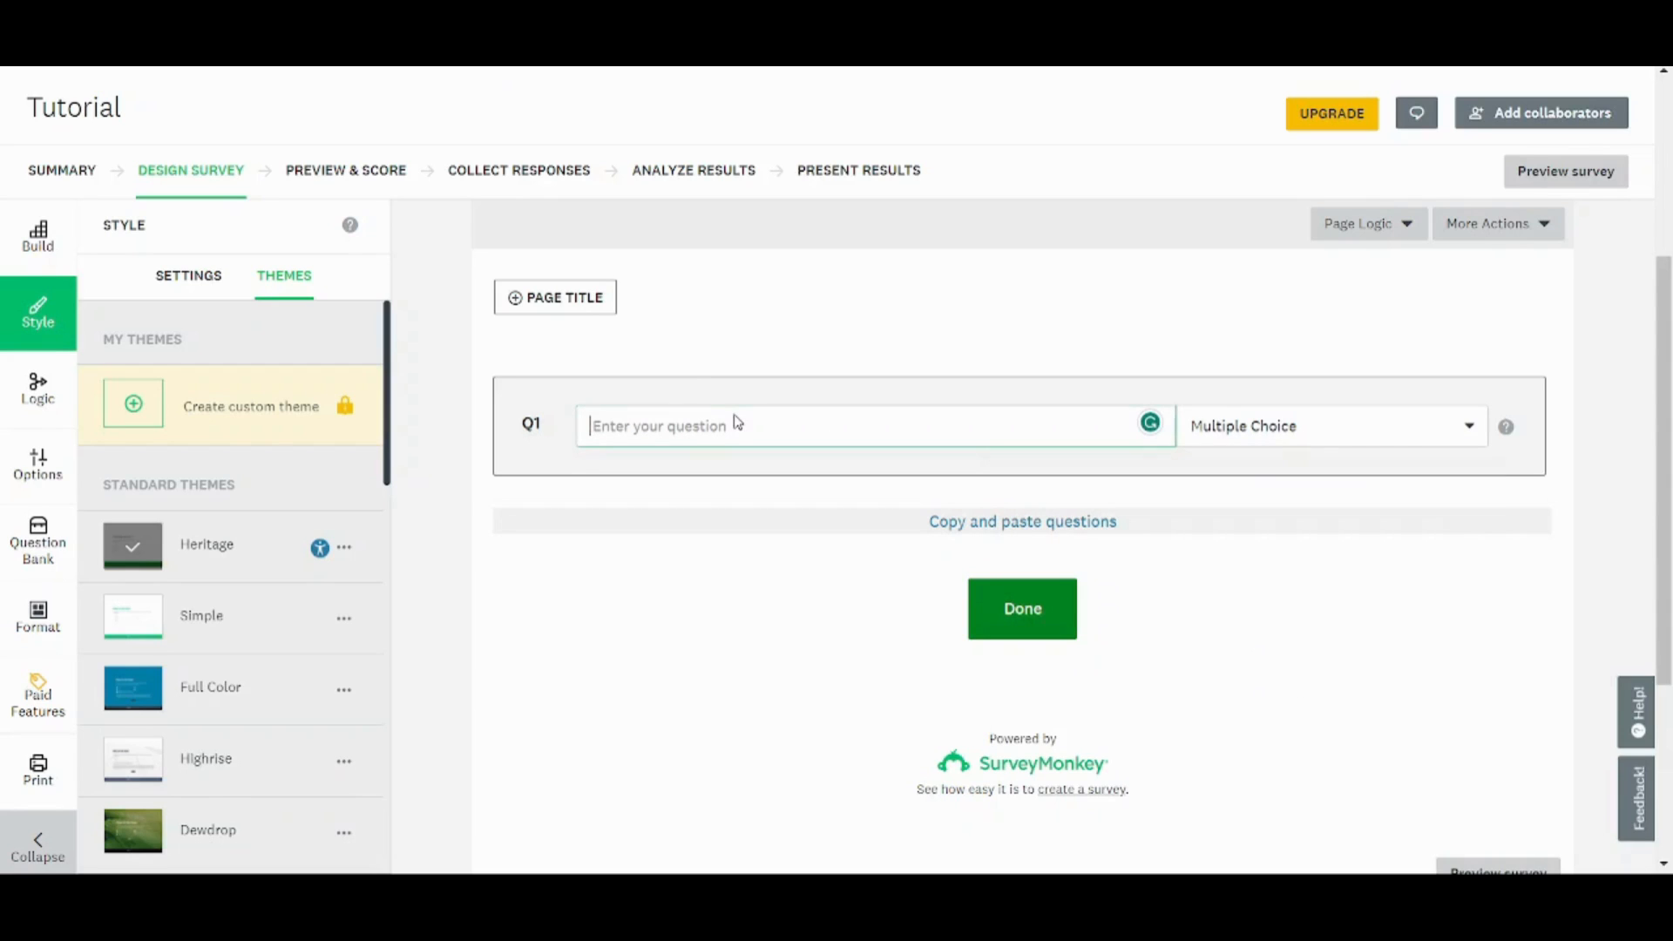
# Write Q1 'Do you like this tutorial' with choices Yes, No and I don't know.
pyautogui.write('Do')
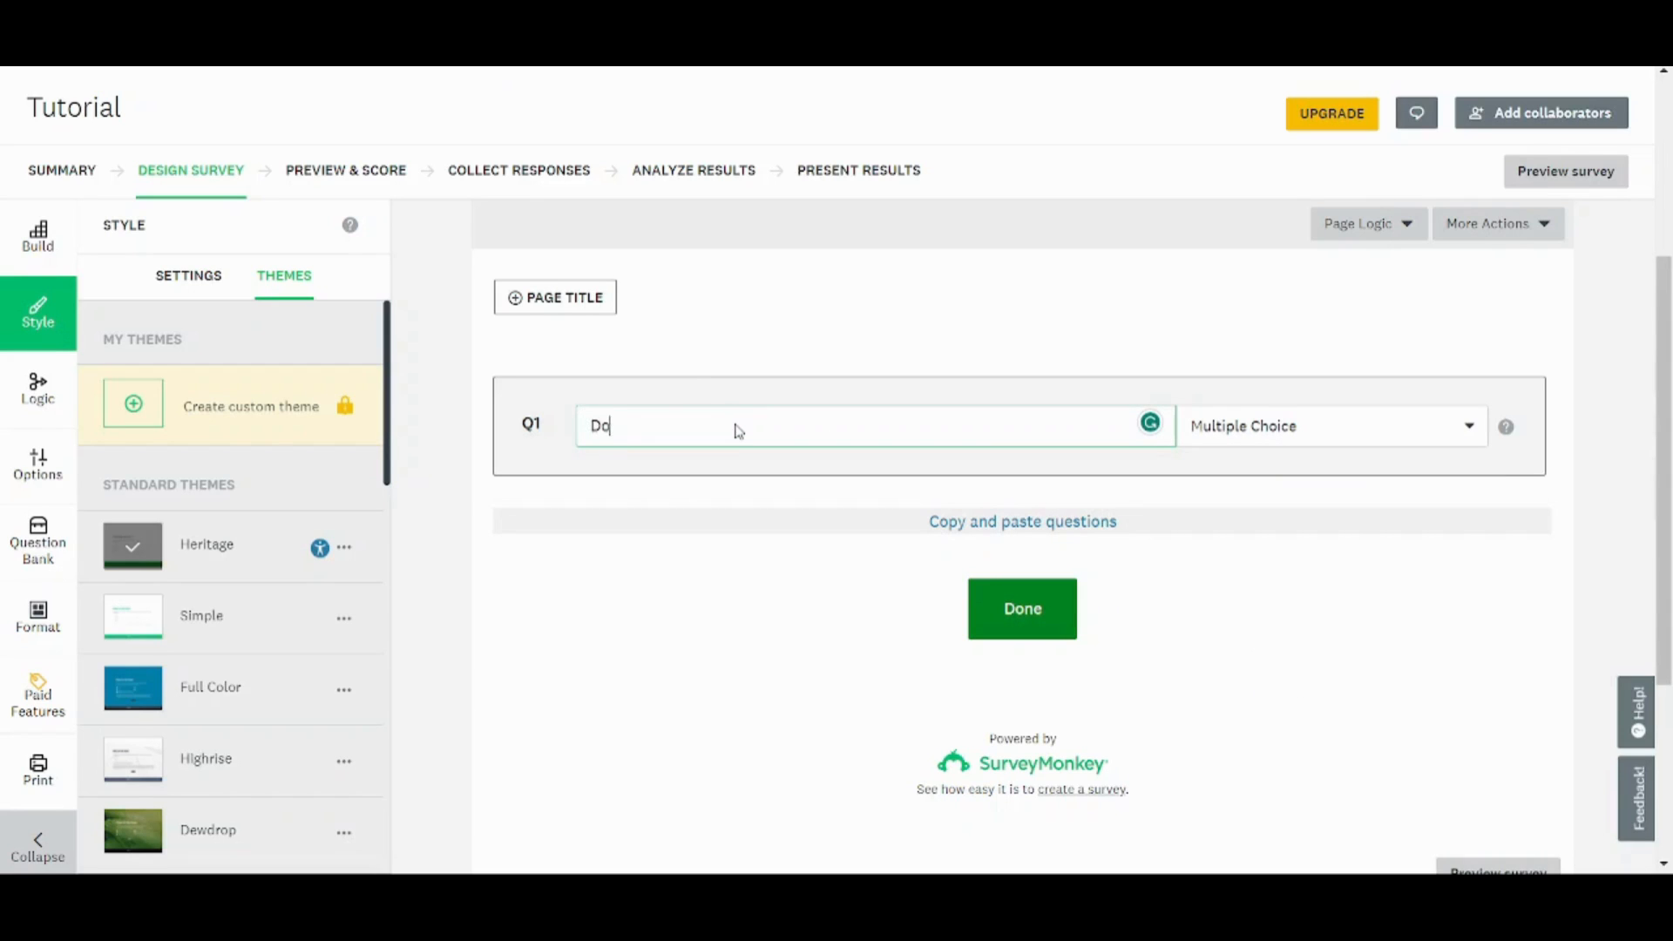
pyautogui.write('you like this tutorial')
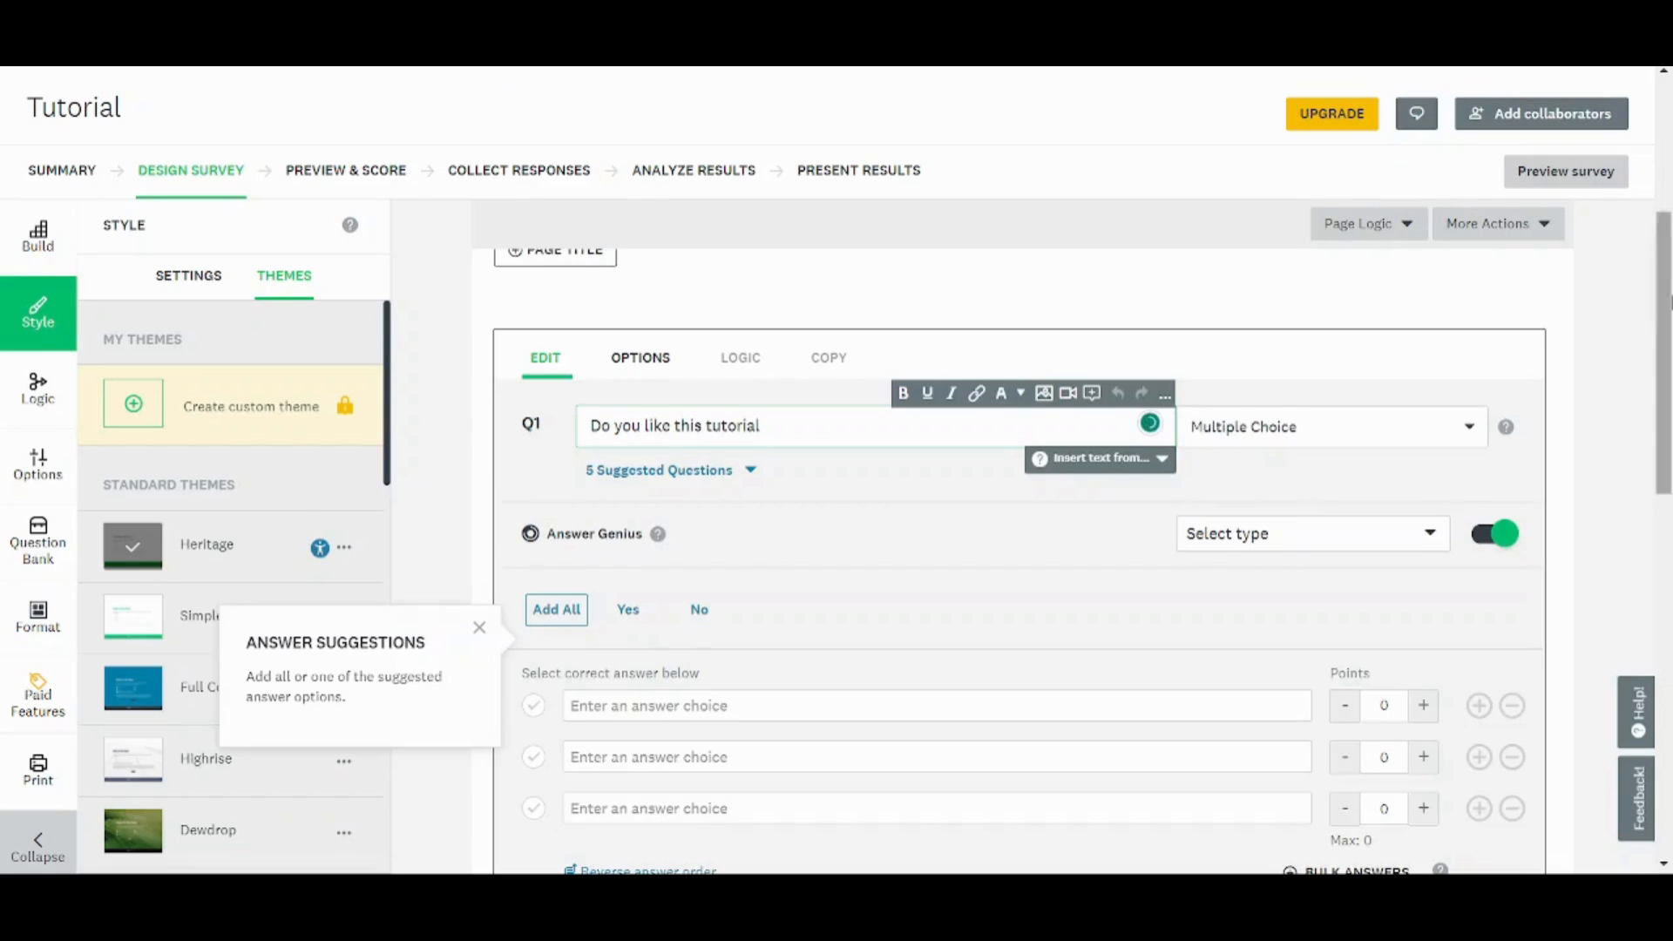
pyautogui.scroll(-3)
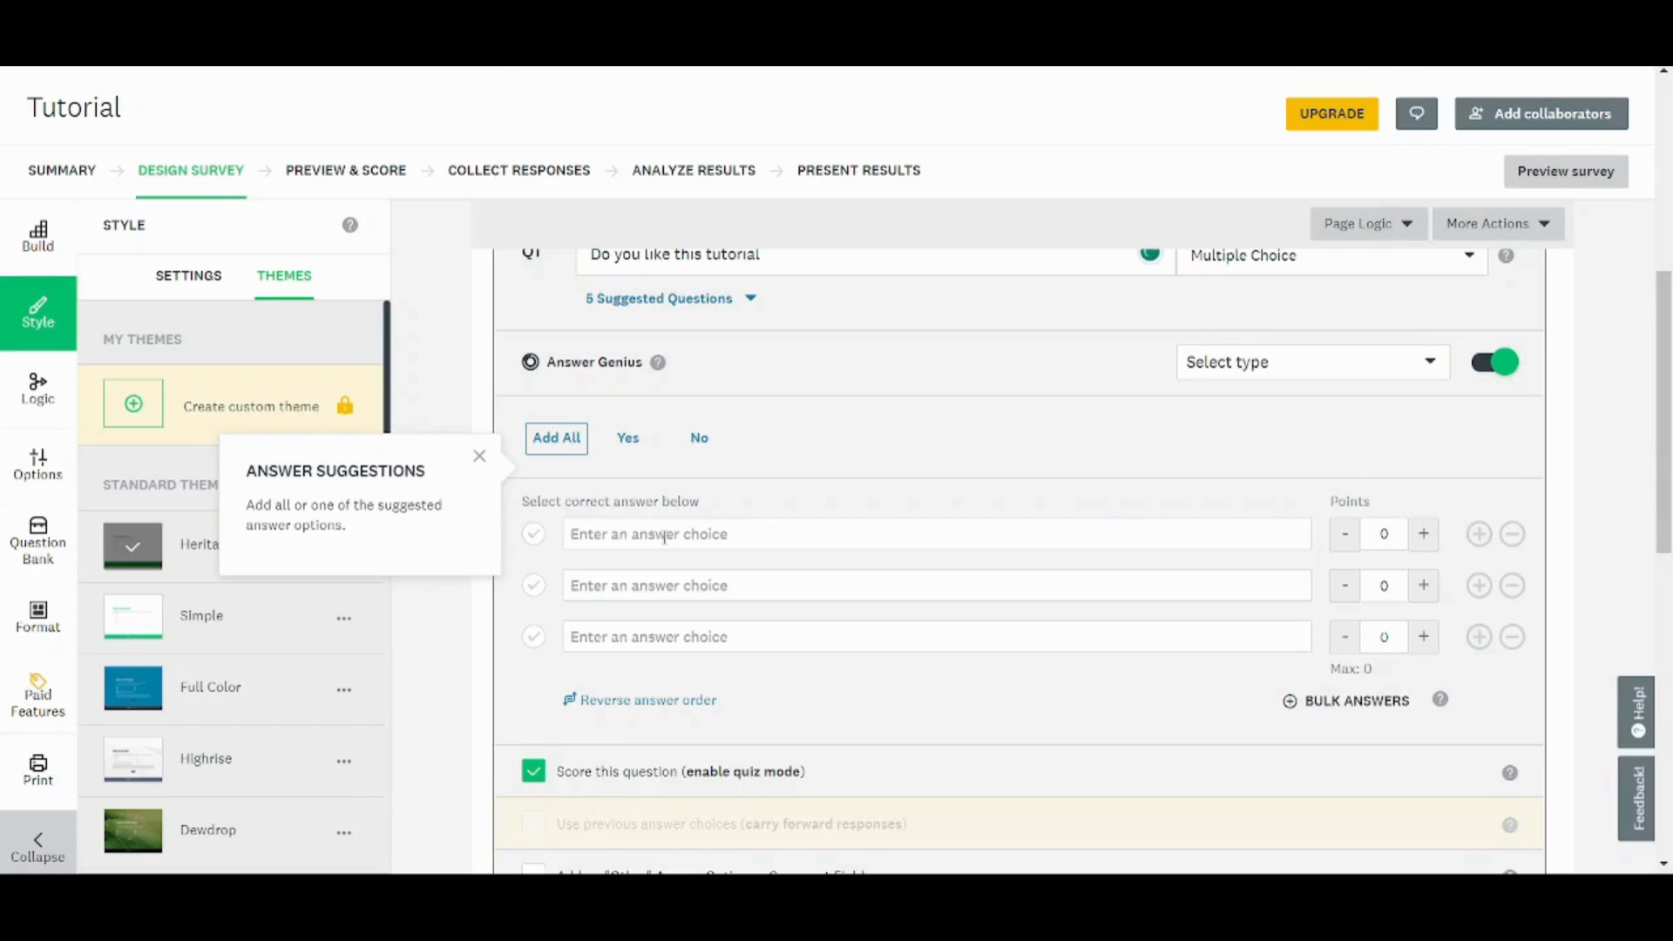
pyautogui.write('Yes')
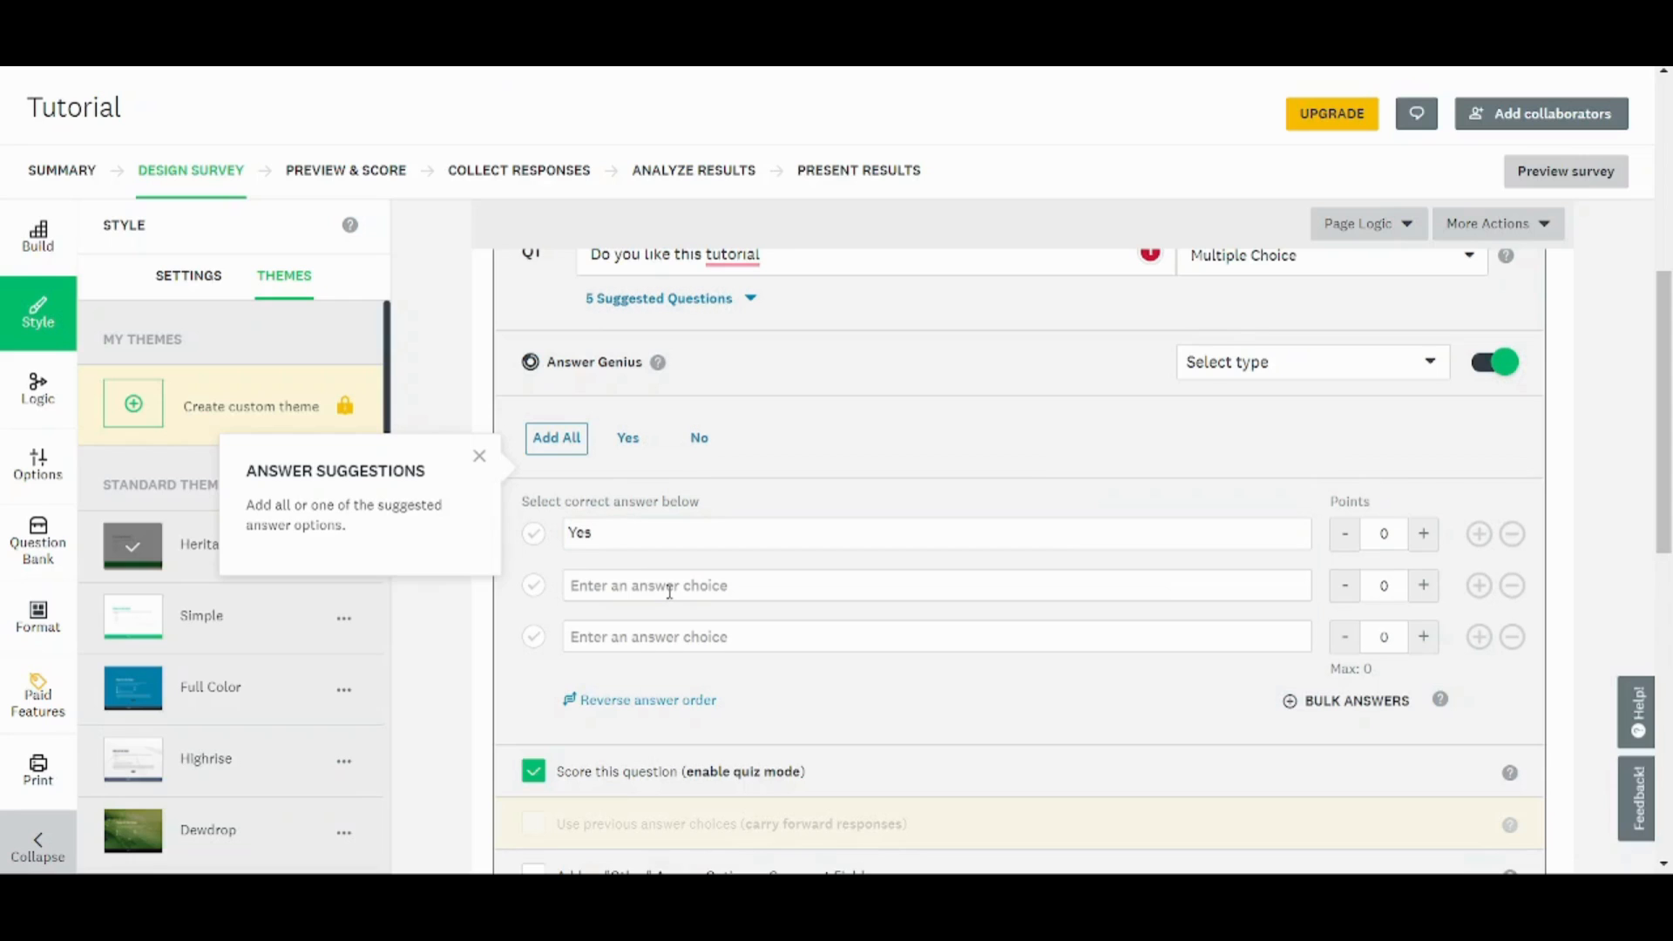
pyautogui.click(934, 584)
pyautogui.write('No')
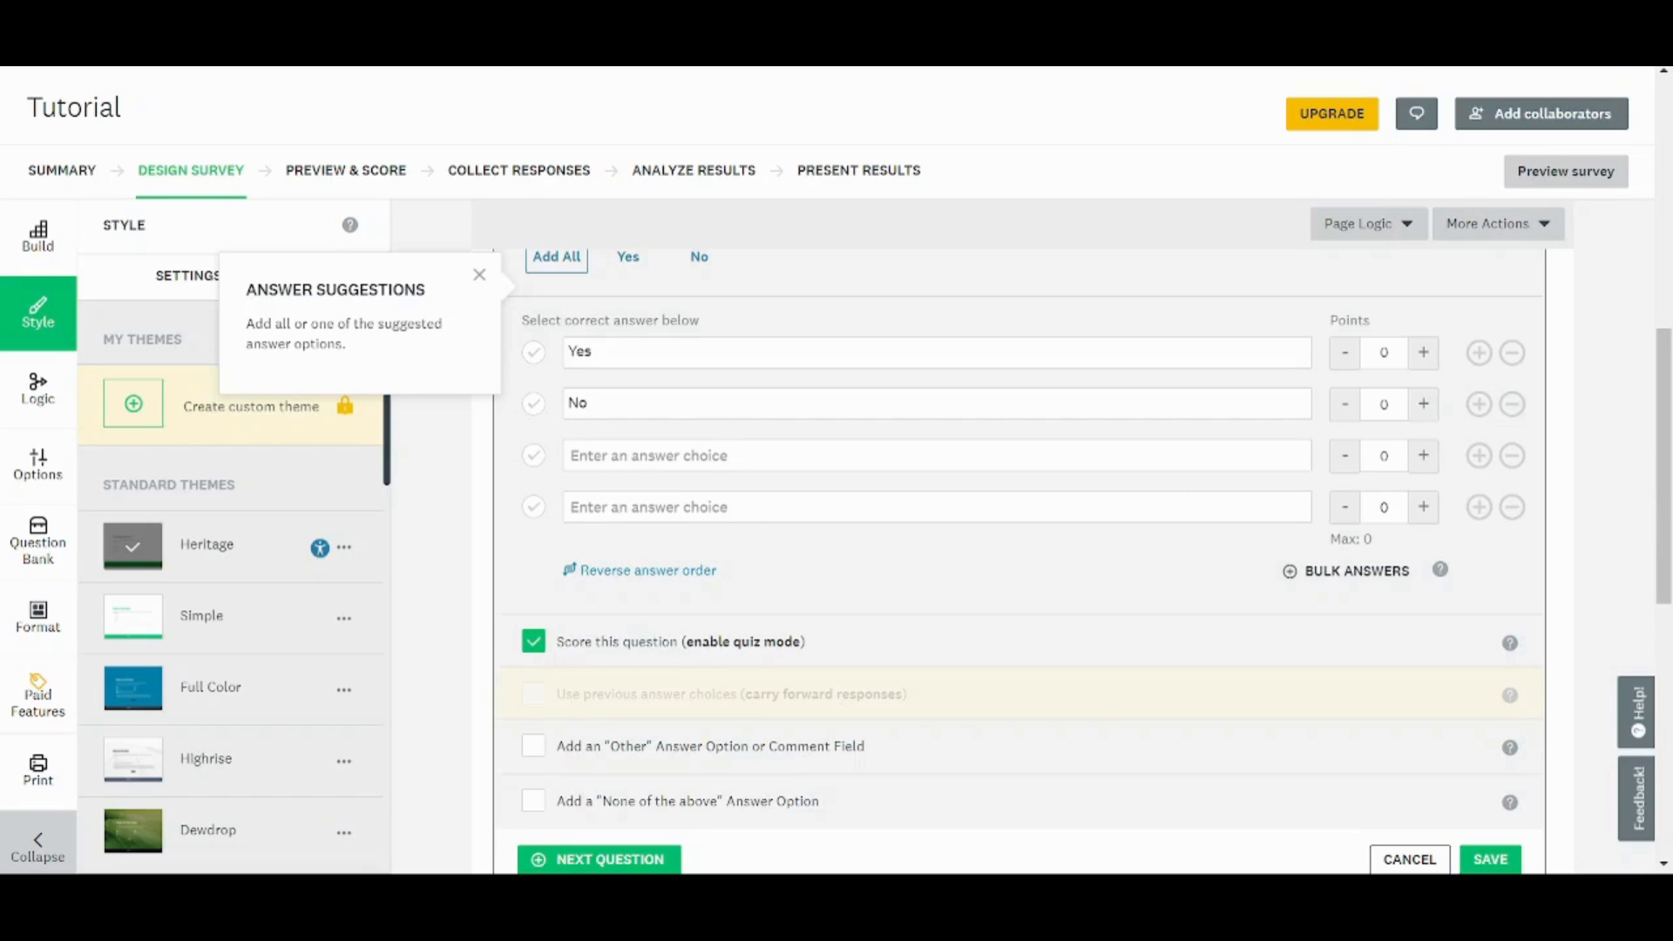
pyautogui.moveTo(925, 520)
pyautogui.write("I don't k")
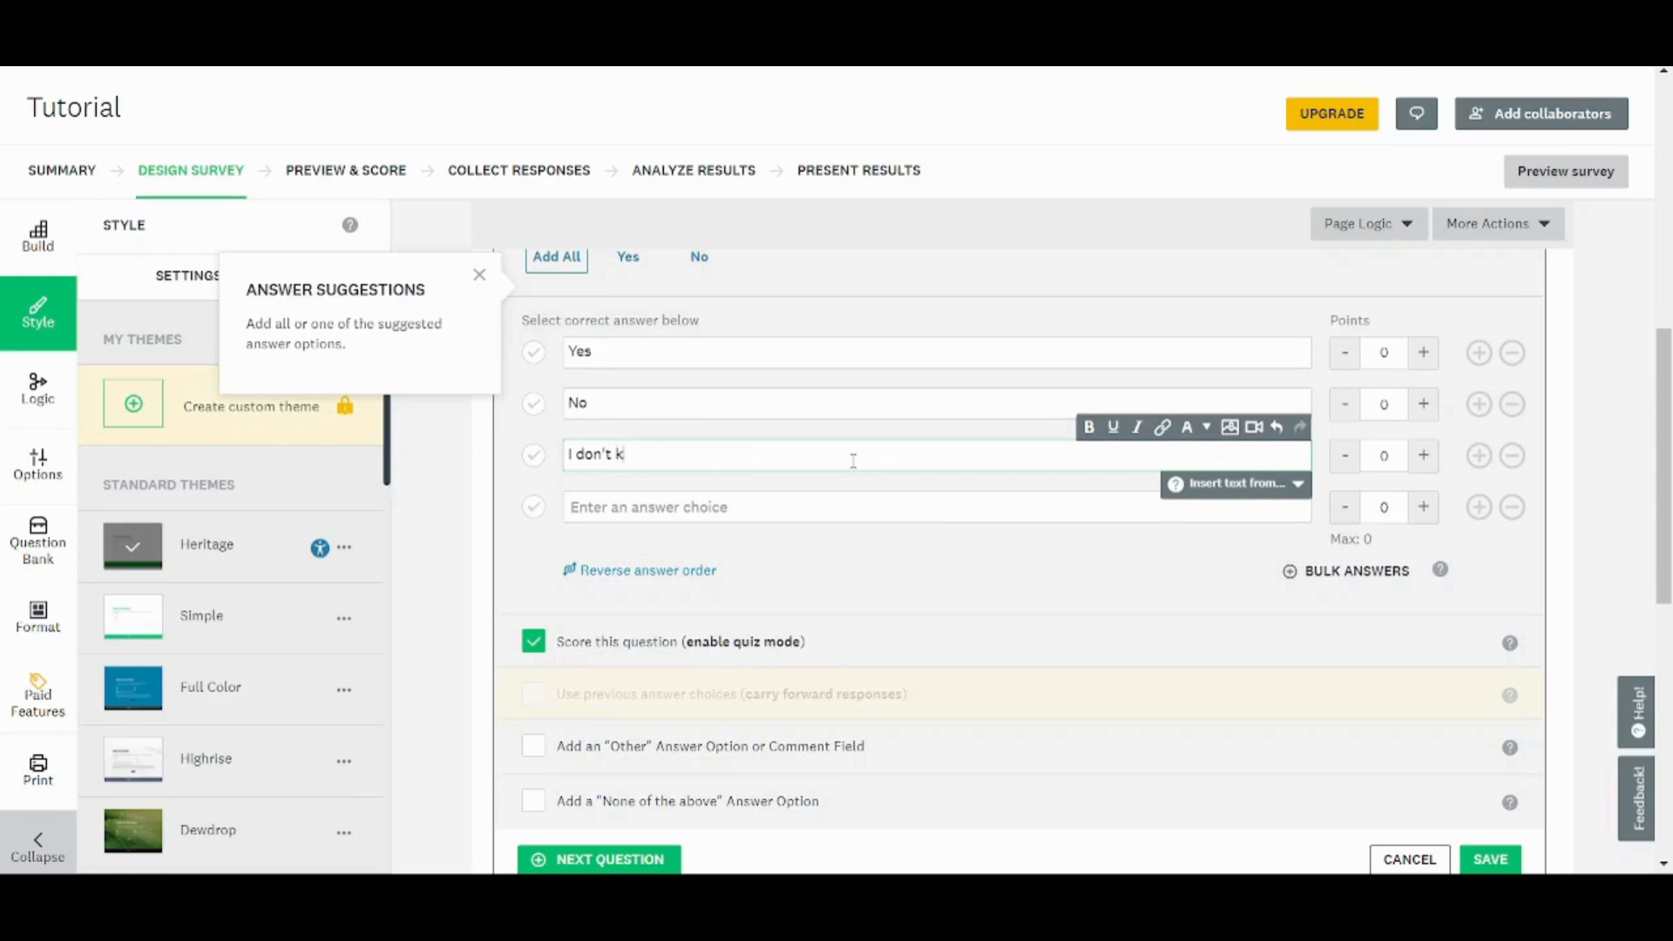
pyautogui.write('now')
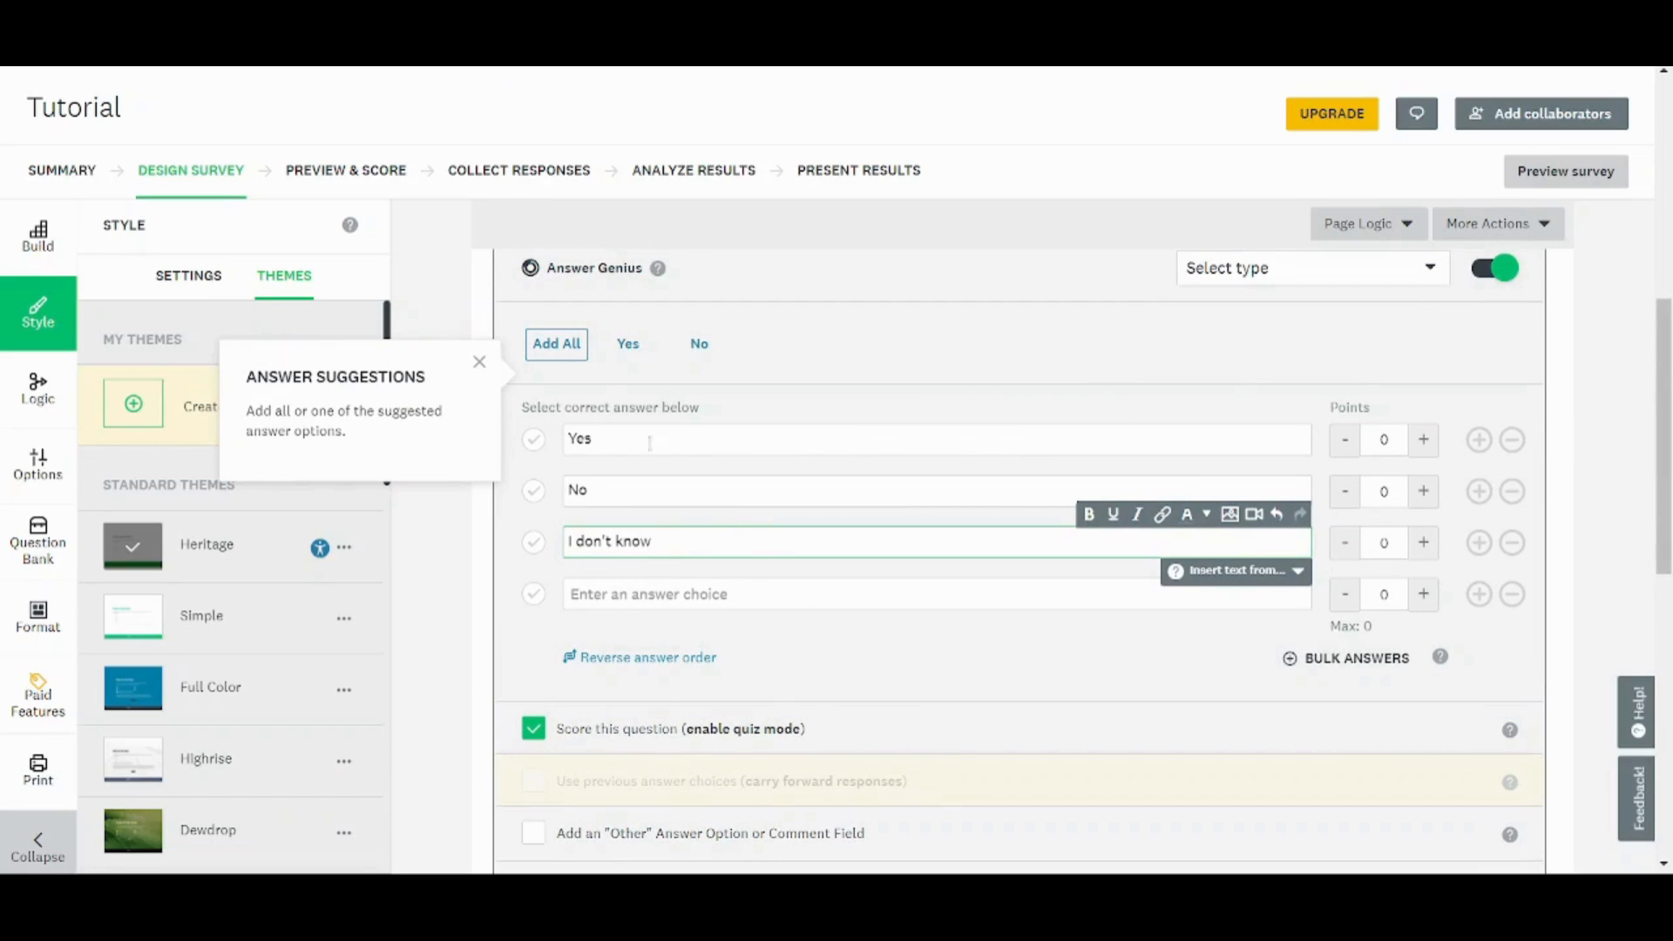
pyautogui.scroll(-3)
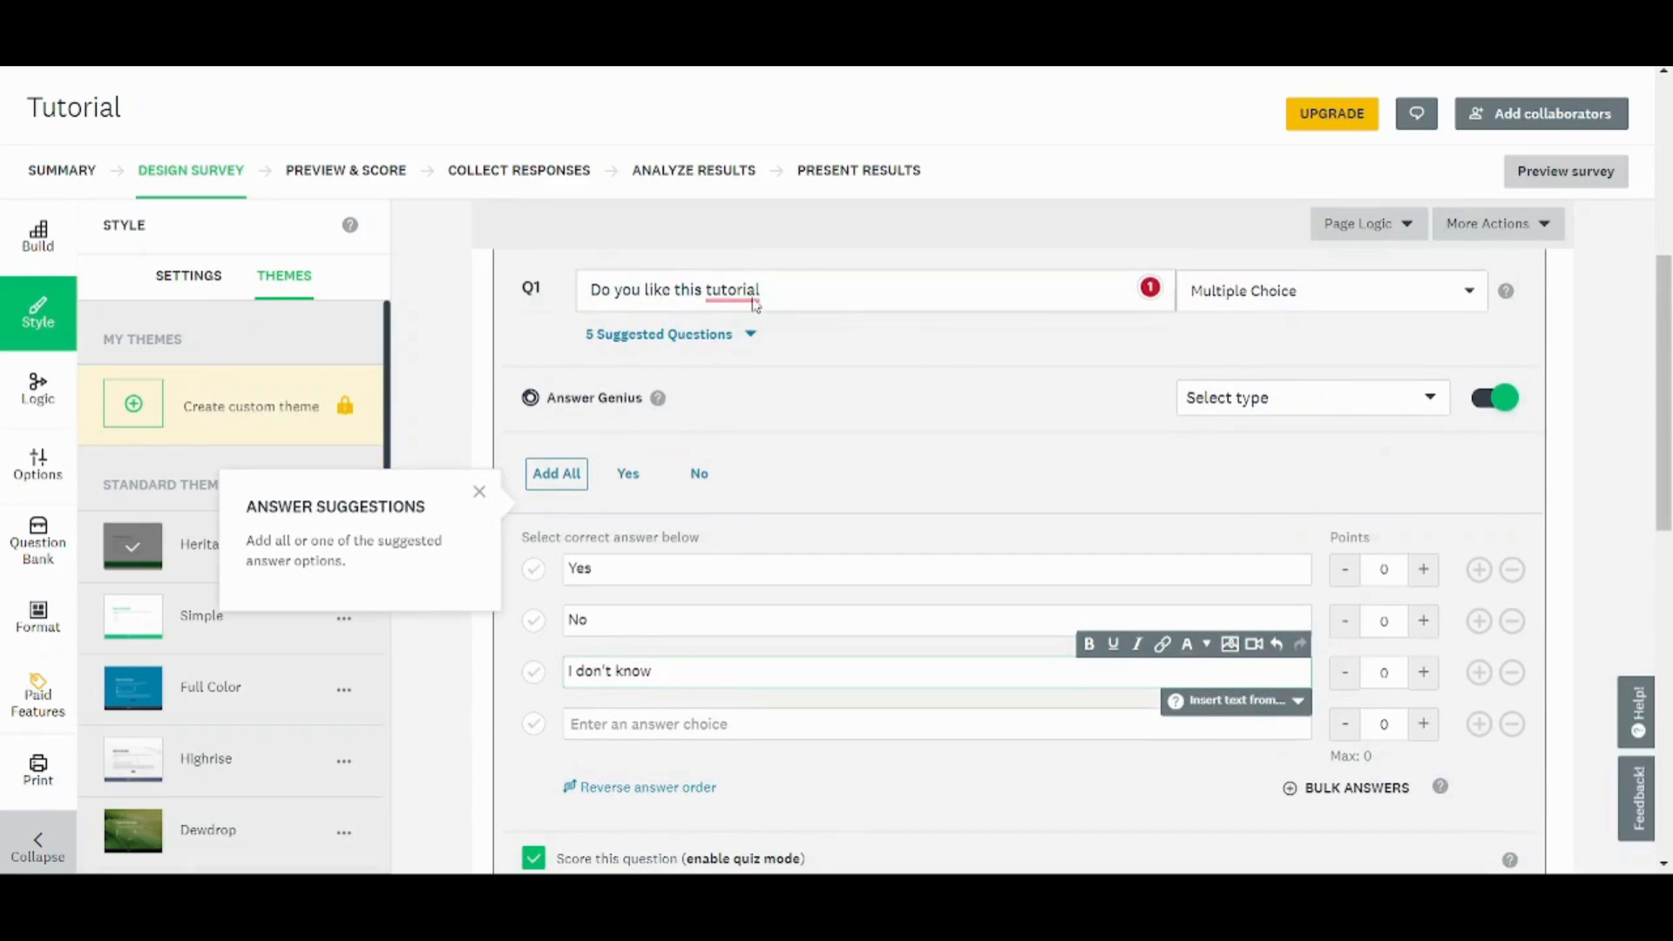
# Score Yes at 2 points and No at 1, removing the 'I don't know' choice.
pyautogui.click(674, 290)
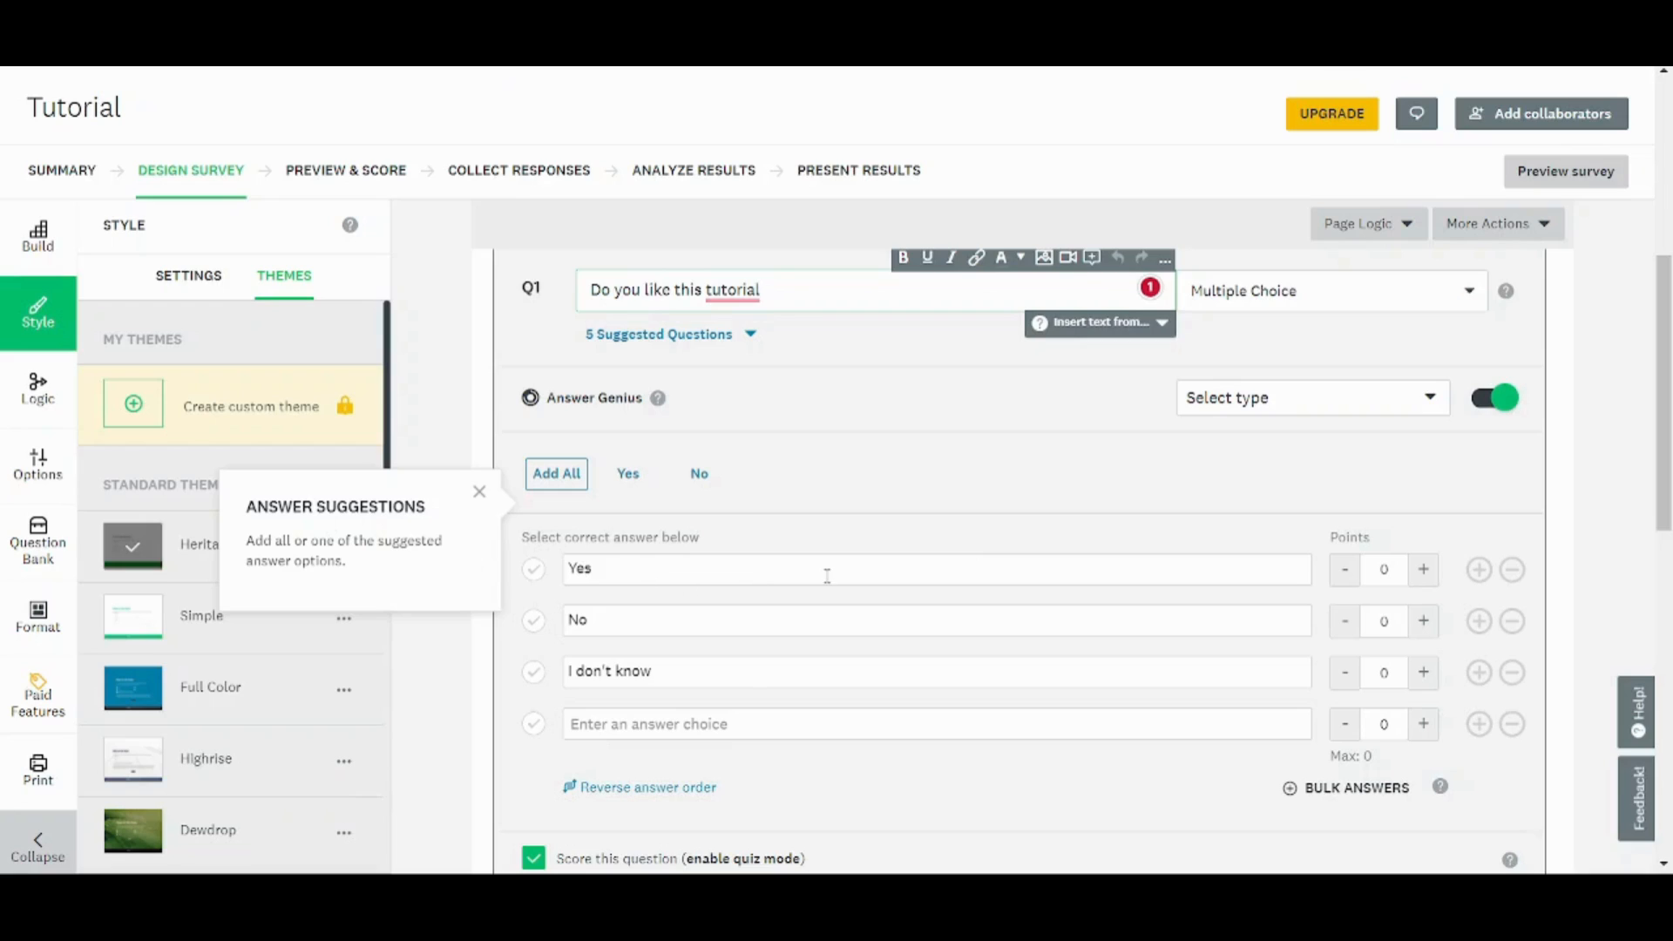
pyautogui.click(1423, 569)
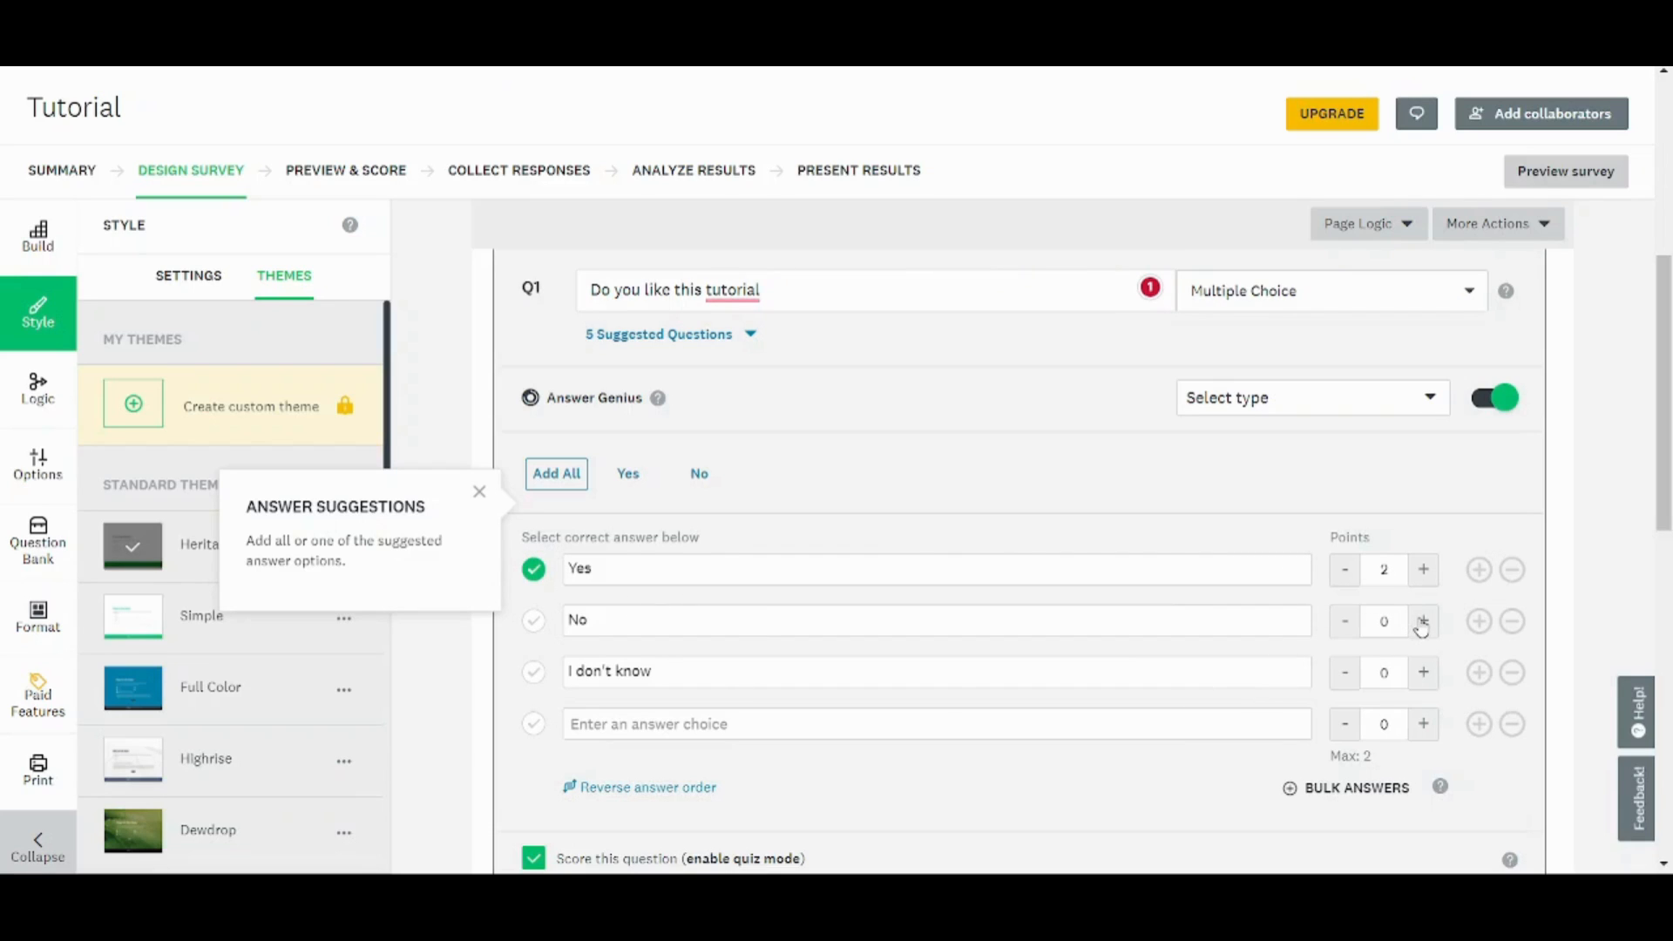
pyautogui.moveTo(1408, 621)
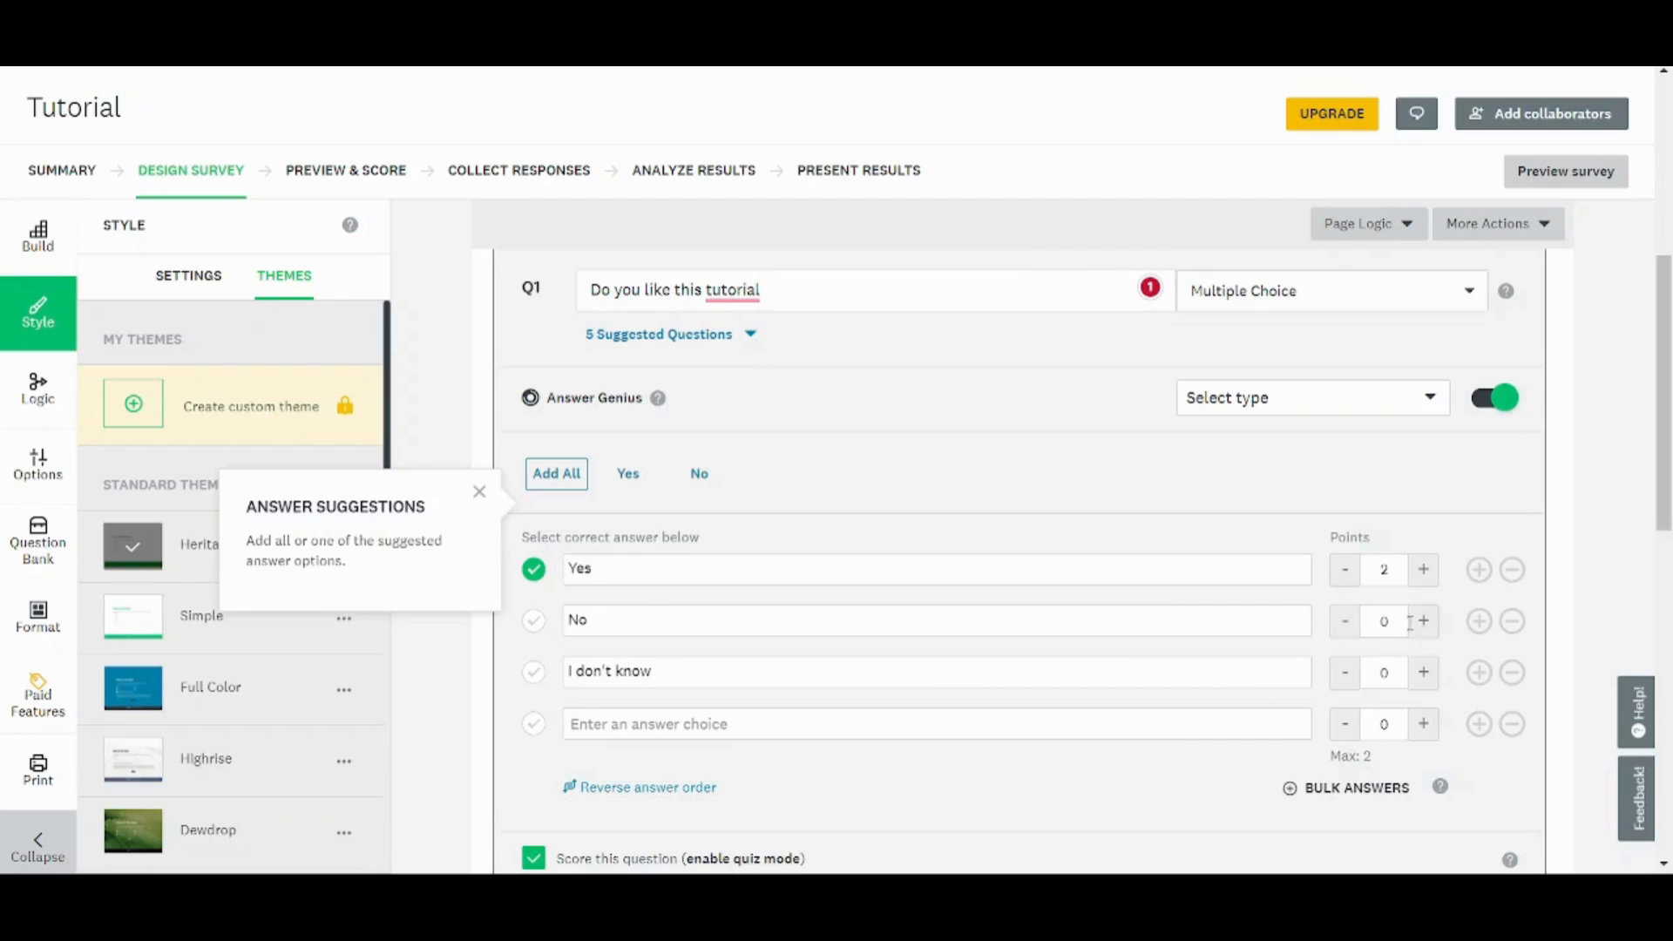
pyautogui.click(533, 620)
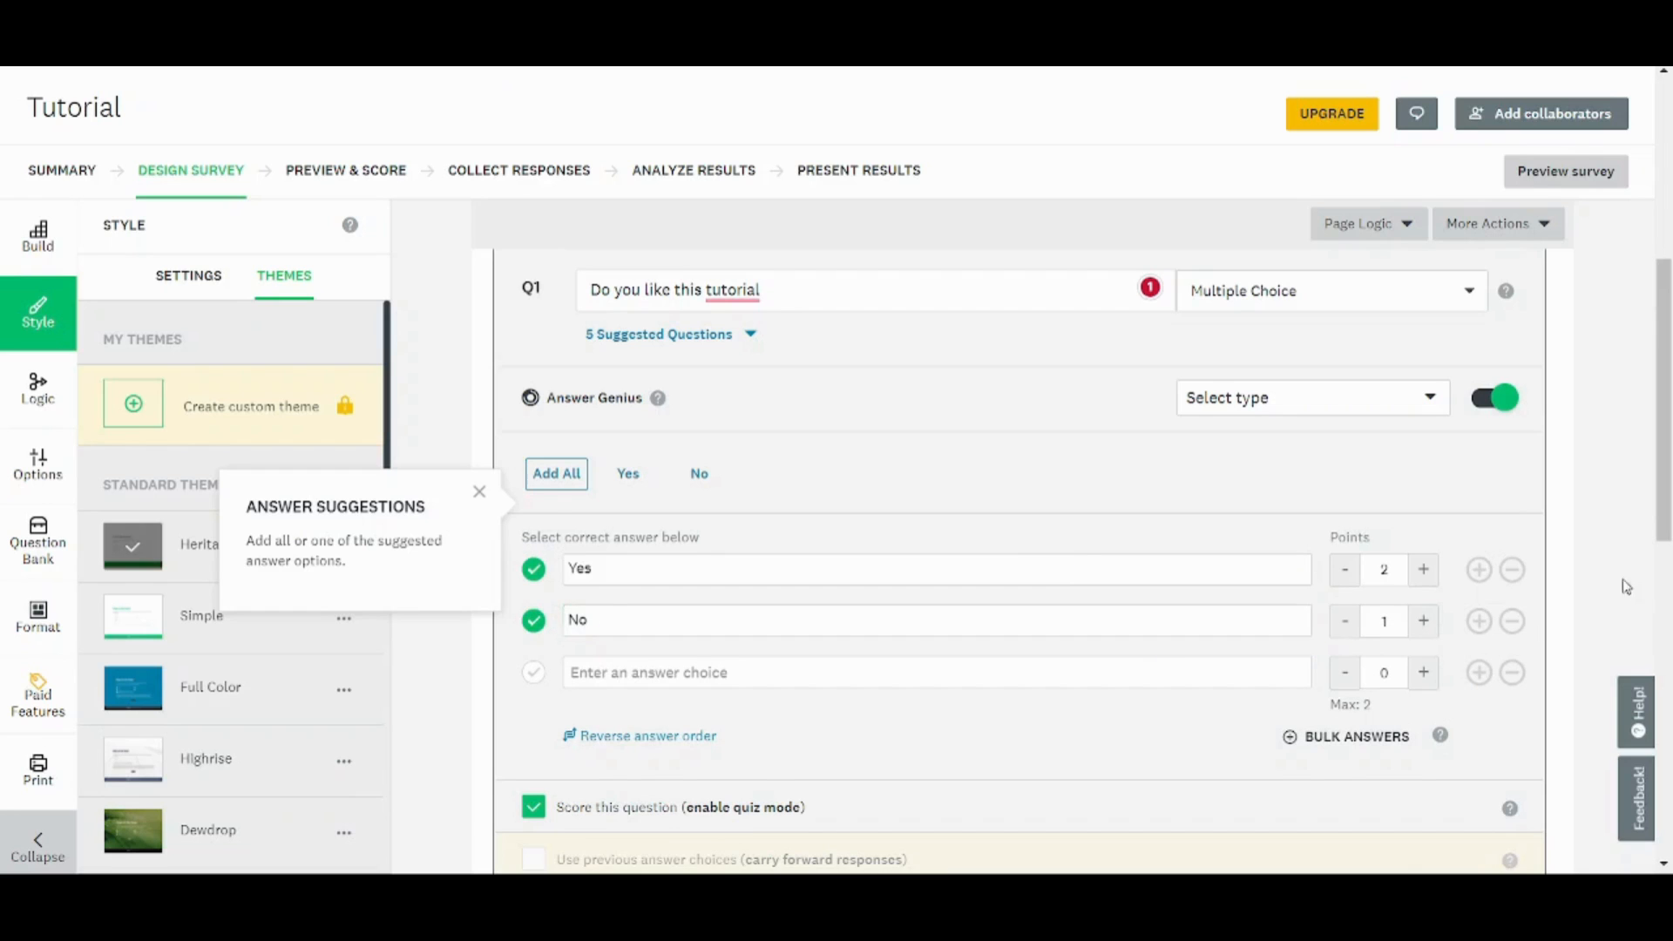
pyautogui.scroll(-3)
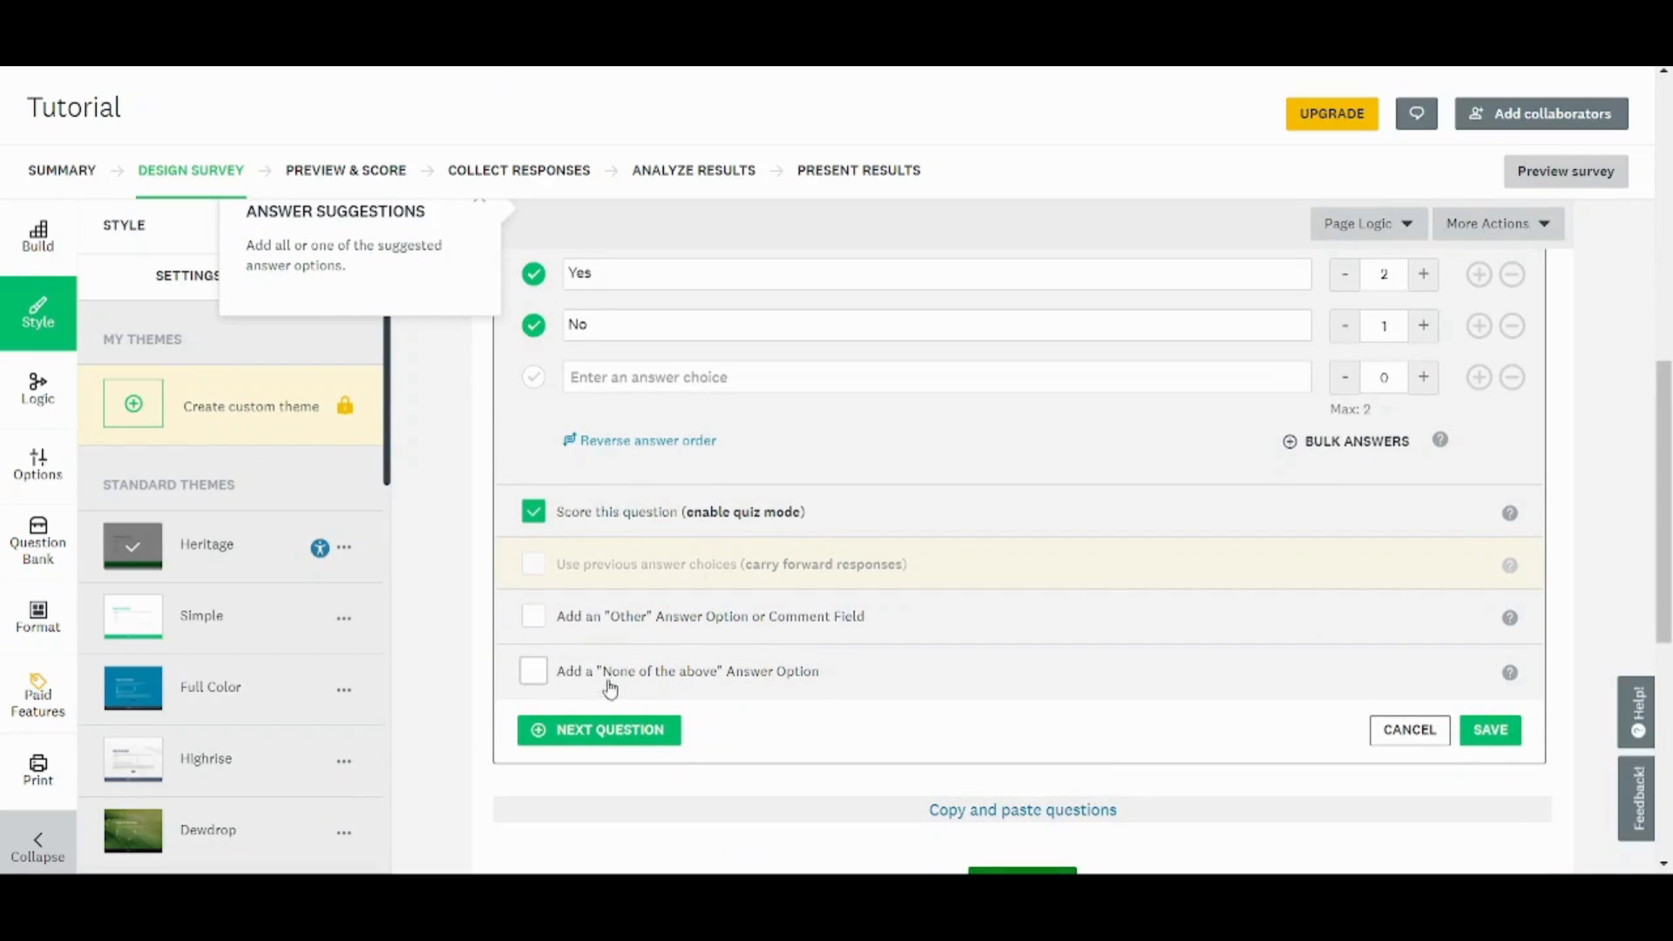
pyautogui.moveTo(581, 680)
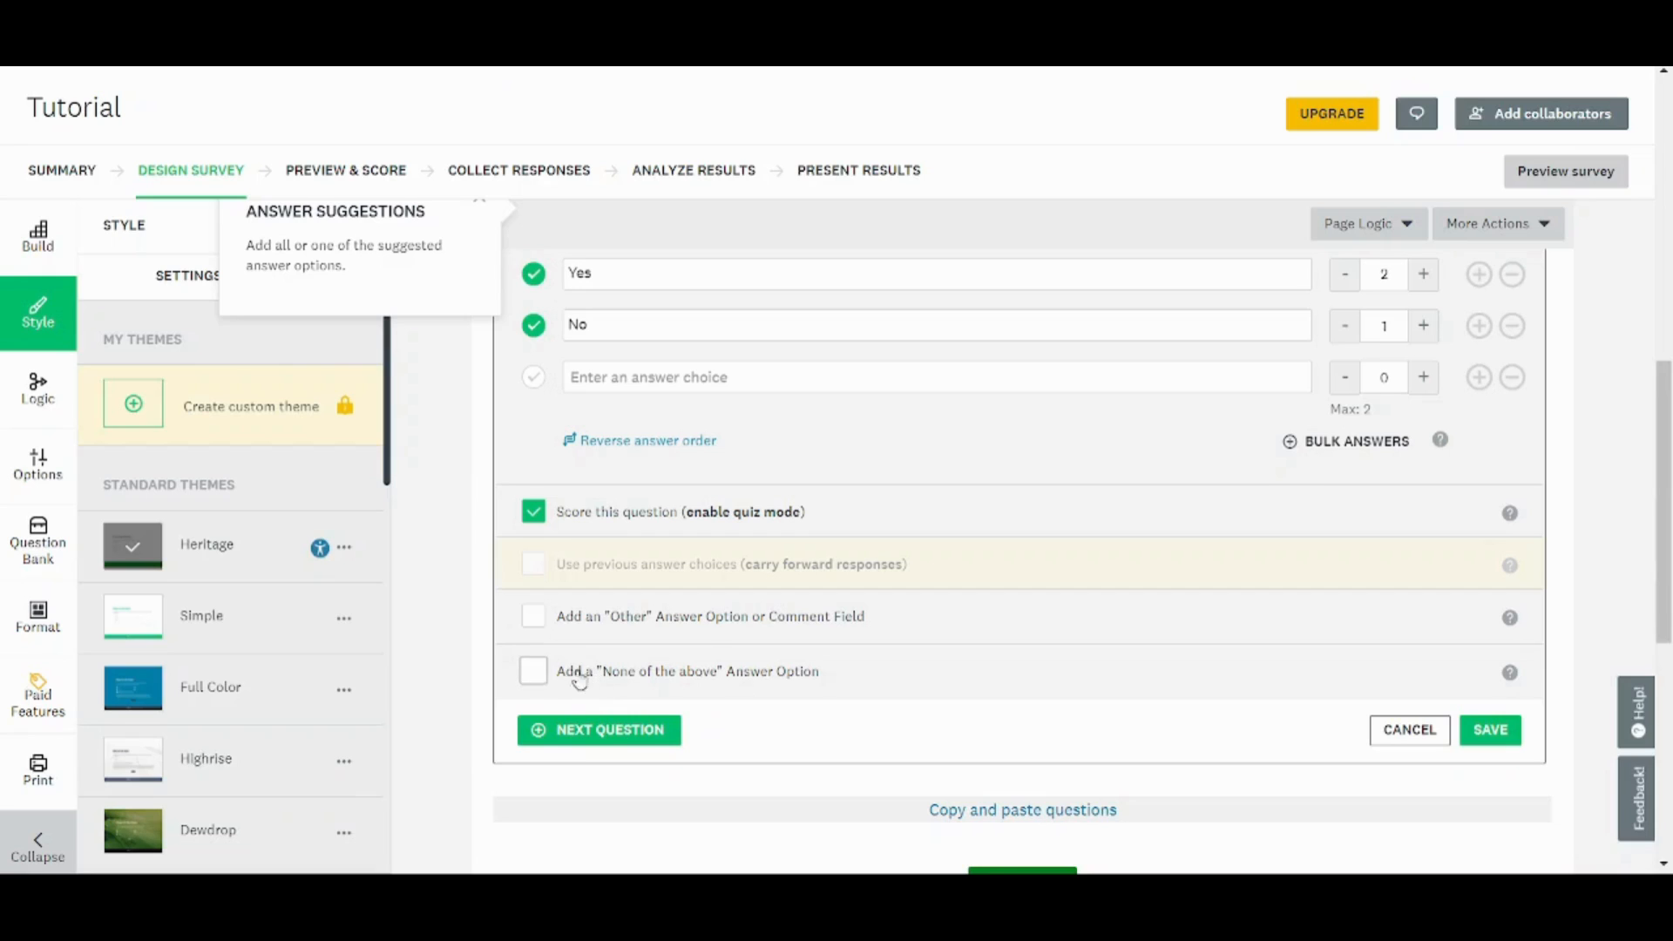
pyautogui.click(534, 670)
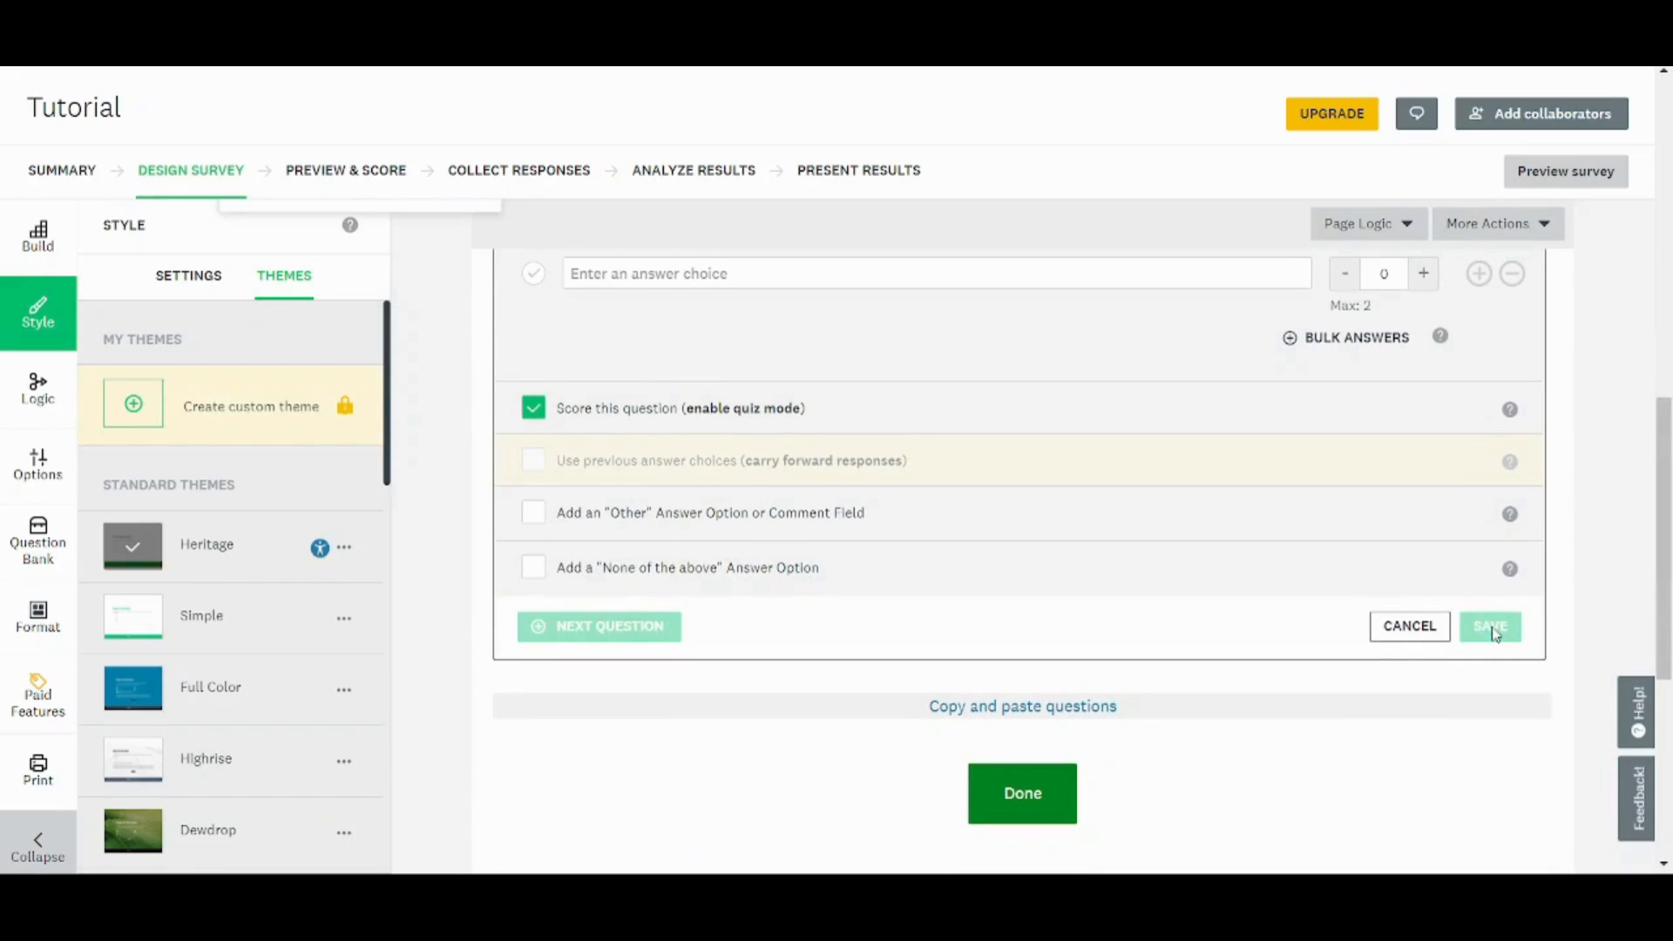
# Save the first question and add a new Checkboxes question.
pyautogui.click(1489, 626)
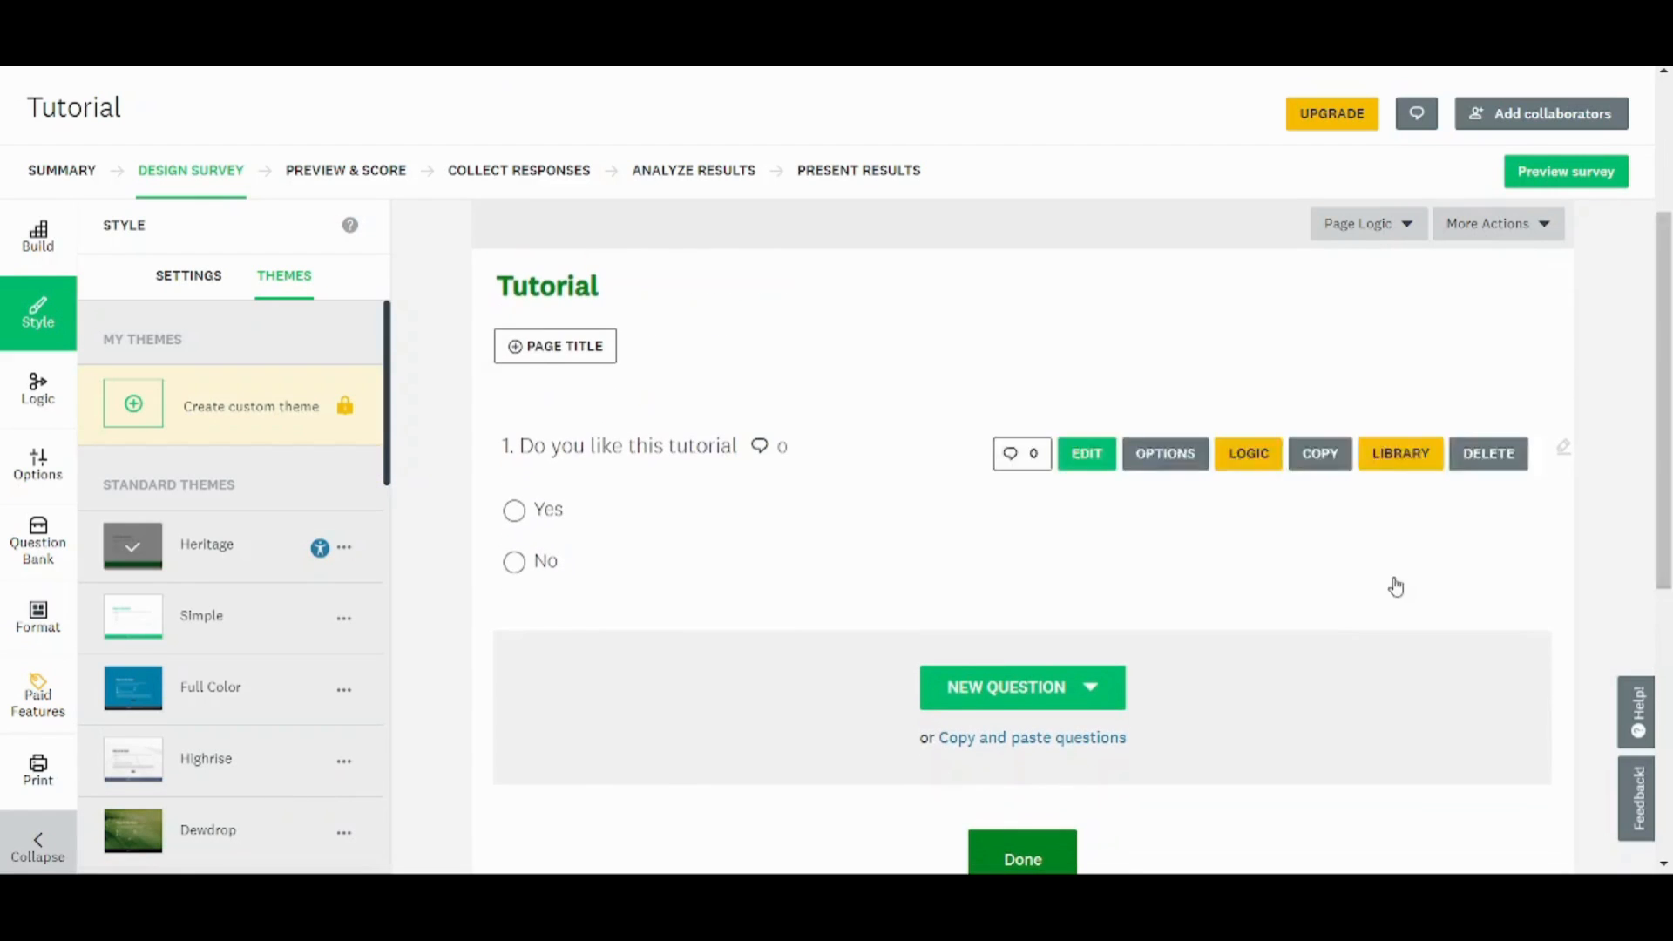
pyautogui.click(1021, 687)
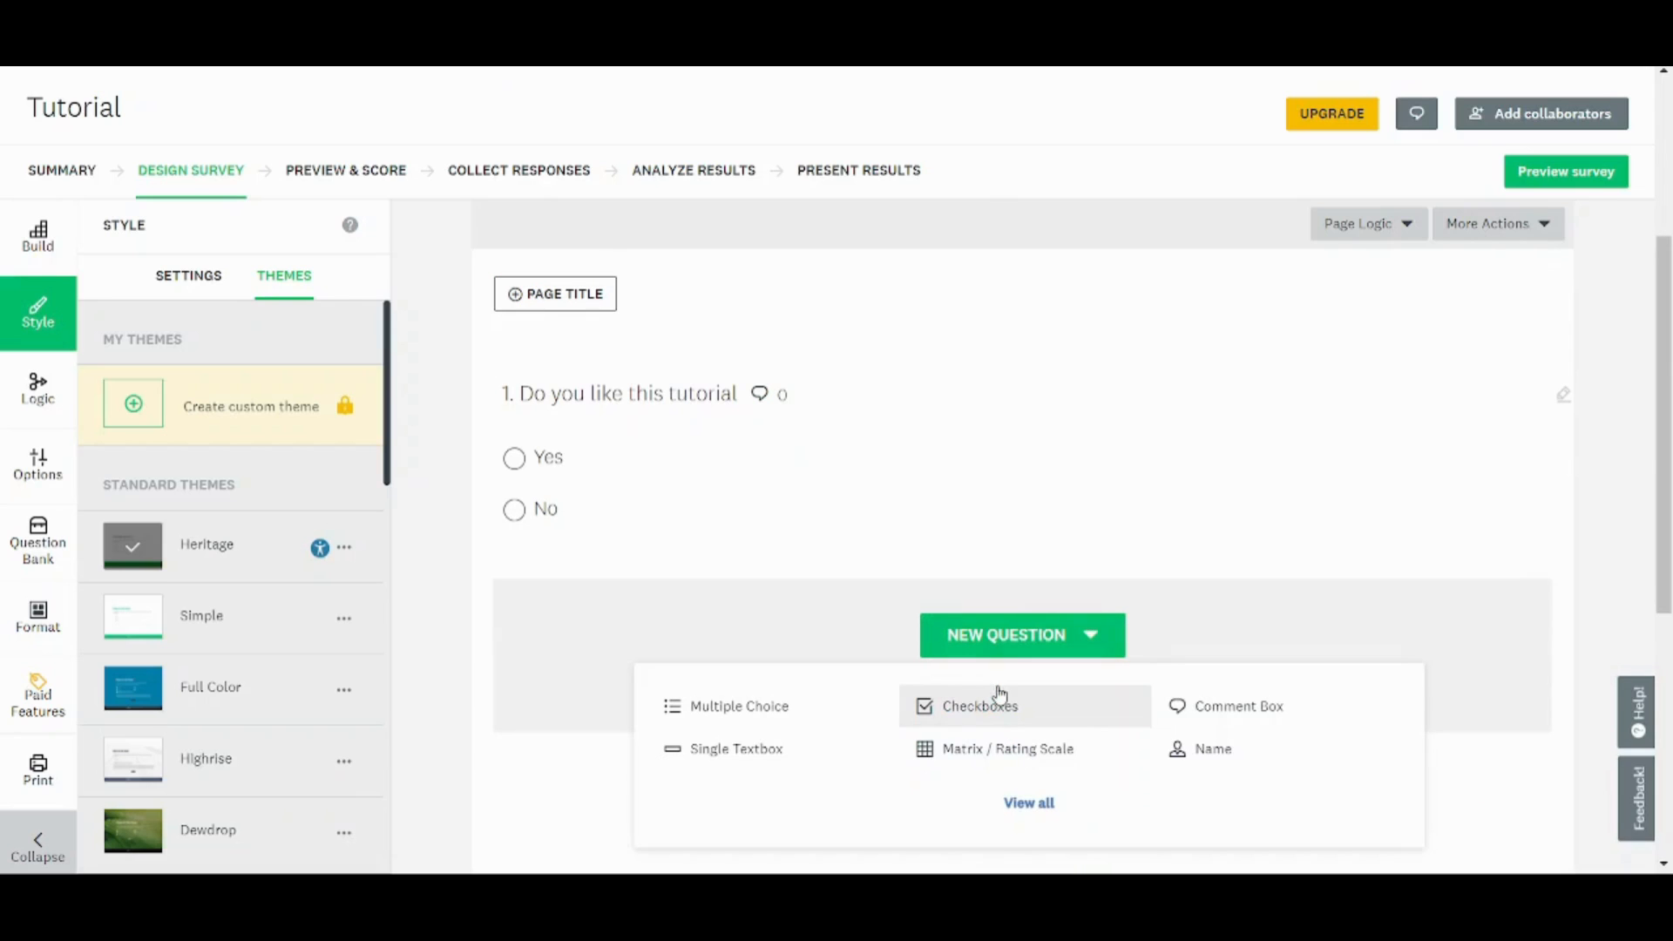
pyautogui.scroll(-3)
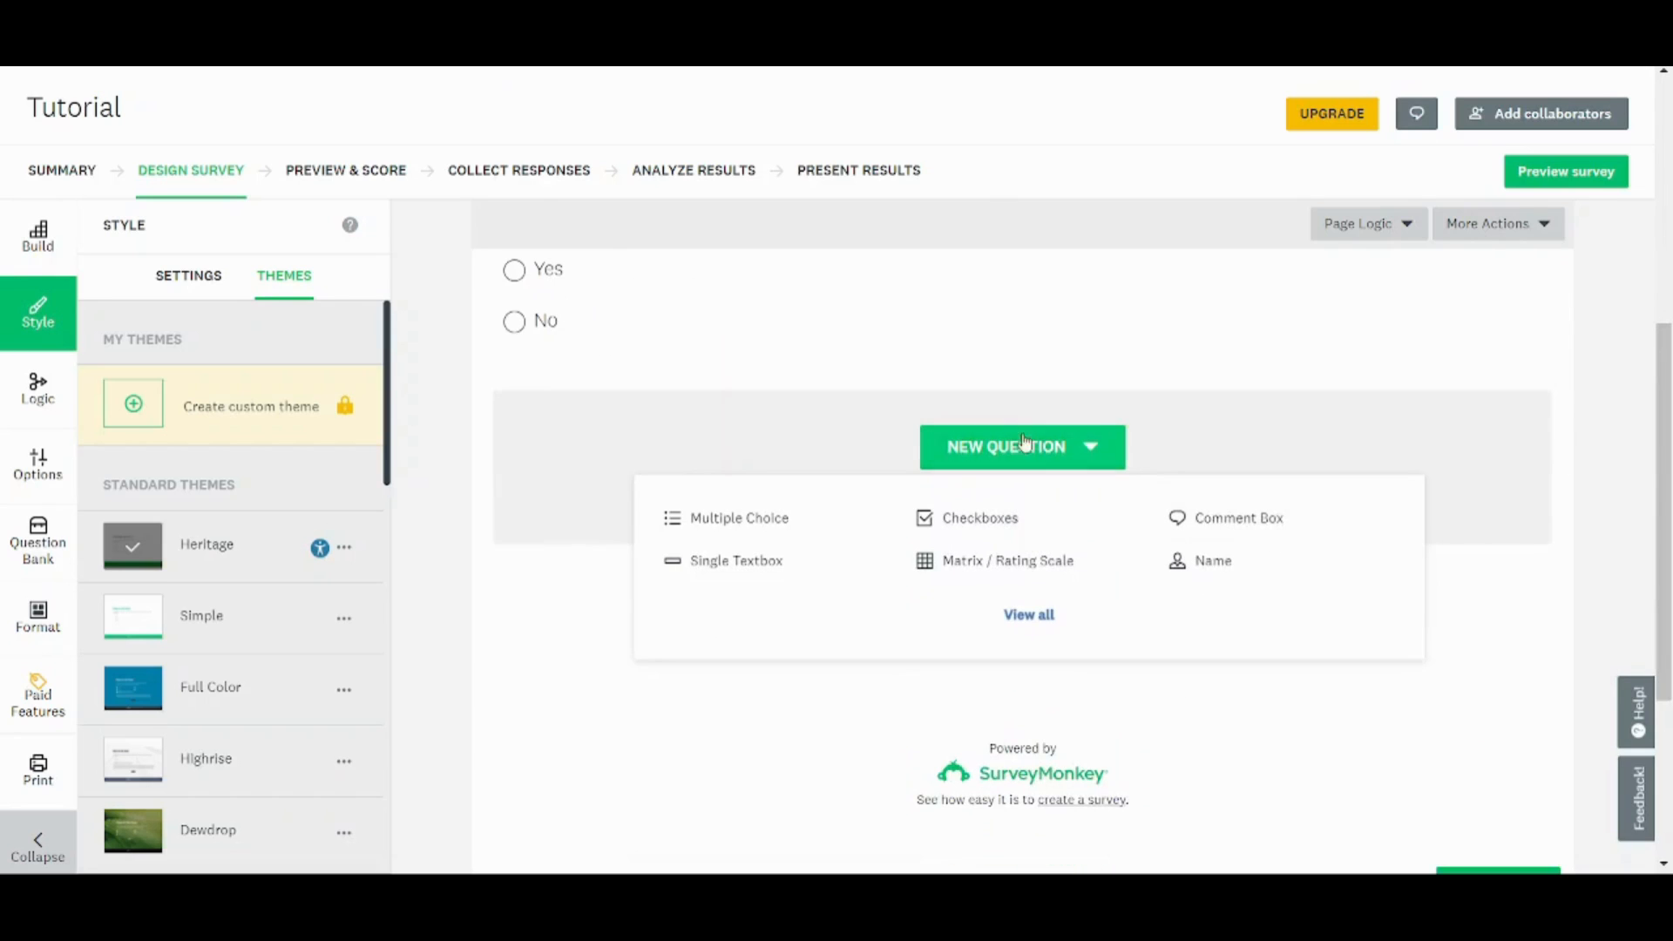
pyautogui.moveTo(978, 518)
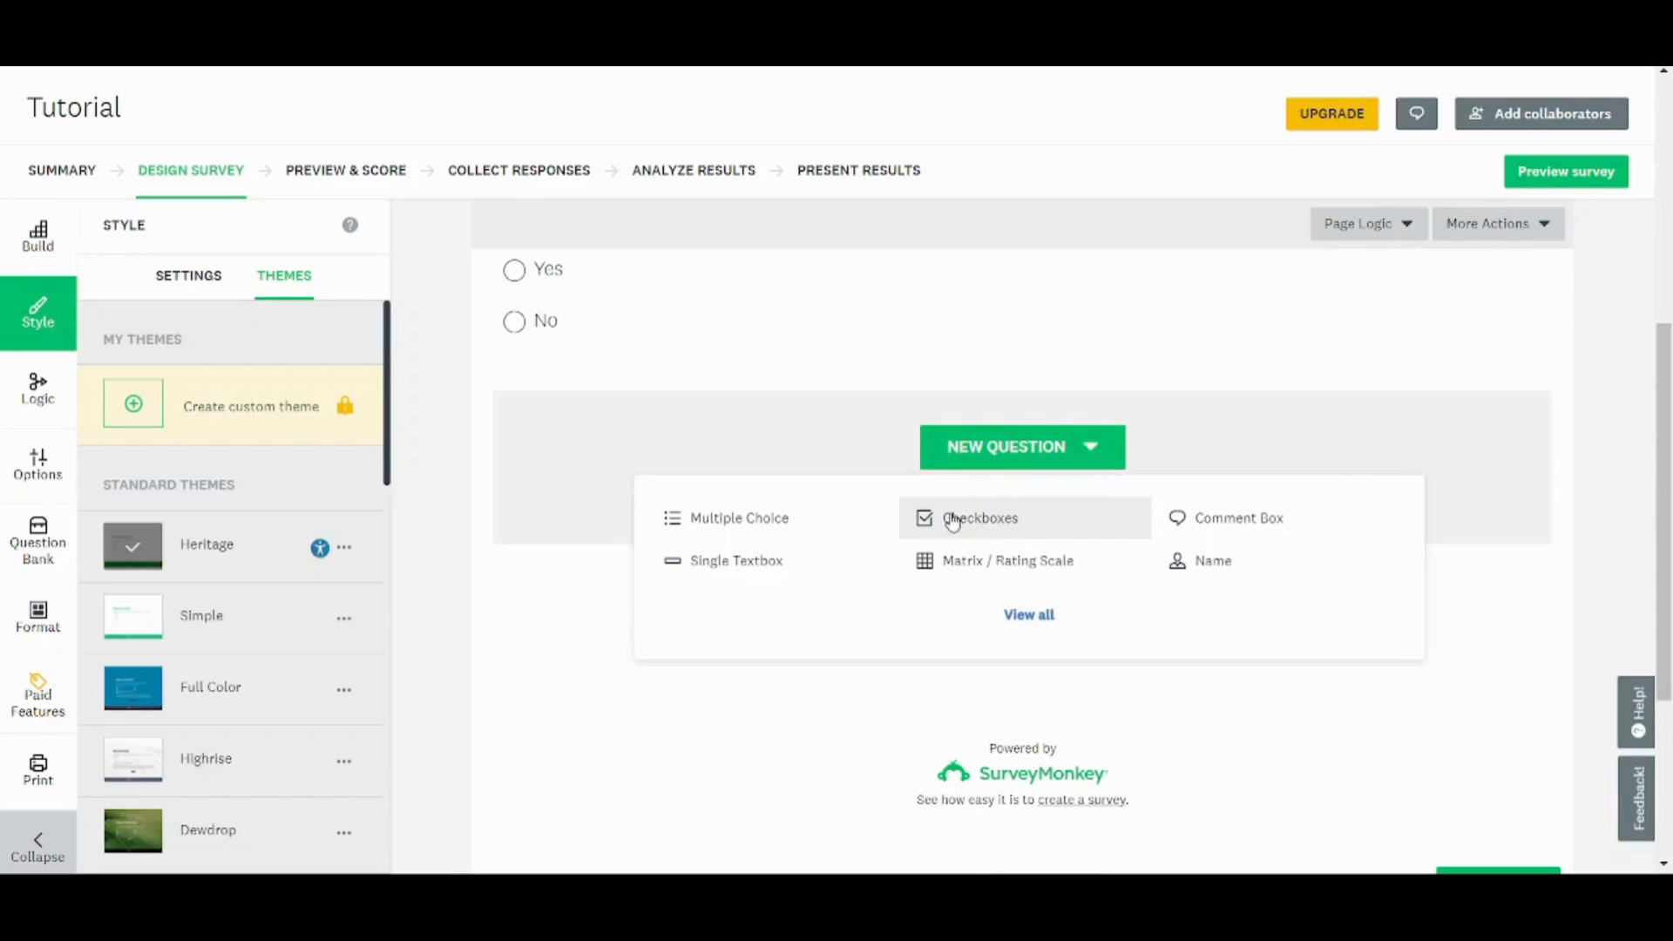
pyautogui.click(979, 517)
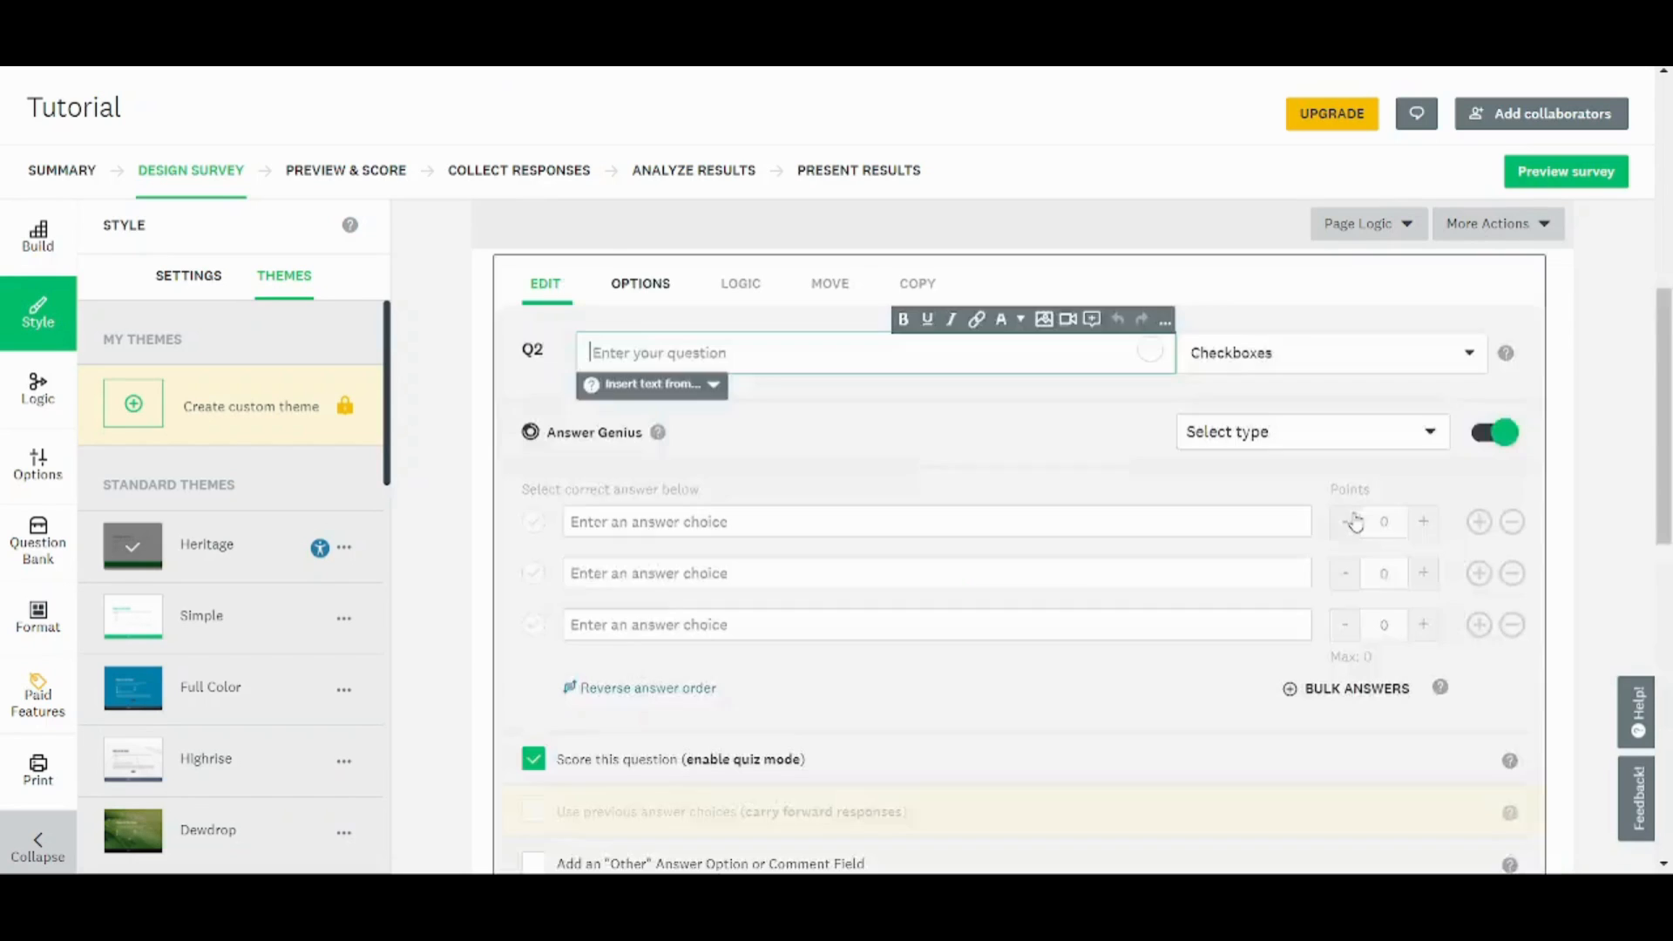
# Save 'What is the state of Ice?' with Solid, Liquid, Gas, Solid worth 1 point.
pyautogui.click(747, 352)
pyautogui.write('(')
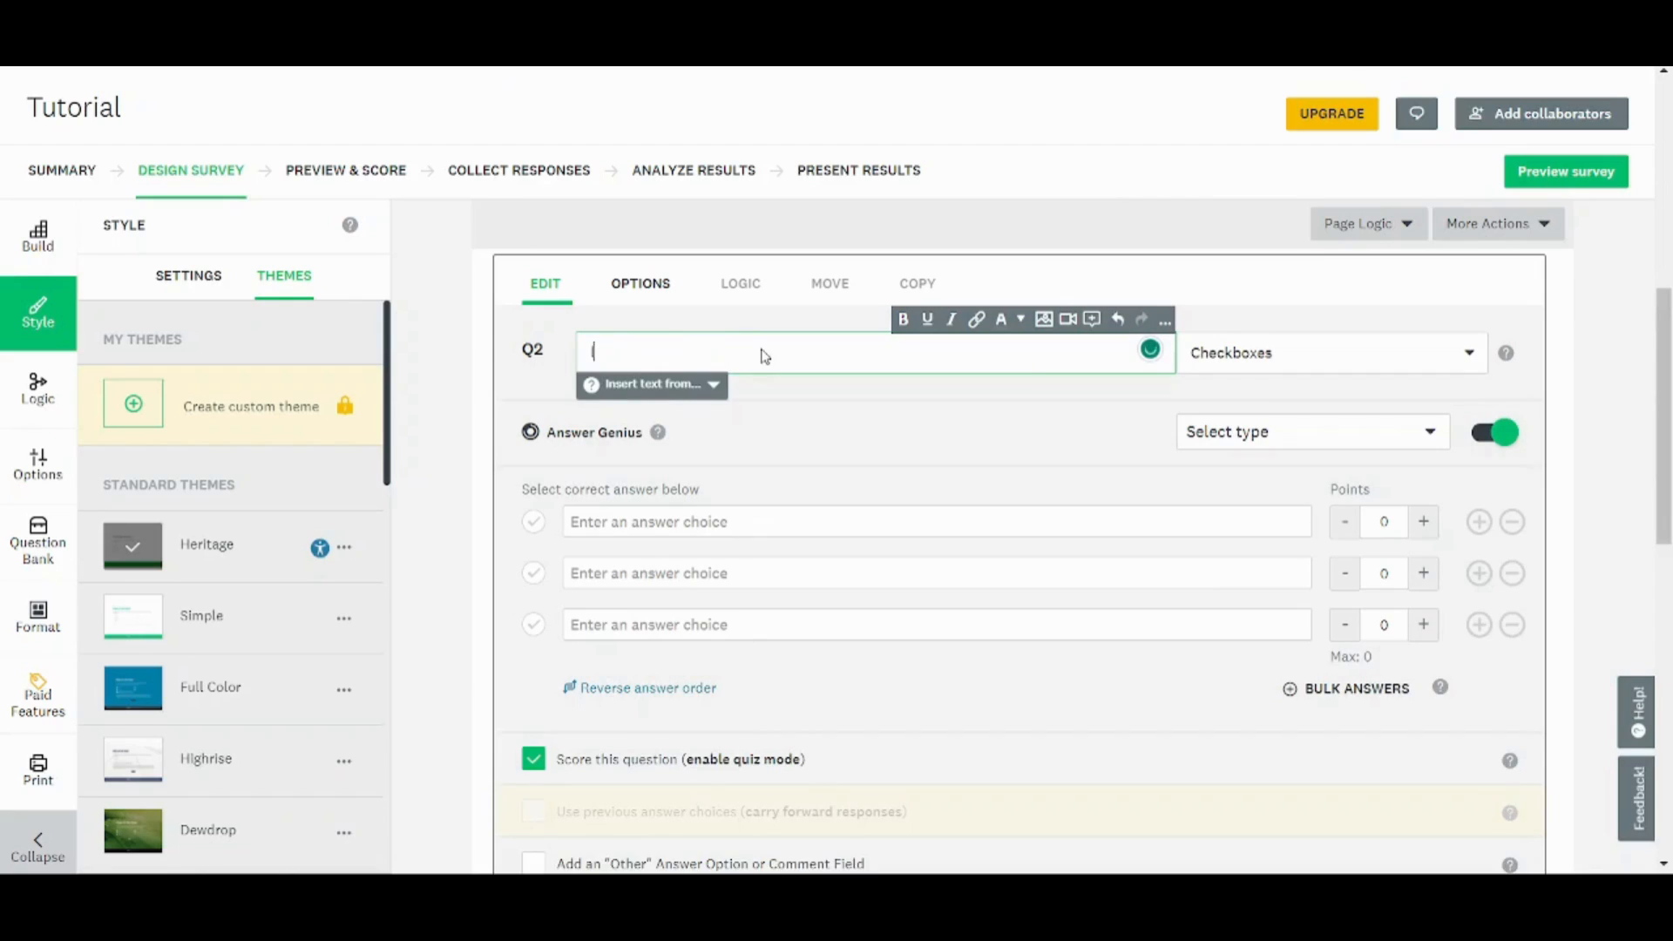
pyautogui.write('What is the state of Ice')
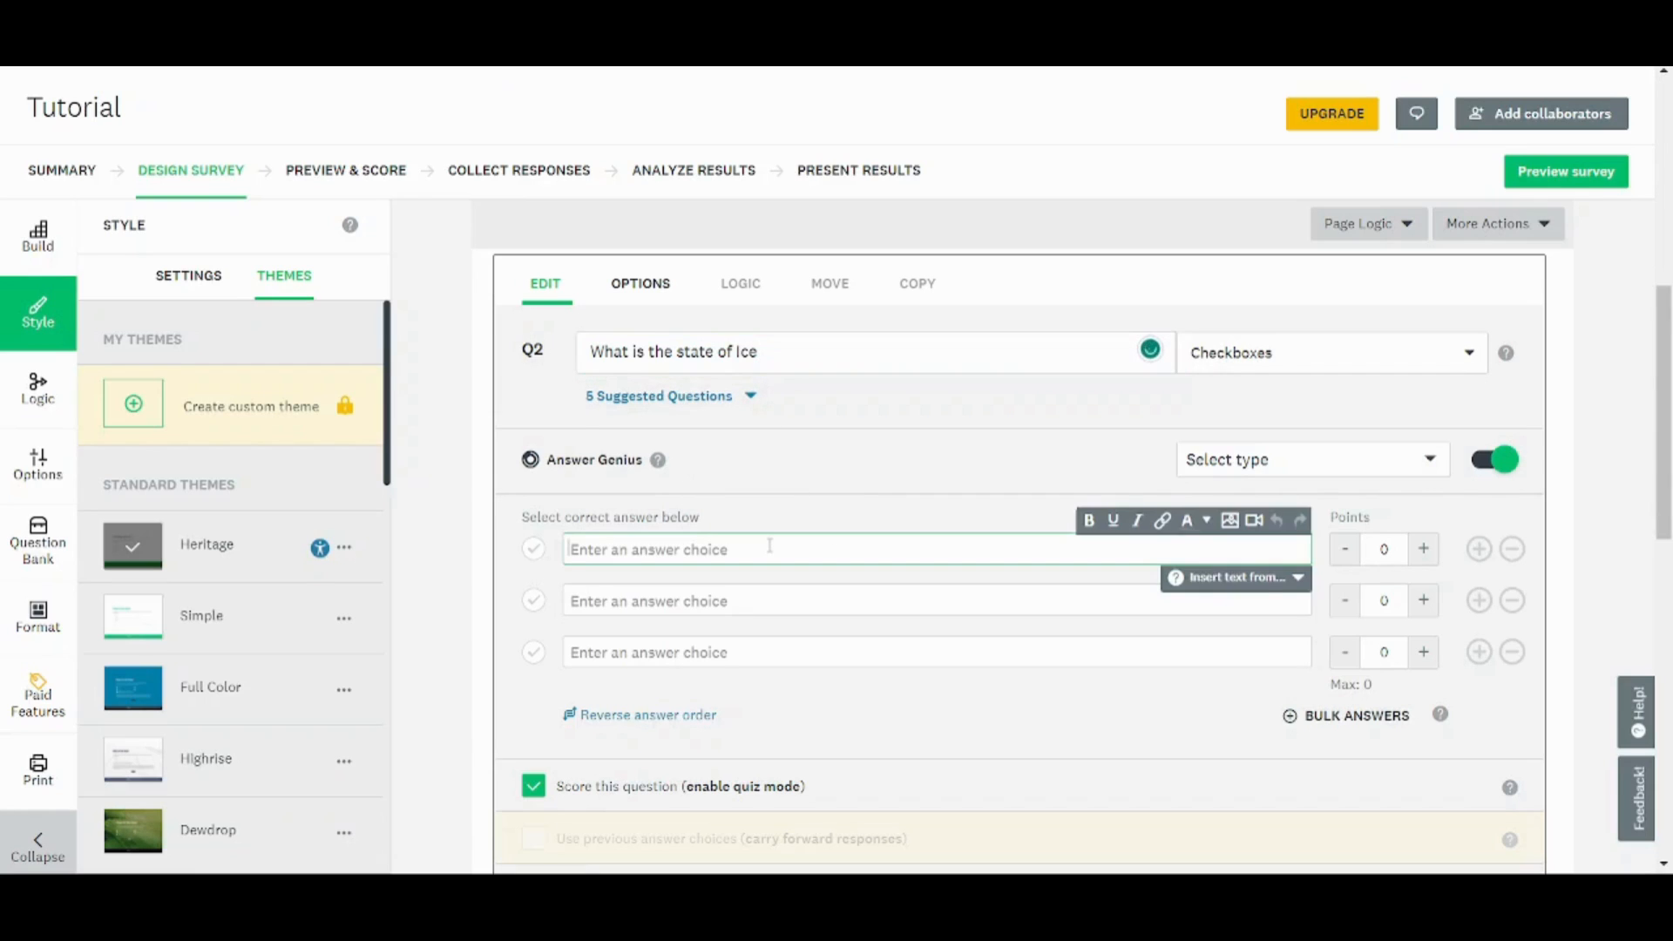
pyautogui.write('Solid')
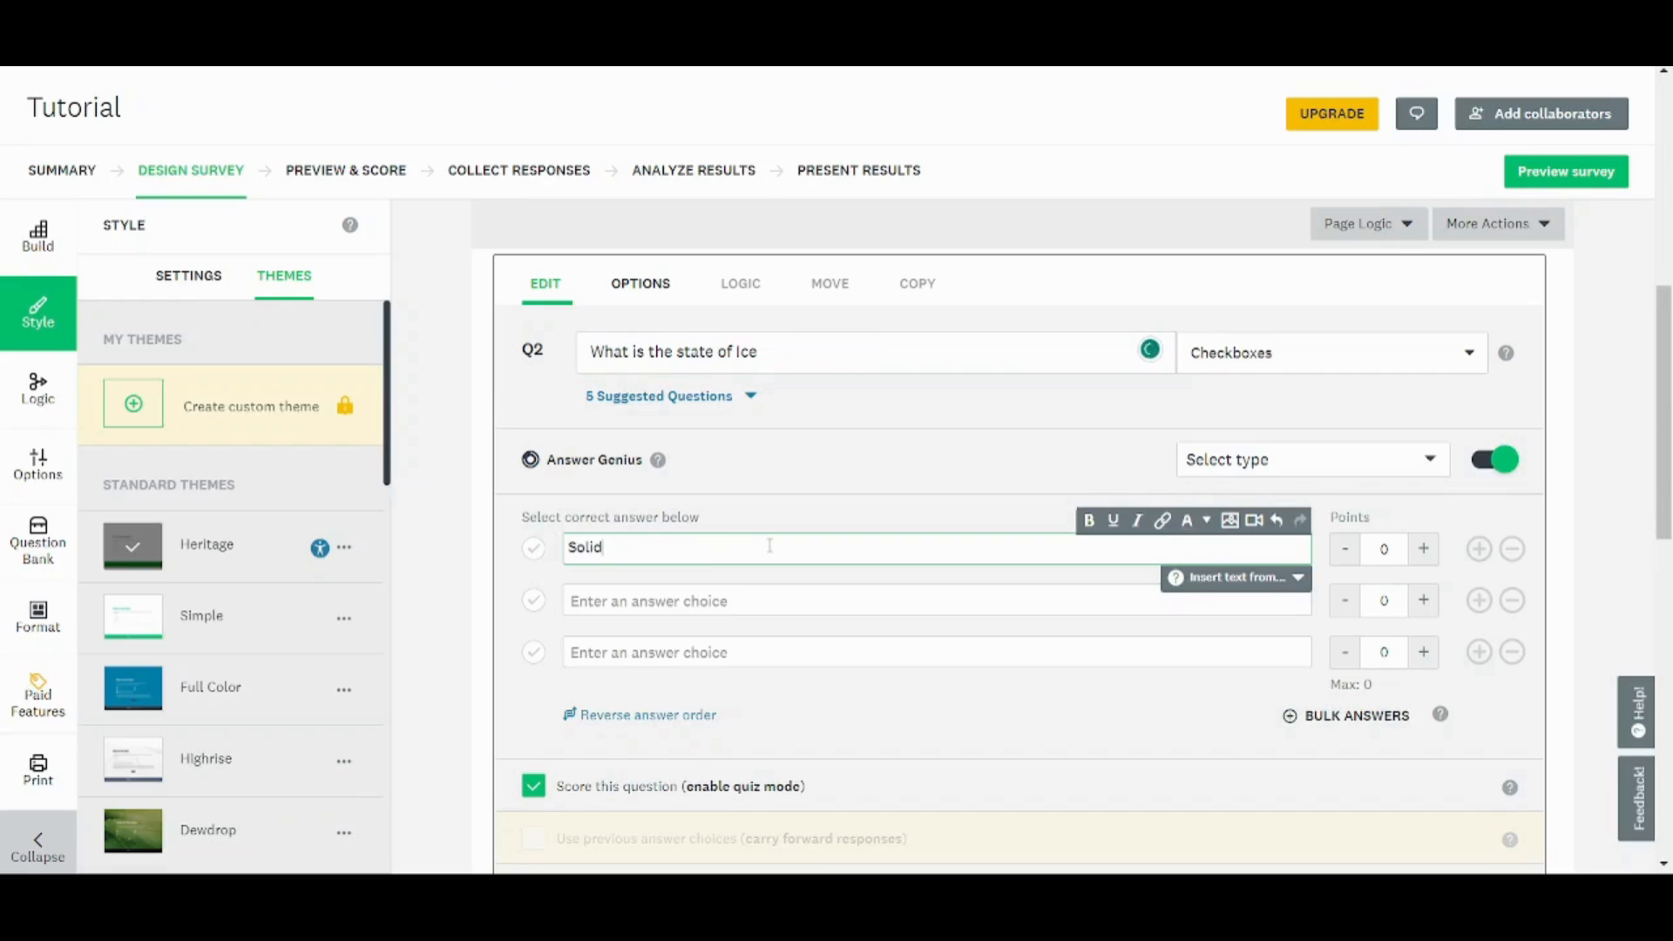
pyautogui.write('Liquid')
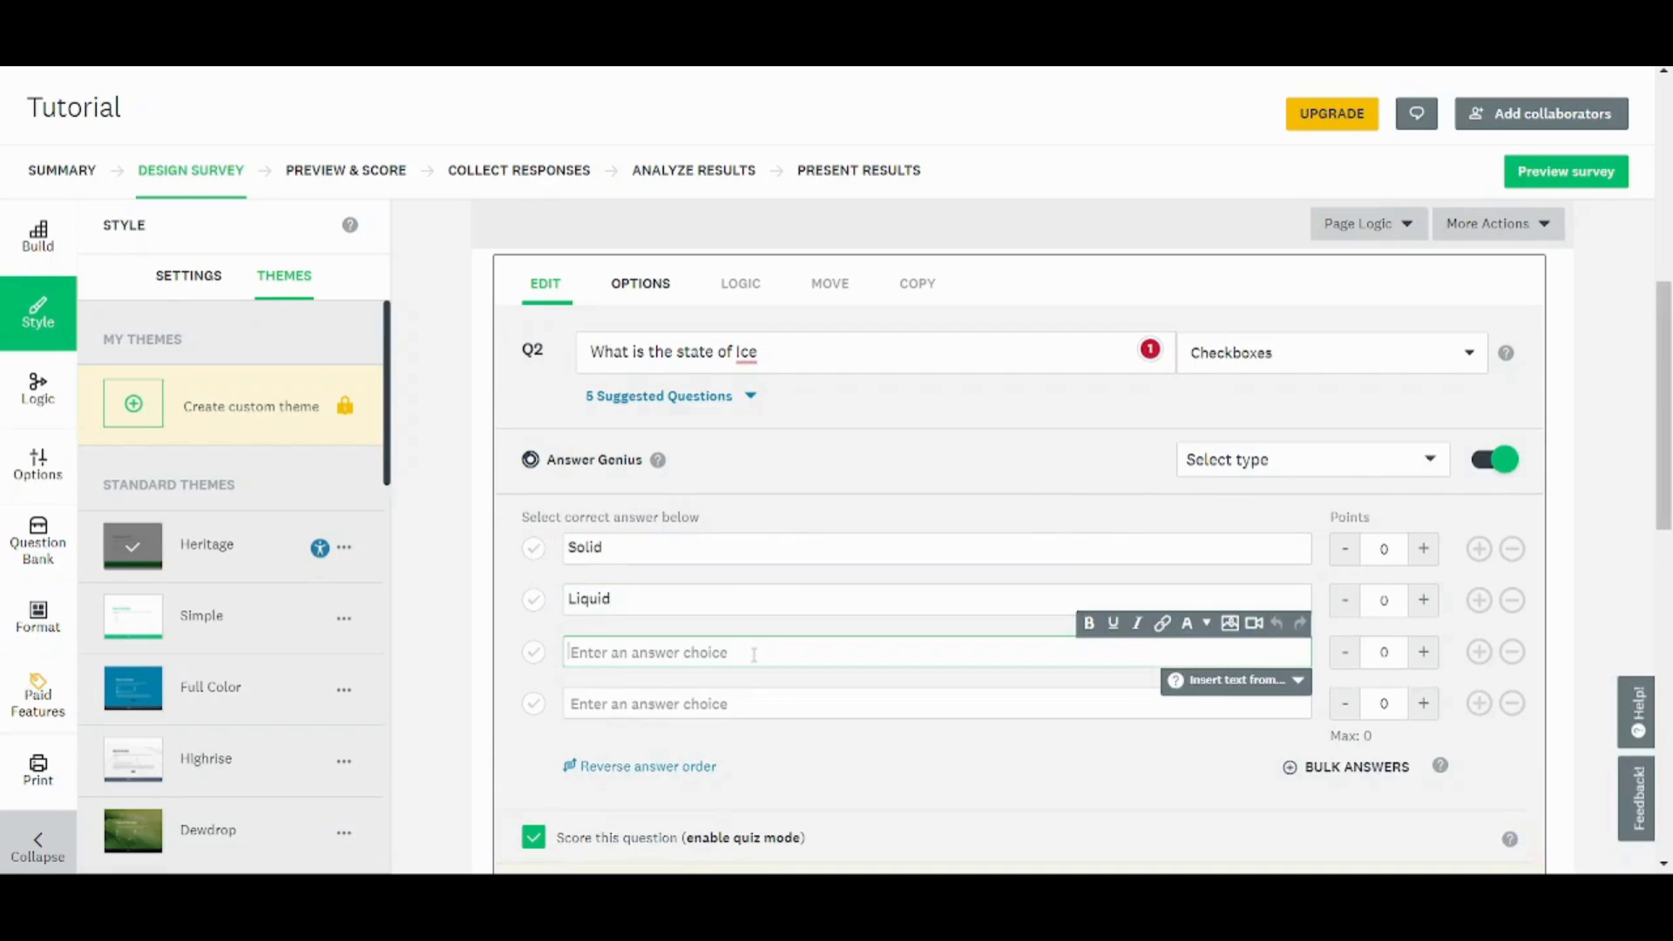
pyautogui.write('Gas')
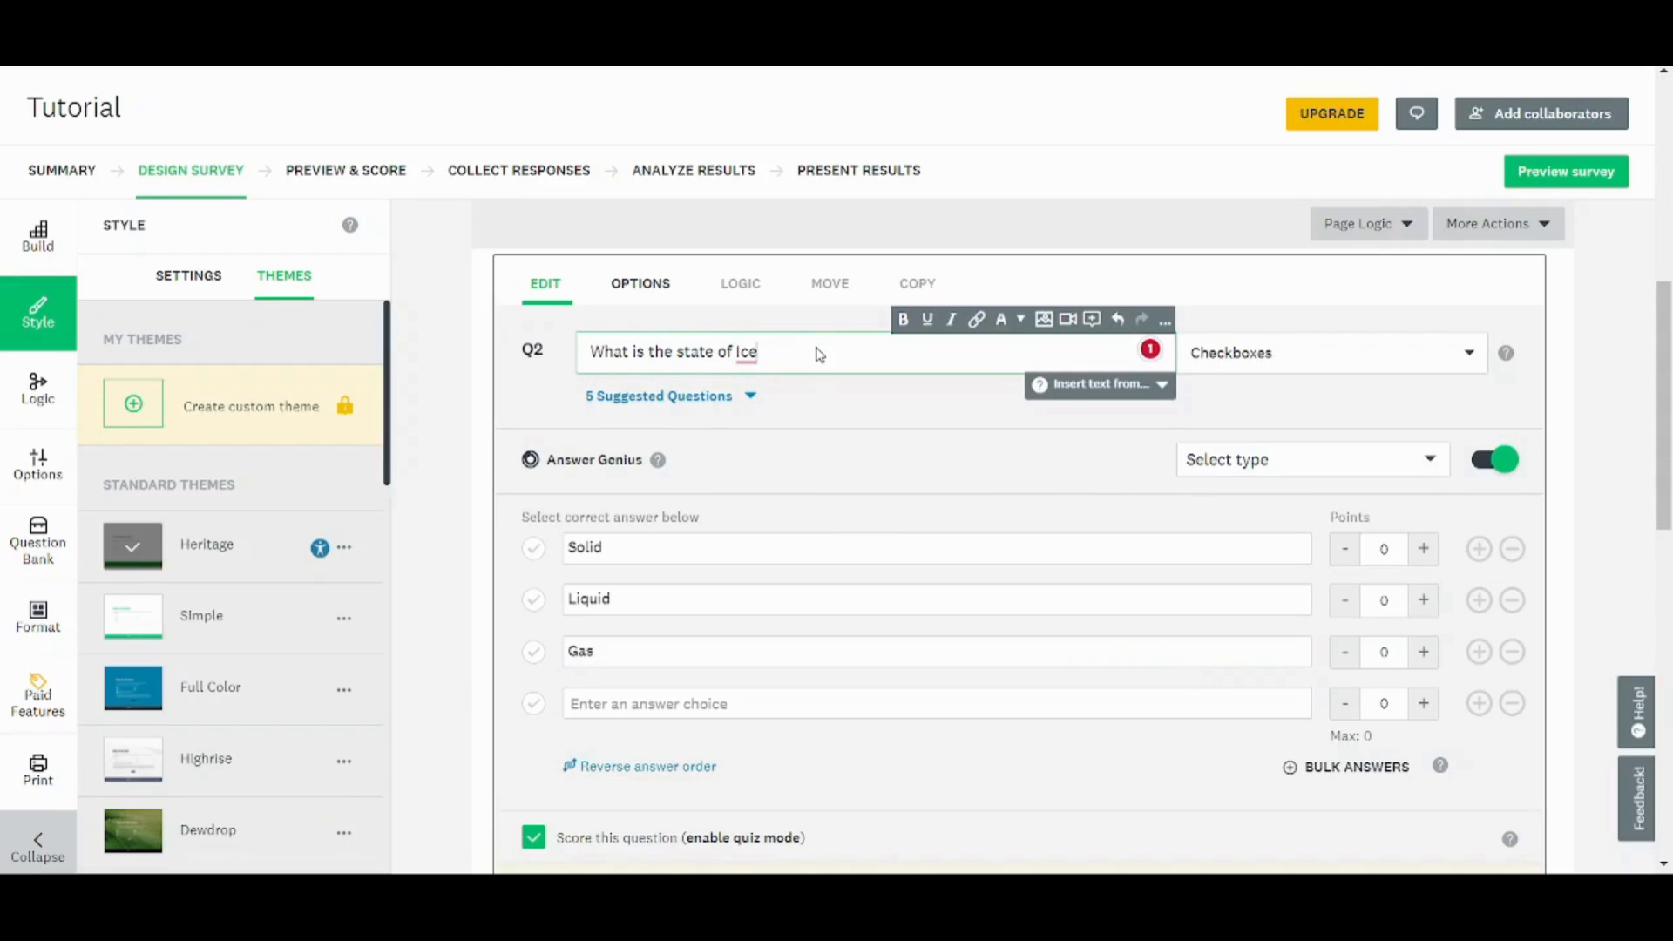
pyautogui.write('?')
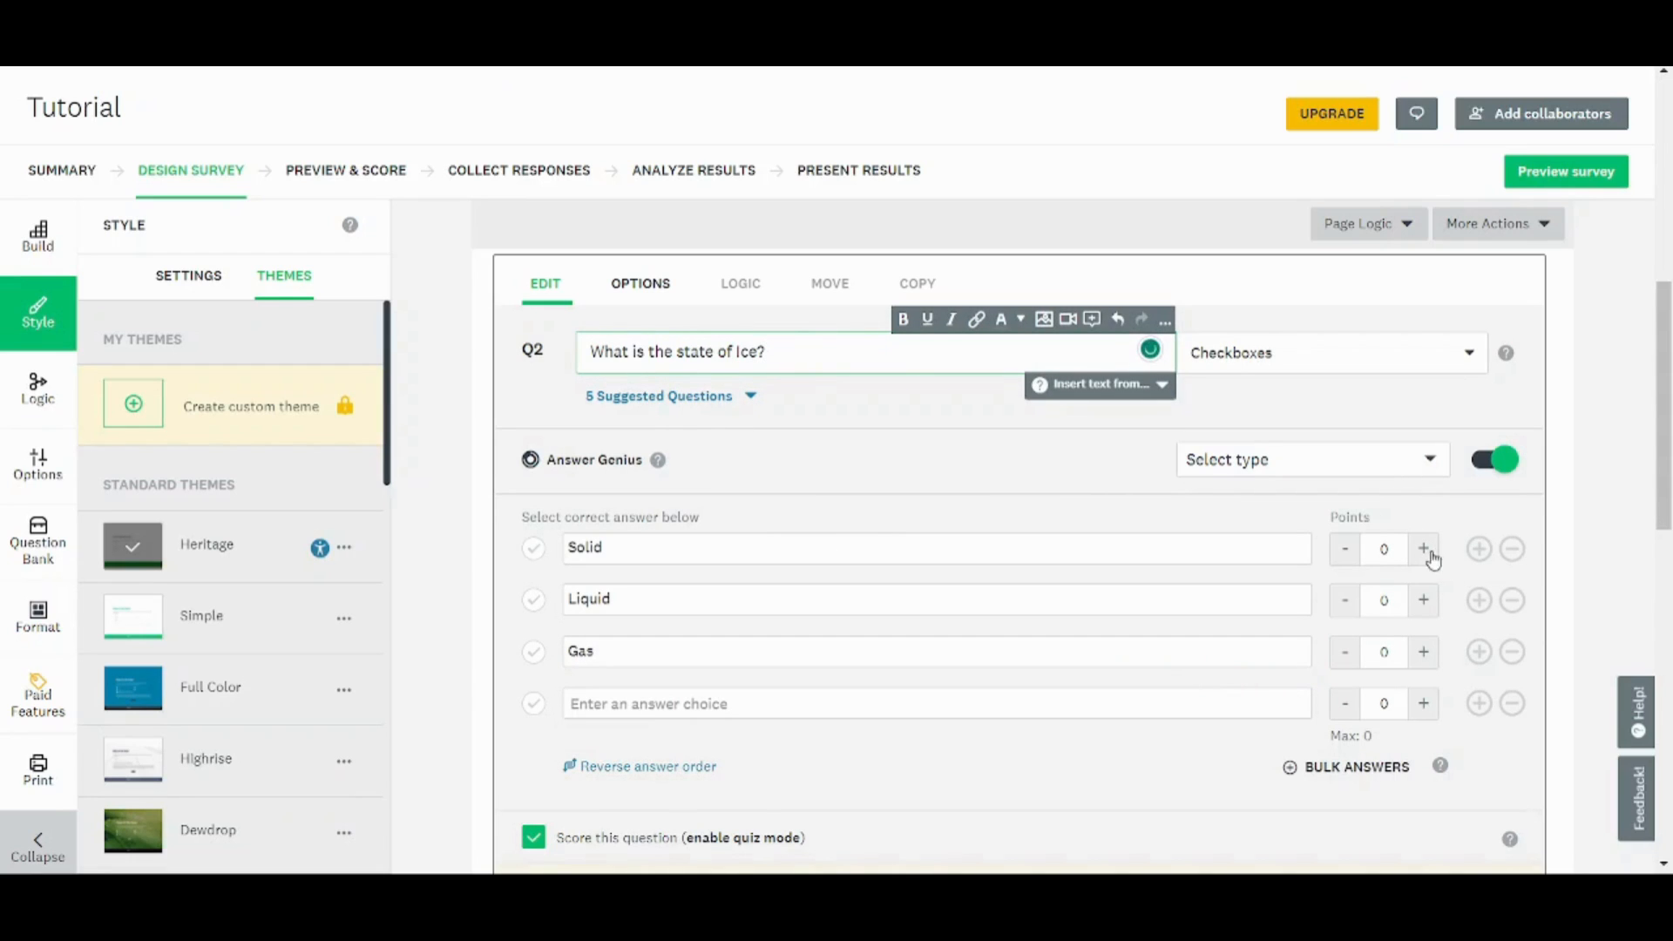
pyautogui.click(533, 547)
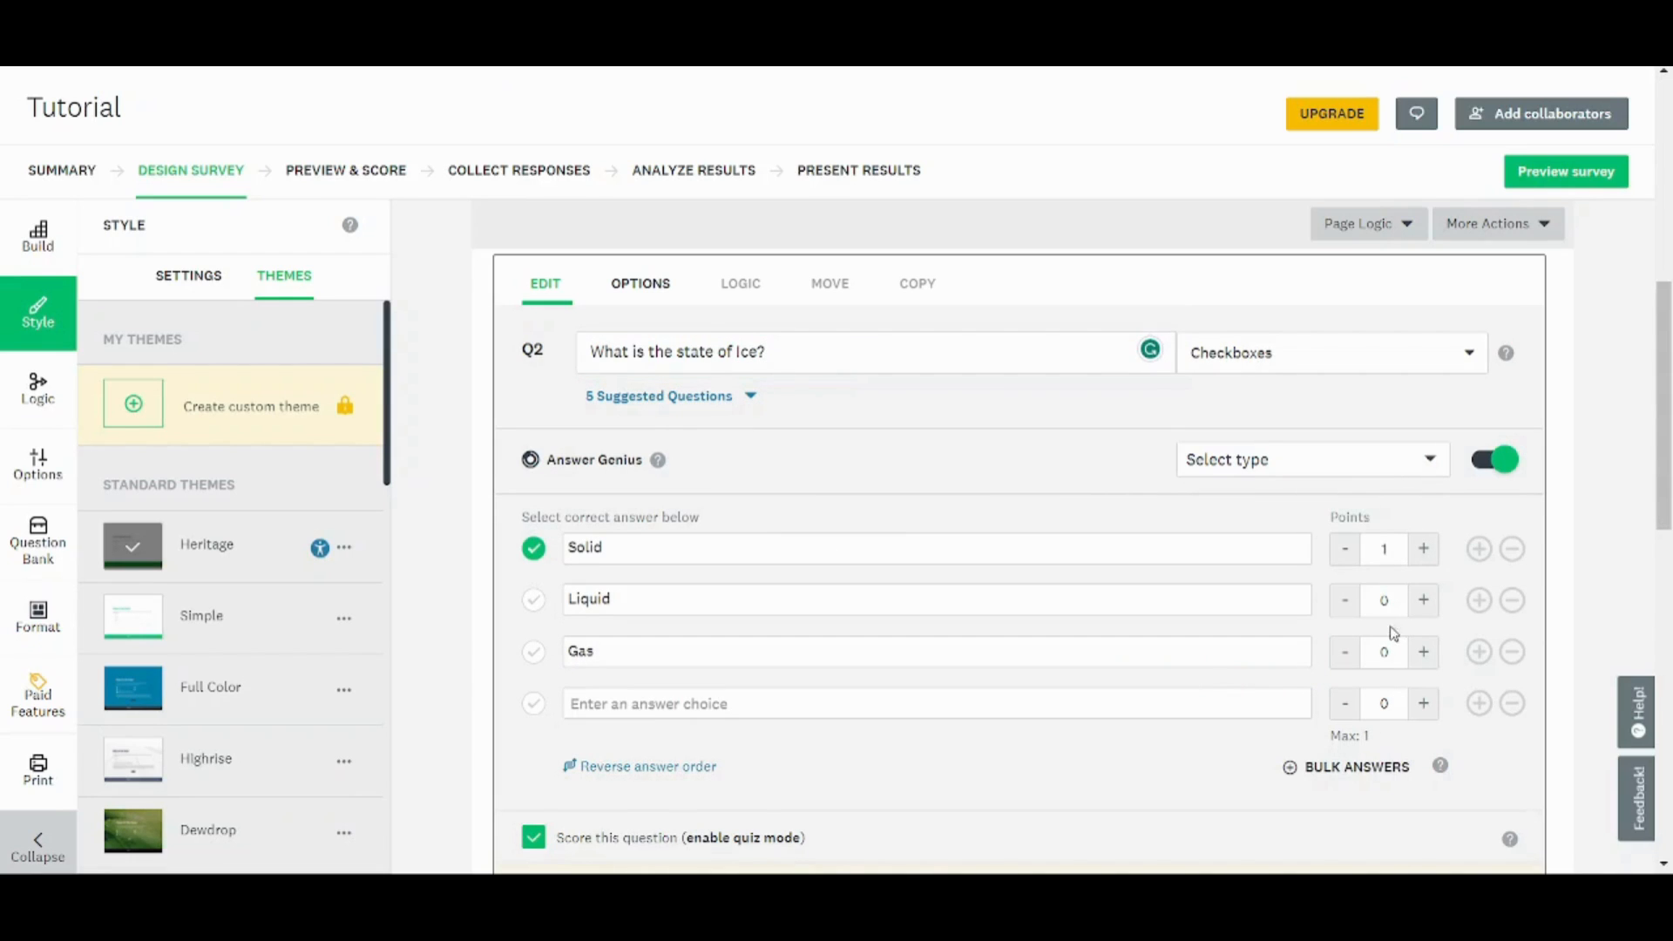
pyautogui.scroll(-3)
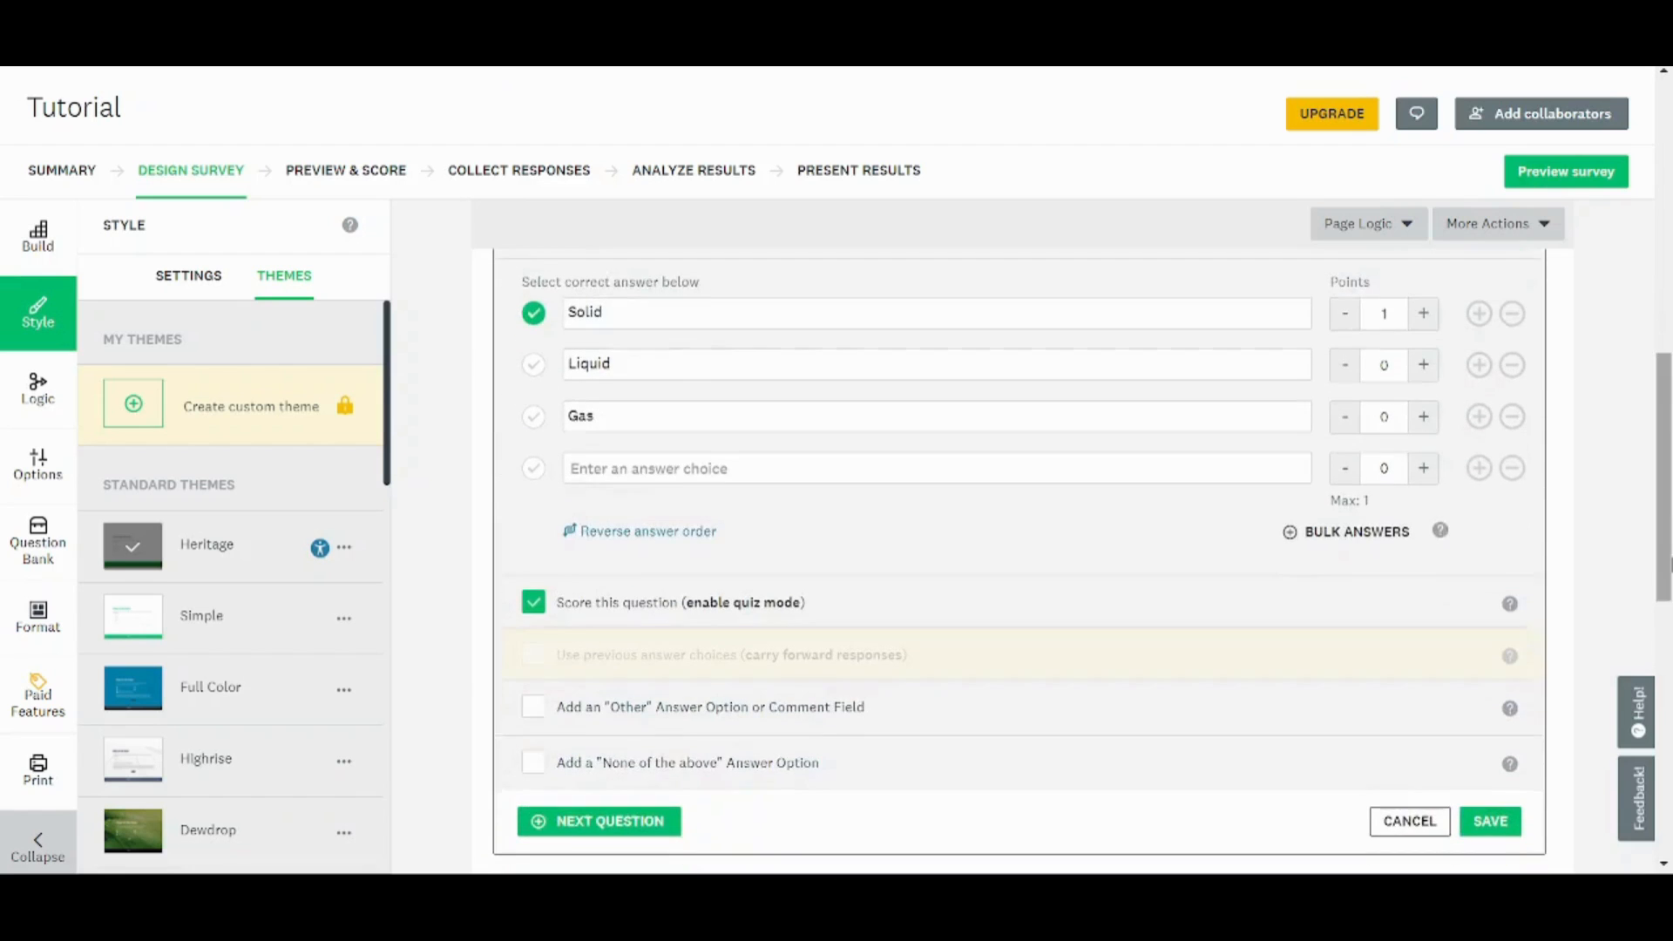
pyautogui.scroll(-3)
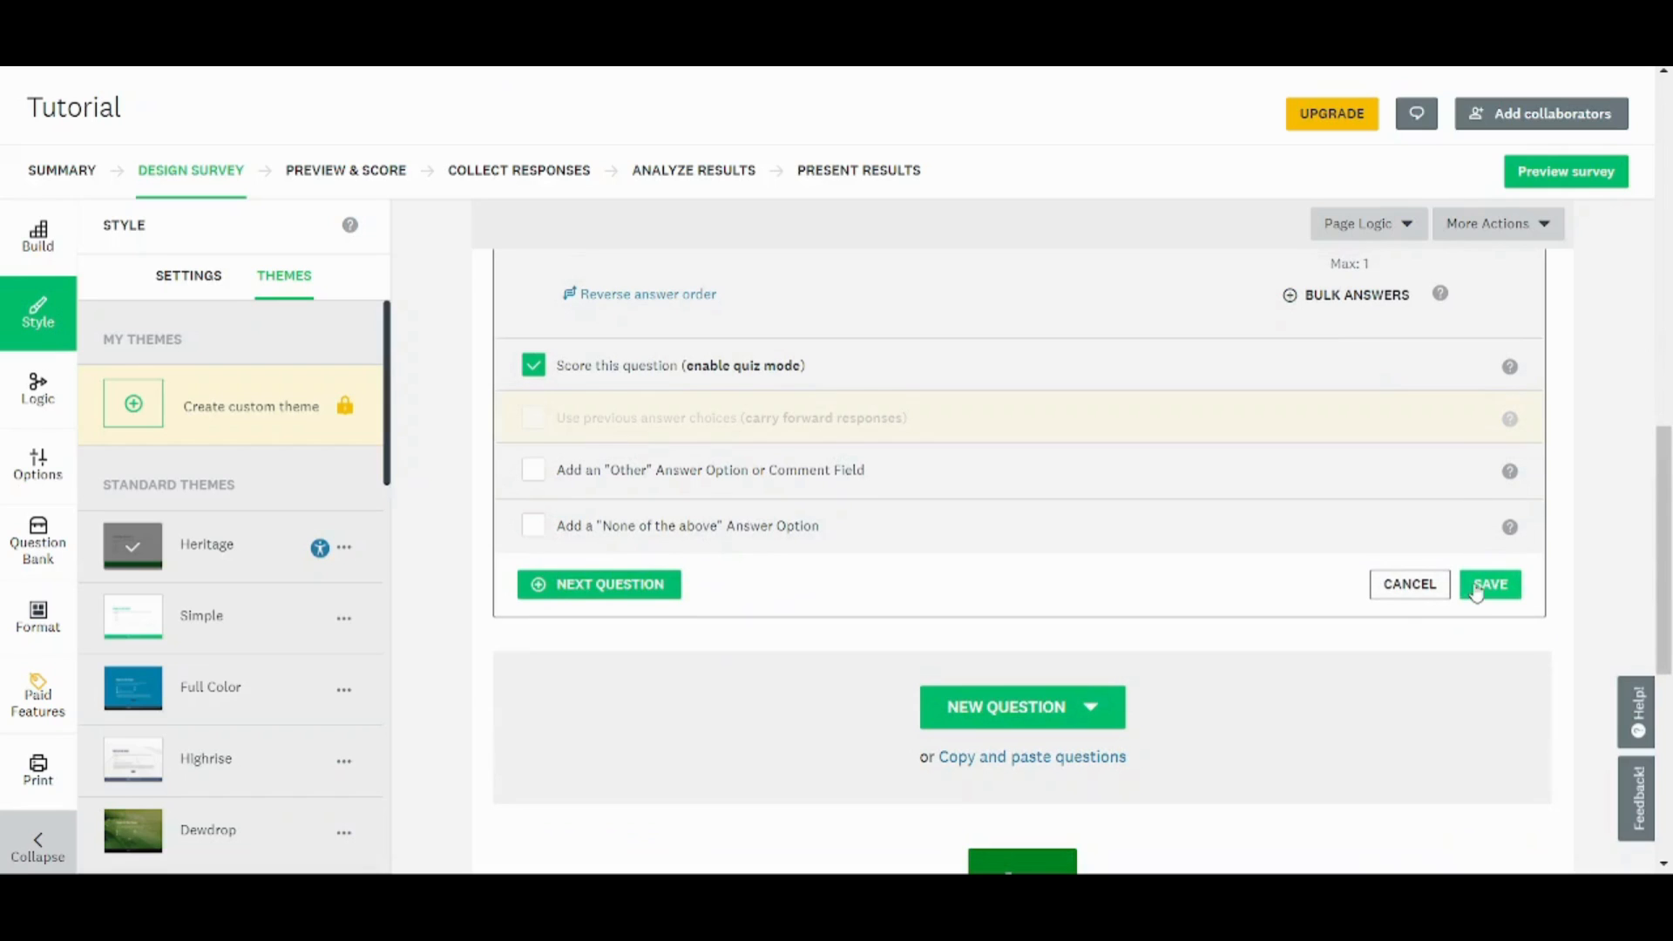
pyautogui.click(1491, 584)
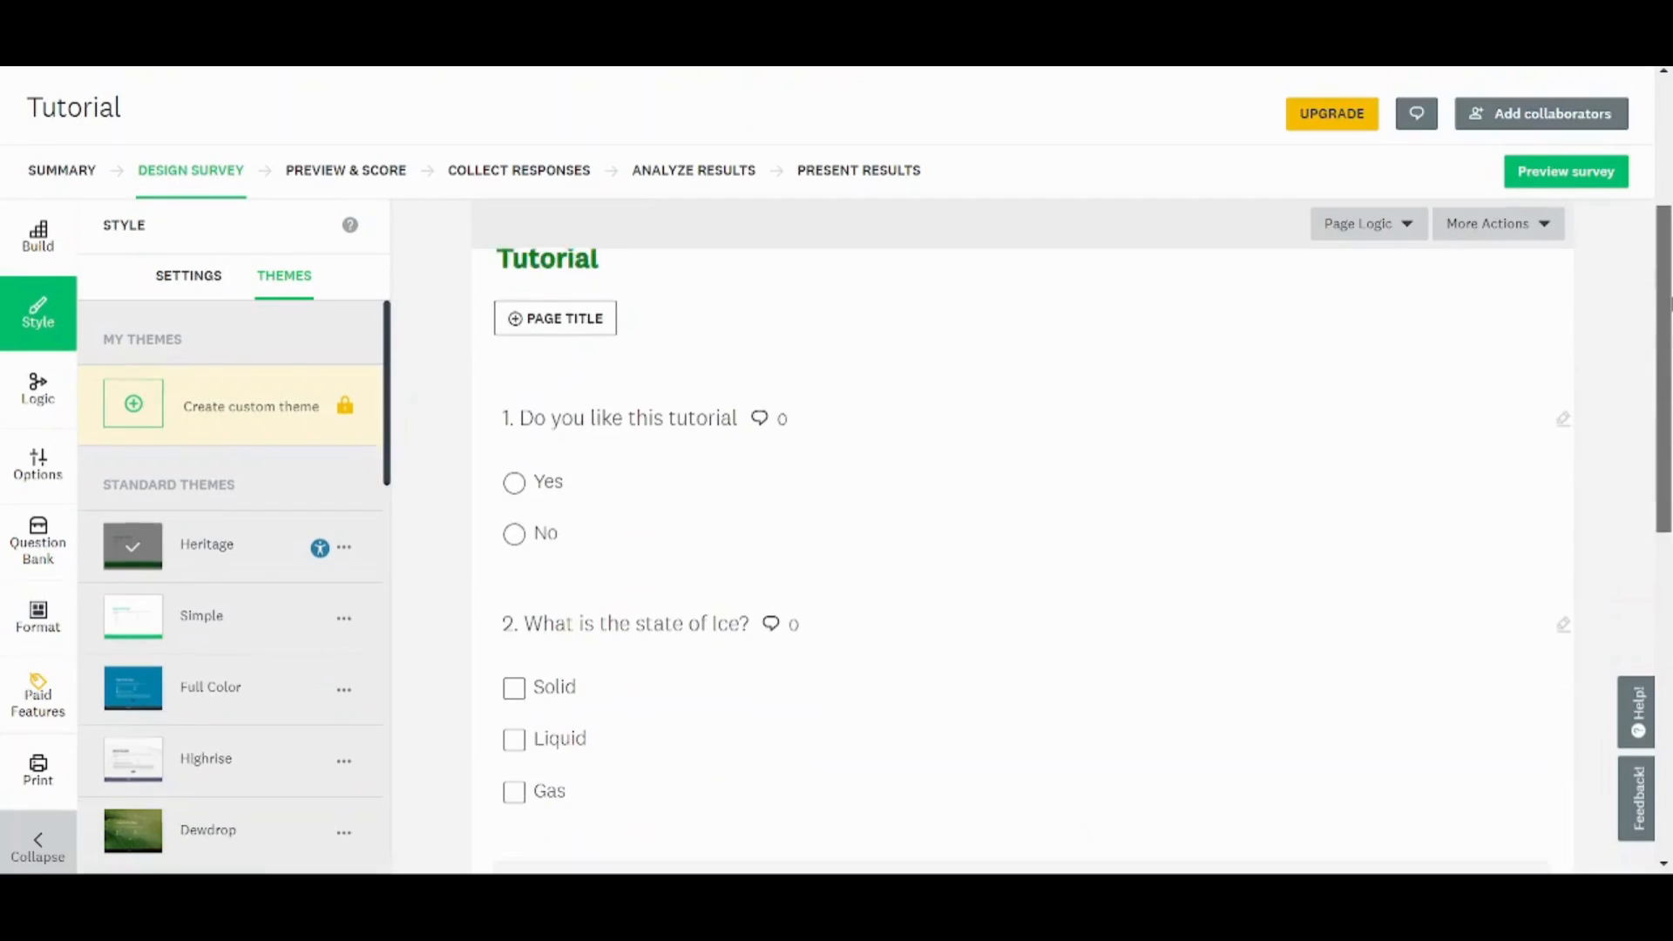
# Browse the question types, themes and logic panels, ending on the Options panel.
pyautogui.scroll(-3)
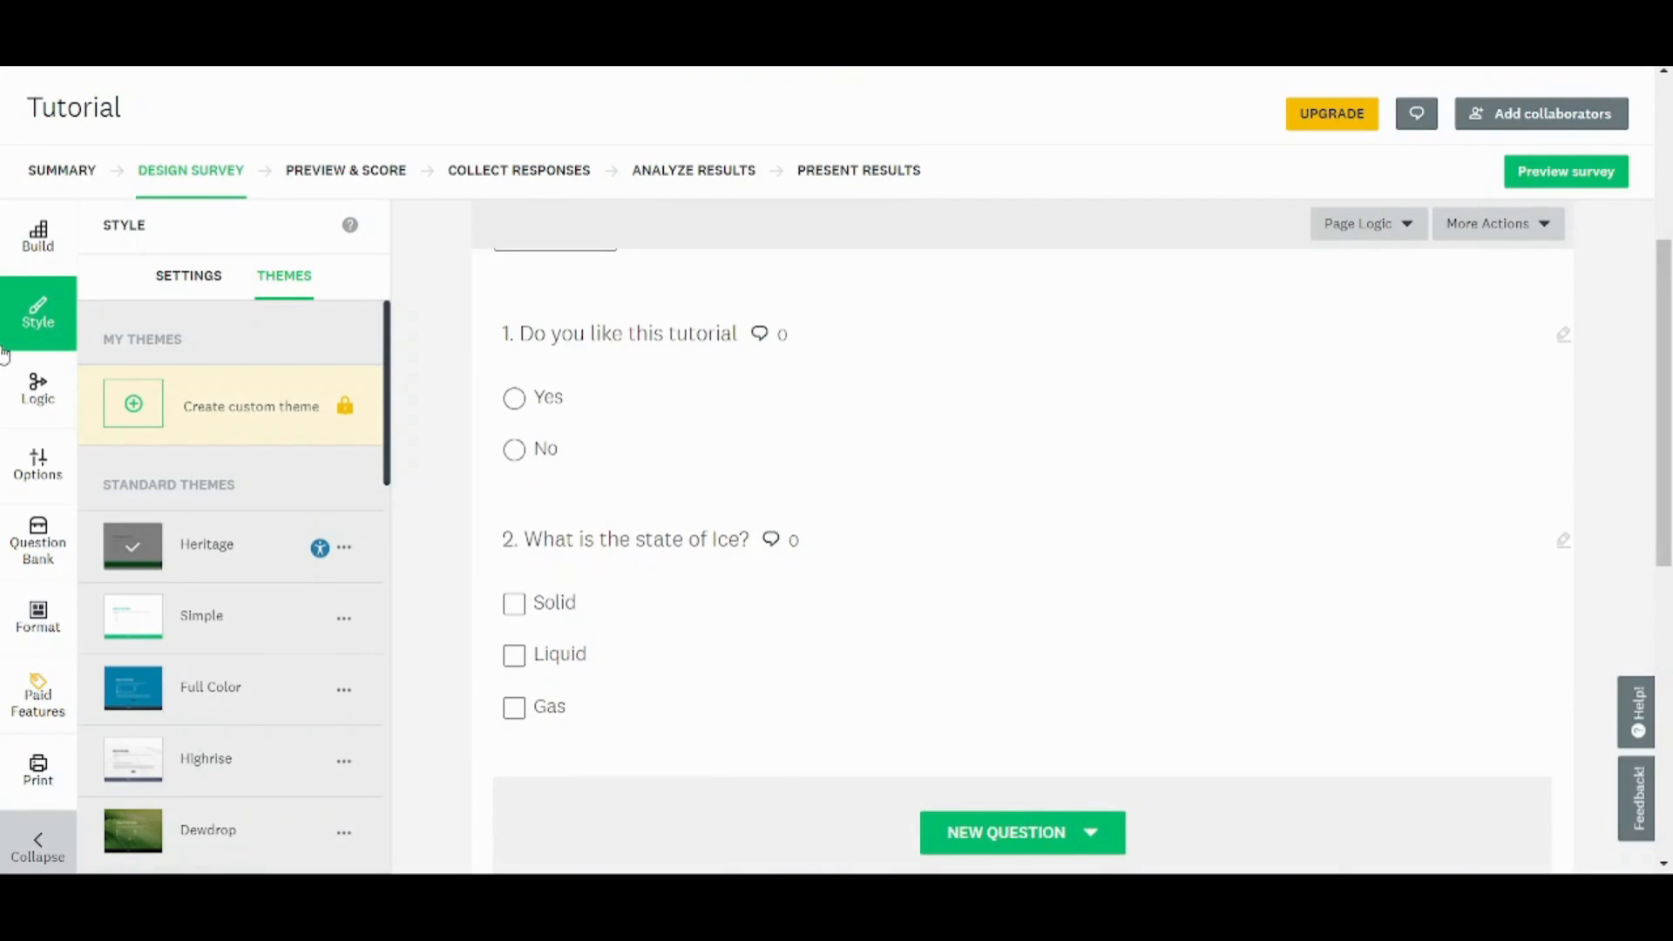
pyautogui.moveTo(37, 313)
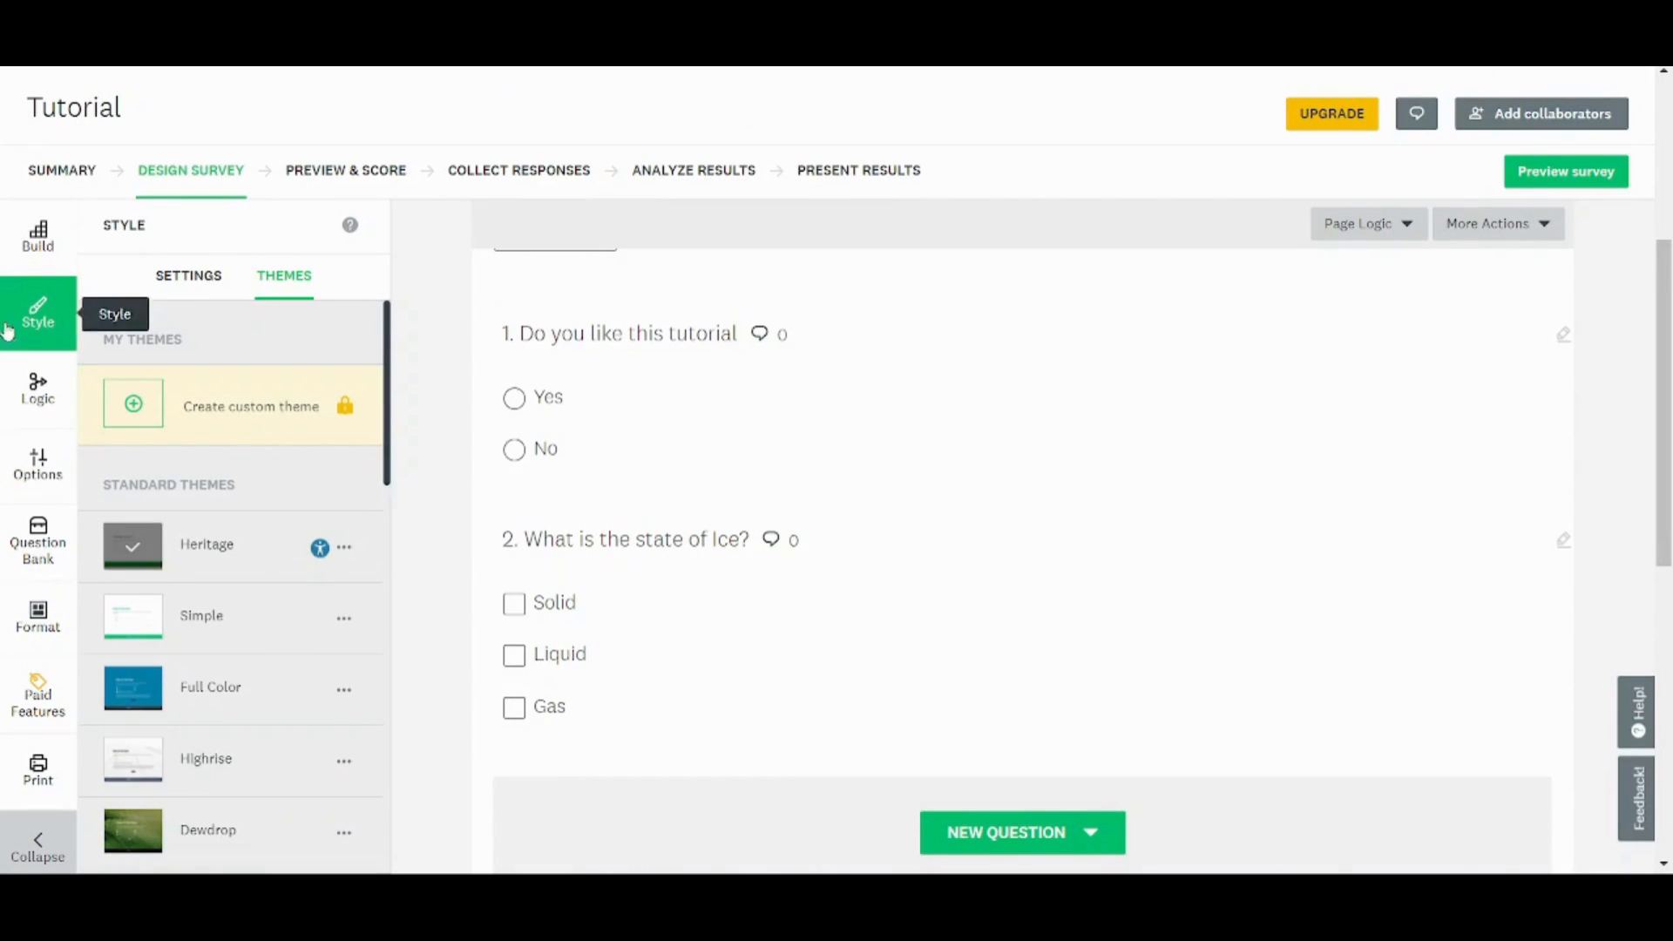
pyautogui.click(38, 235)
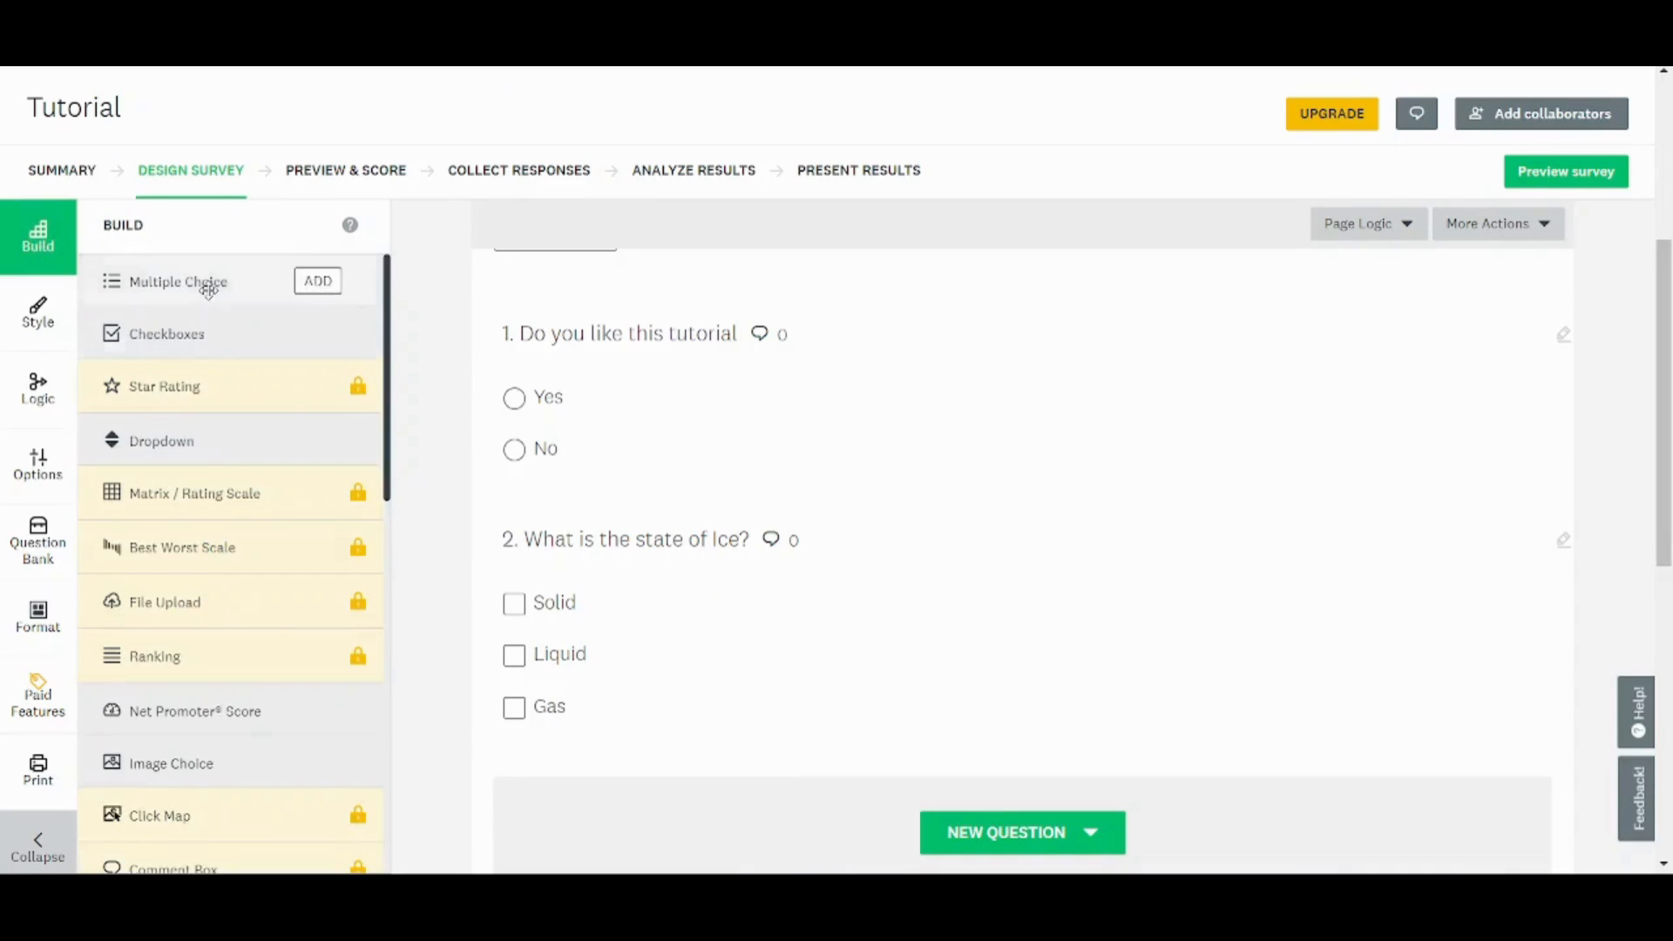
pyautogui.moveTo(1330, 310)
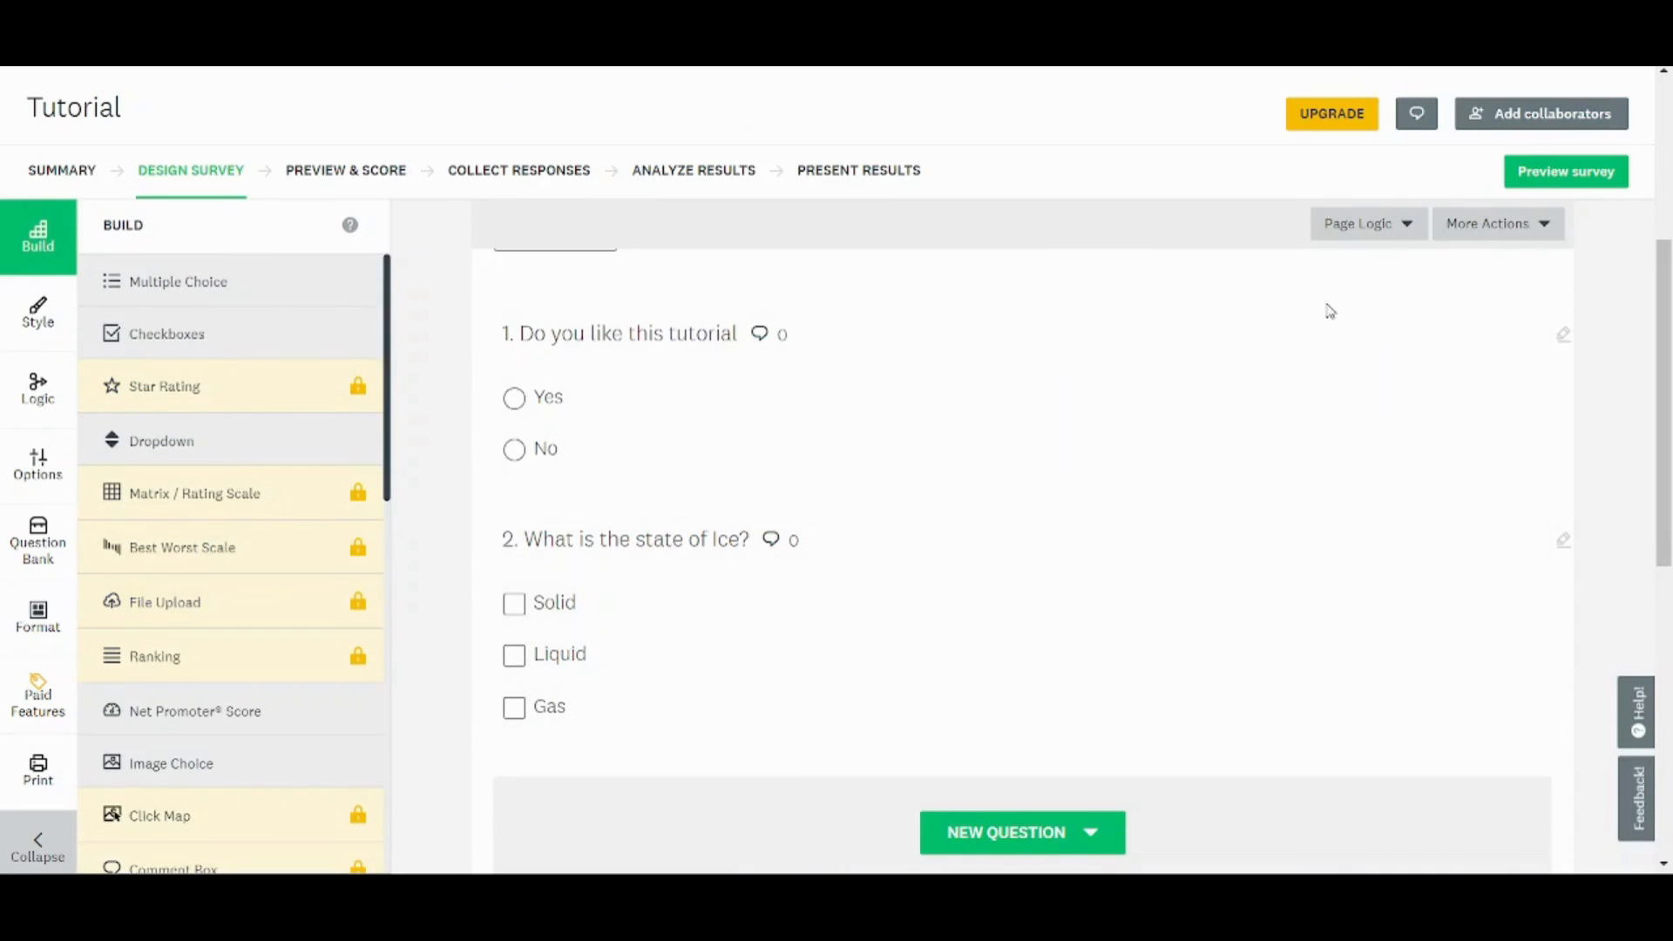
pyautogui.moveTo(891, 417)
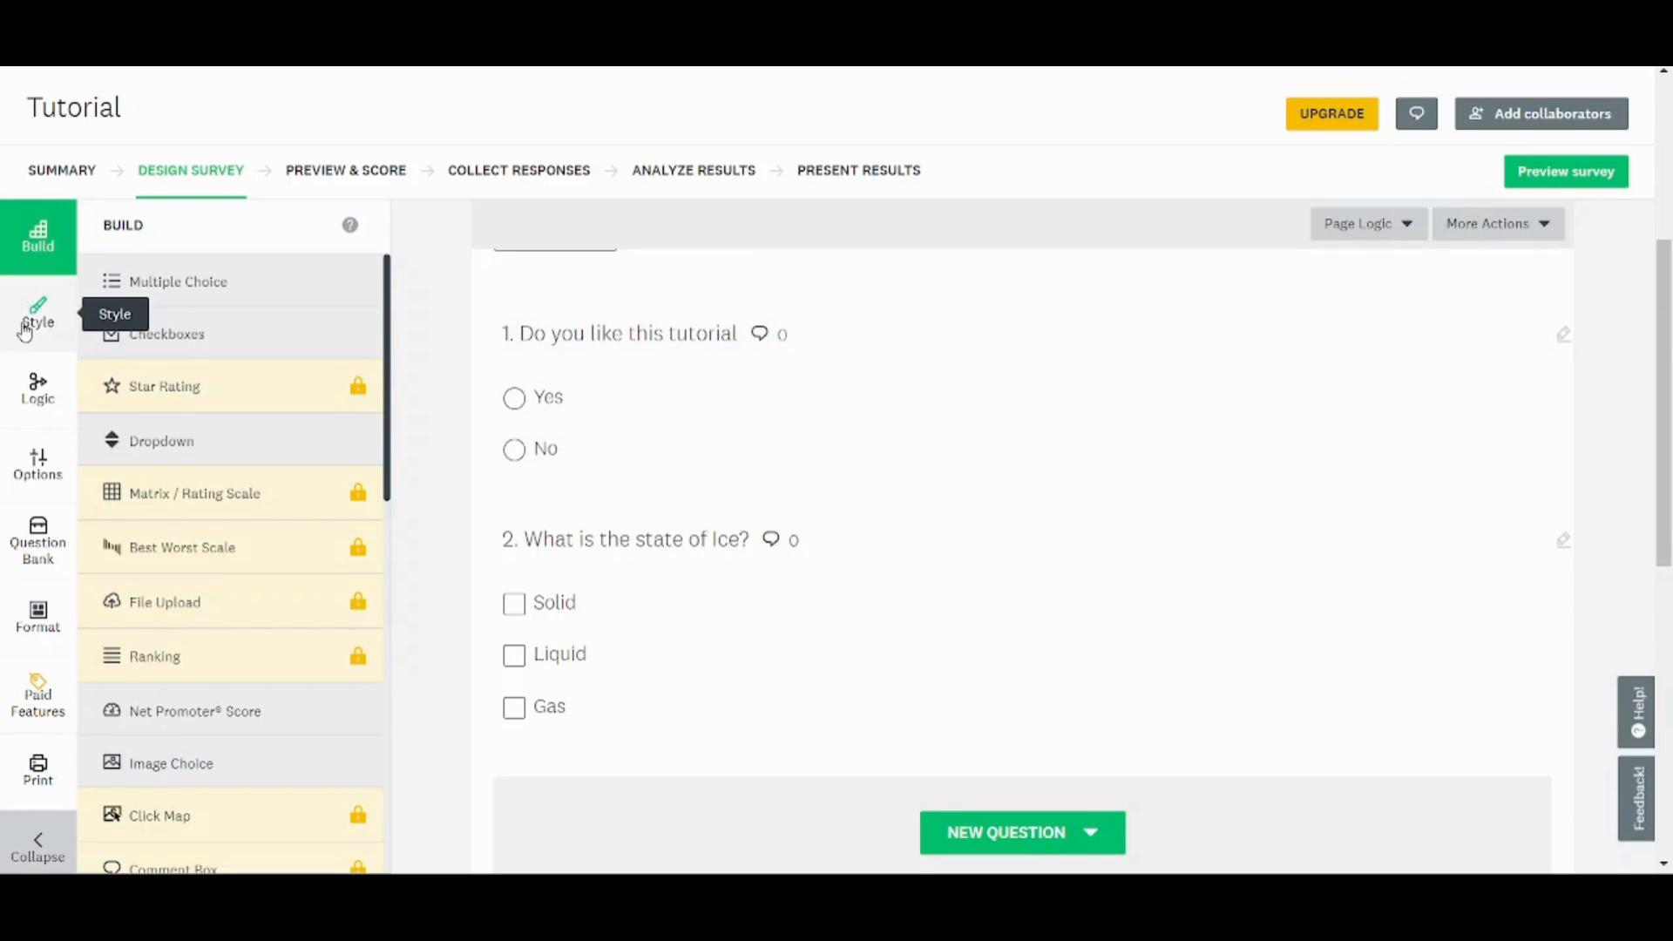
pyautogui.click(38, 314)
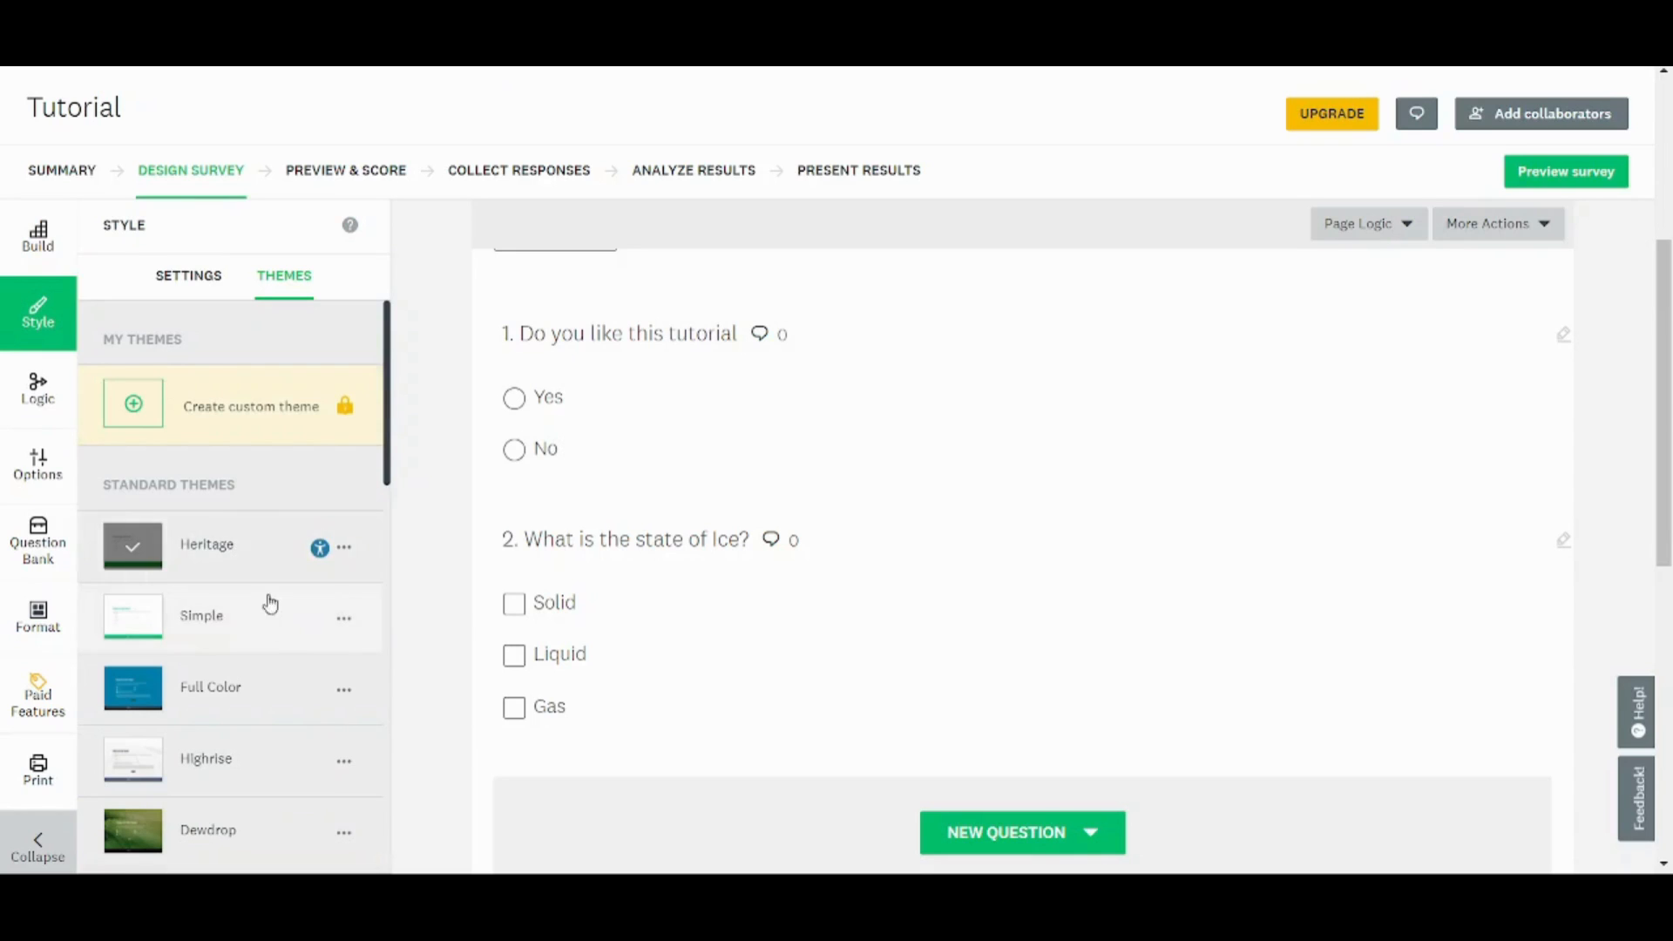
pyautogui.moveTo(38, 400)
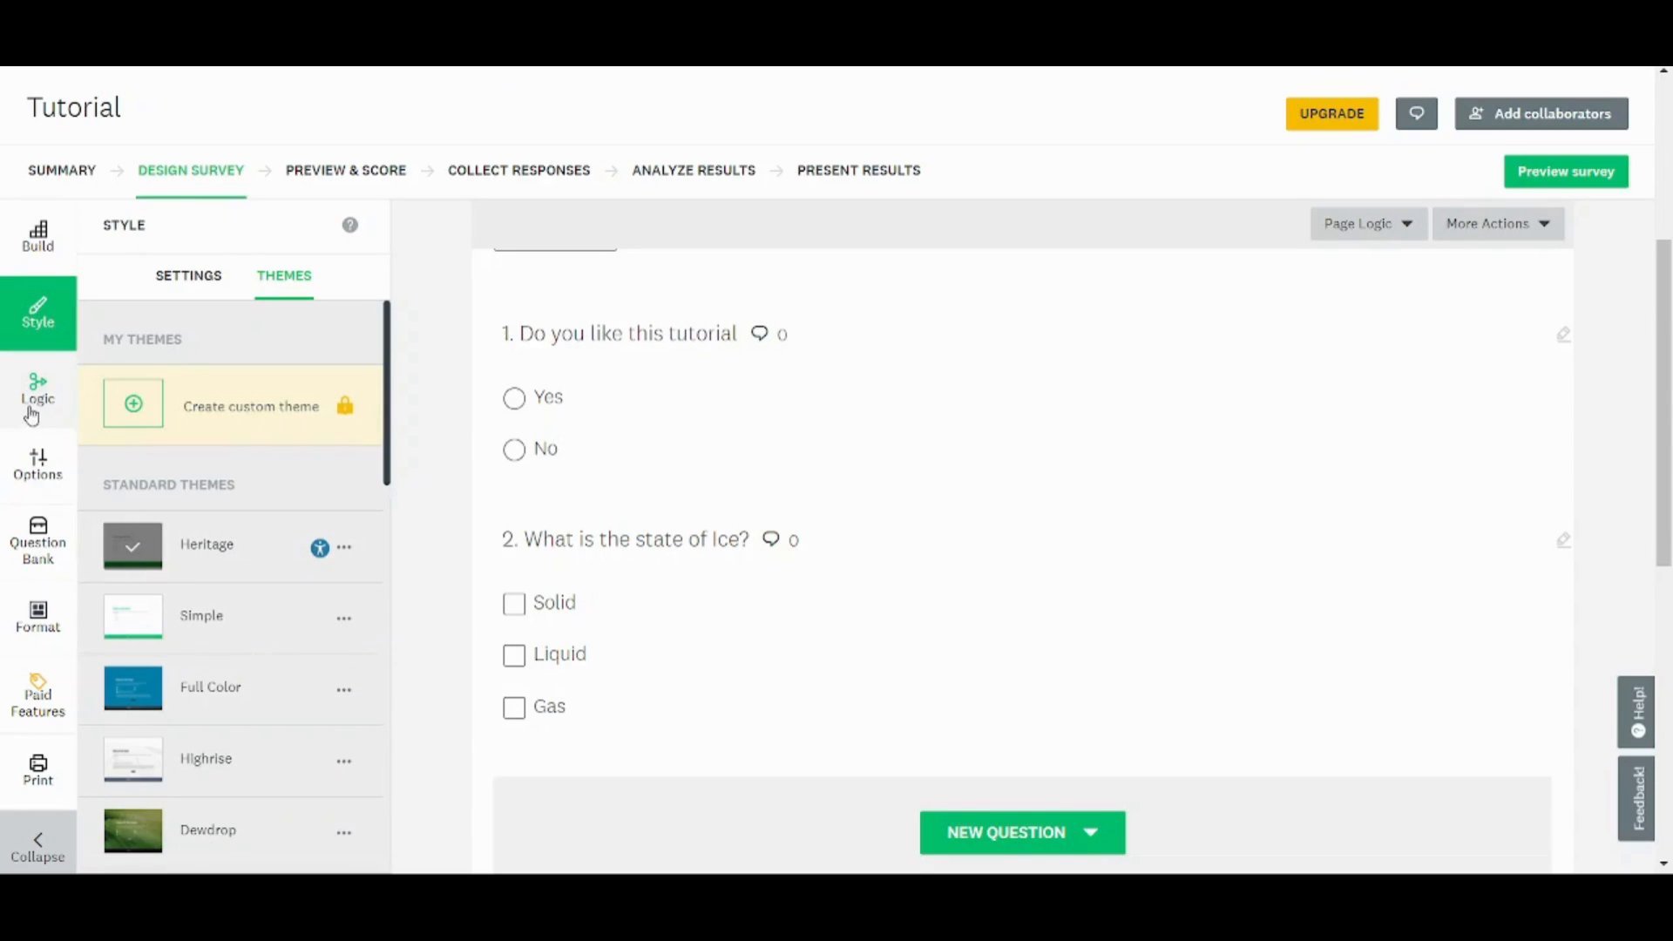
pyautogui.click(38, 392)
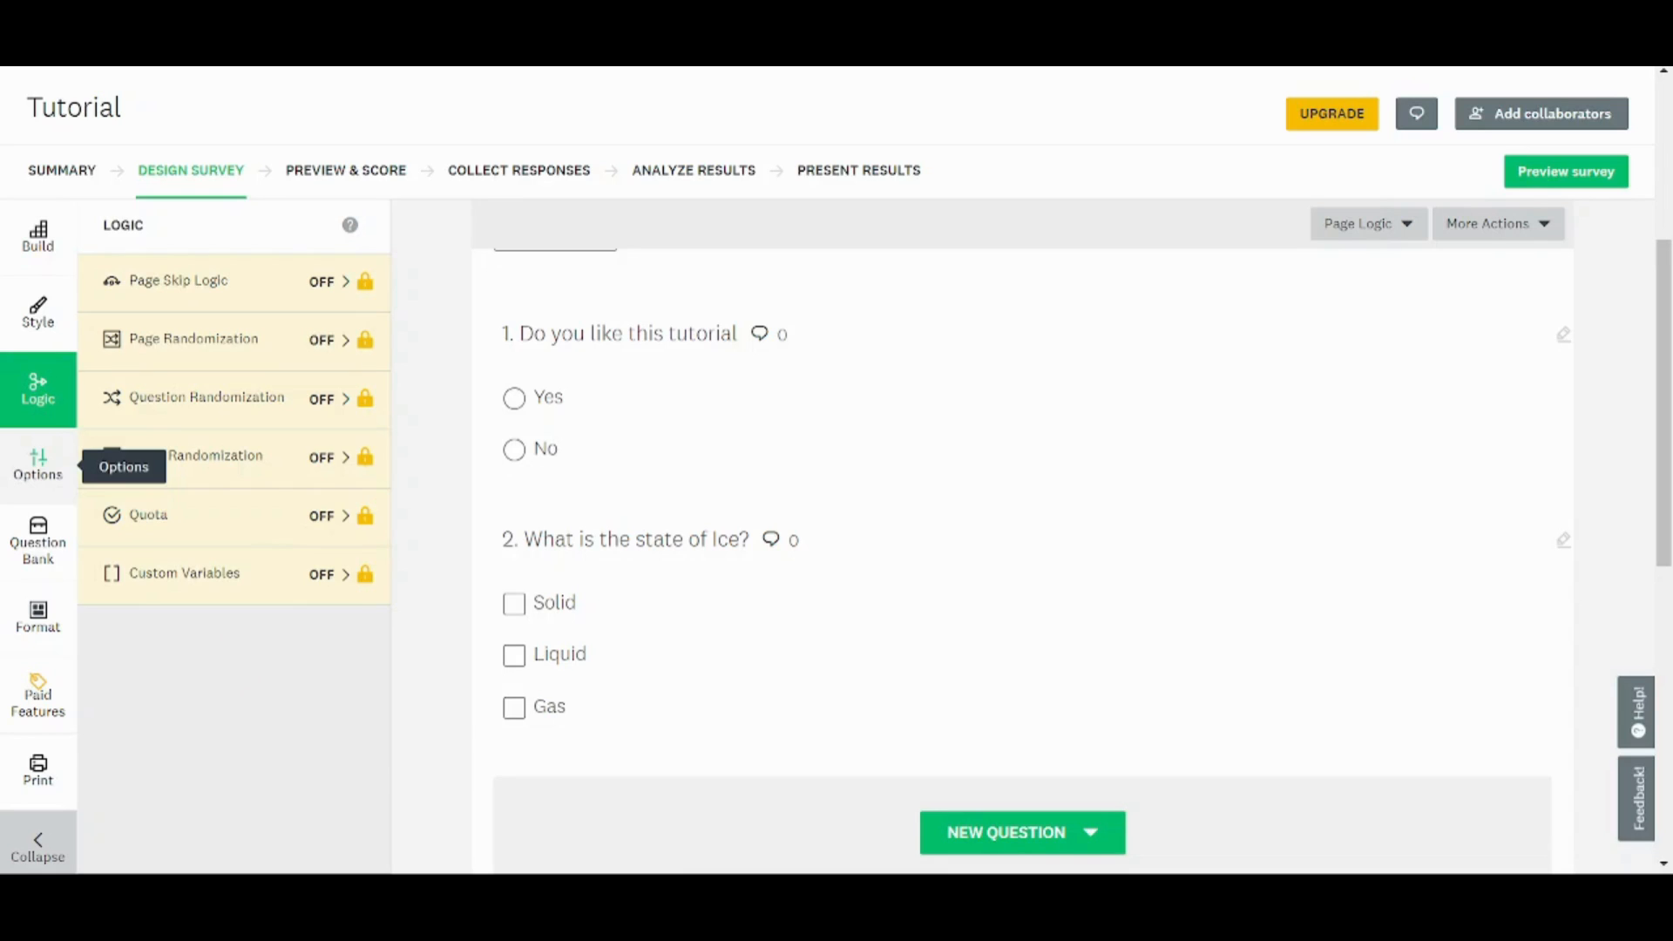
pyautogui.click(37, 464)
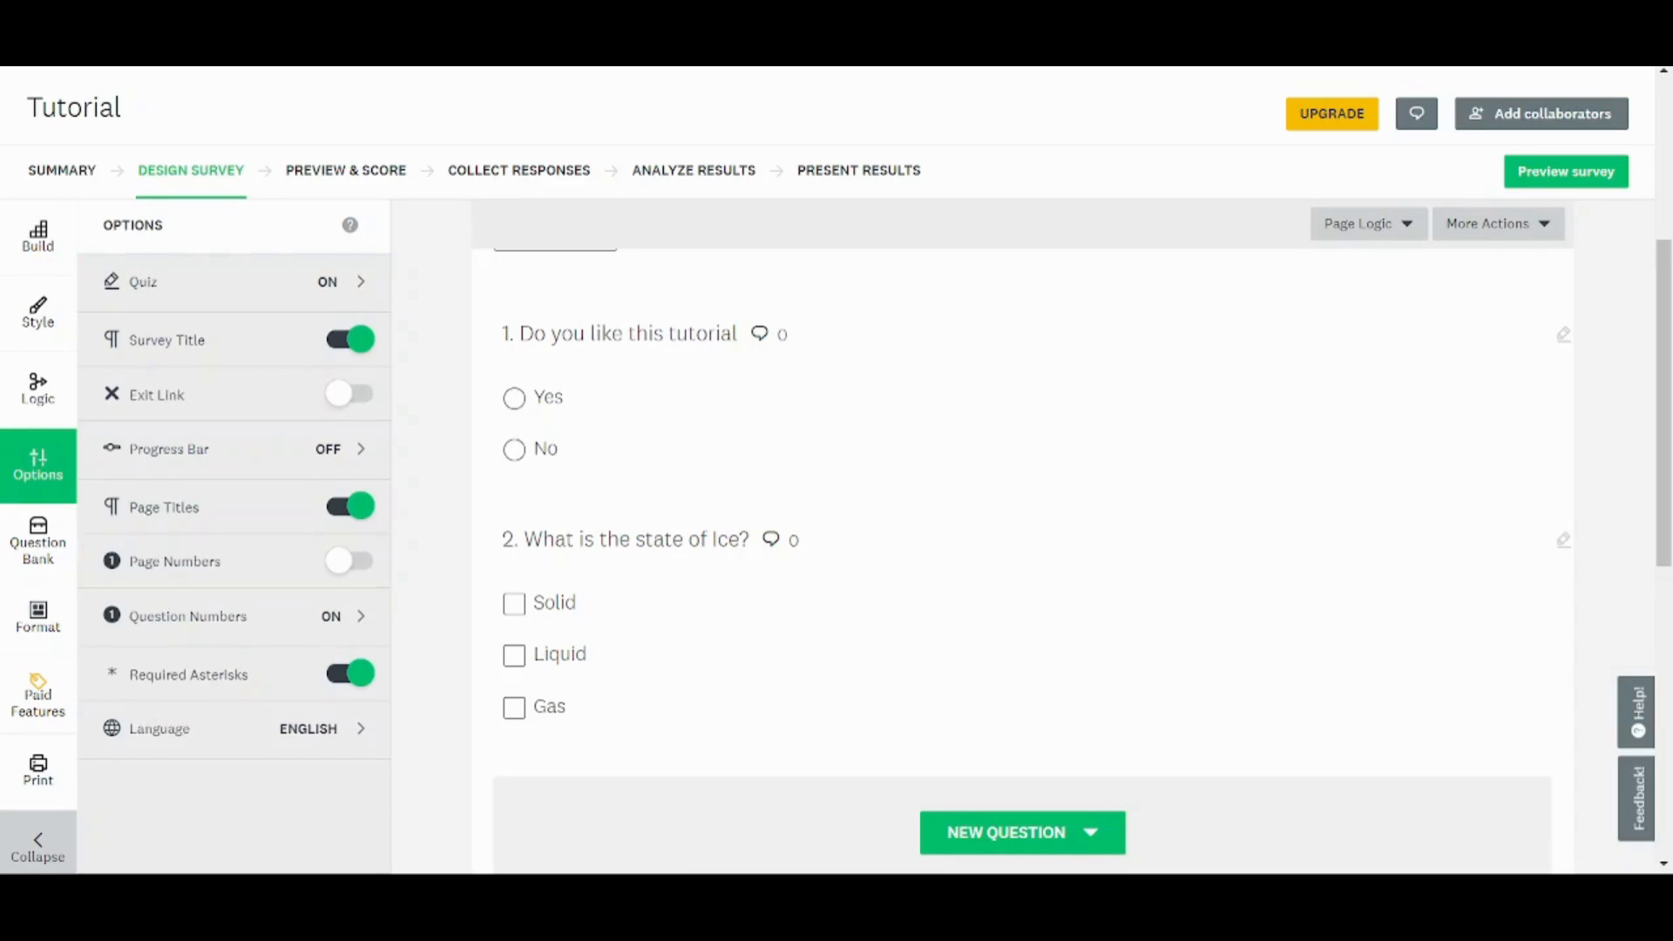
pyautogui.moveTo(1348, 73)
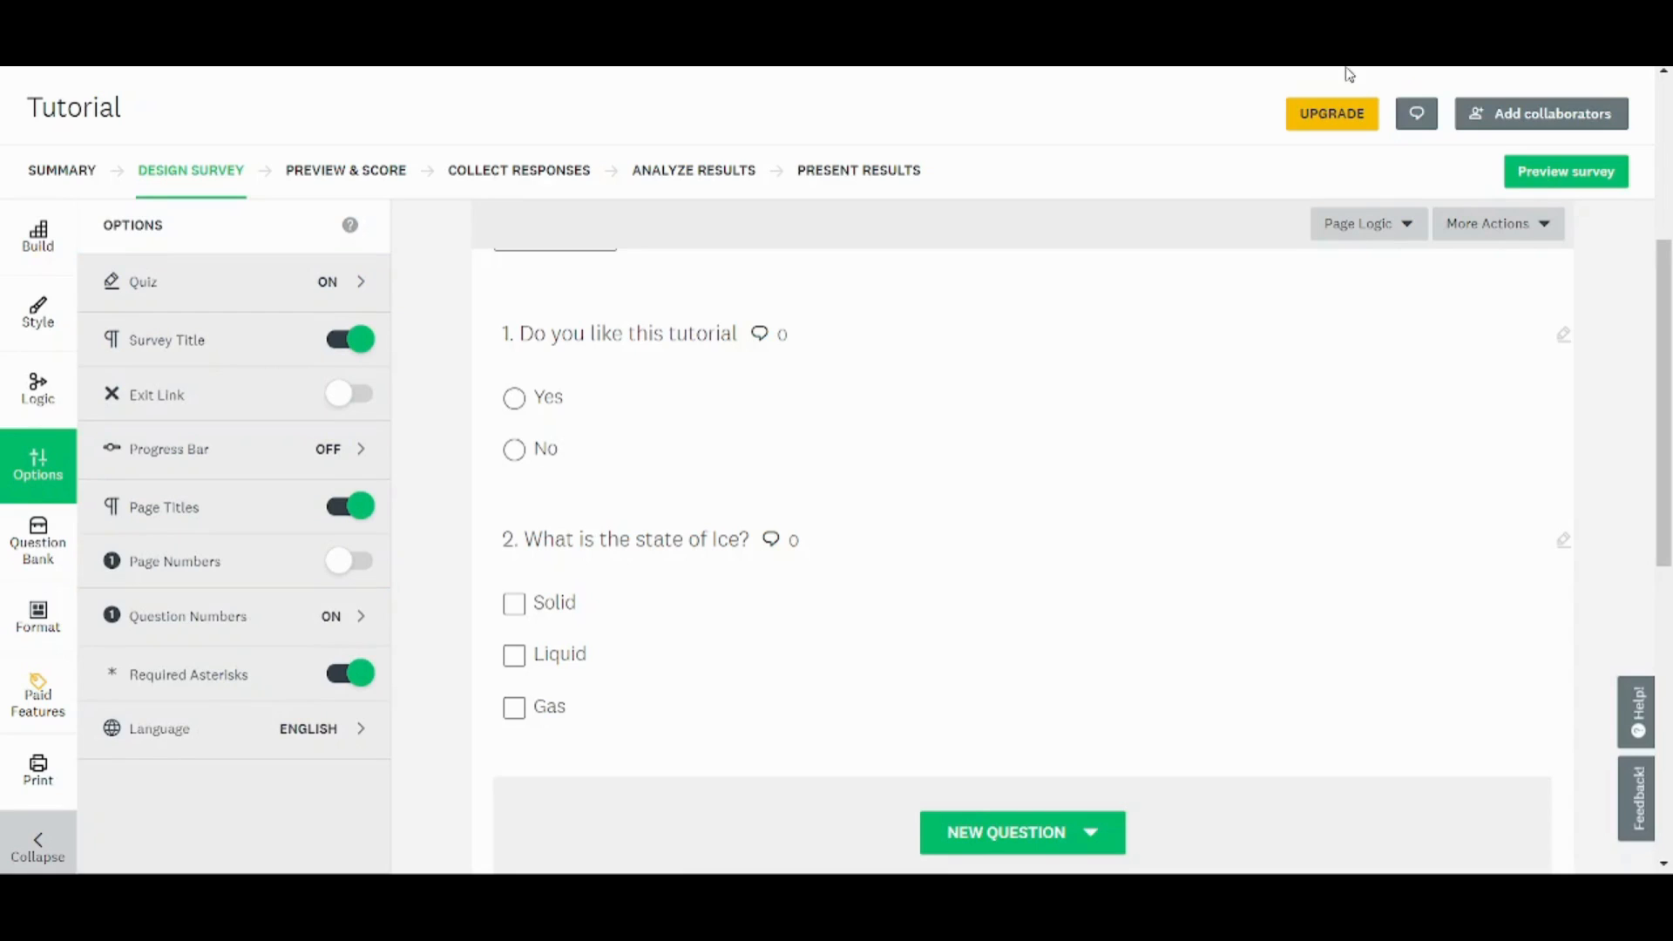
pyautogui.moveTo(186, 361)
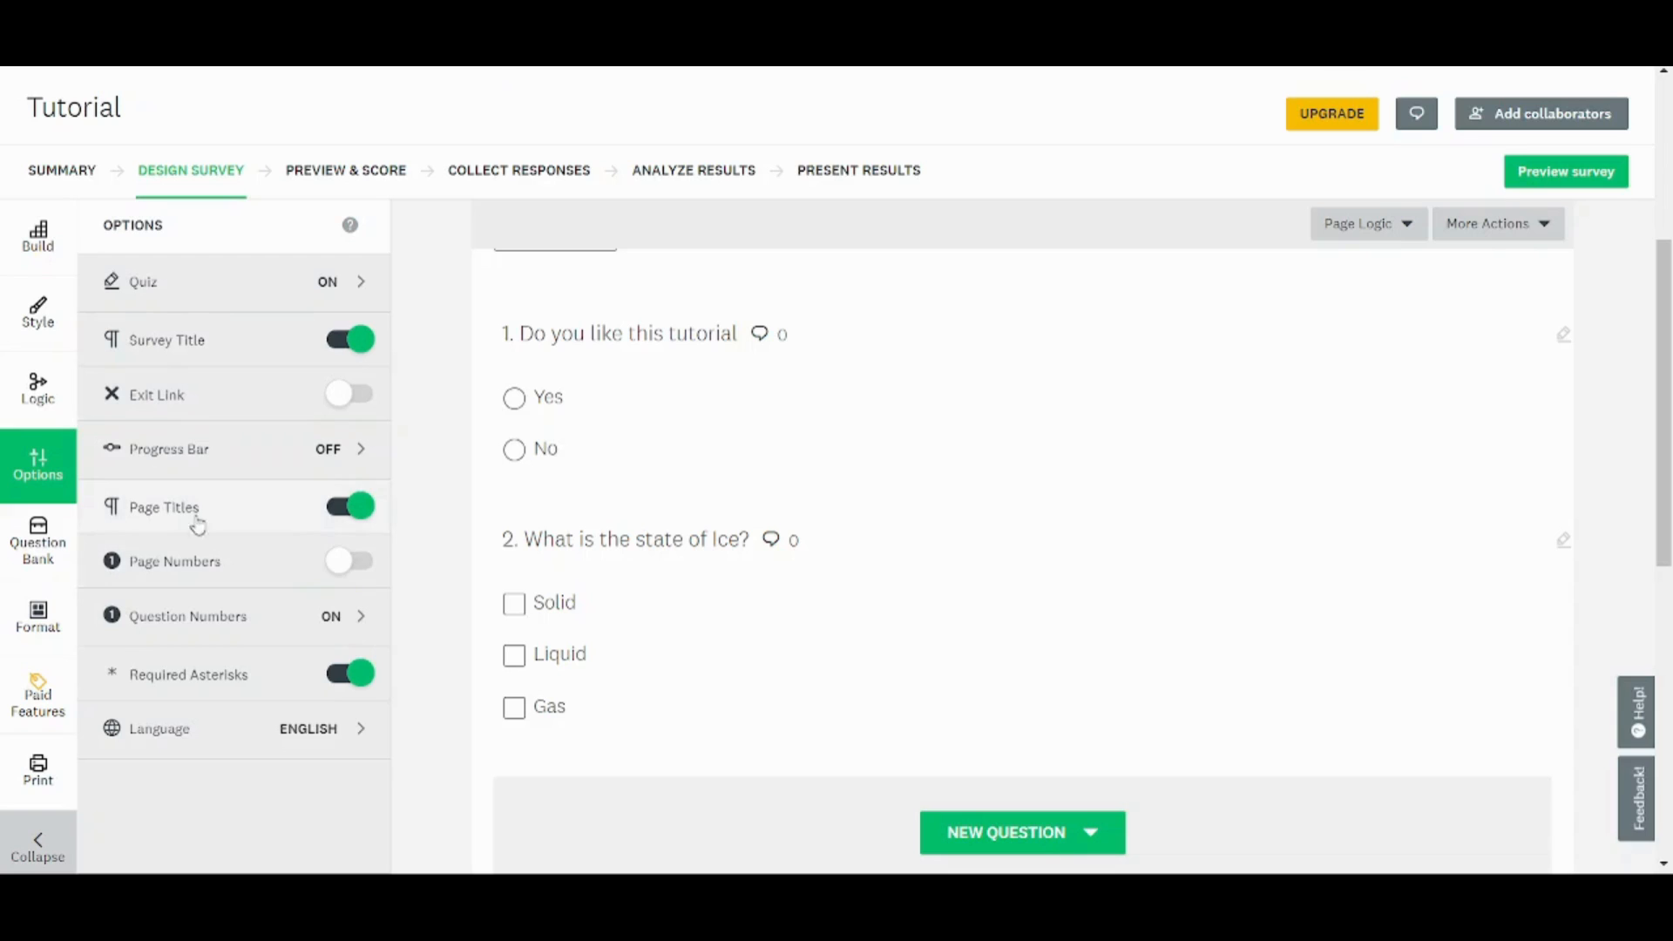
pyautogui.moveTo(286, 709)
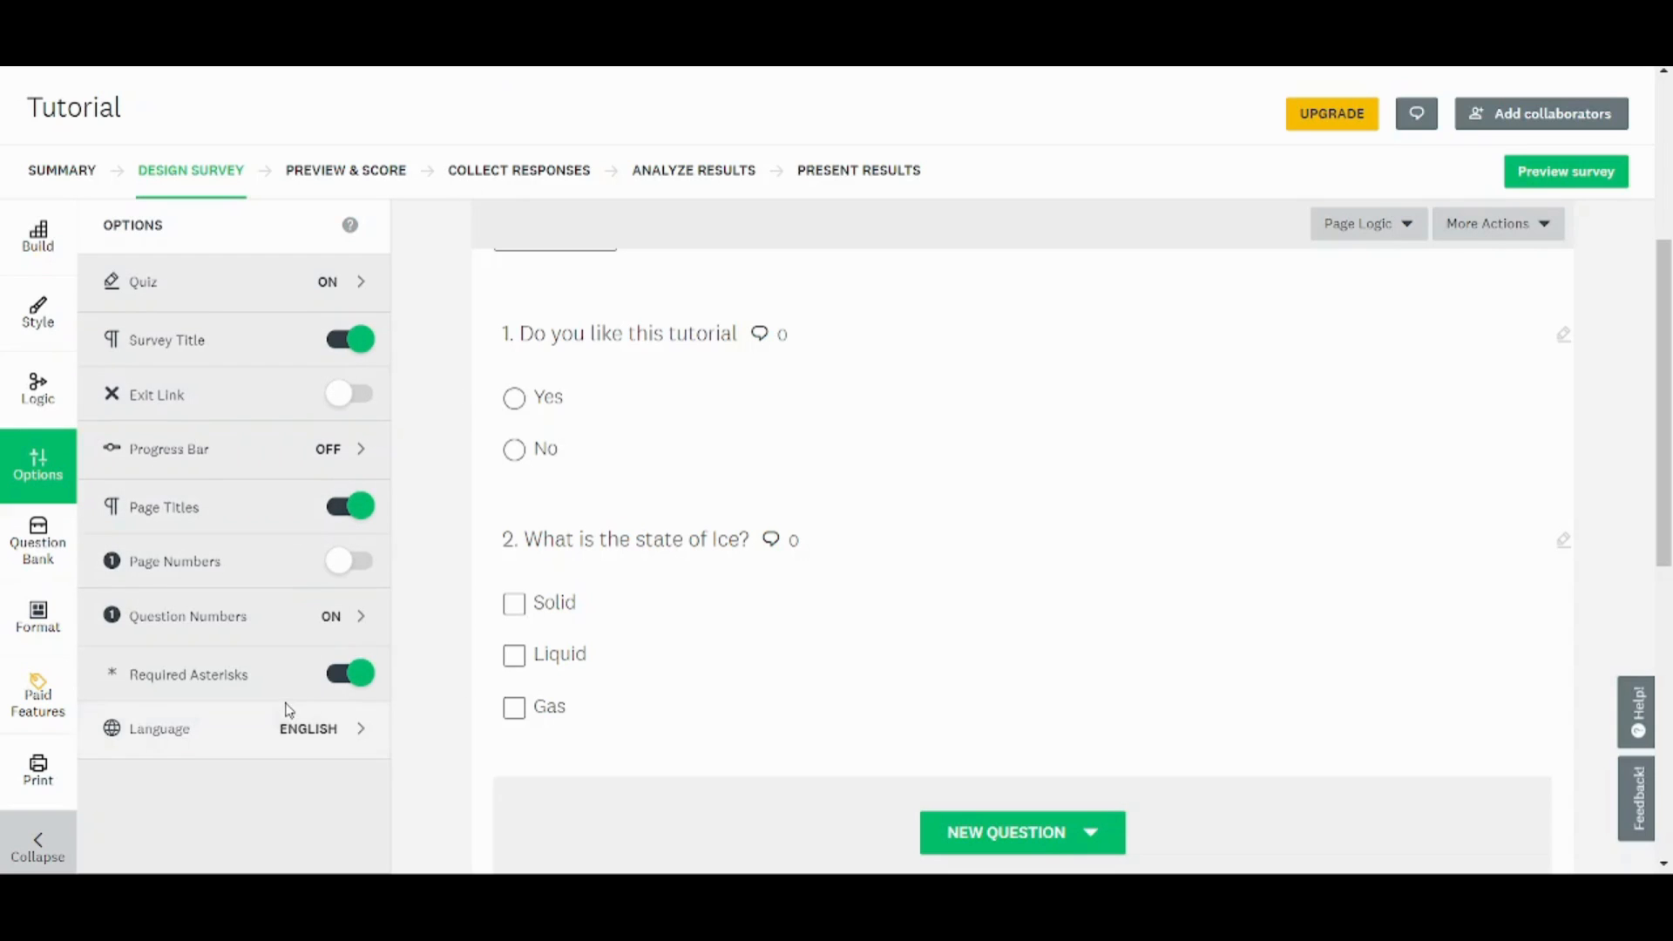
# Browse Recommended Questions in the Question Bank, dismissing its tip, then close the window.
pyautogui.click(37, 539)
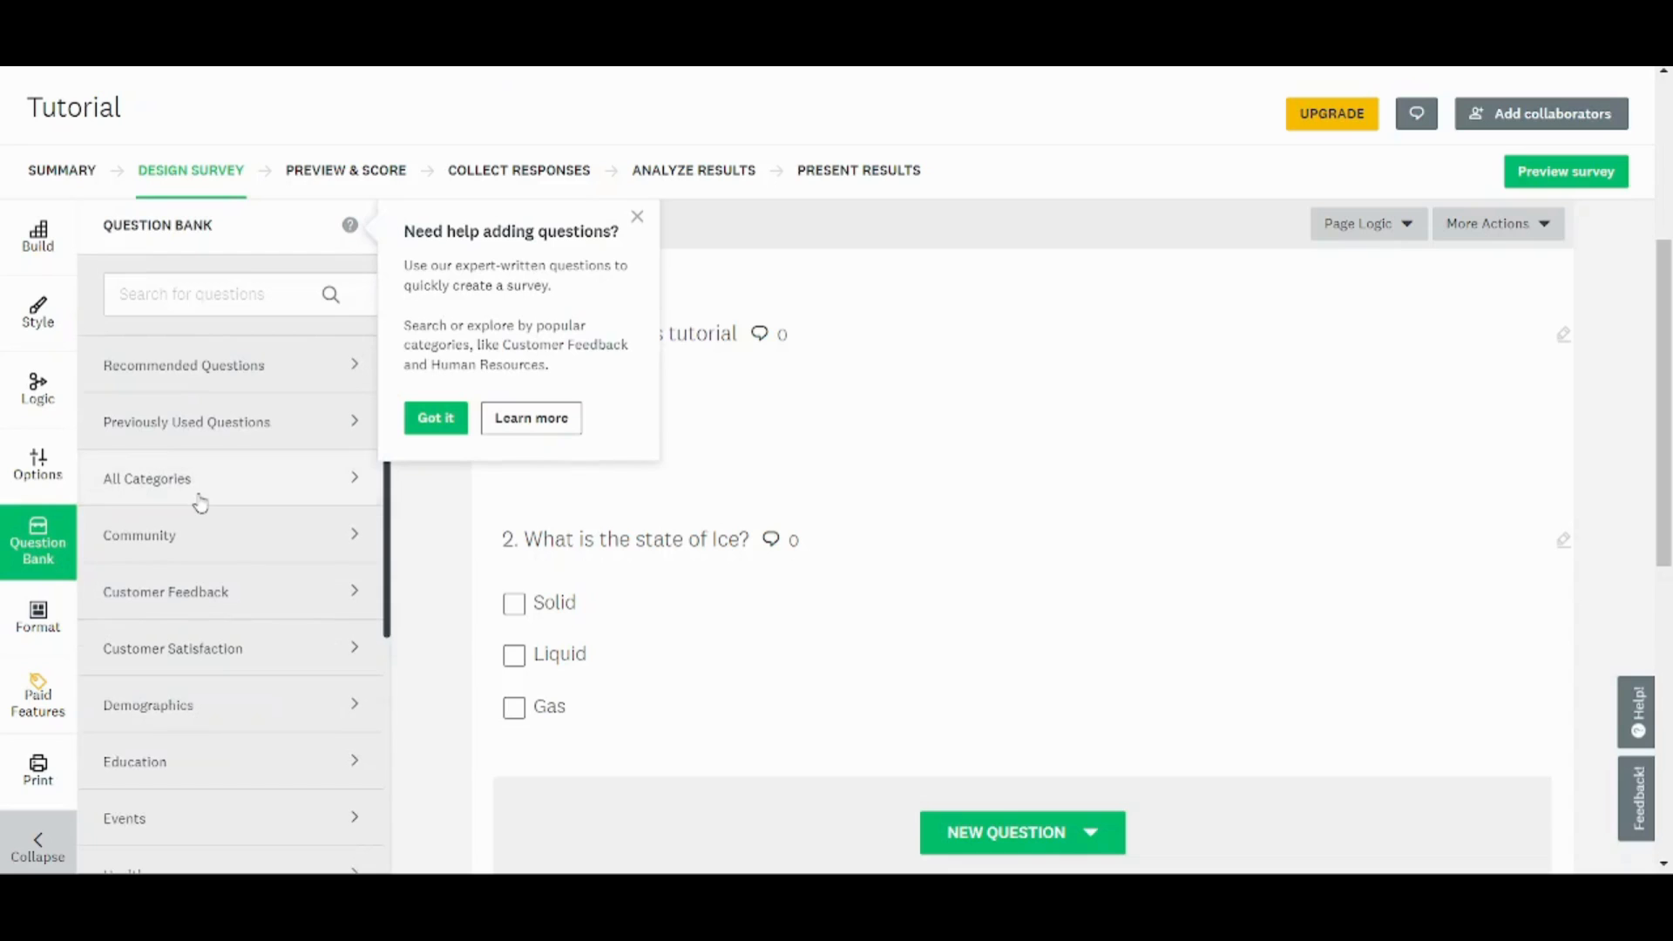
pyautogui.click(434, 417)
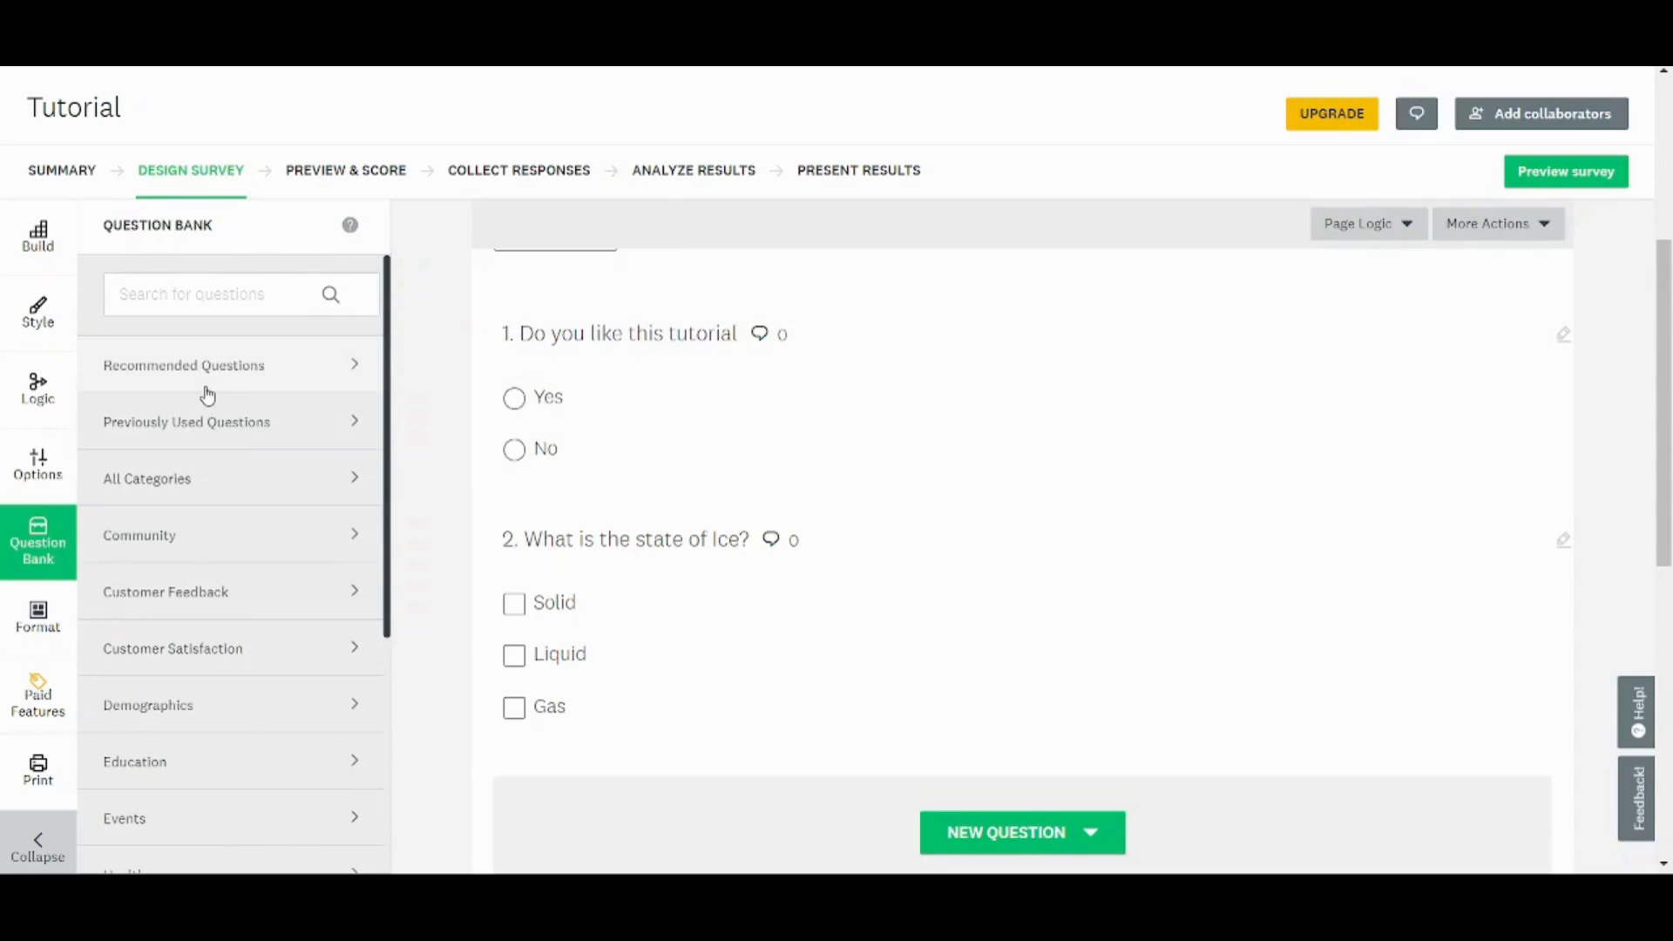
pyautogui.click(184, 365)
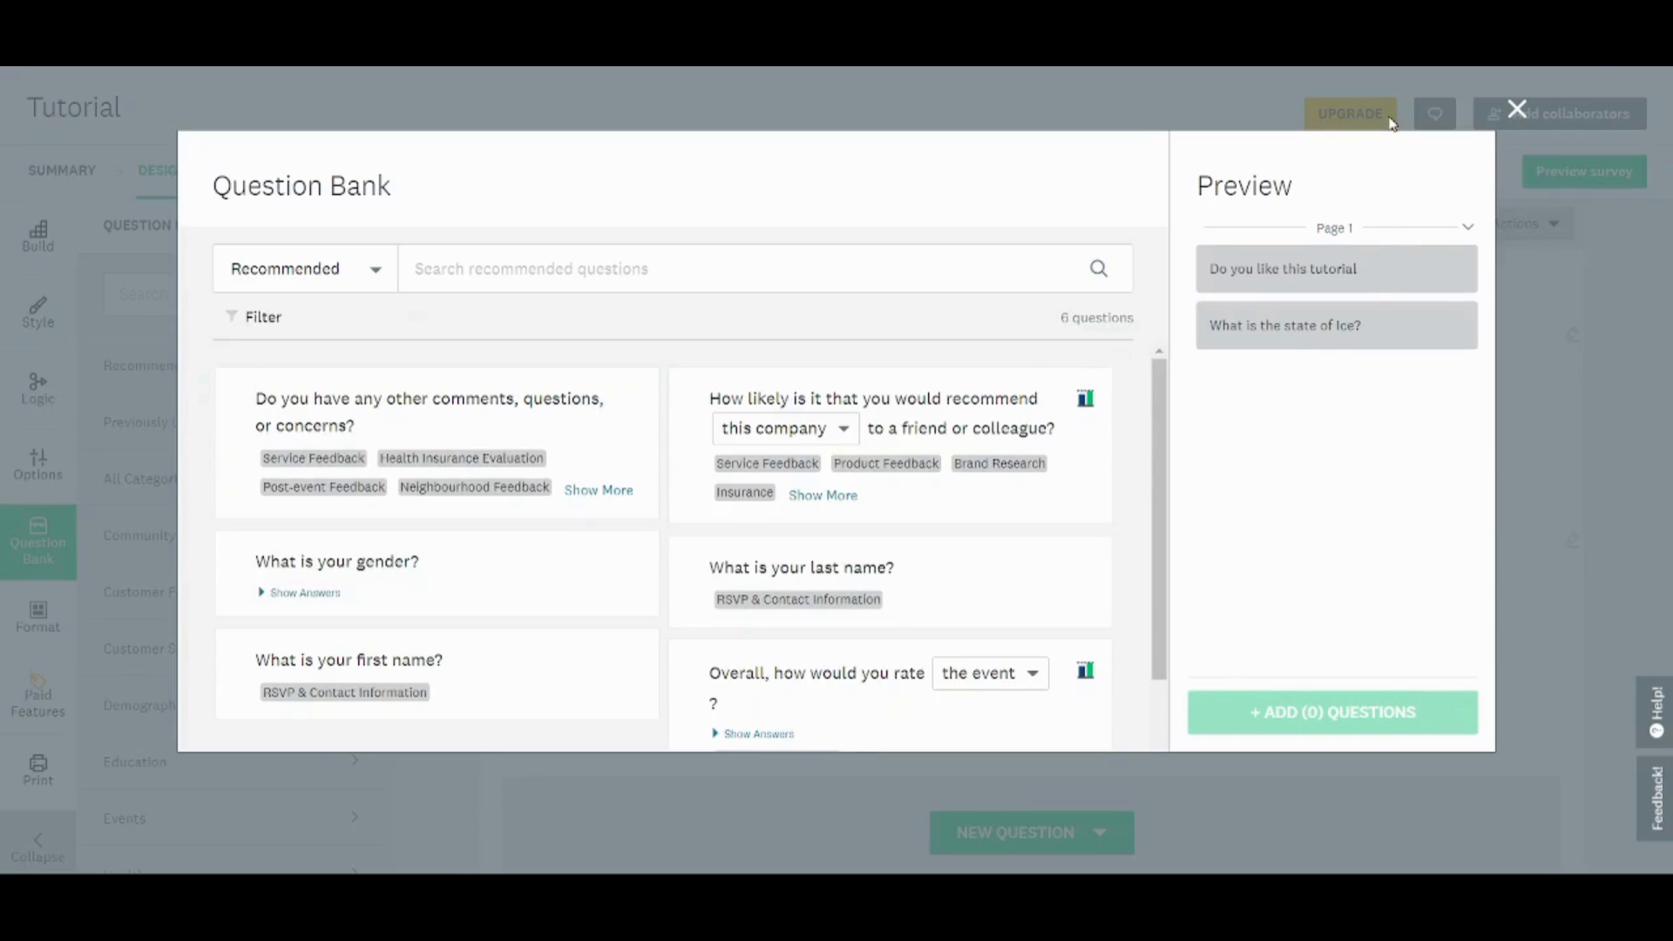
pyautogui.click(1516, 109)
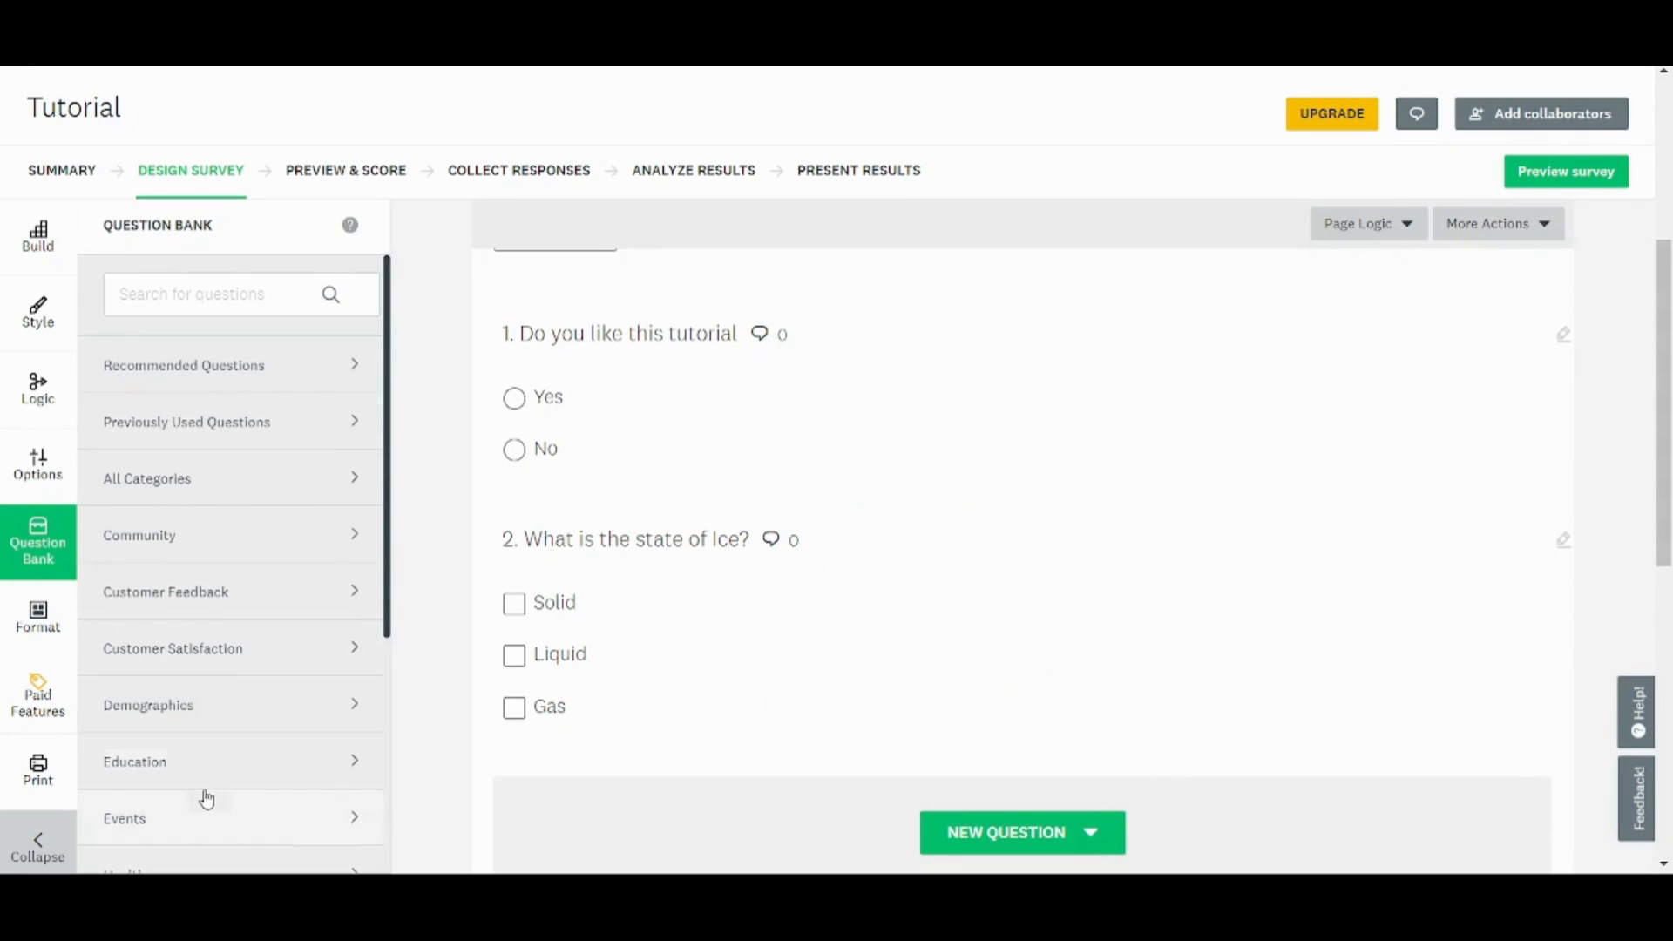
# Show the Format panel with the Classic layout selected.
pyautogui.click(38, 617)
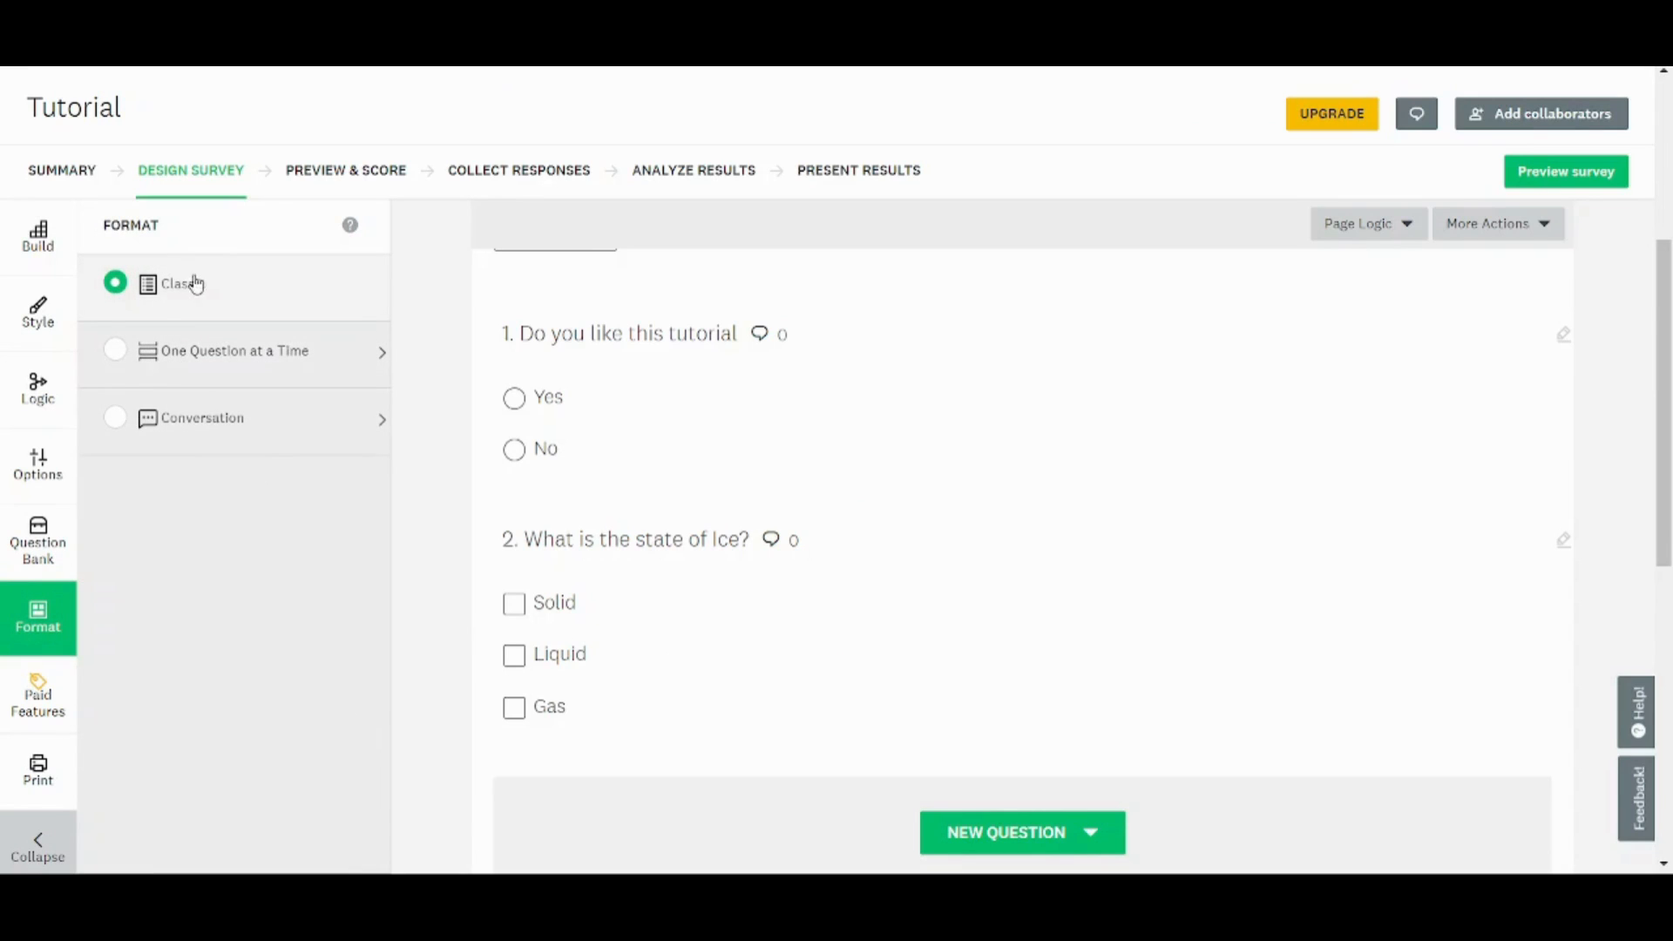
pyautogui.moveTo(195, 358)
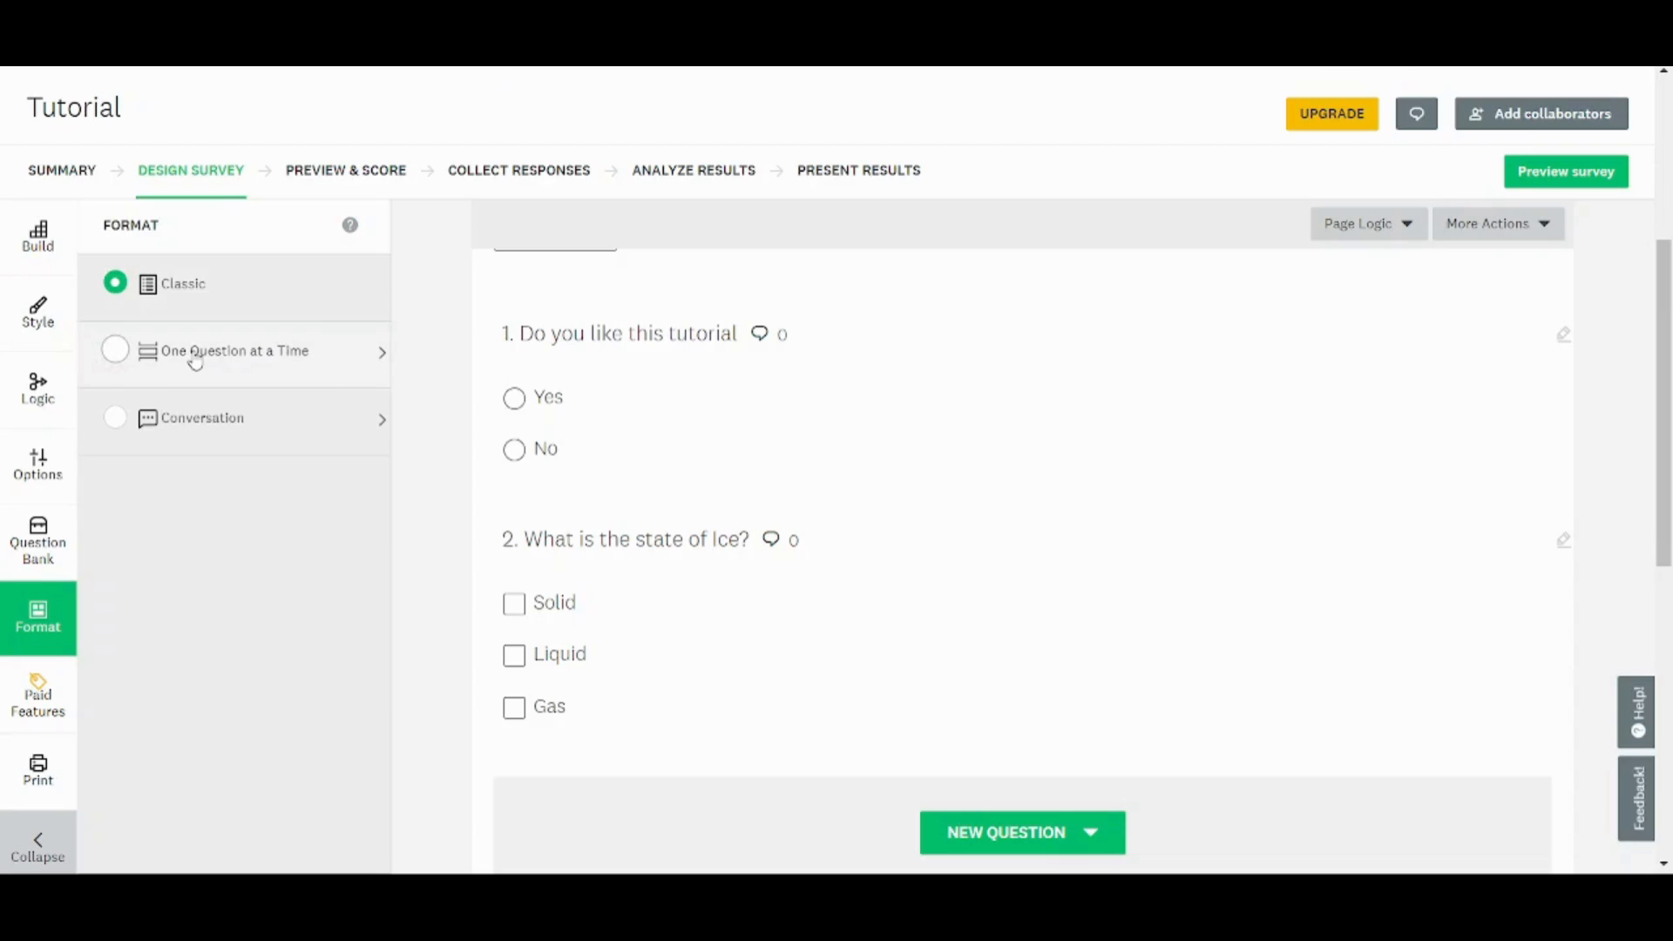
pyautogui.moveTo(210, 462)
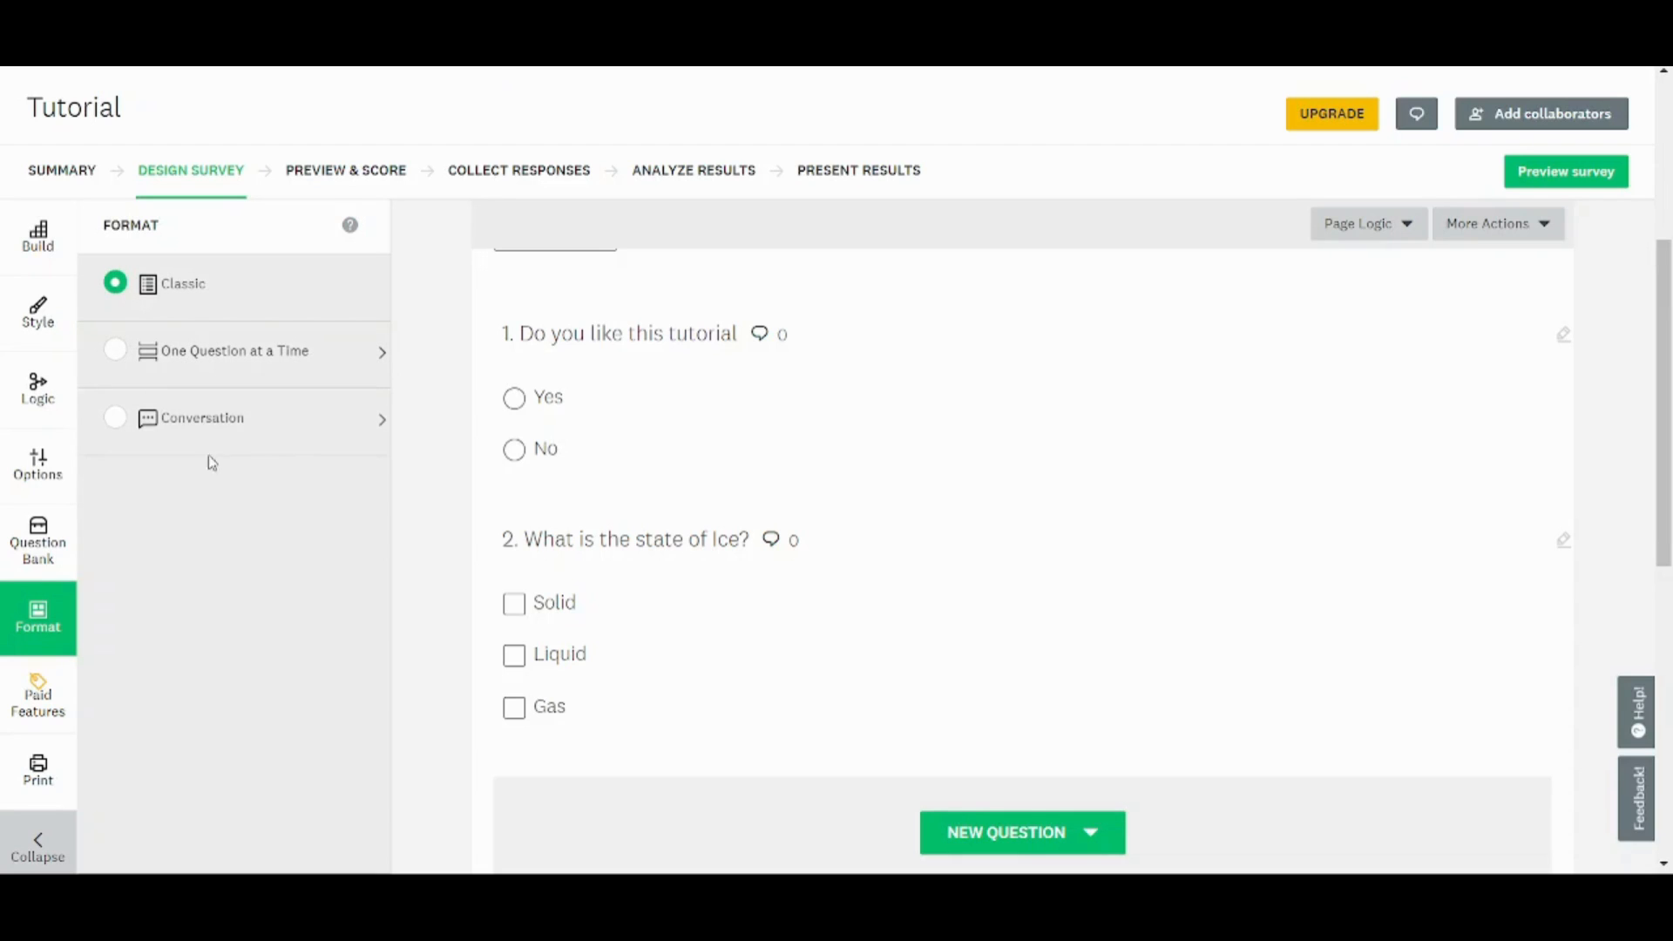
pyautogui.moveTo(38, 769)
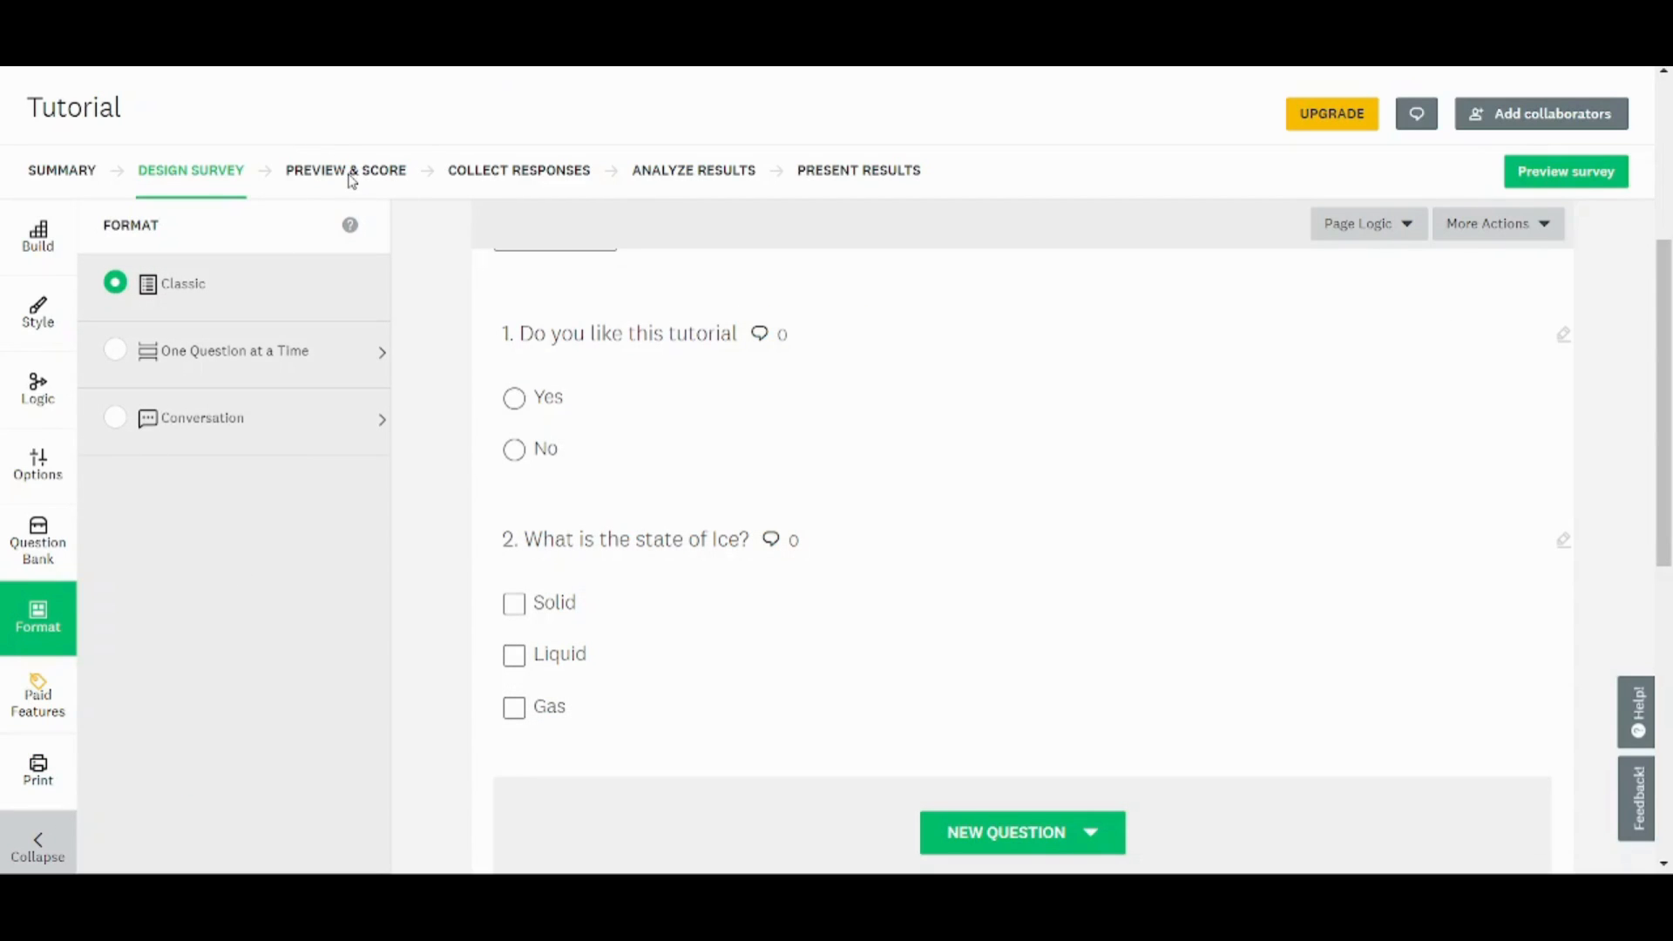
# Preview the quiz, answering Yes and Solid, and finish the test run.
pyautogui.click(346, 170)
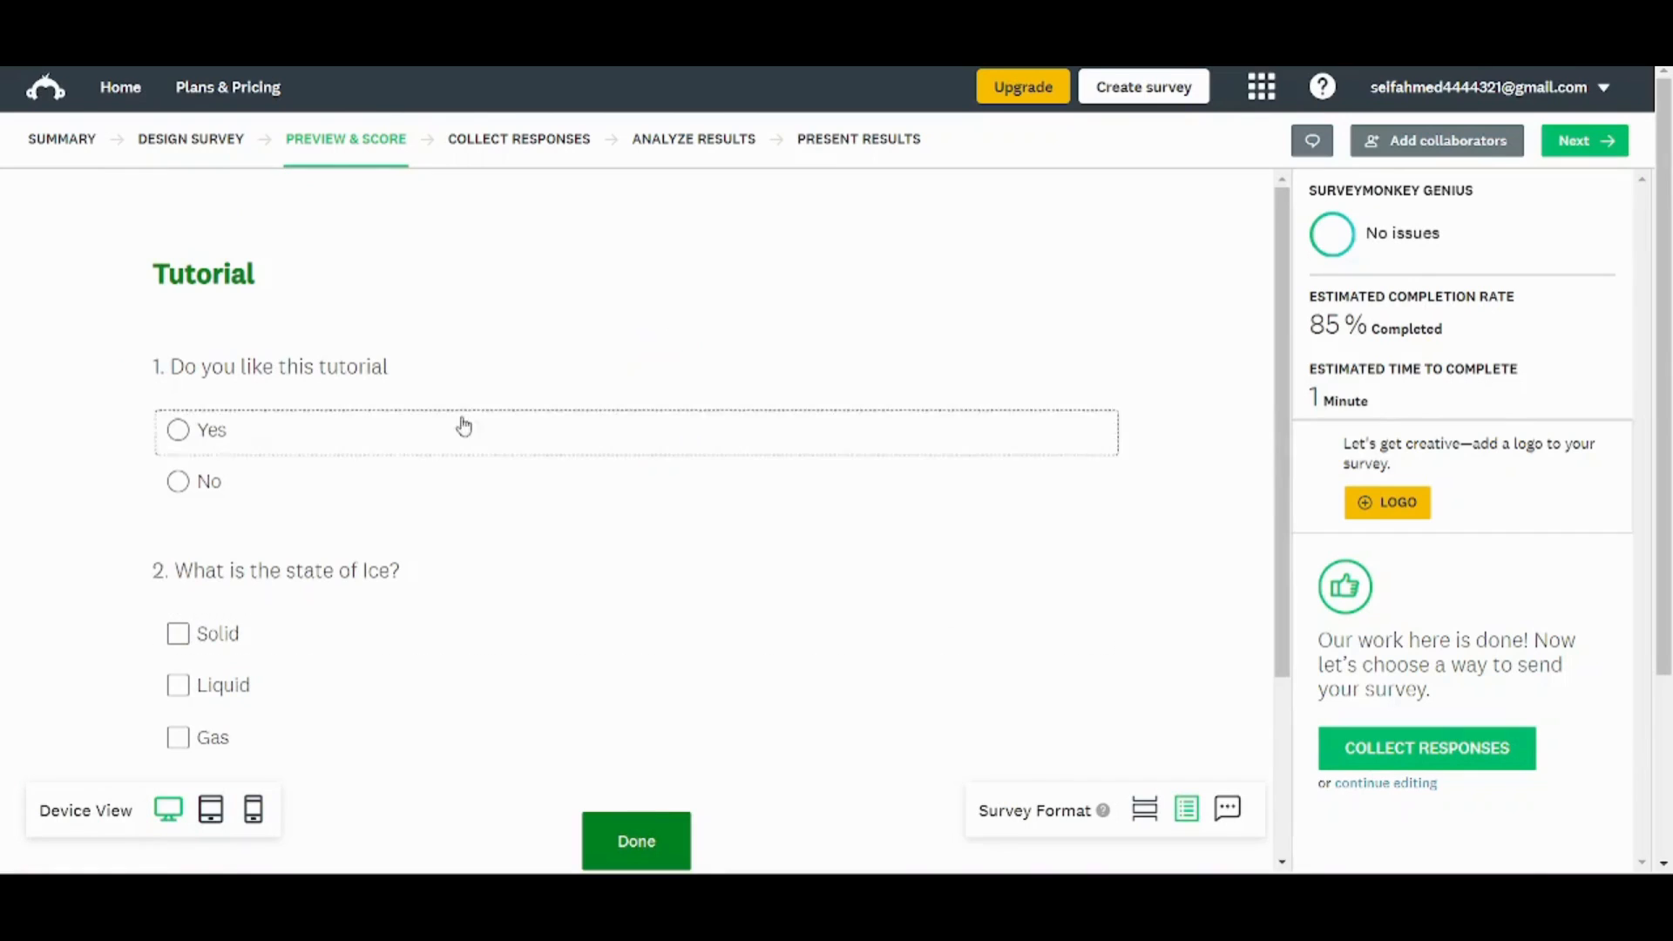
pyautogui.click(177, 430)
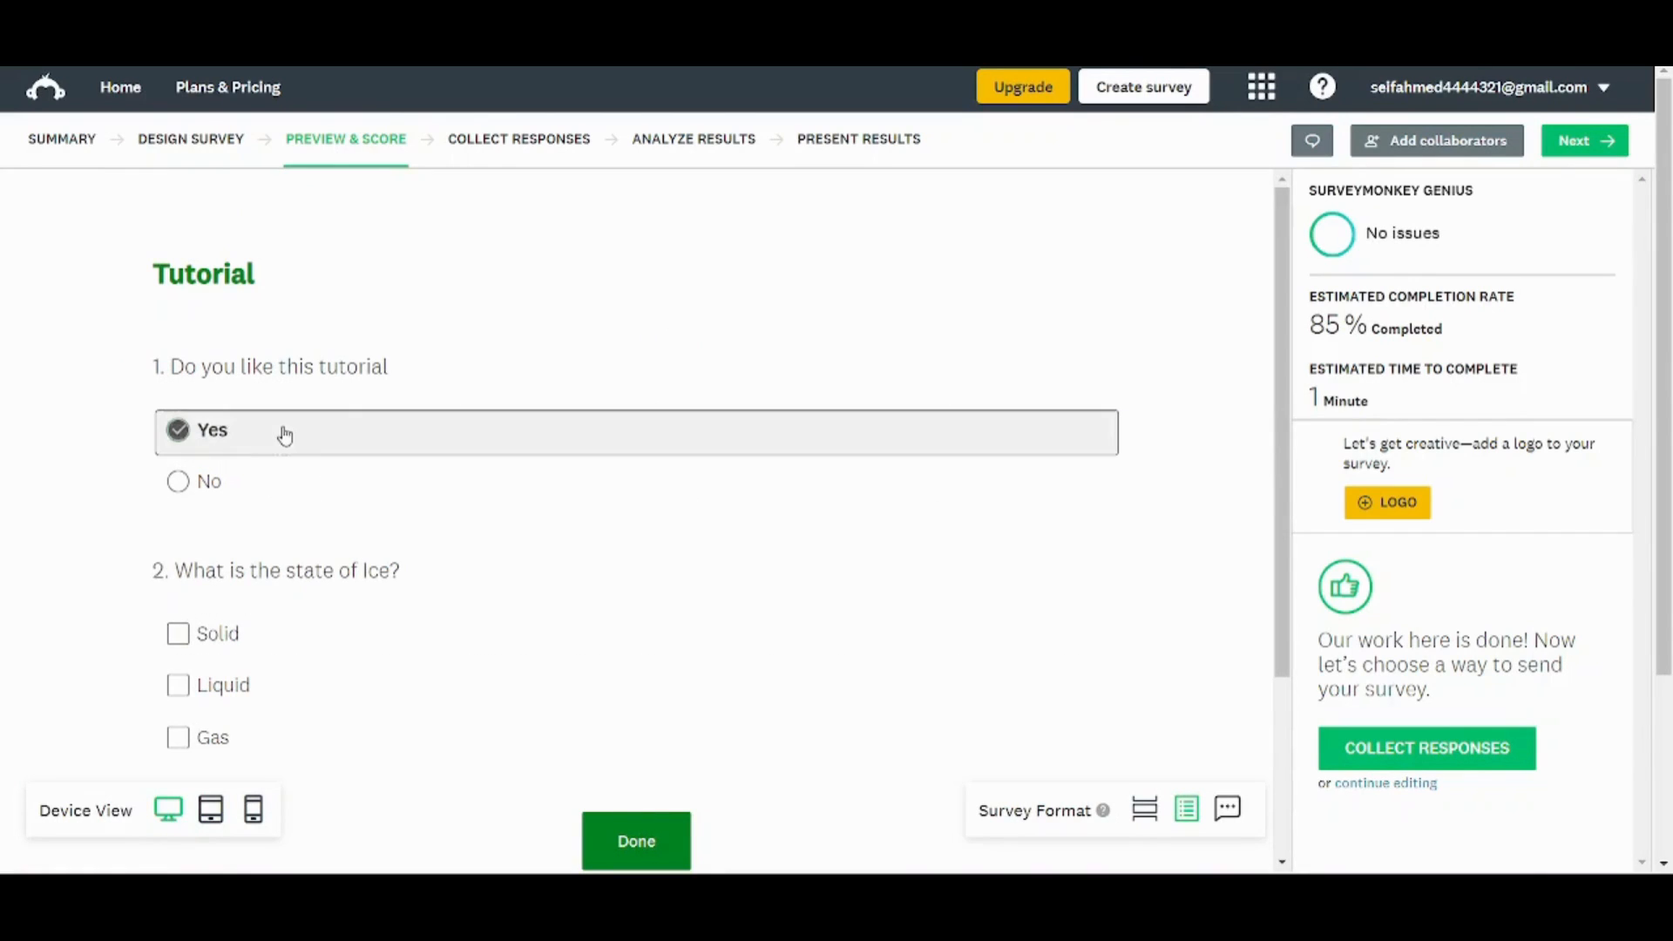
pyautogui.click(178, 634)
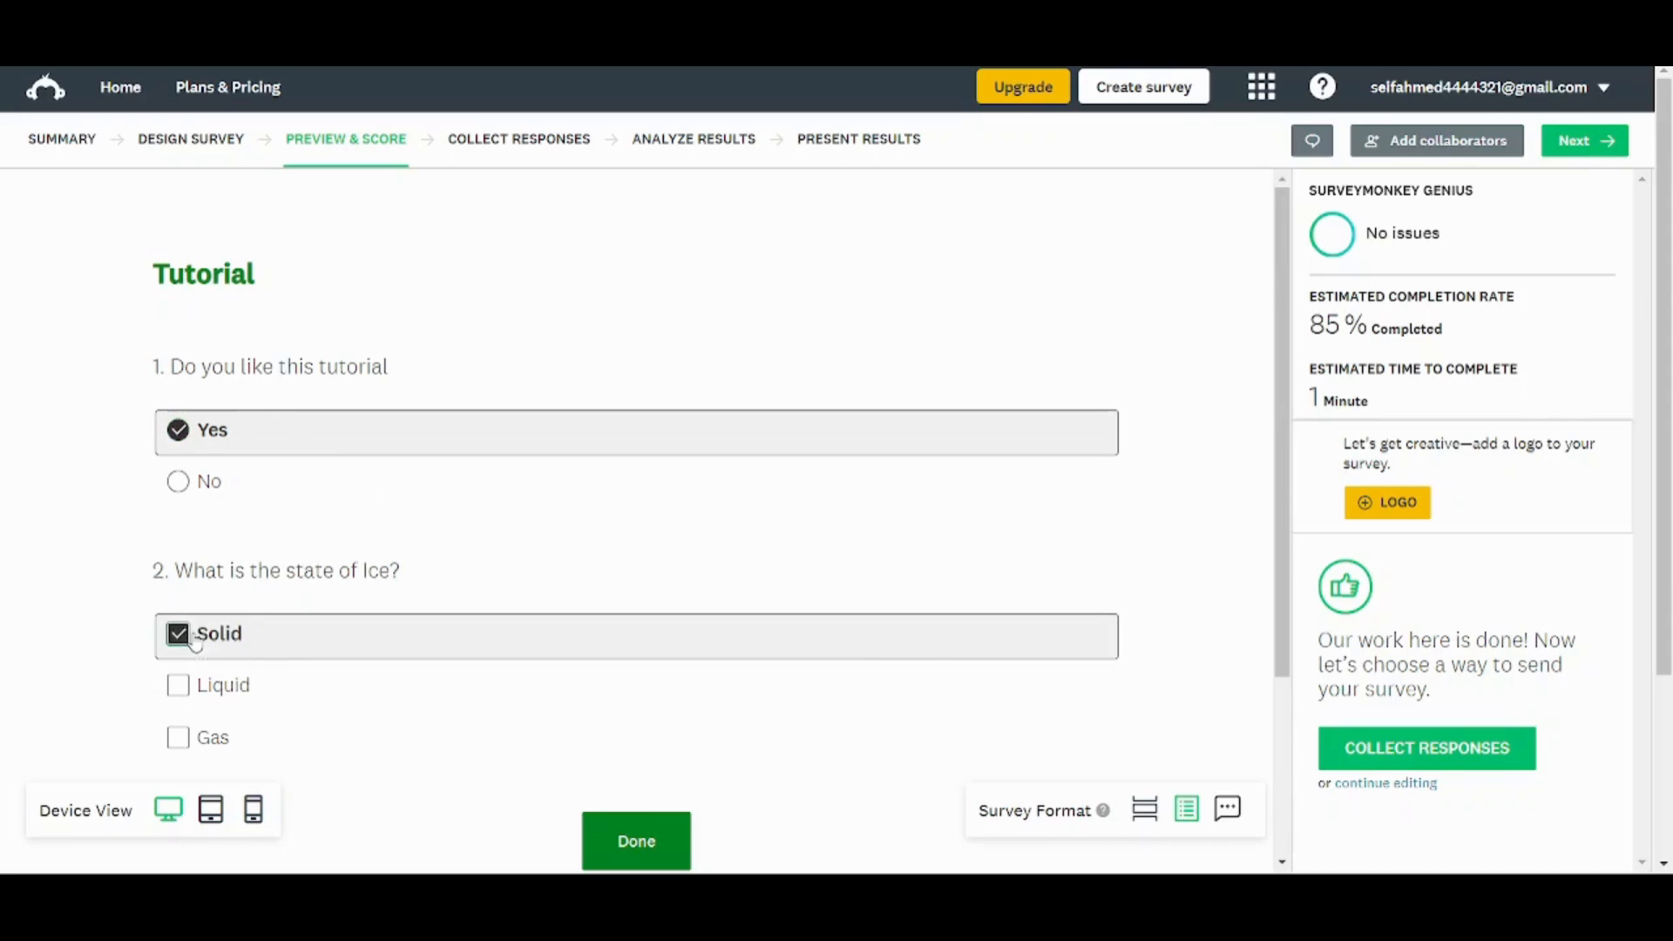
pyautogui.scroll(-3)
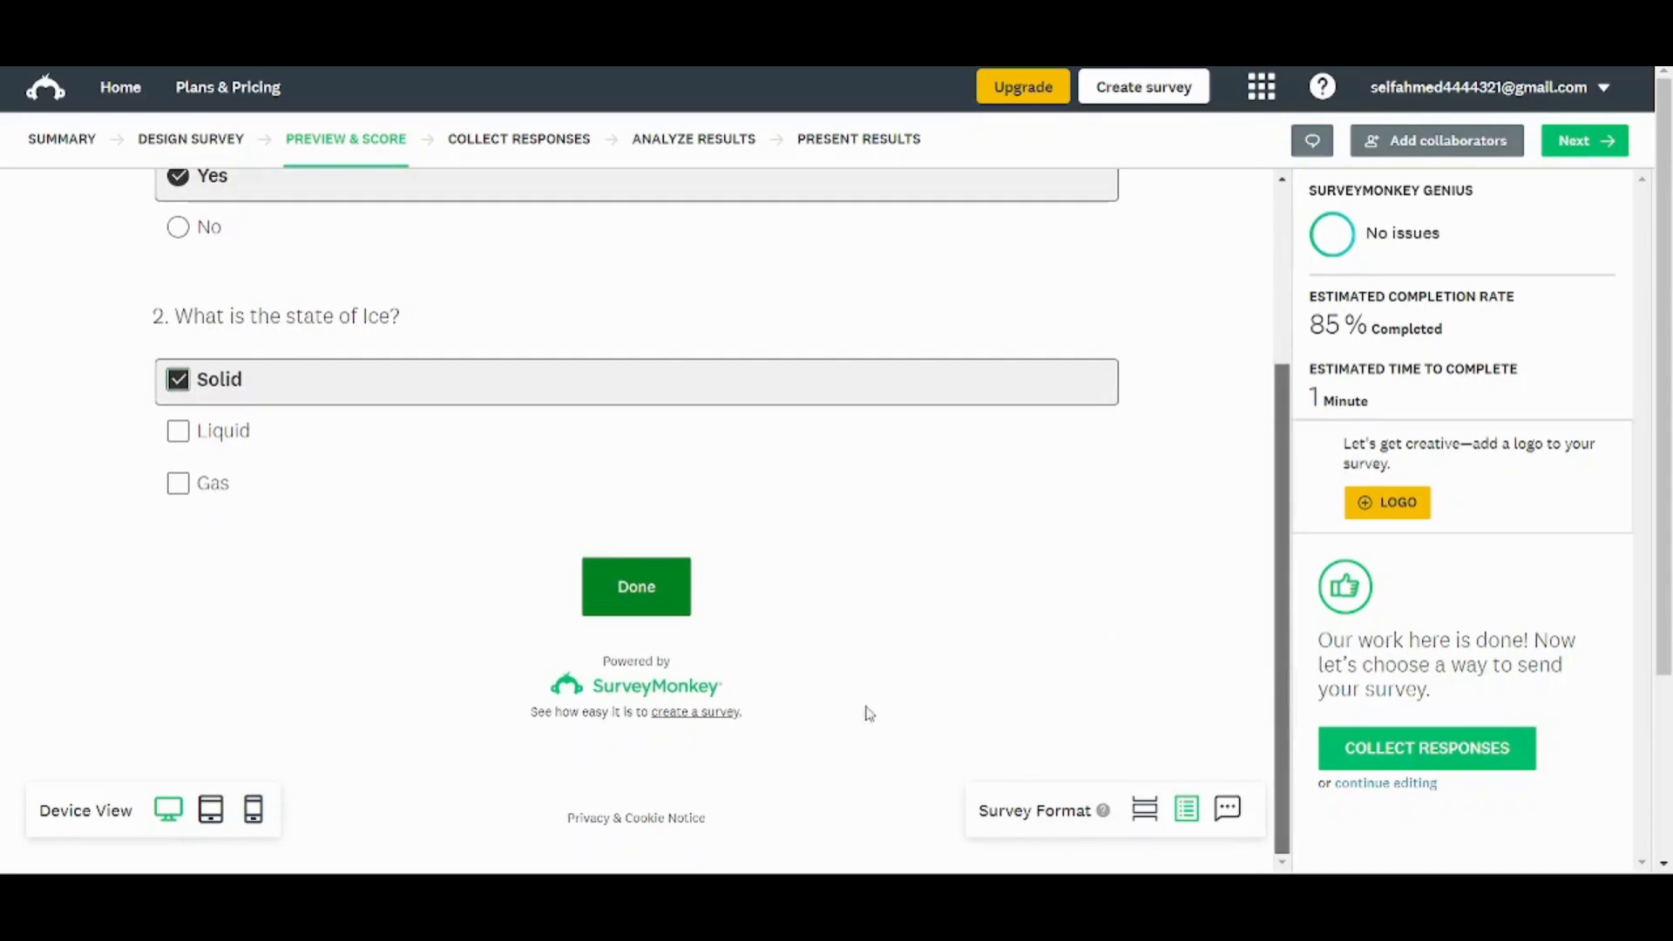
pyautogui.click(636, 585)
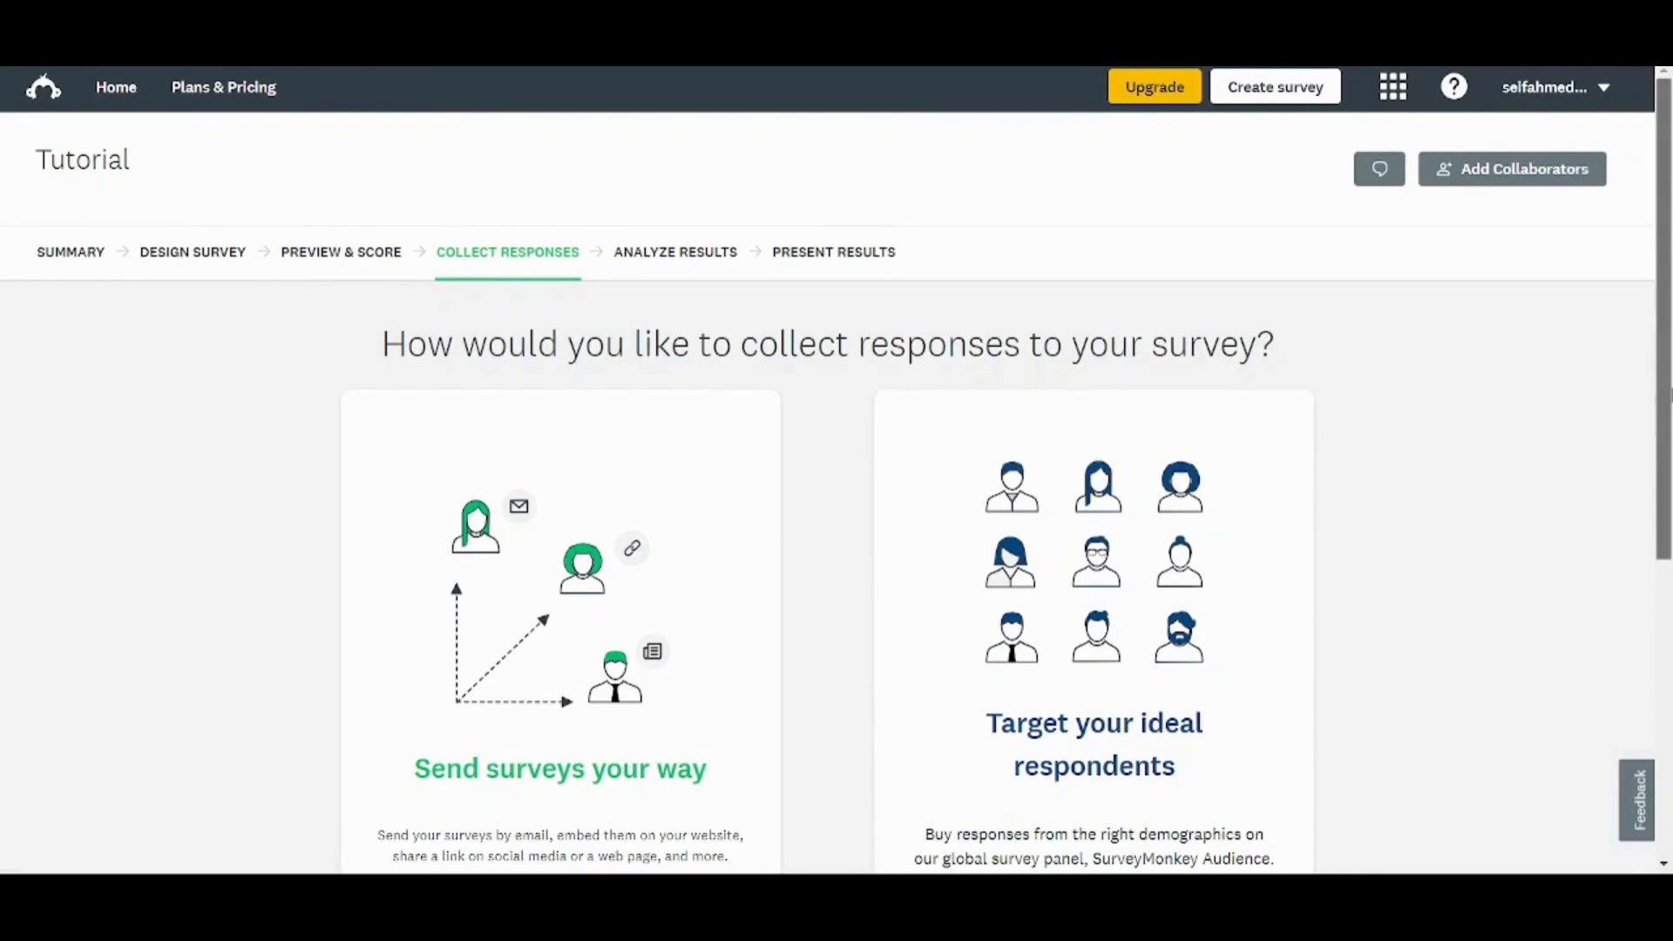
# Scroll through the Collect Responses options, then switch to Analyze Results.
pyautogui.scroll(-3)
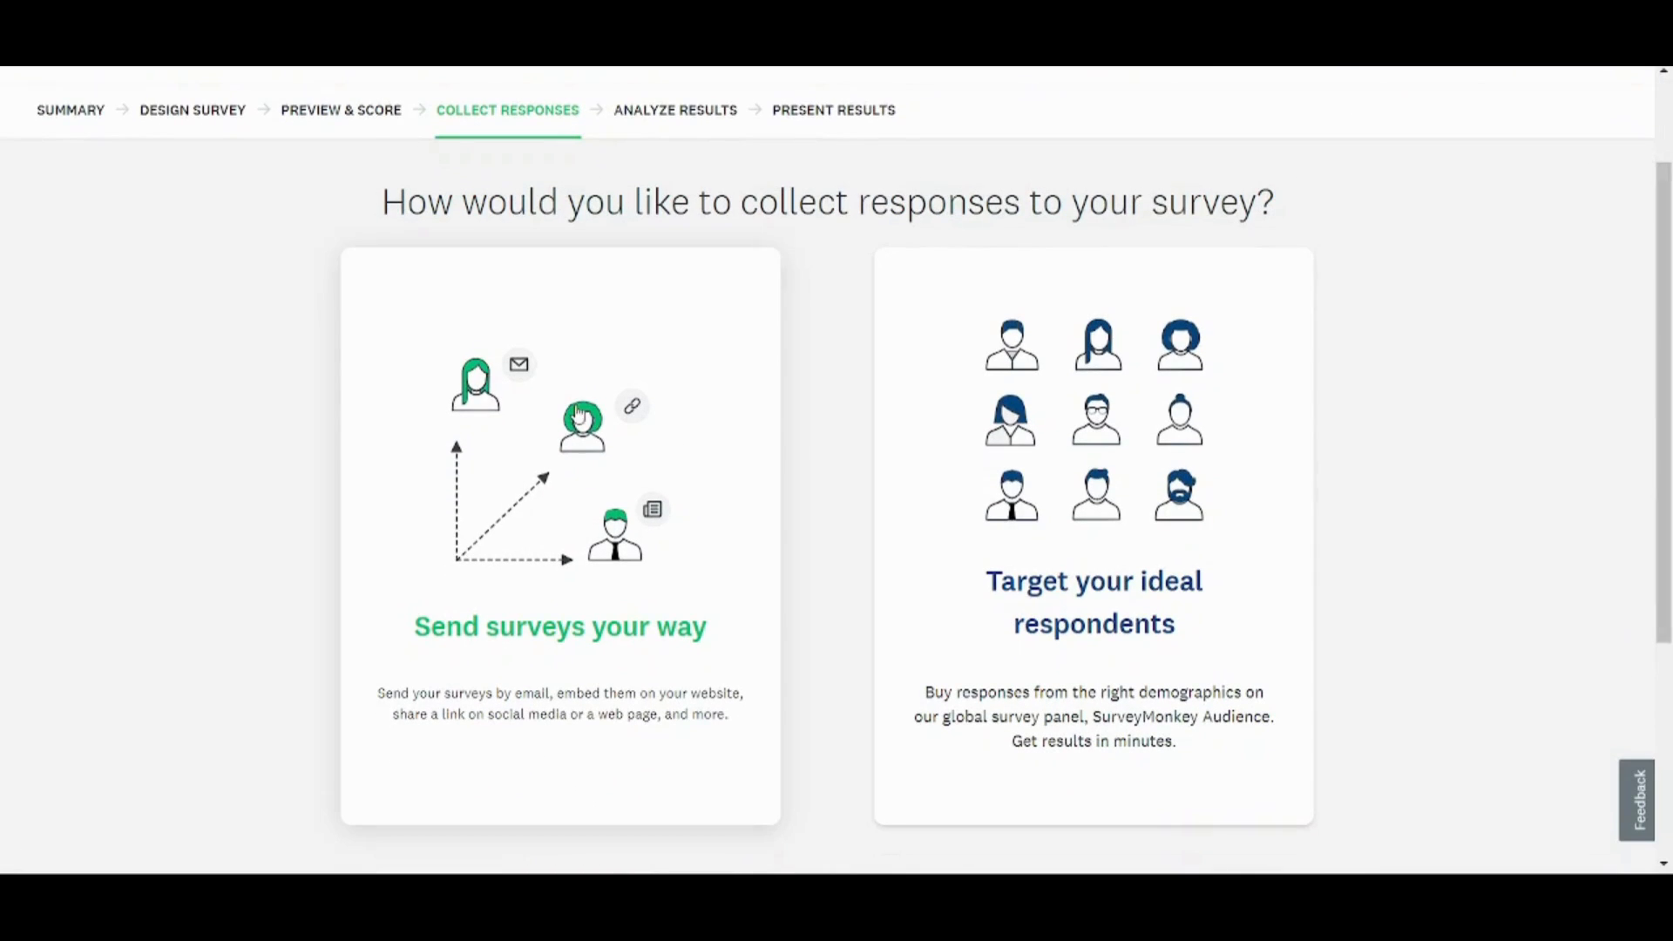
pyautogui.moveTo(534, 508)
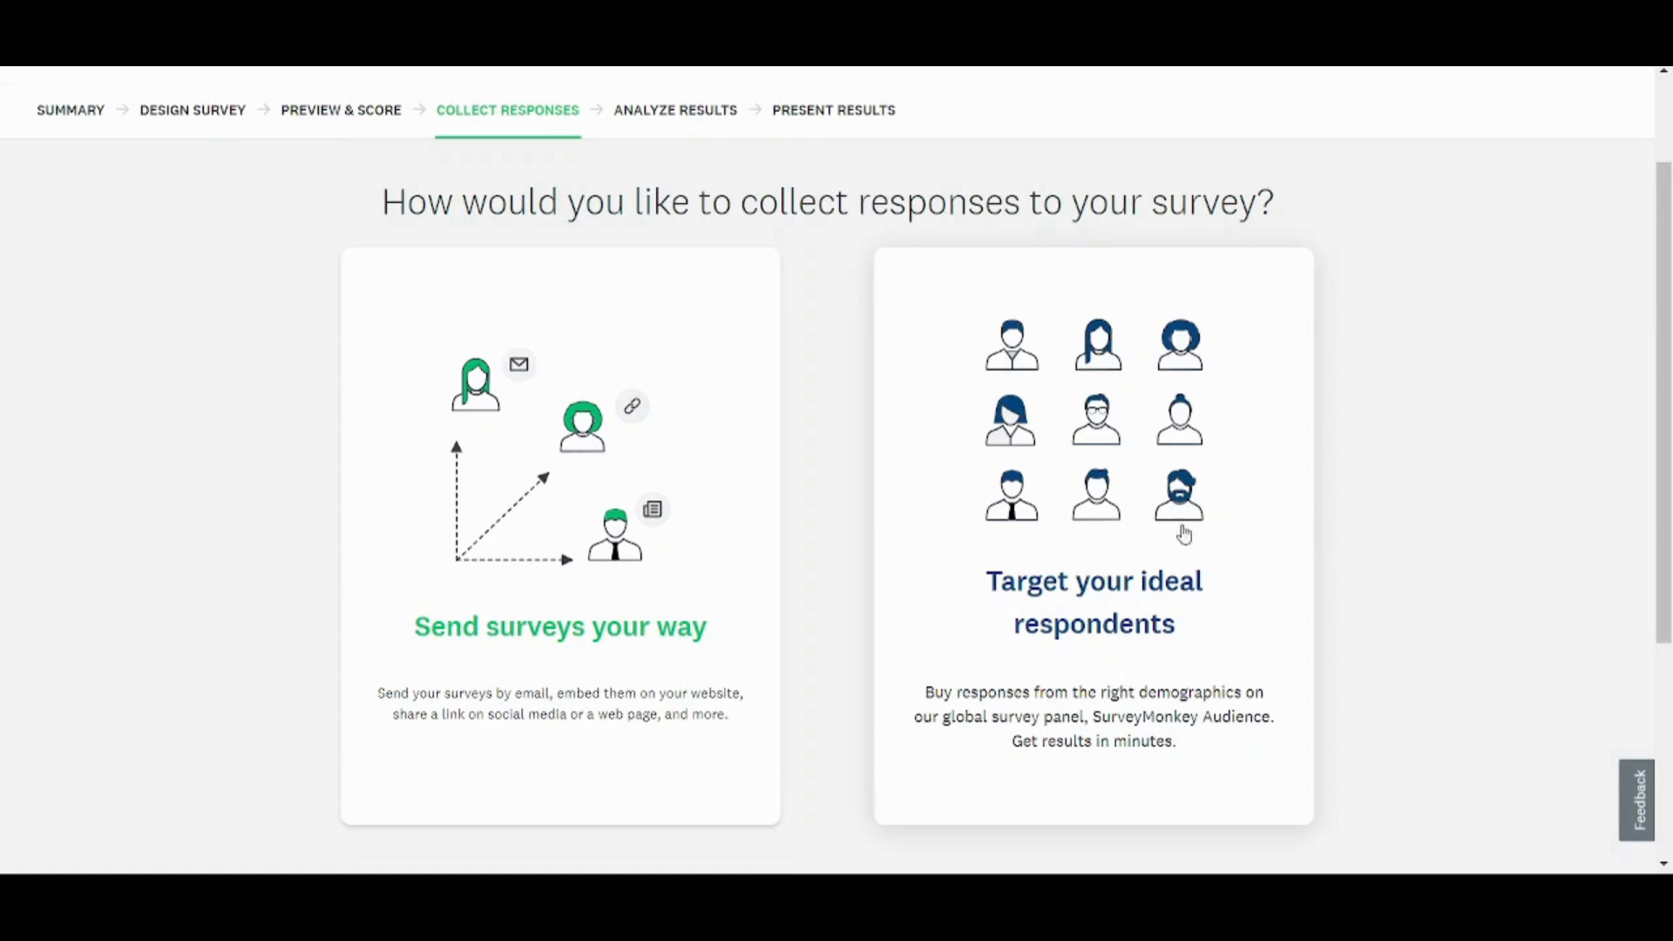
pyautogui.moveTo(1334, 442)
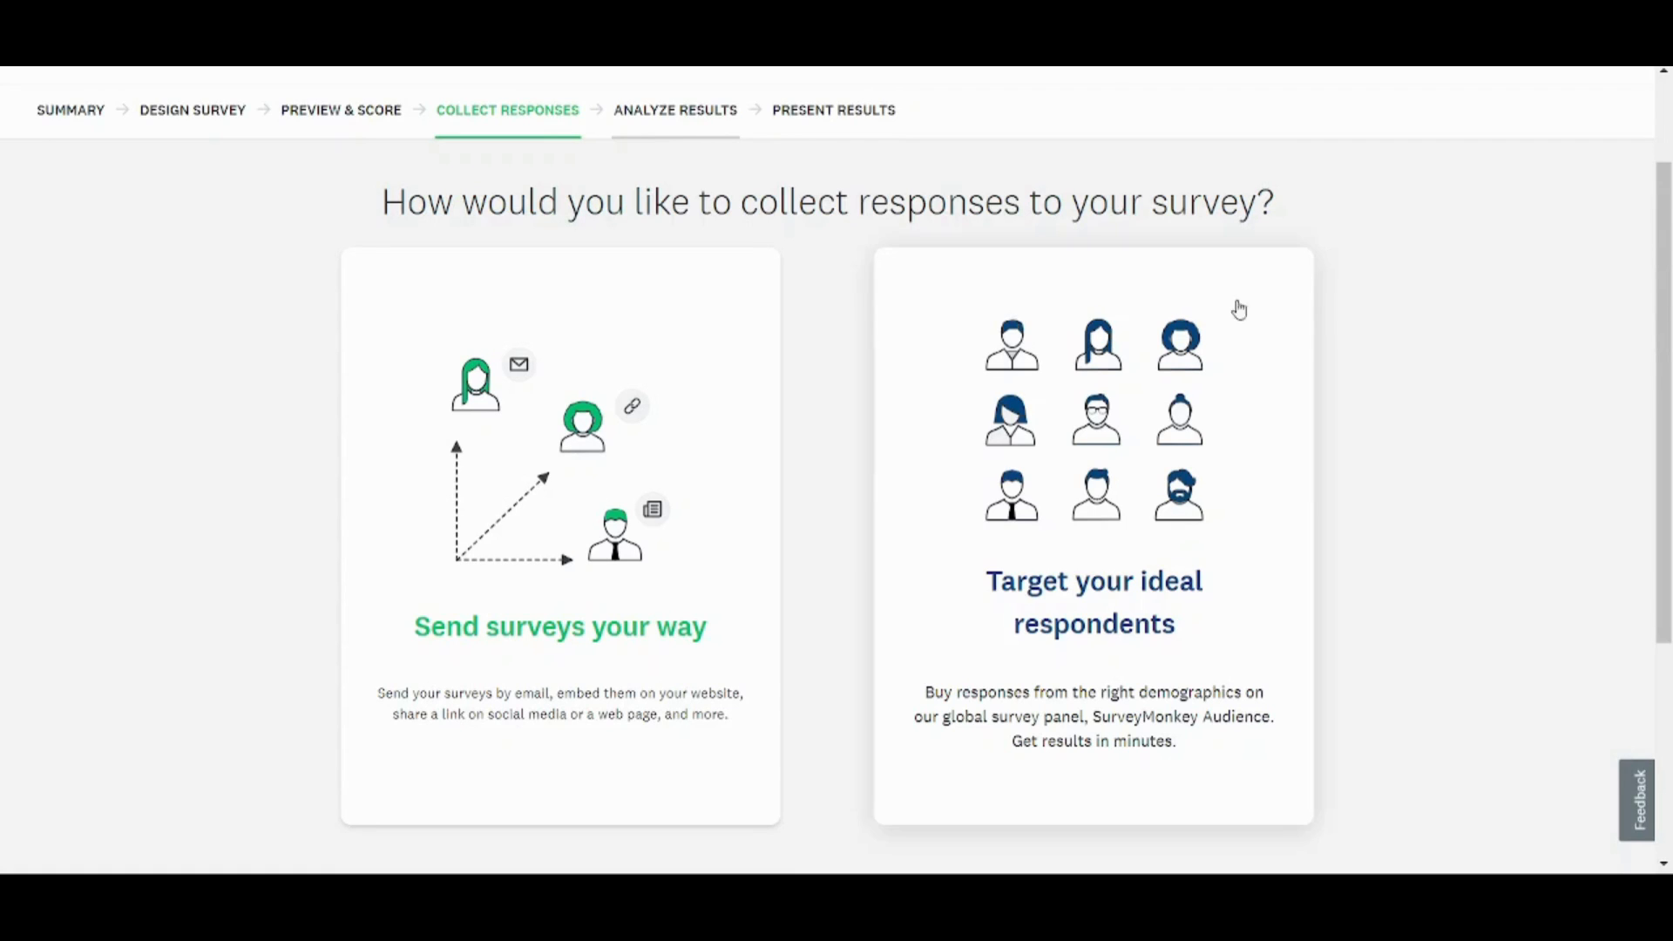
pyautogui.click(693, 220)
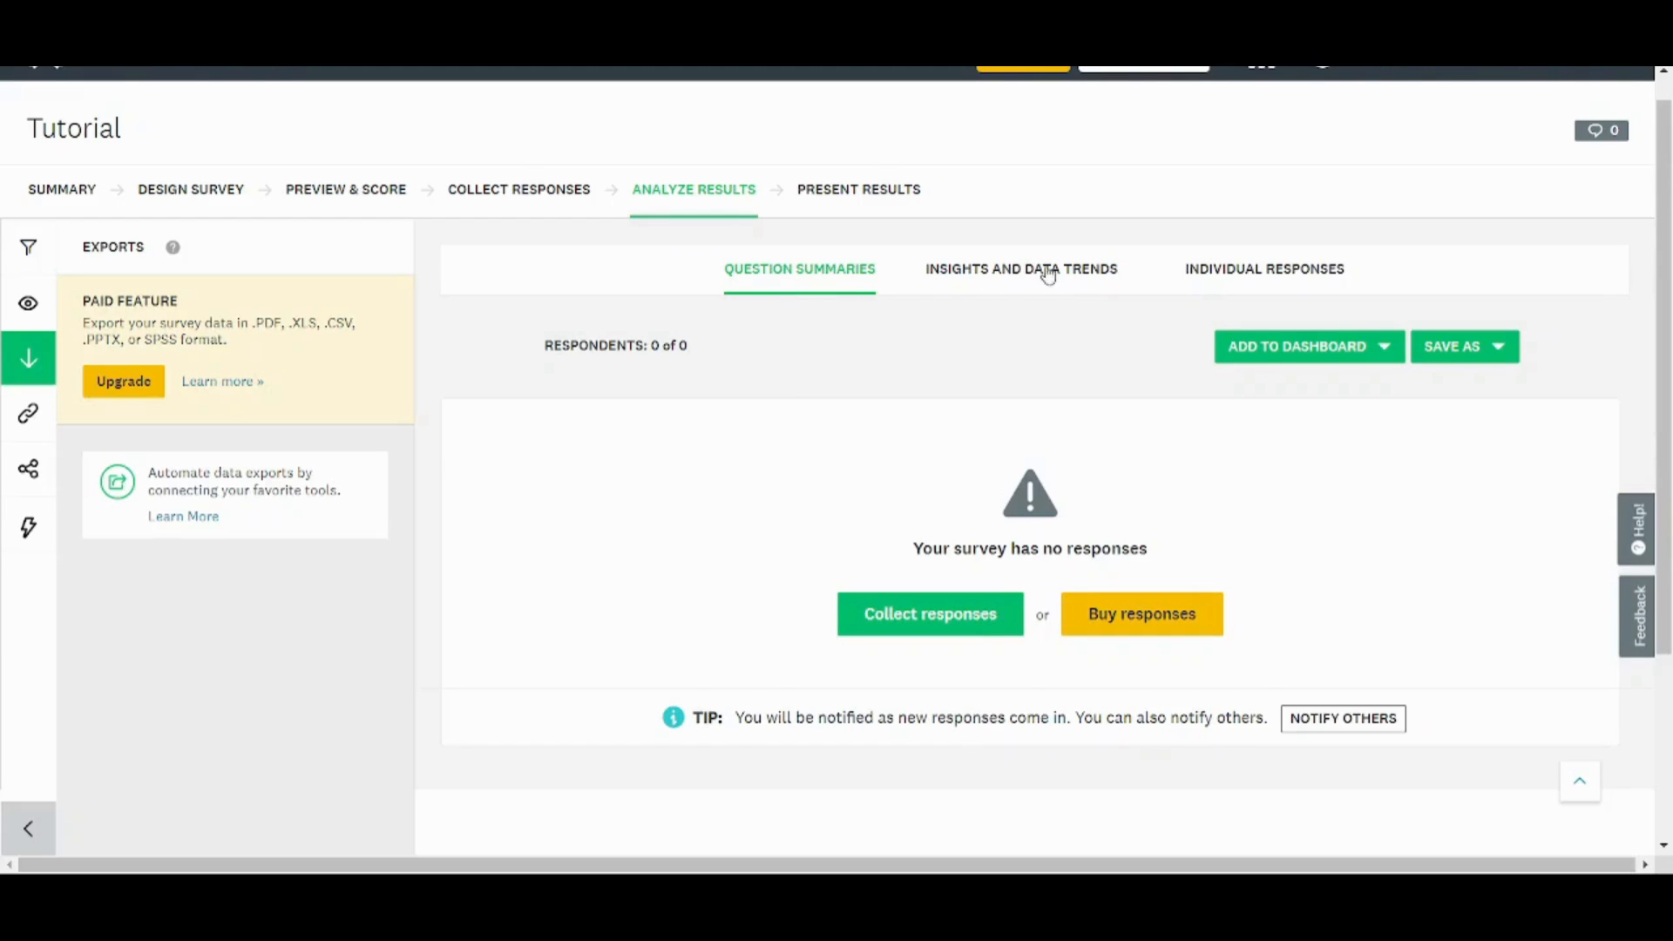
pyautogui.moveTo(1066, 285)
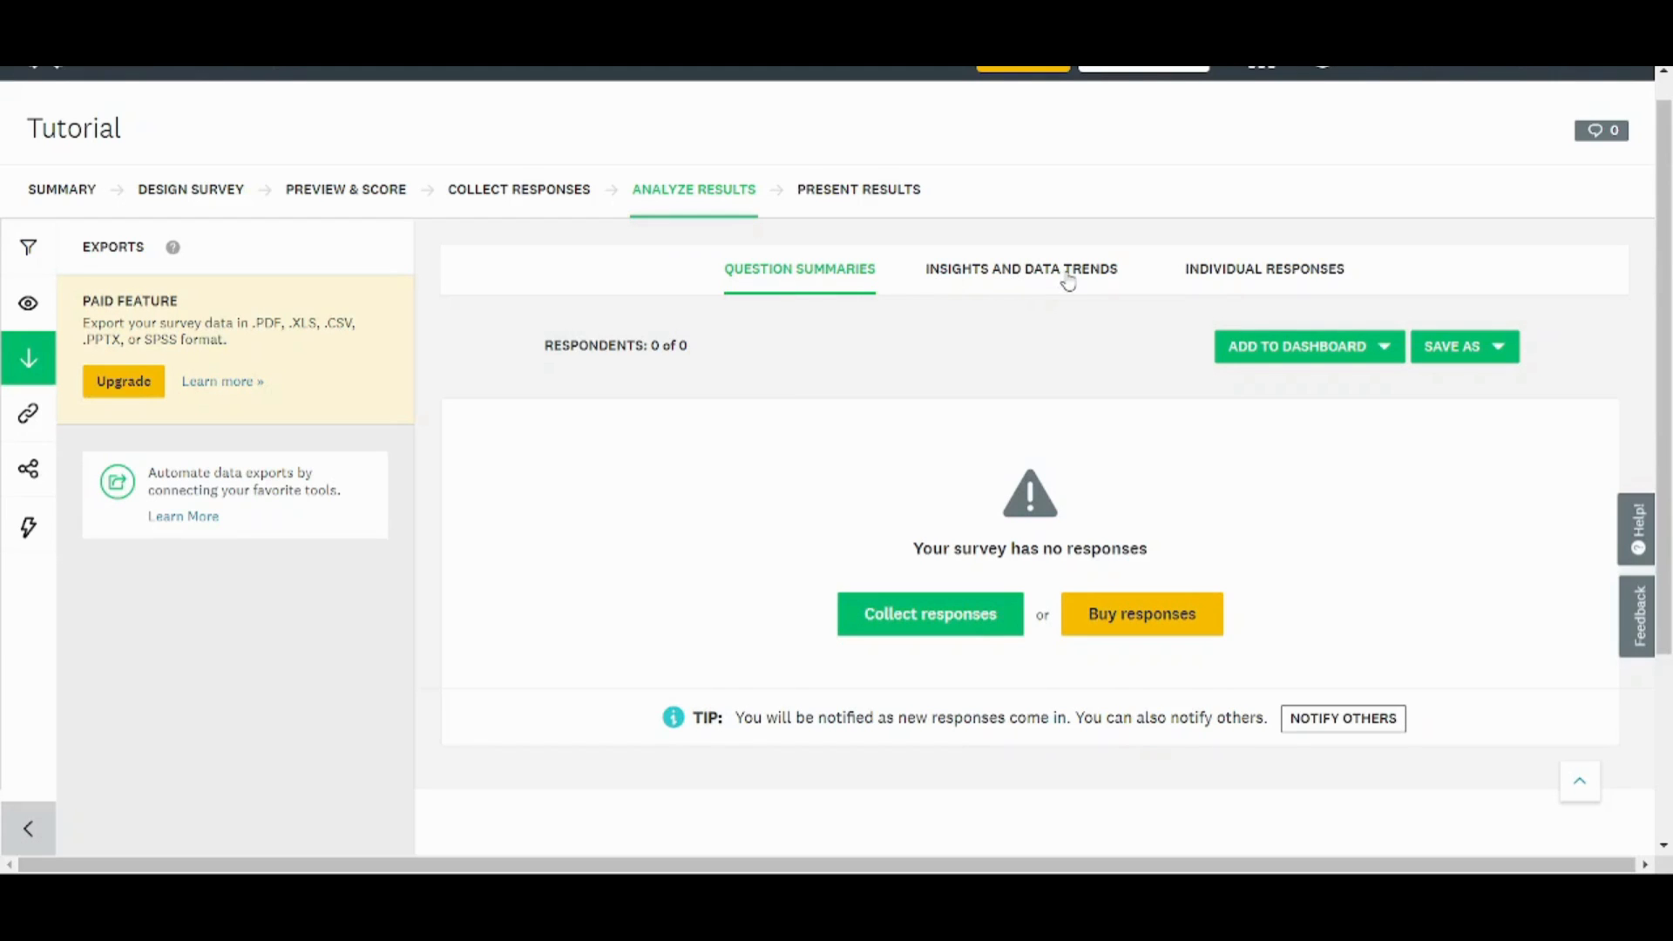
pyautogui.moveTo(1007, 199)
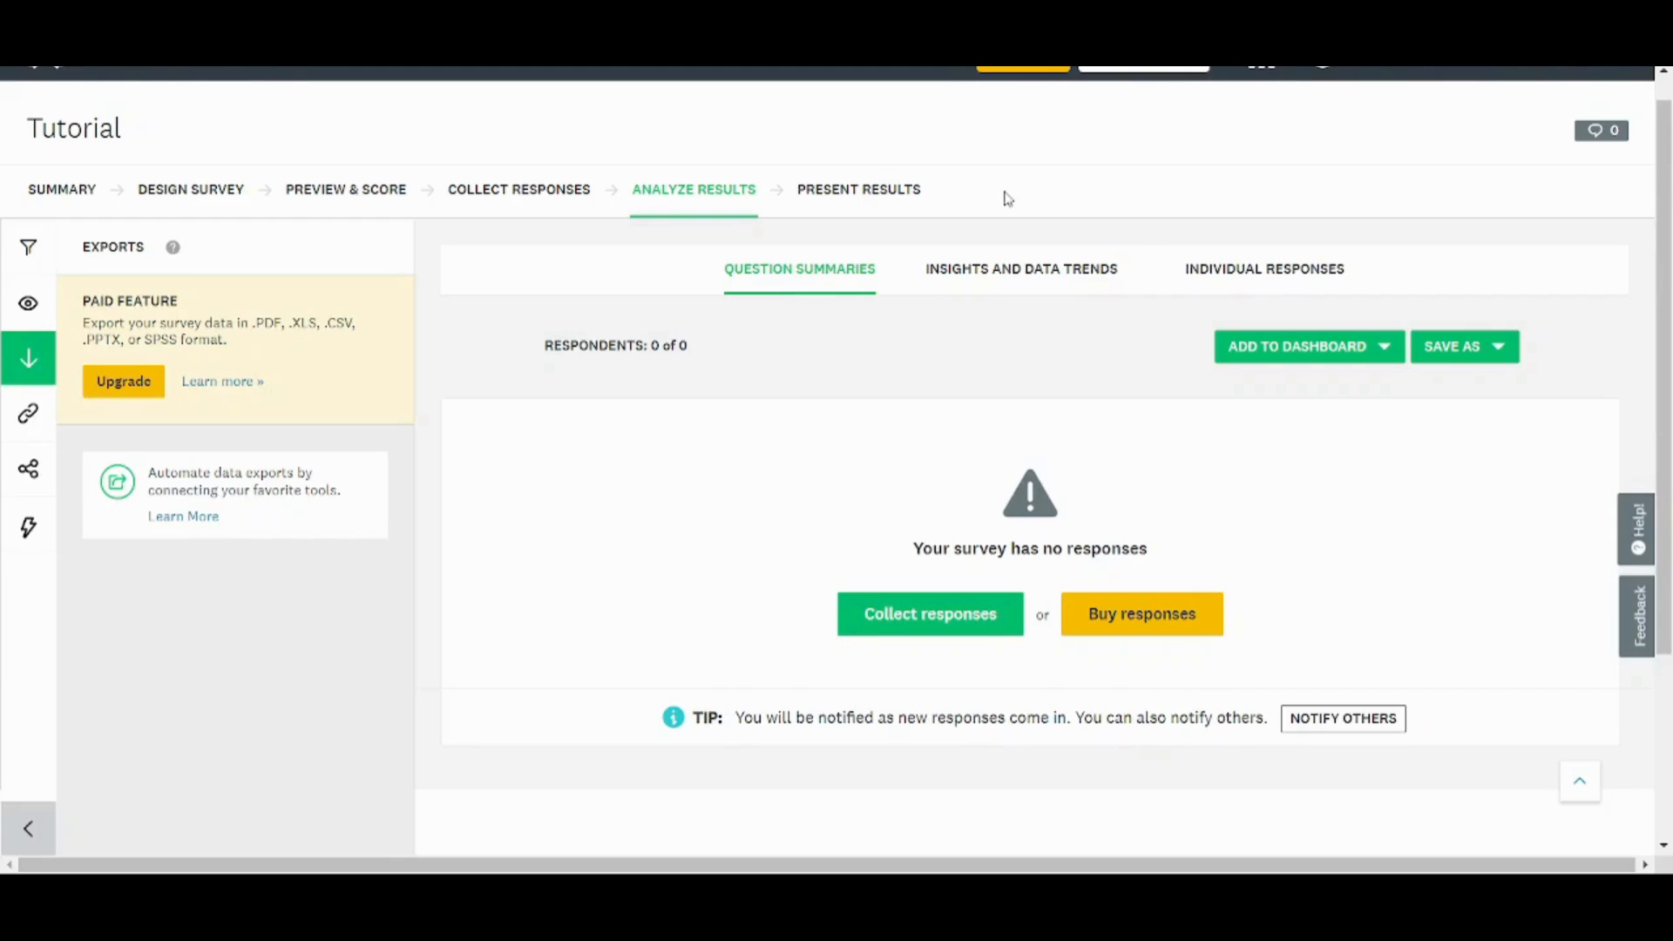
pyautogui.moveTo(883, 199)
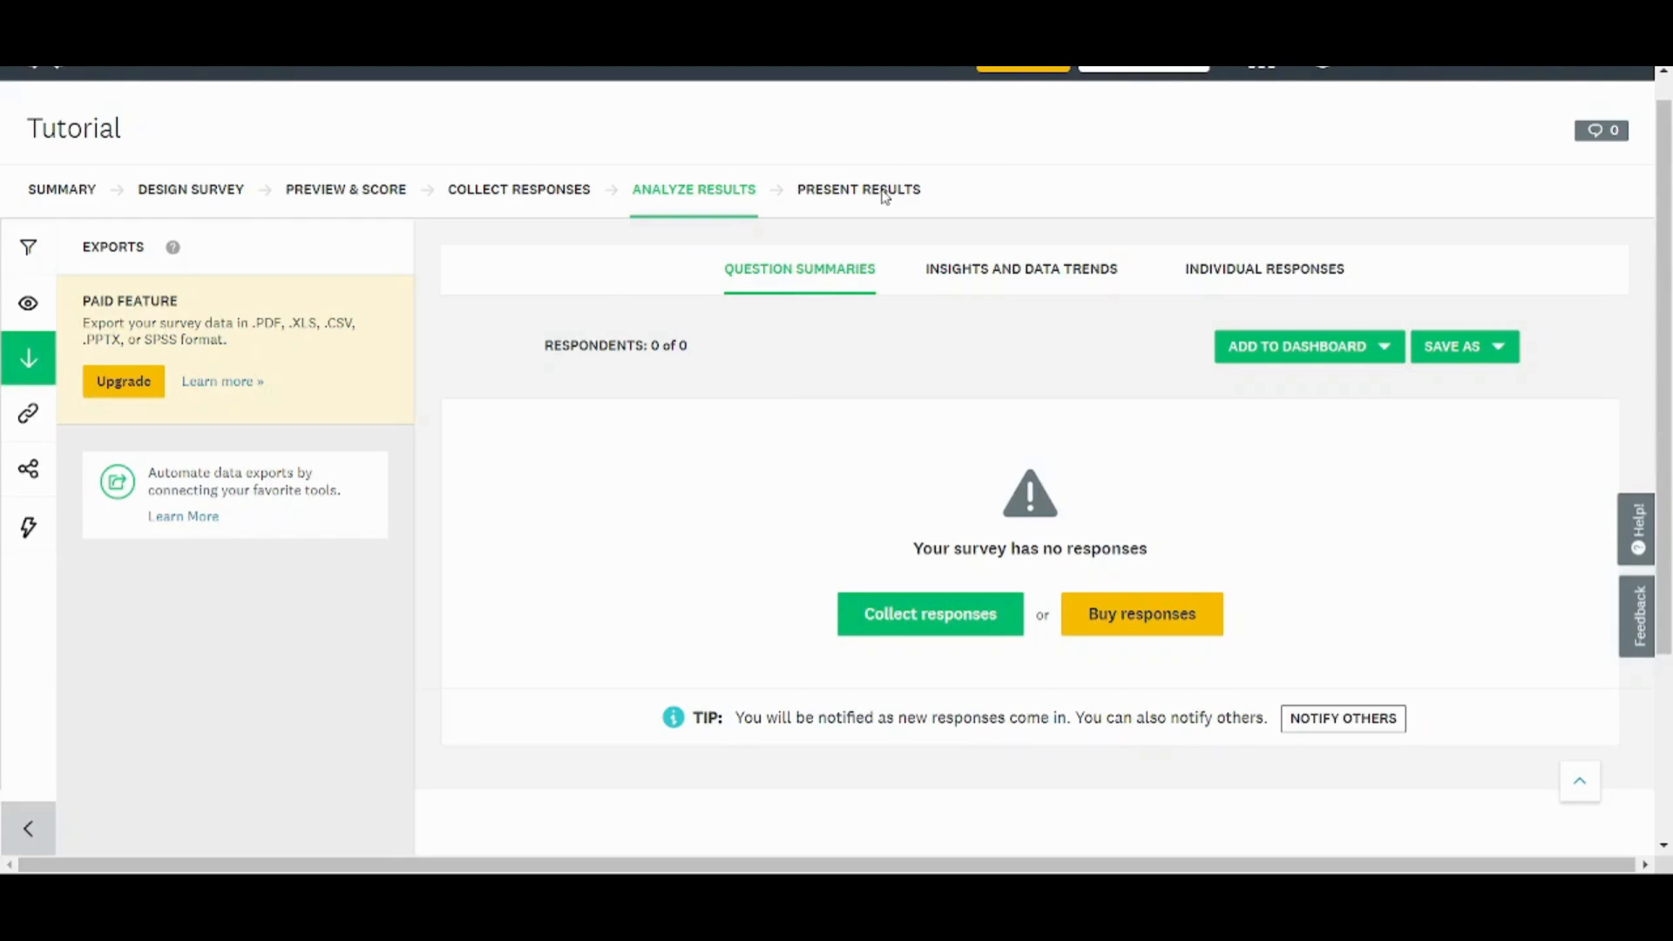
# Open the Present Results tab to see the empty Dashboards page.
pyautogui.click(857, 189)
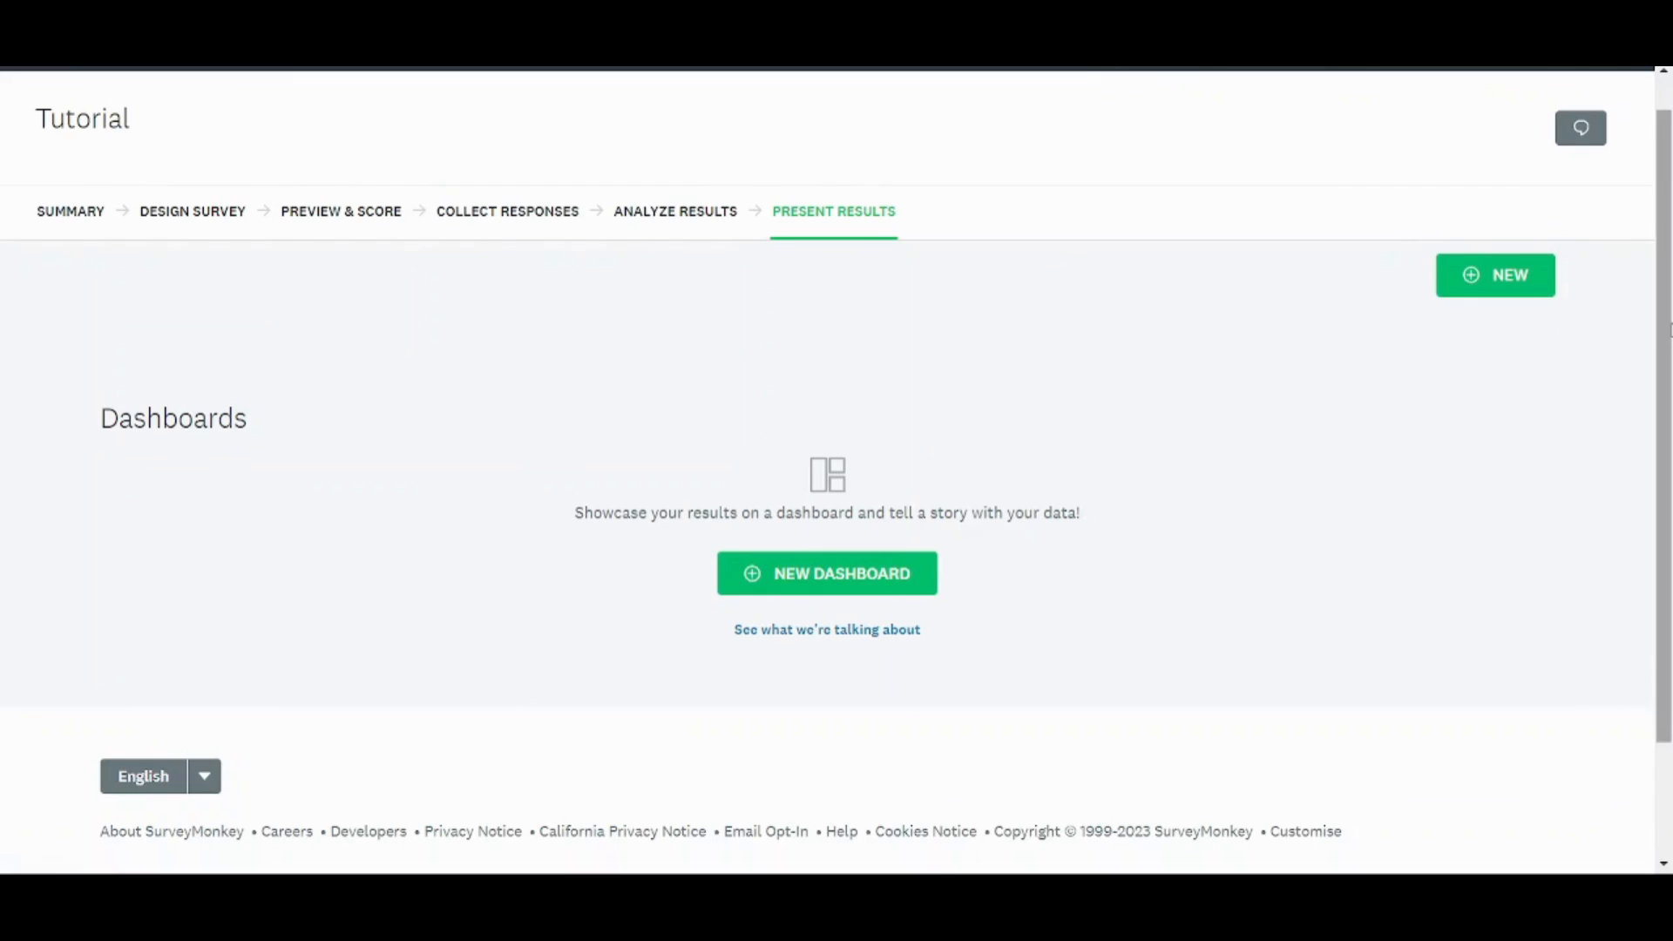
pyautogui.moveTo(614, 385)
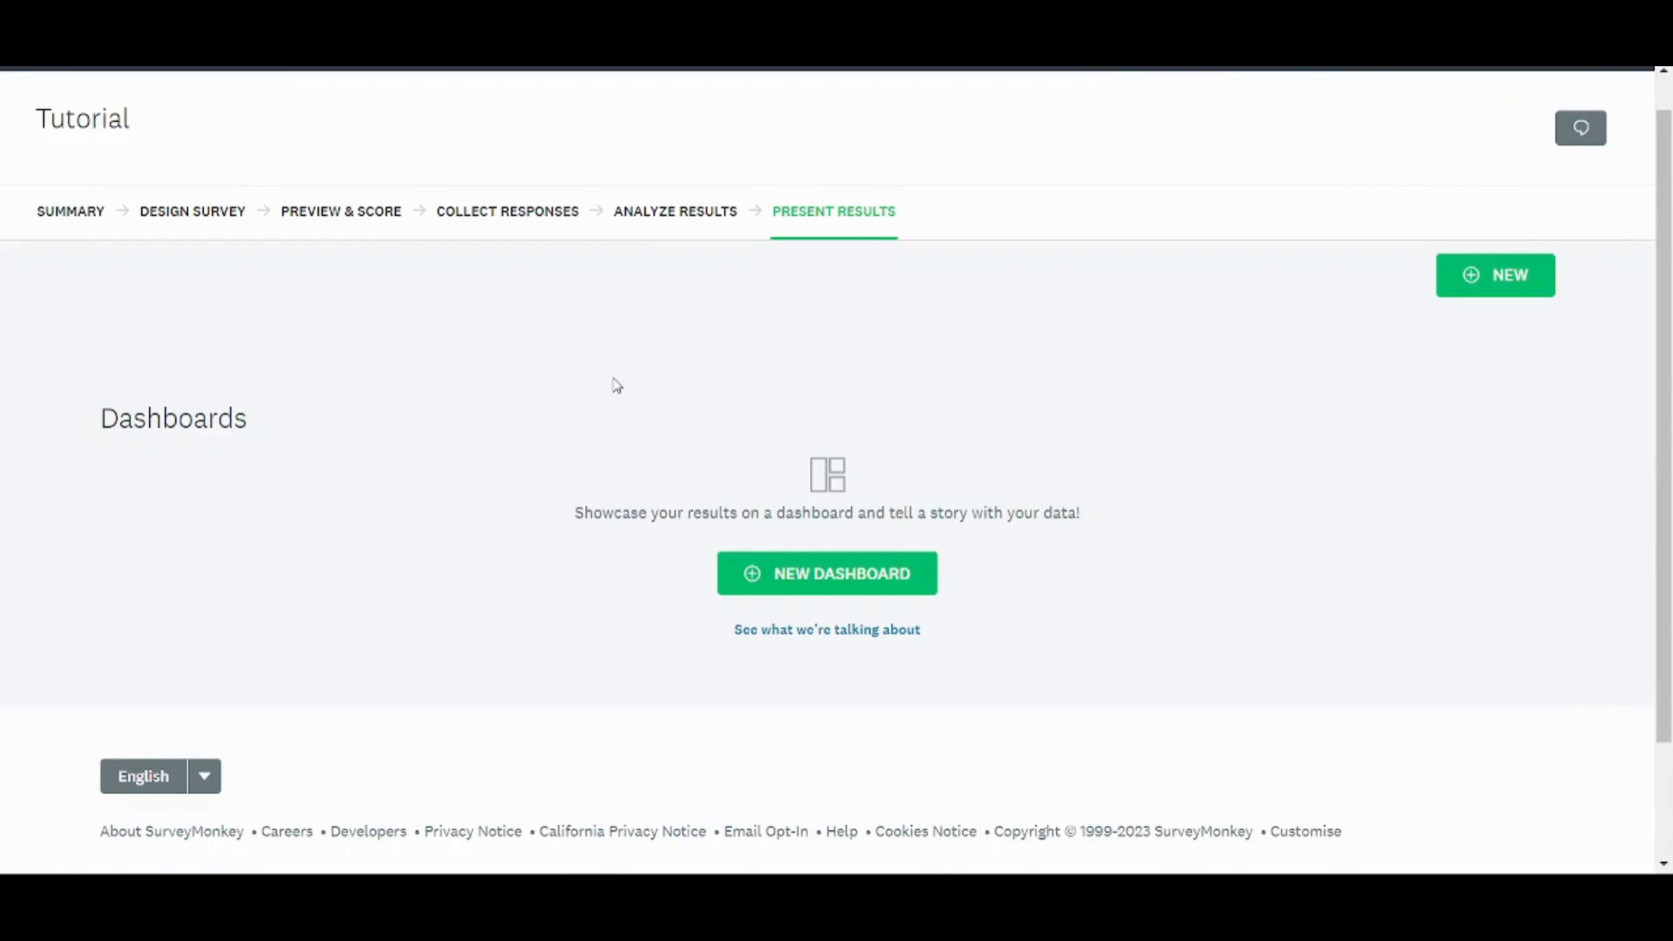
pyautogui.moveTo(85, 160)
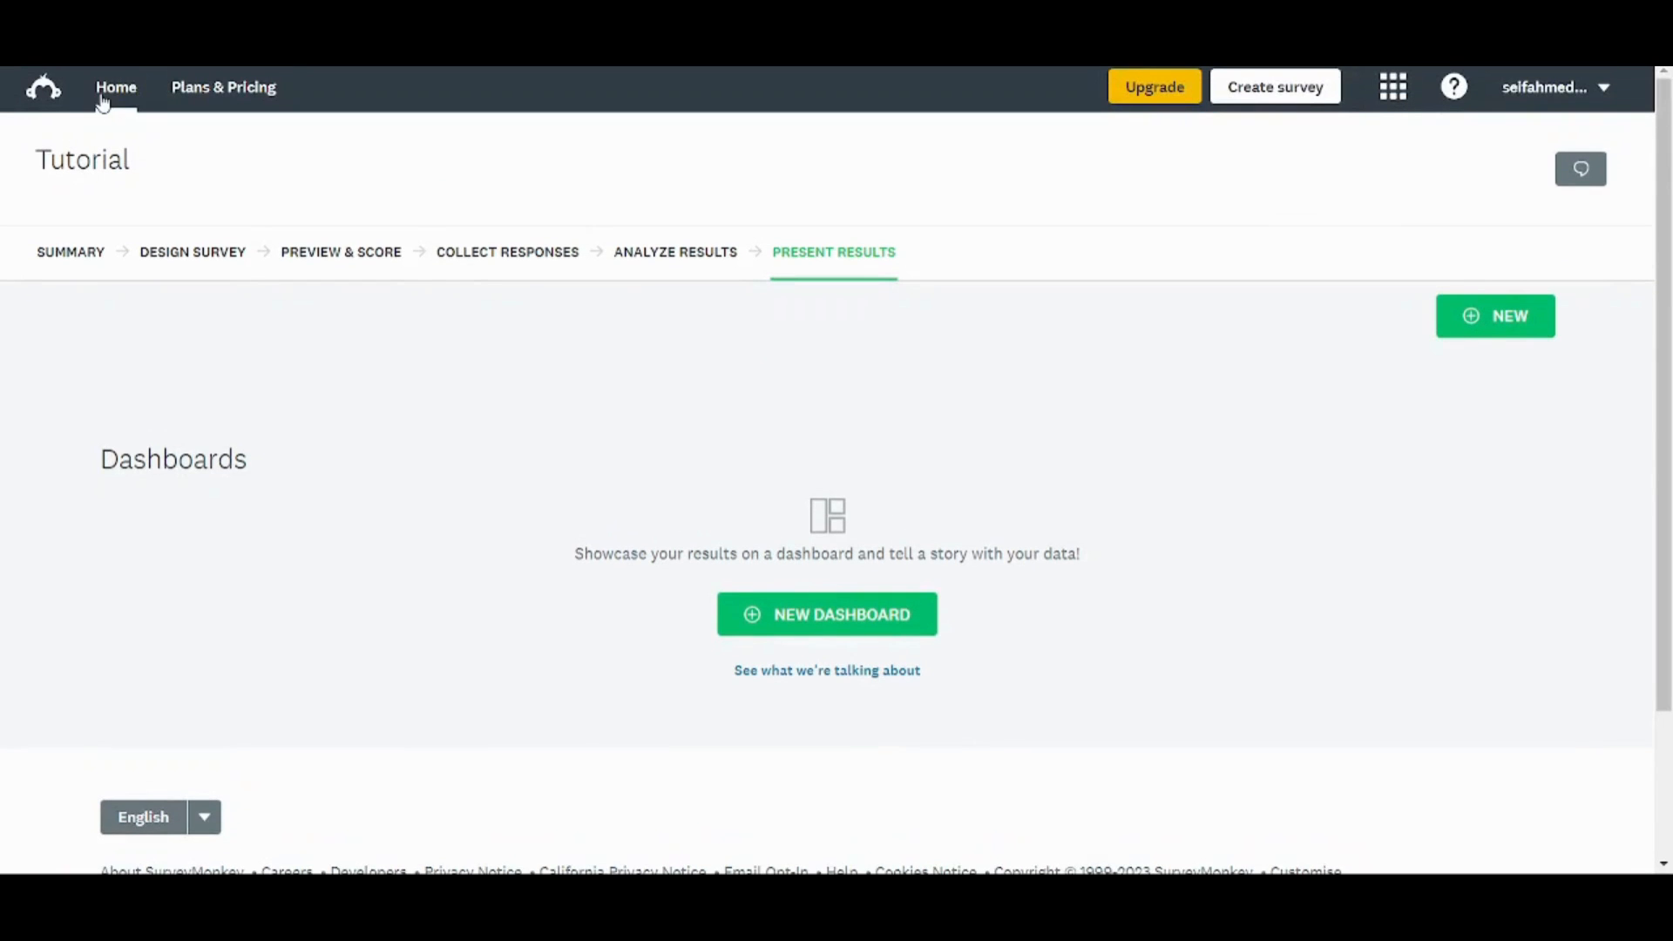
# Return to Home and confirm deleting the Tutorial survey from its card menu.
pyautogui.click(115, 87)
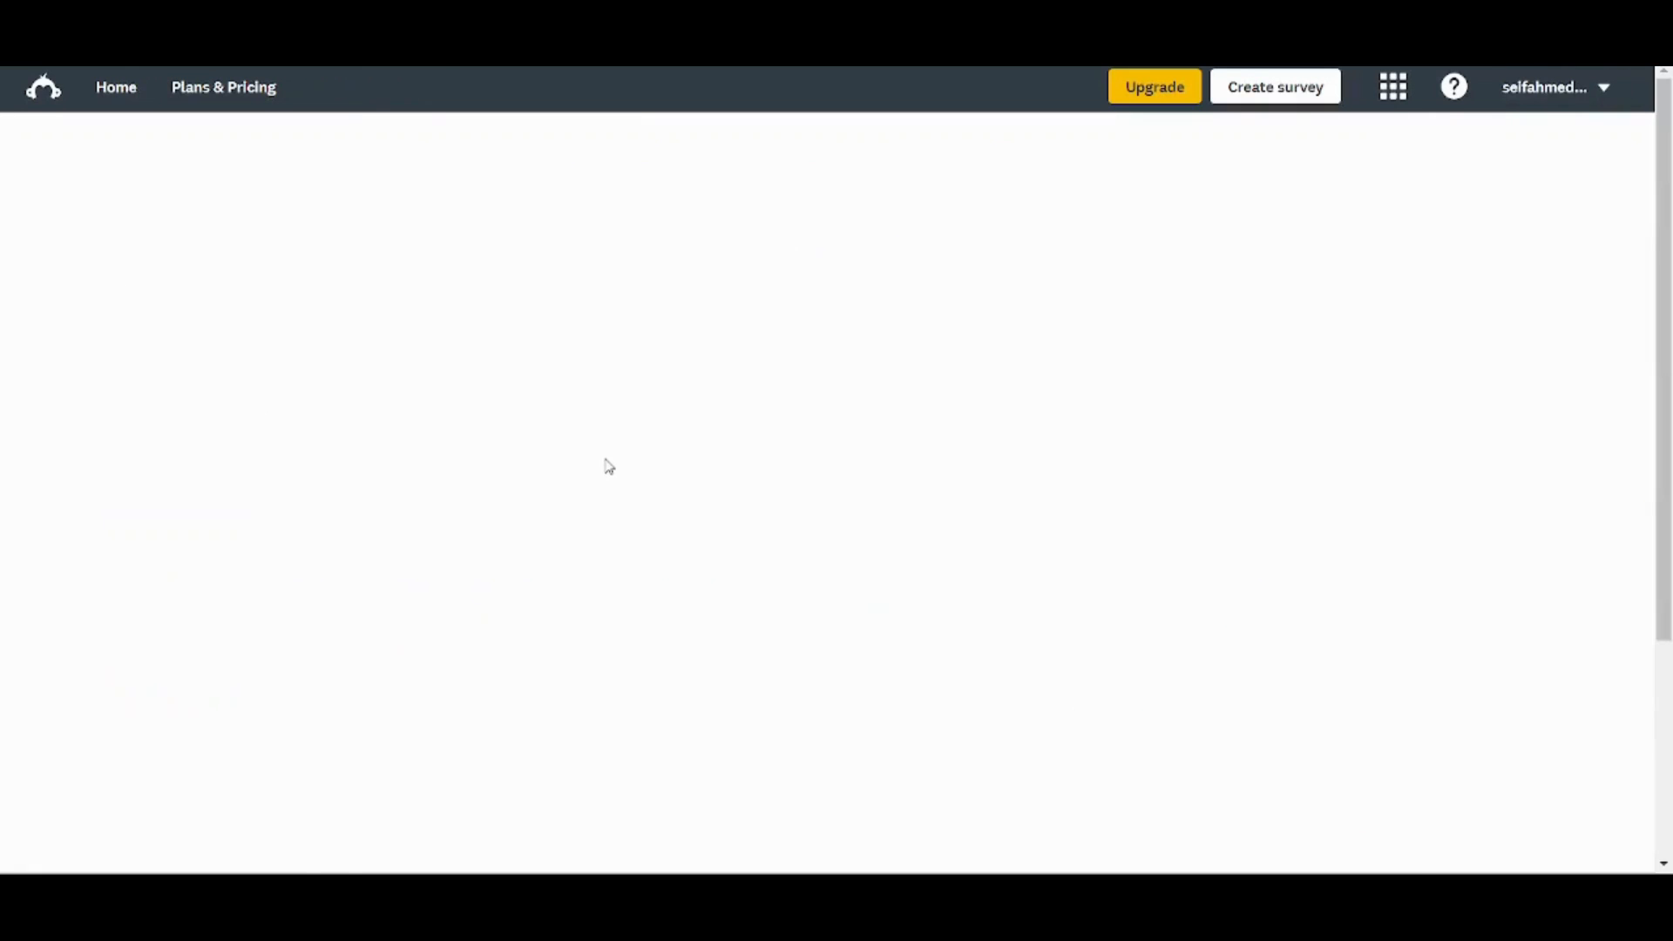
pyautogui.click(1274, 86)
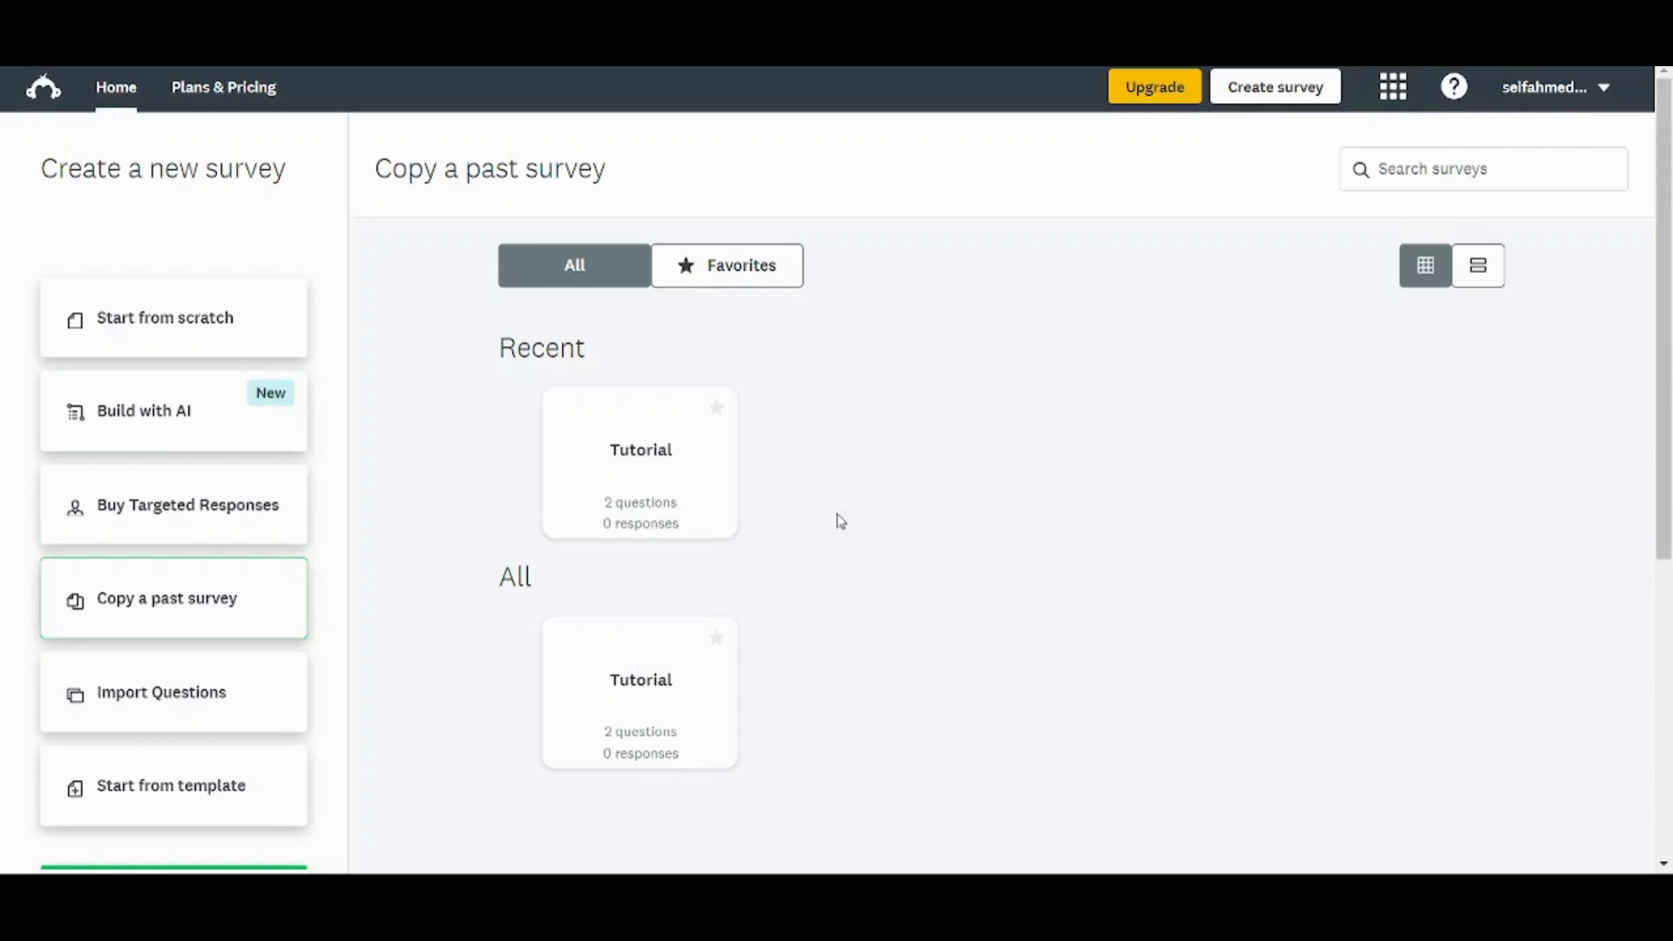
pyautogui.click(115, 86)
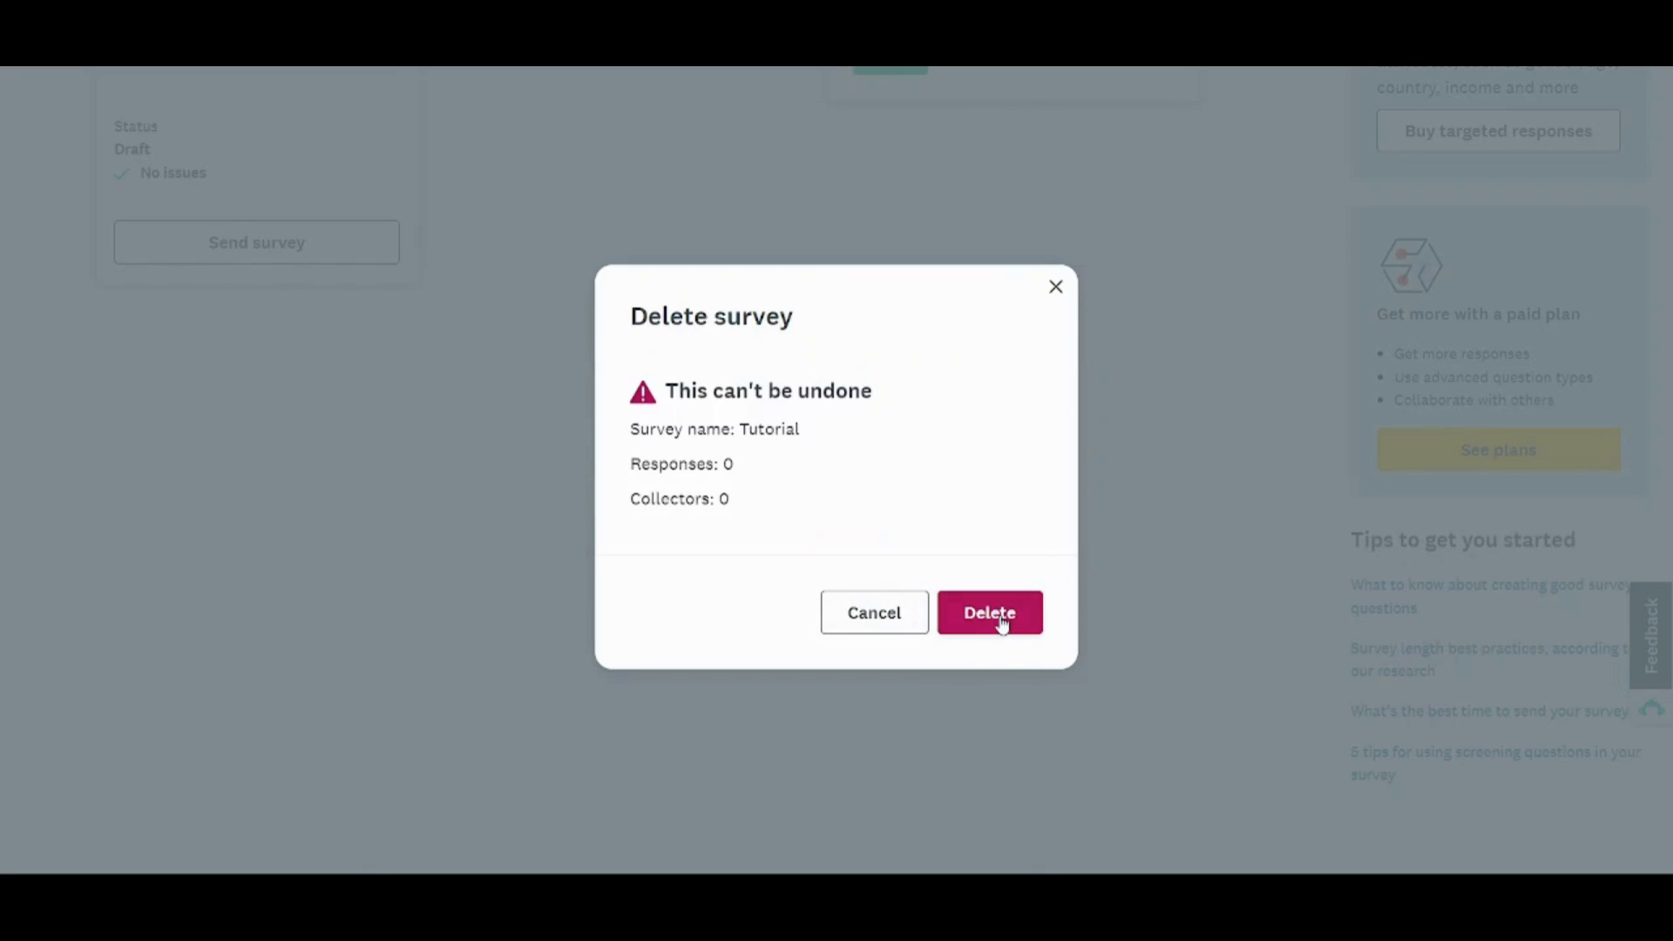
pyautogui.click(987, 611)
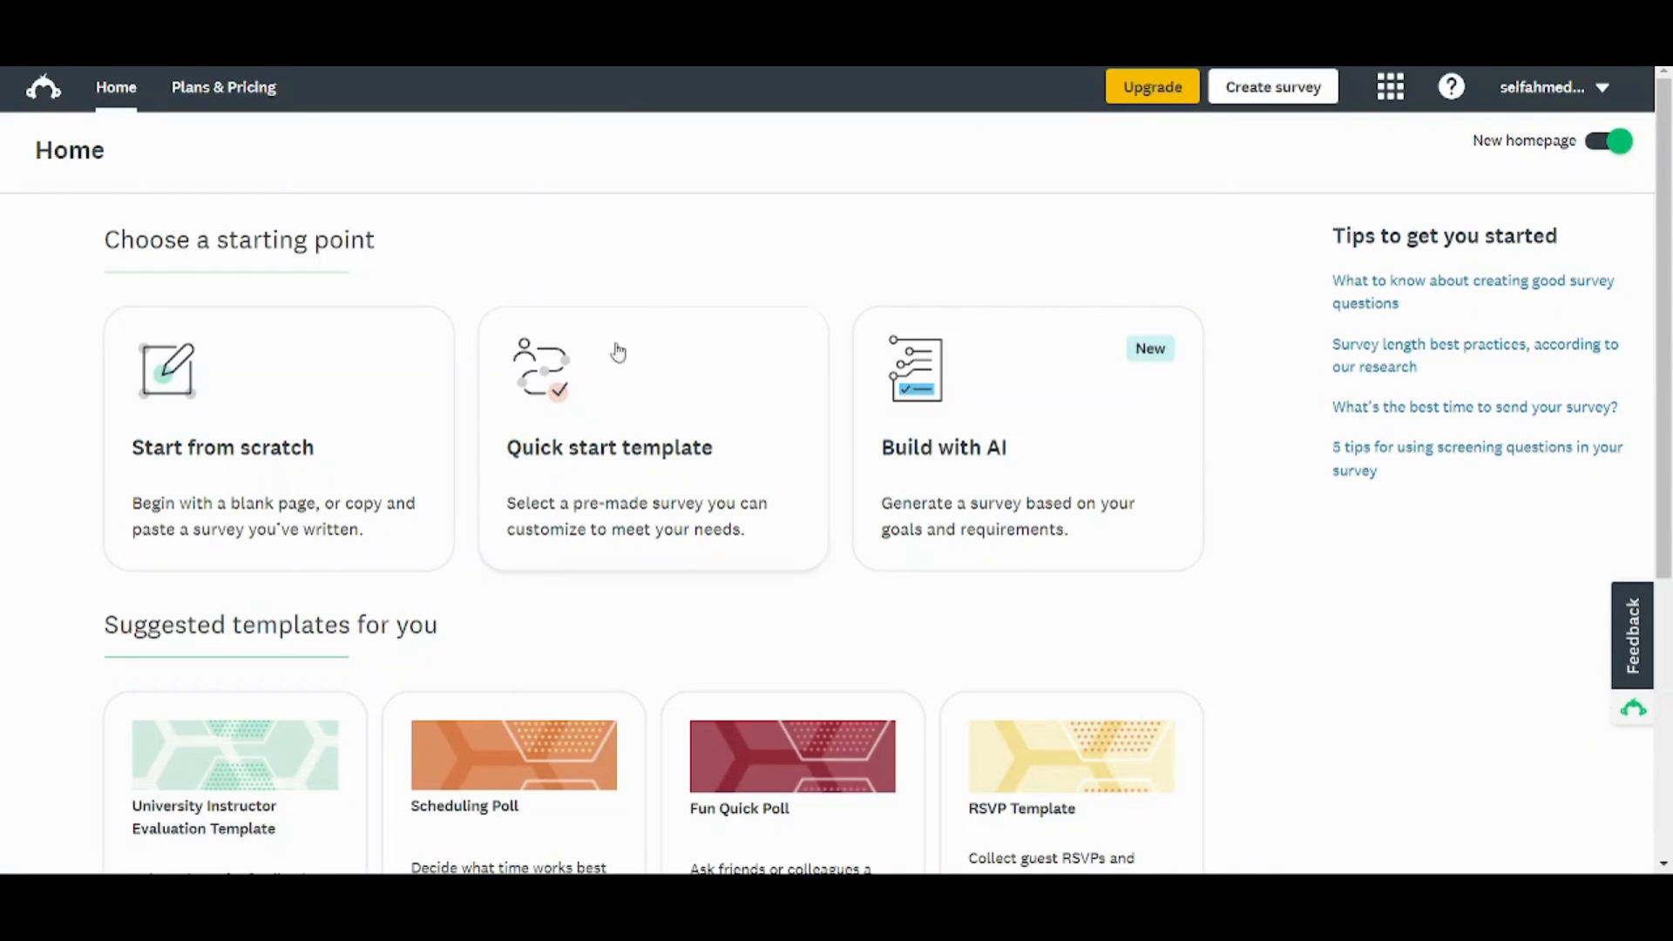
pyautogui.moveTo(595, 439)
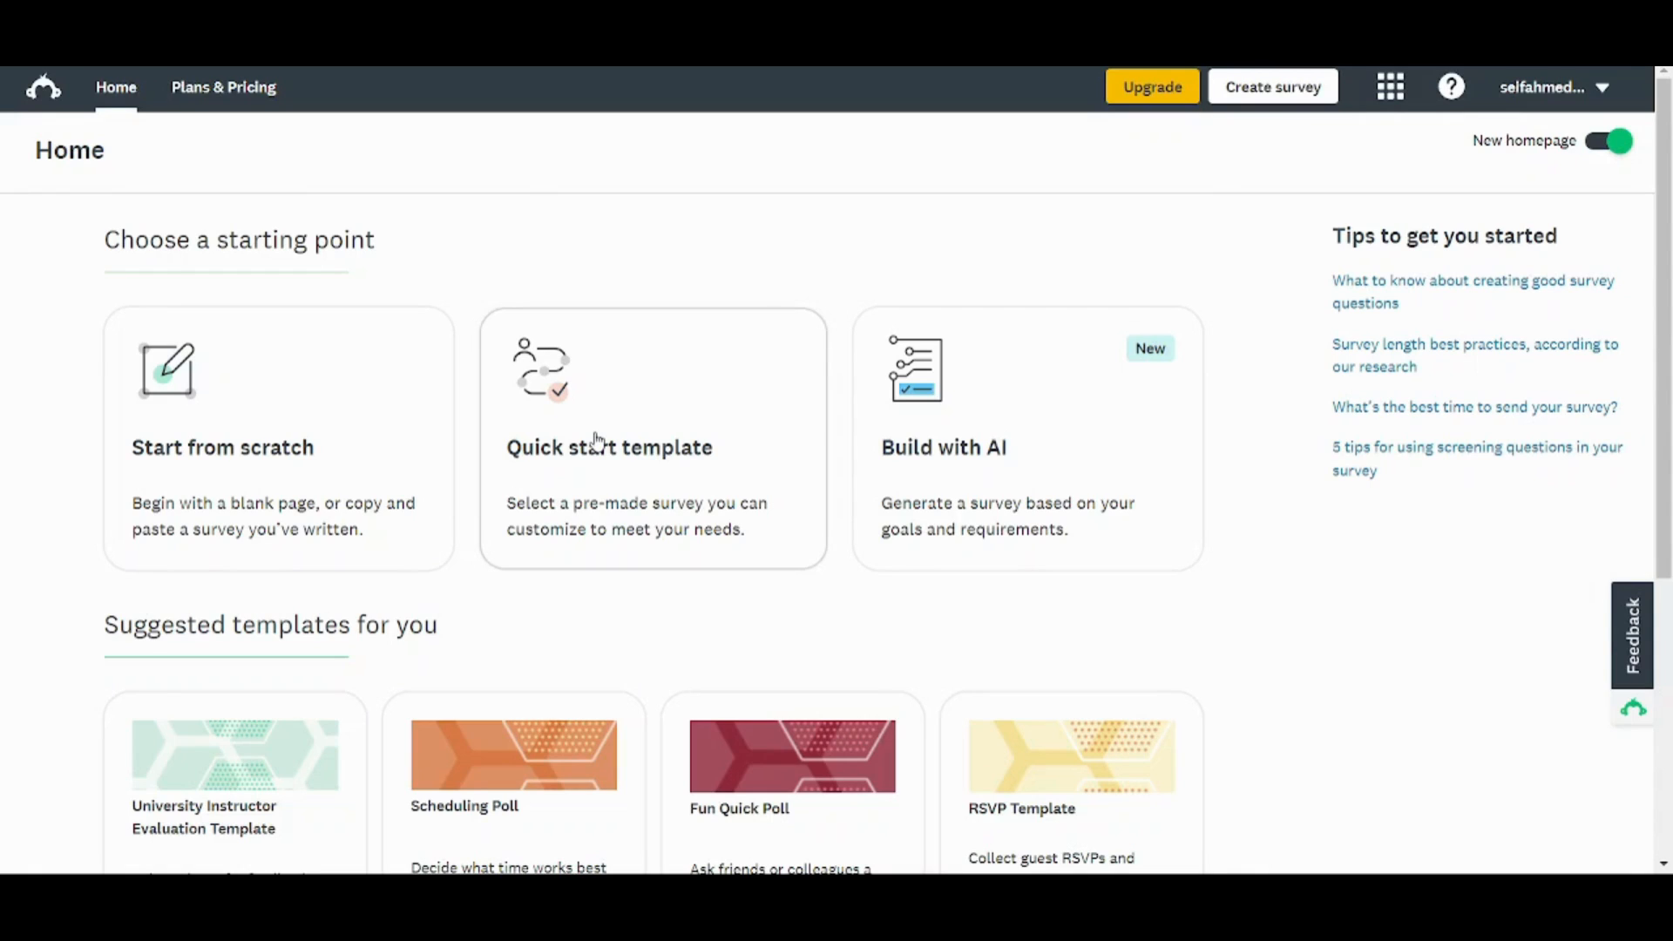
pyautogui.moveTo(624, 432)
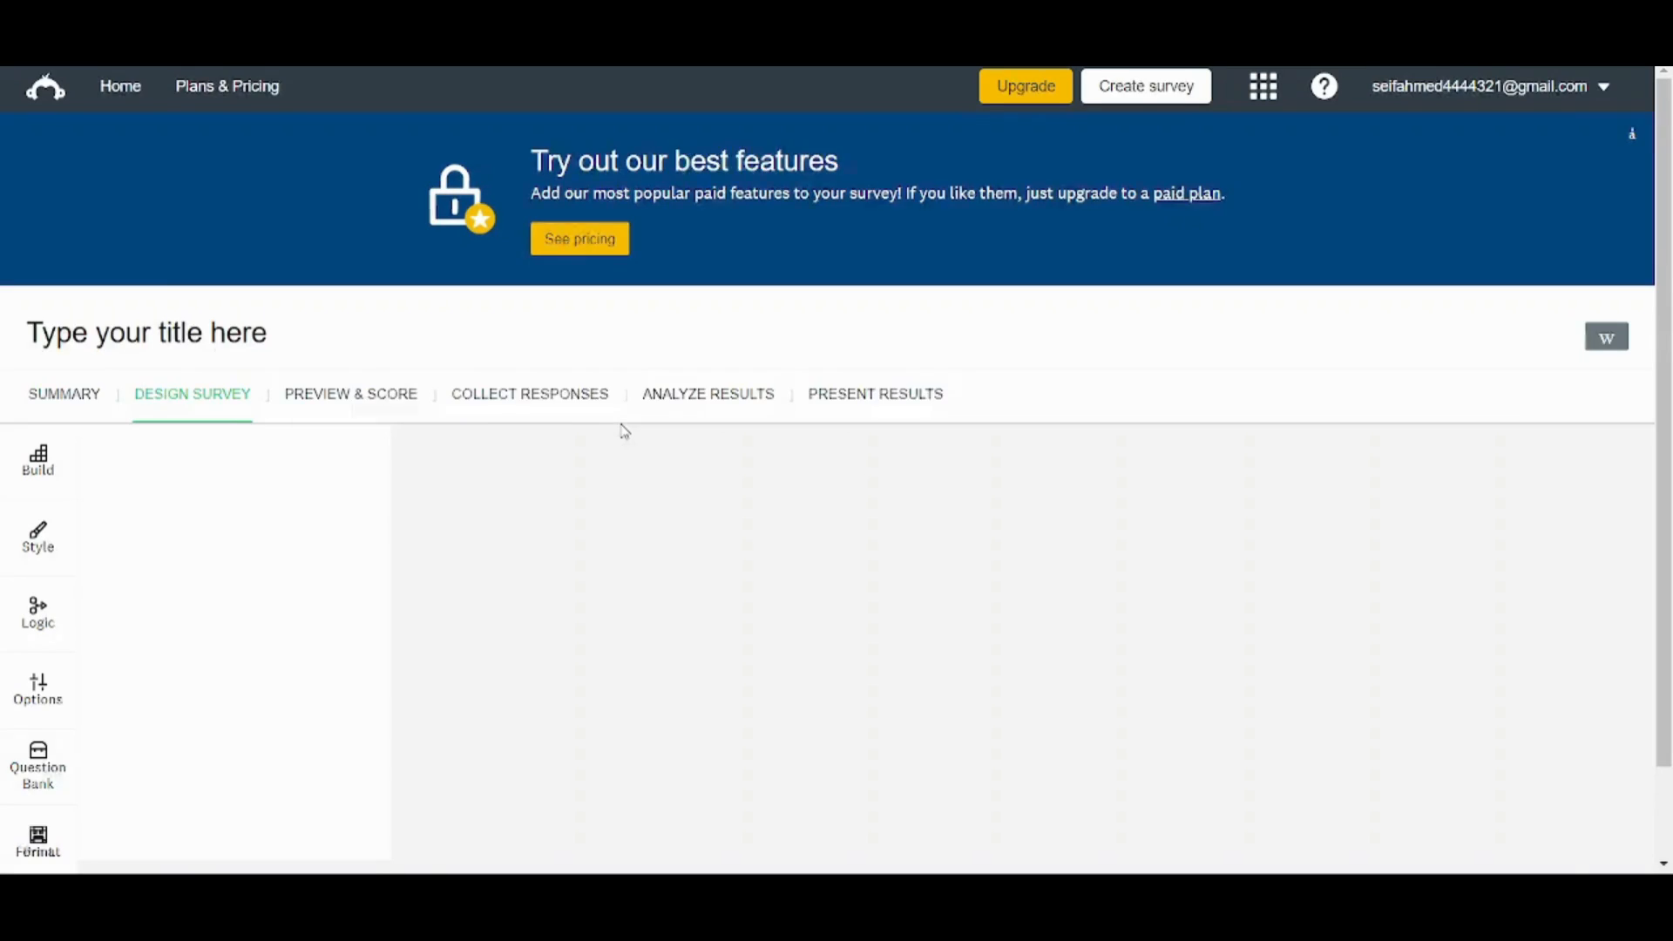
# Start a Quick start template survey and scroll its multiple choice, checkbox and short text questions.
pyautogui.click(37, 536)
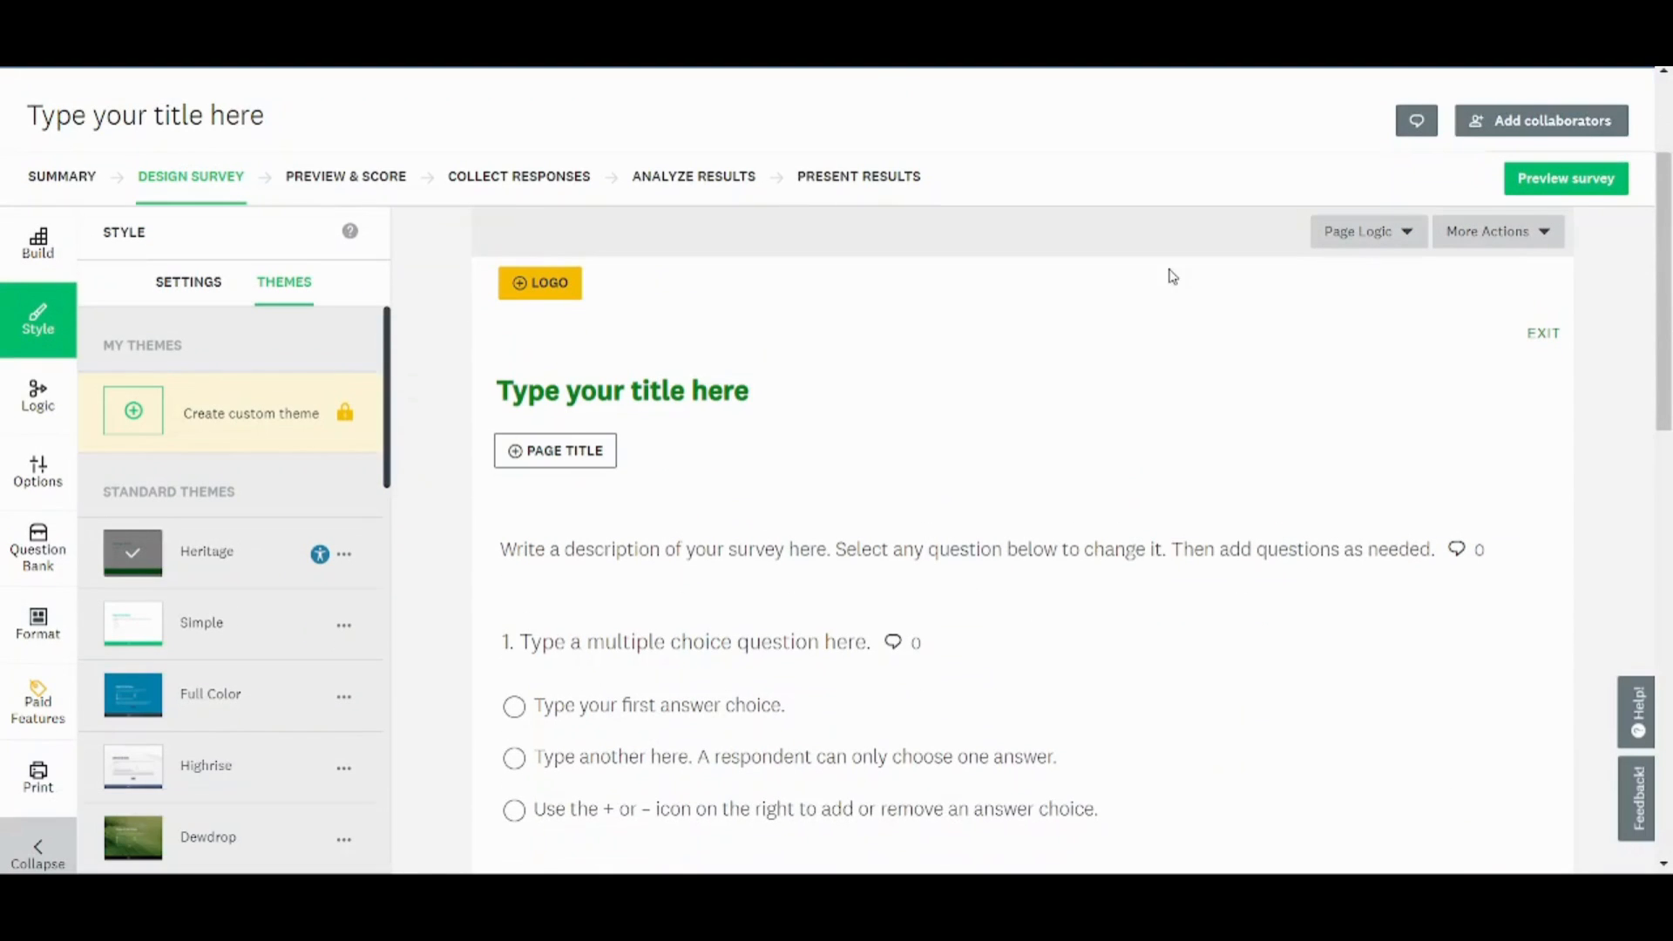
pyautogui.scroll(-3)
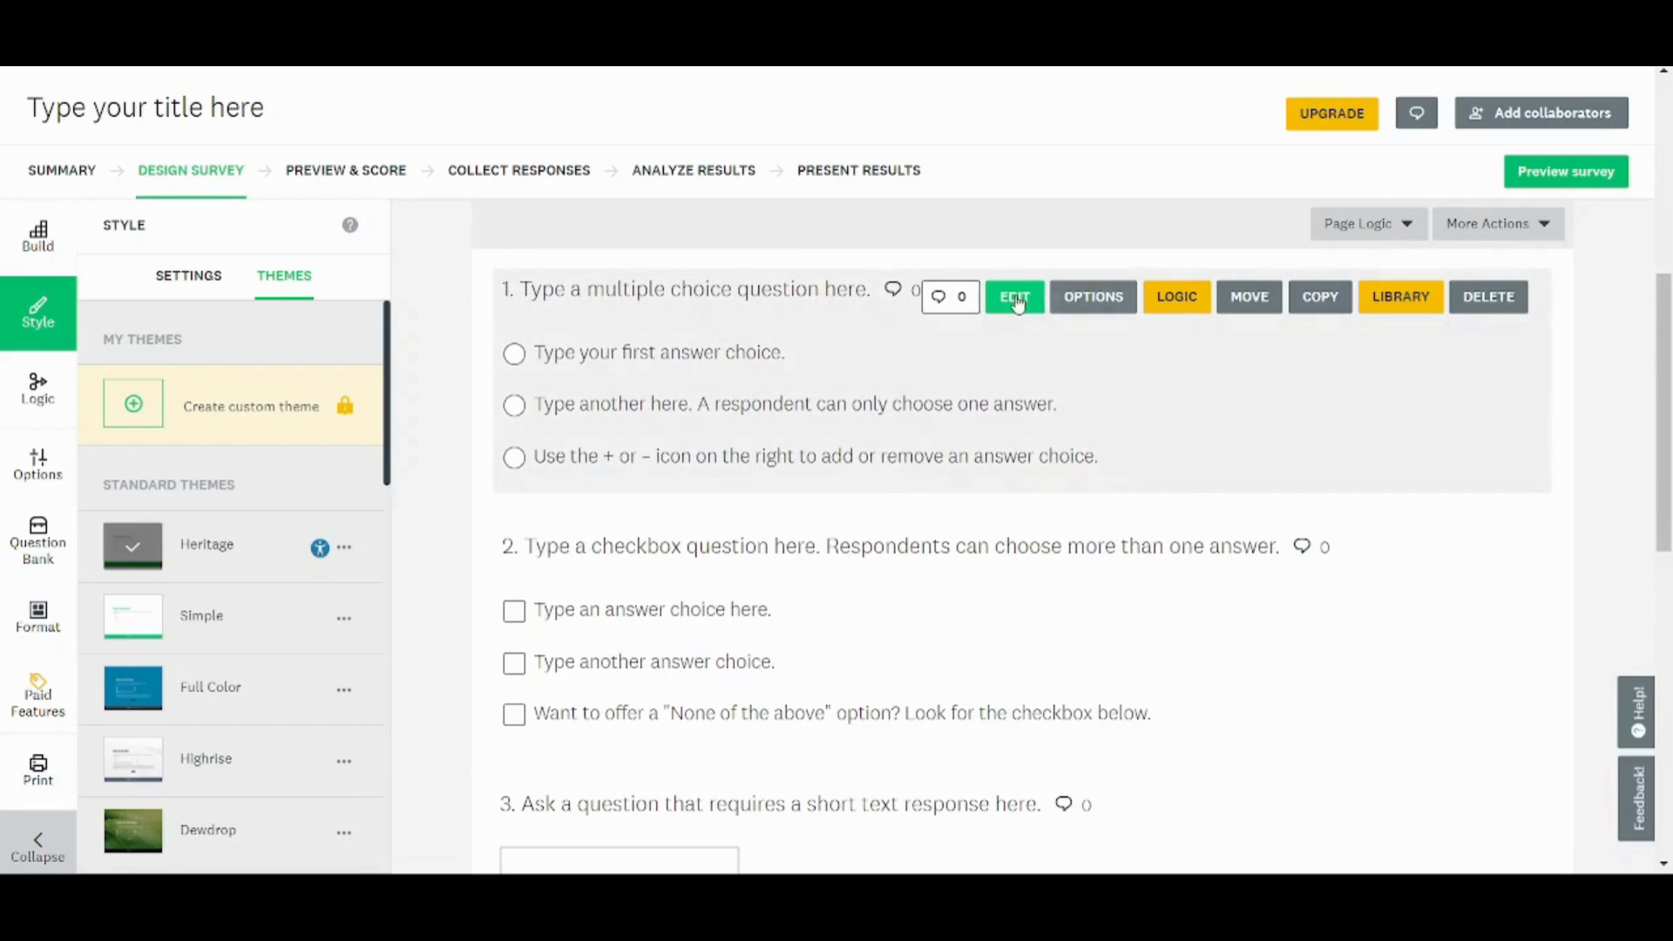
pyautogui.moveTo(1012, 302)
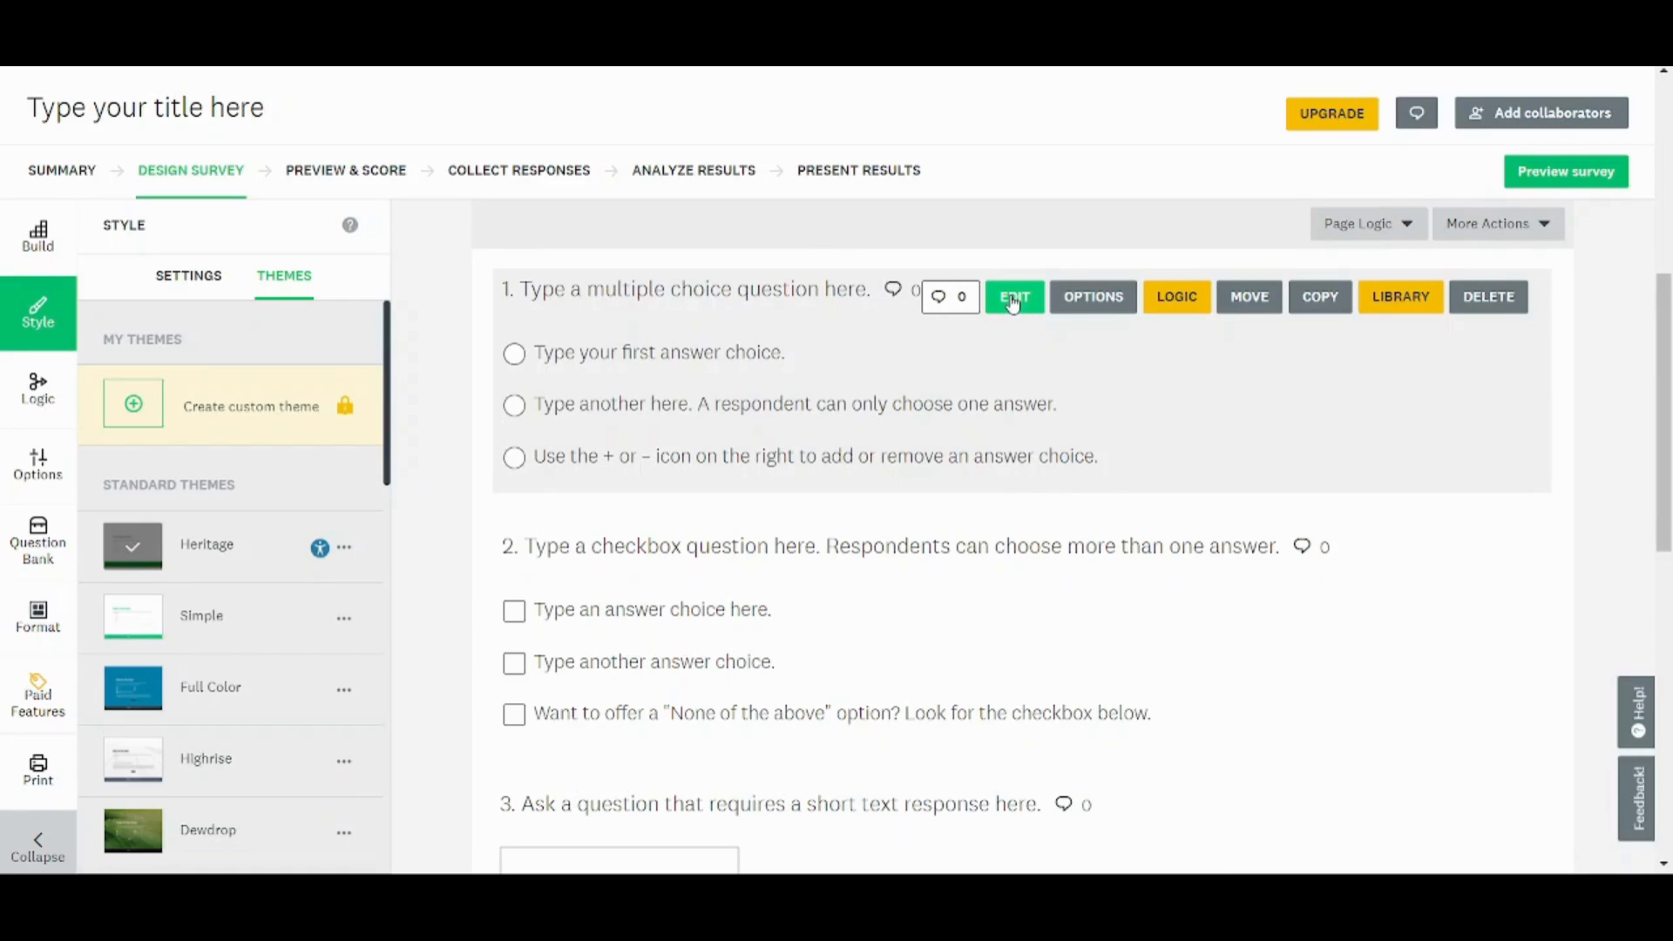
pyautogui.moveTo(1401, 297)
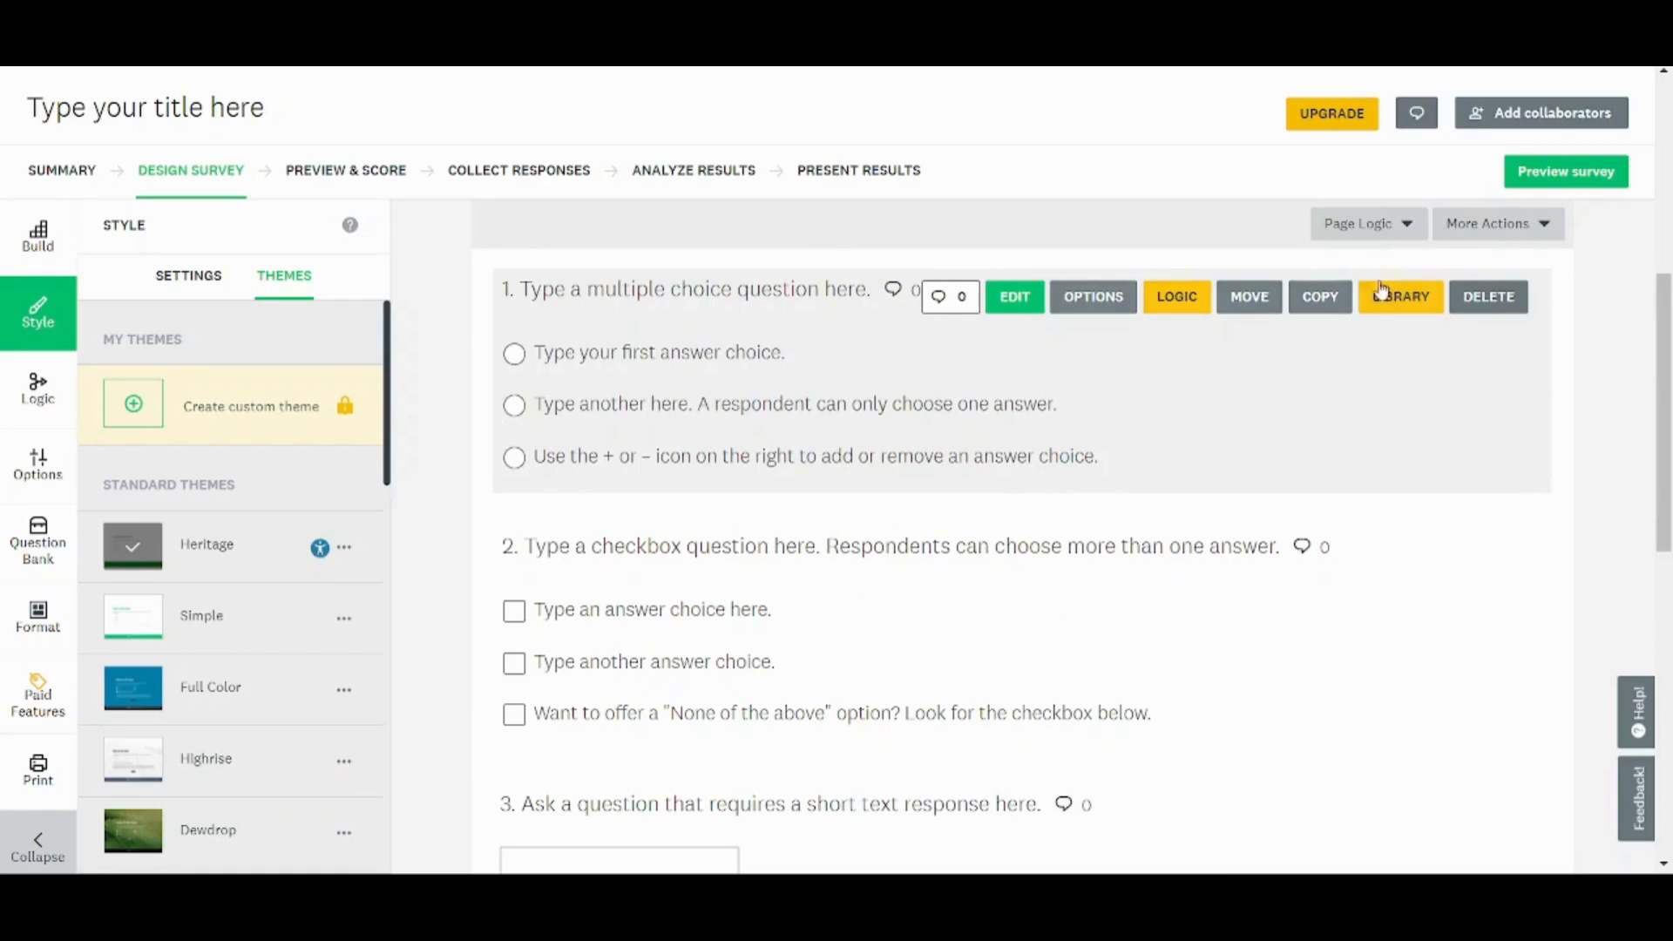
pyautogui.scroll(-3)
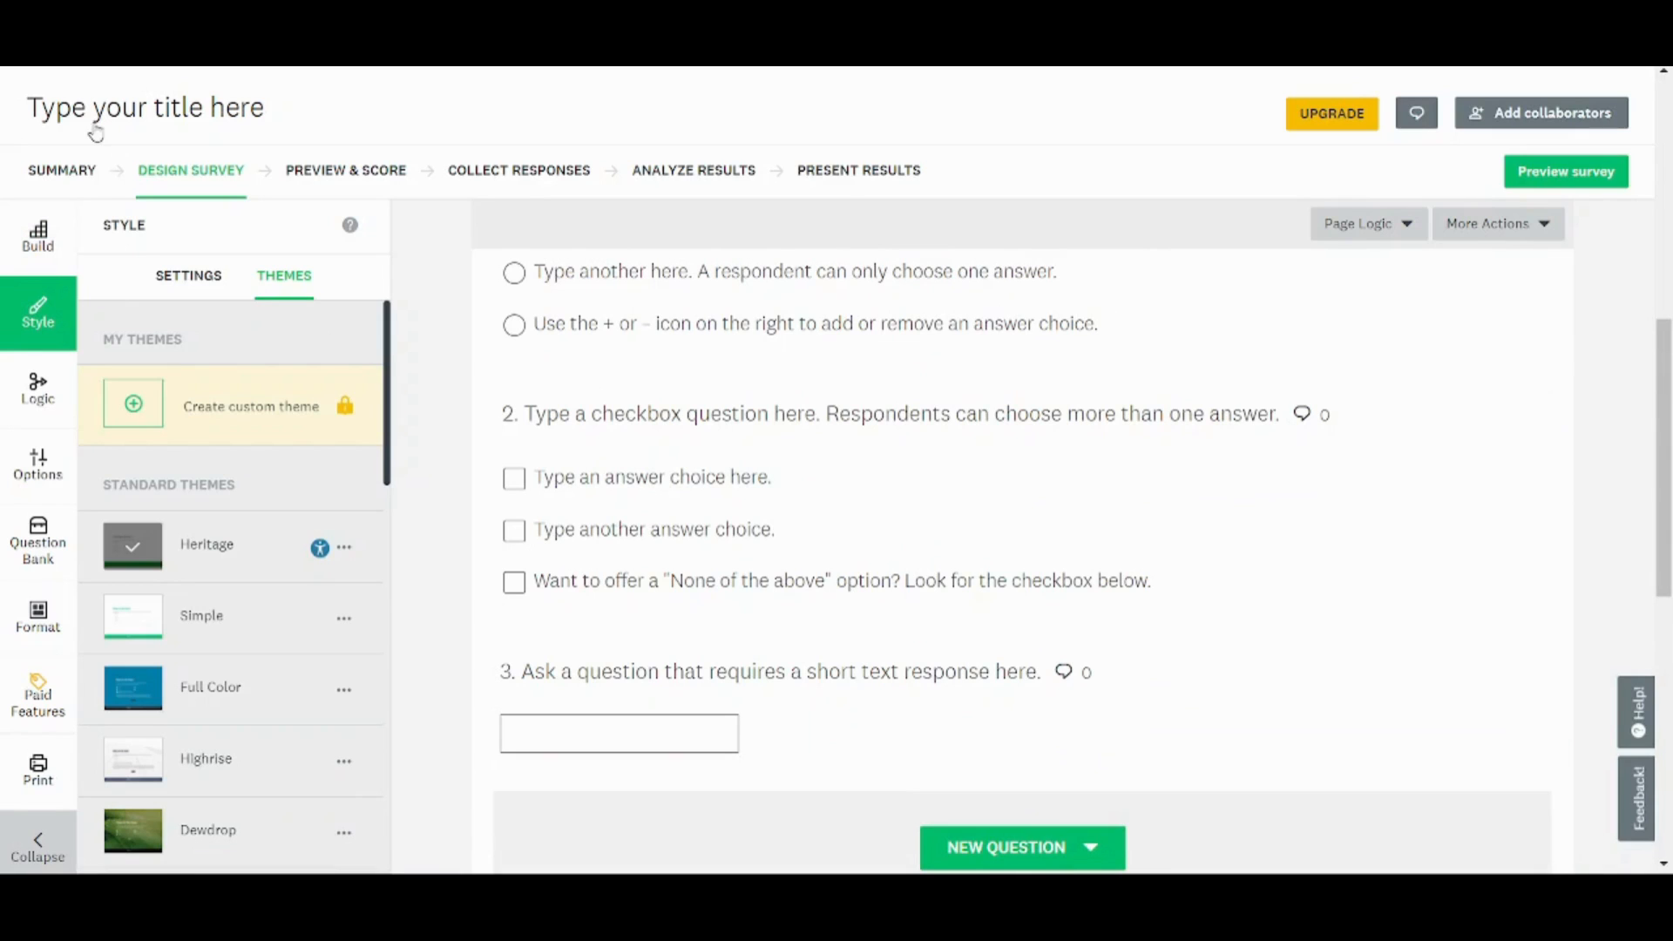
pyautogui.moveTo(75, 176)
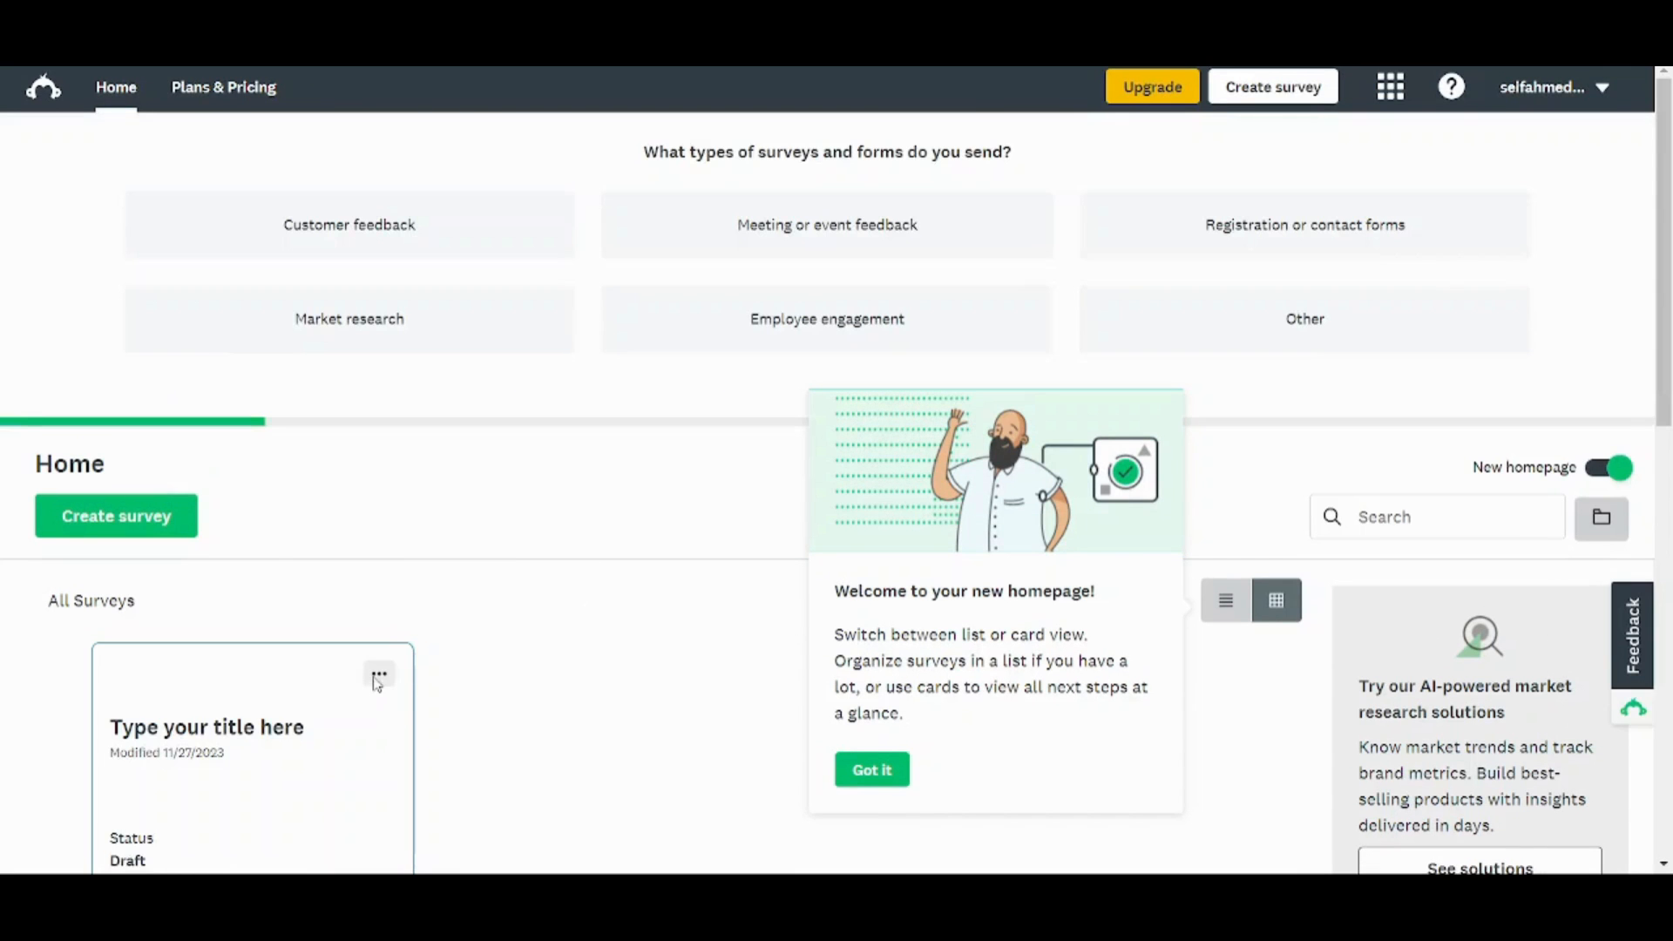
# Delete the 'Type your title here' draft from its card menu and confirm.
pyautogui.click(380, 676)
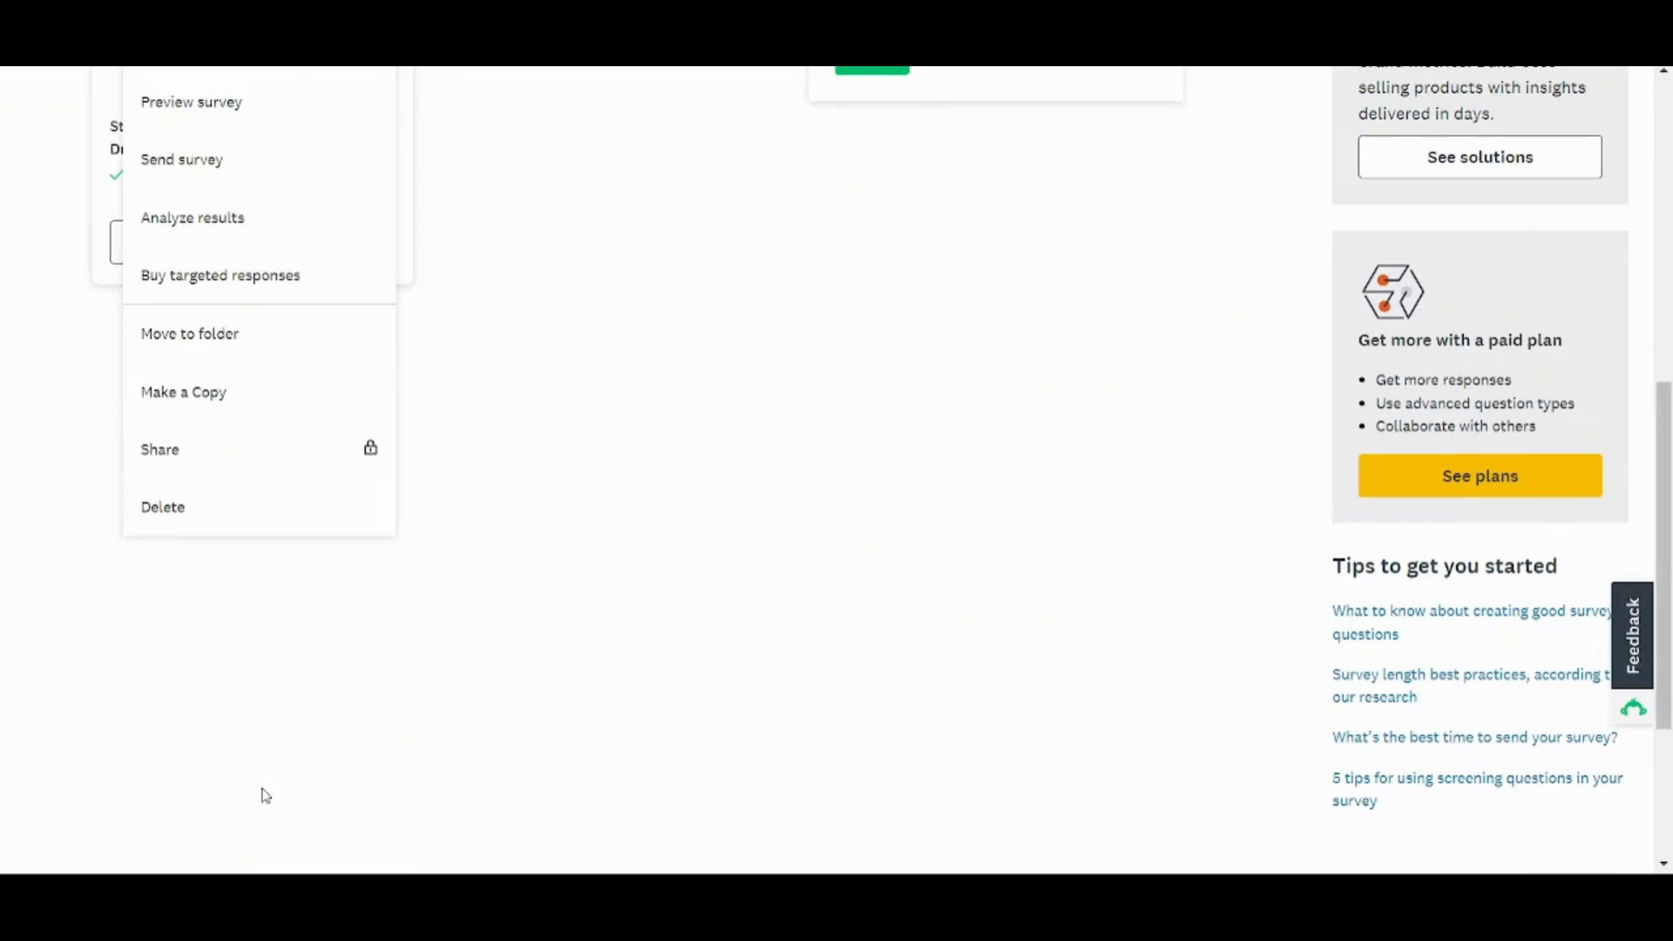
pyautogui.click(192, 217)
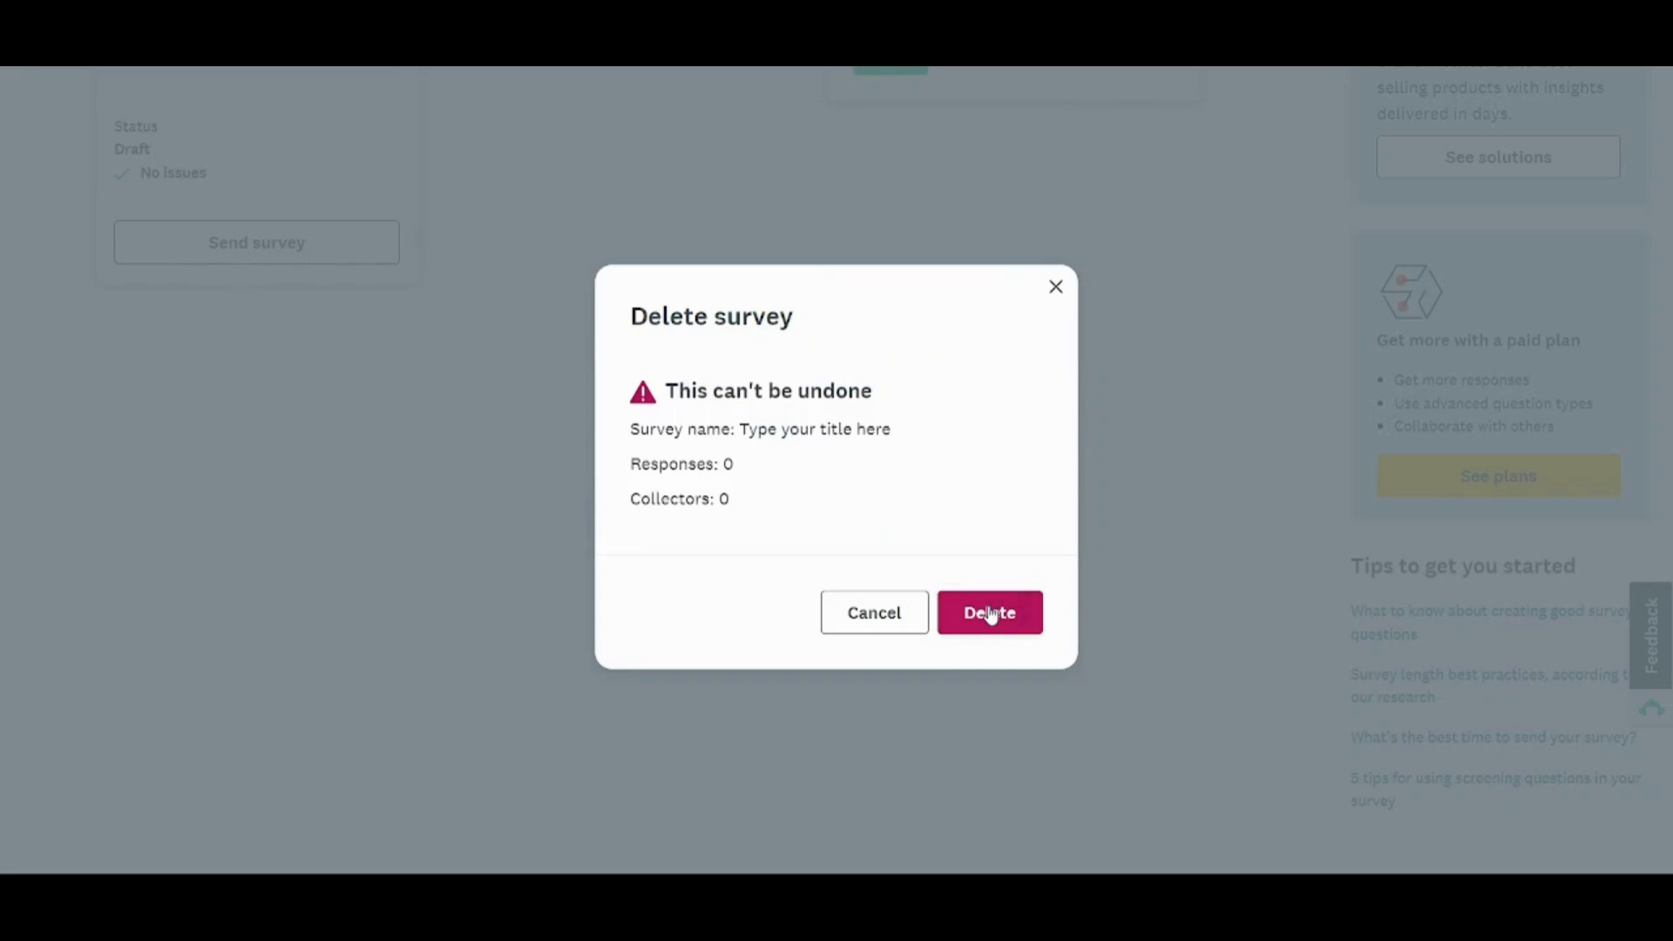
pyautogui.click(987, 612)
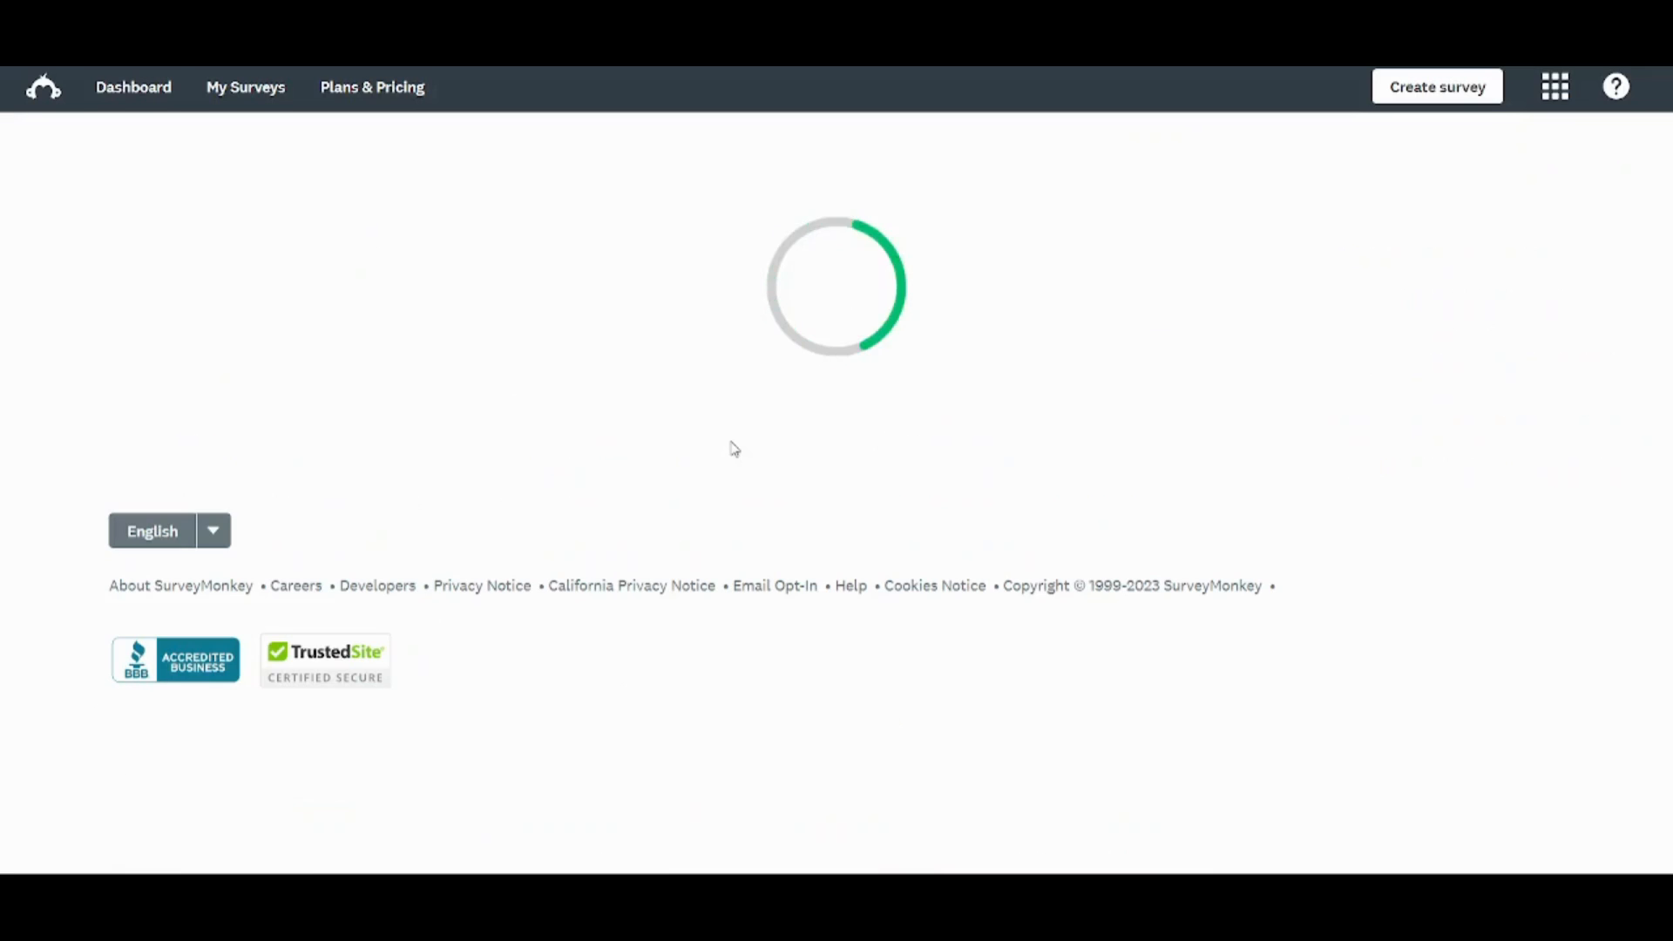
# Create a scratch survey titled 'T' in the Form or application category.
pyautogui.click(1437, 86)
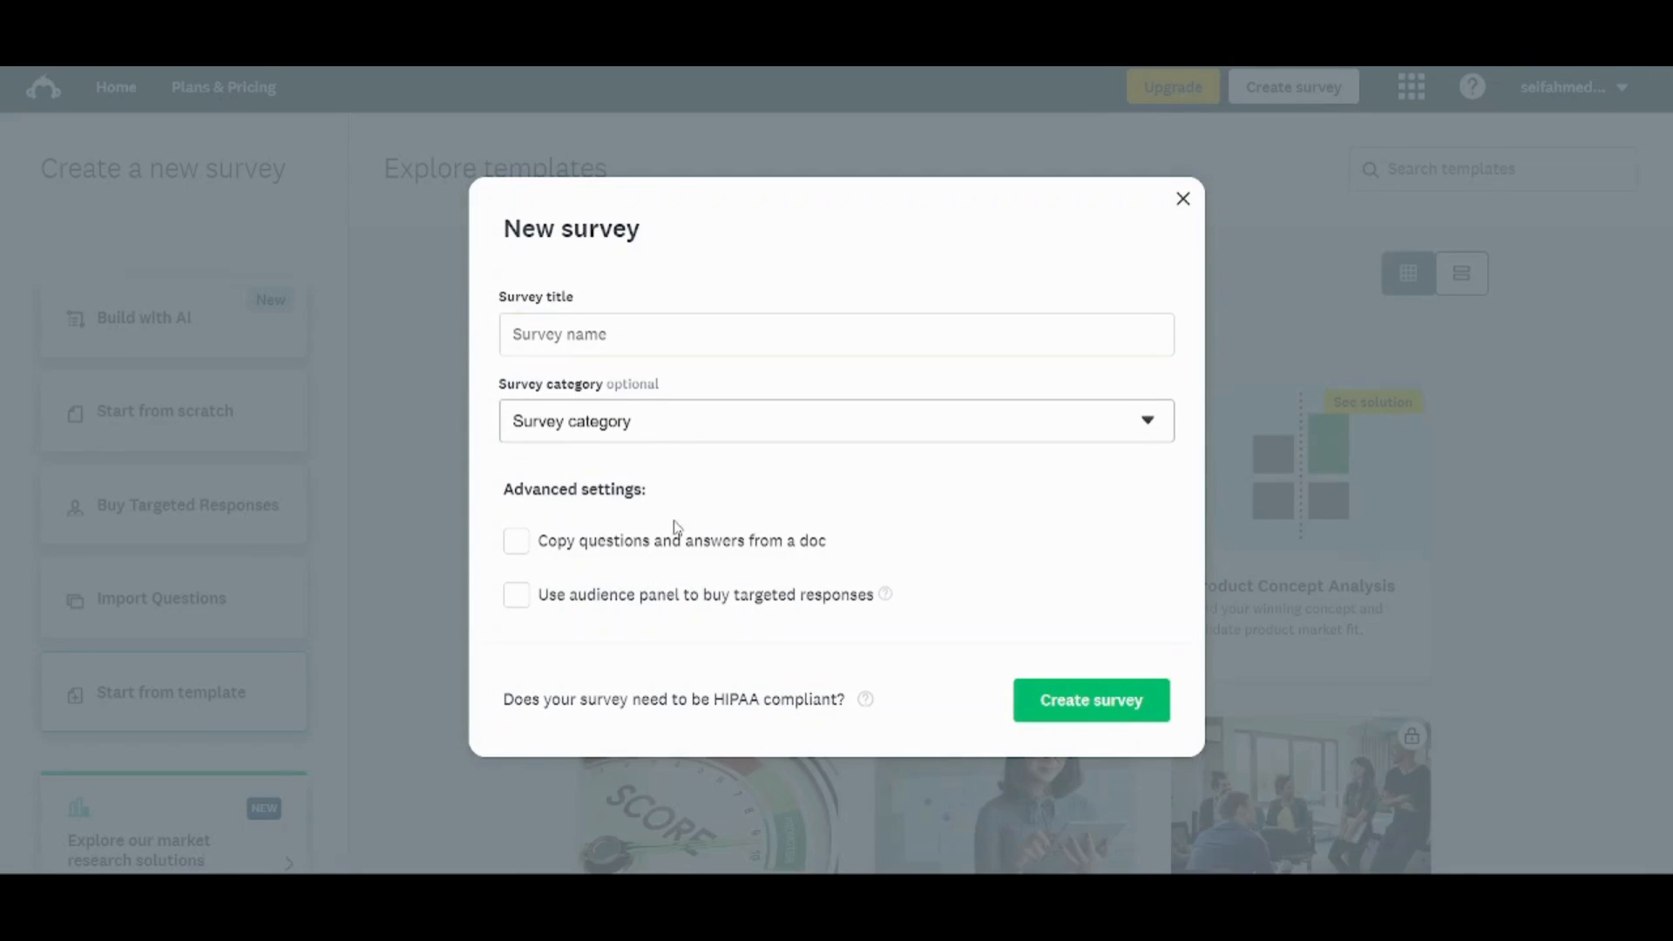
pyautogui.moveTo(604, 494)
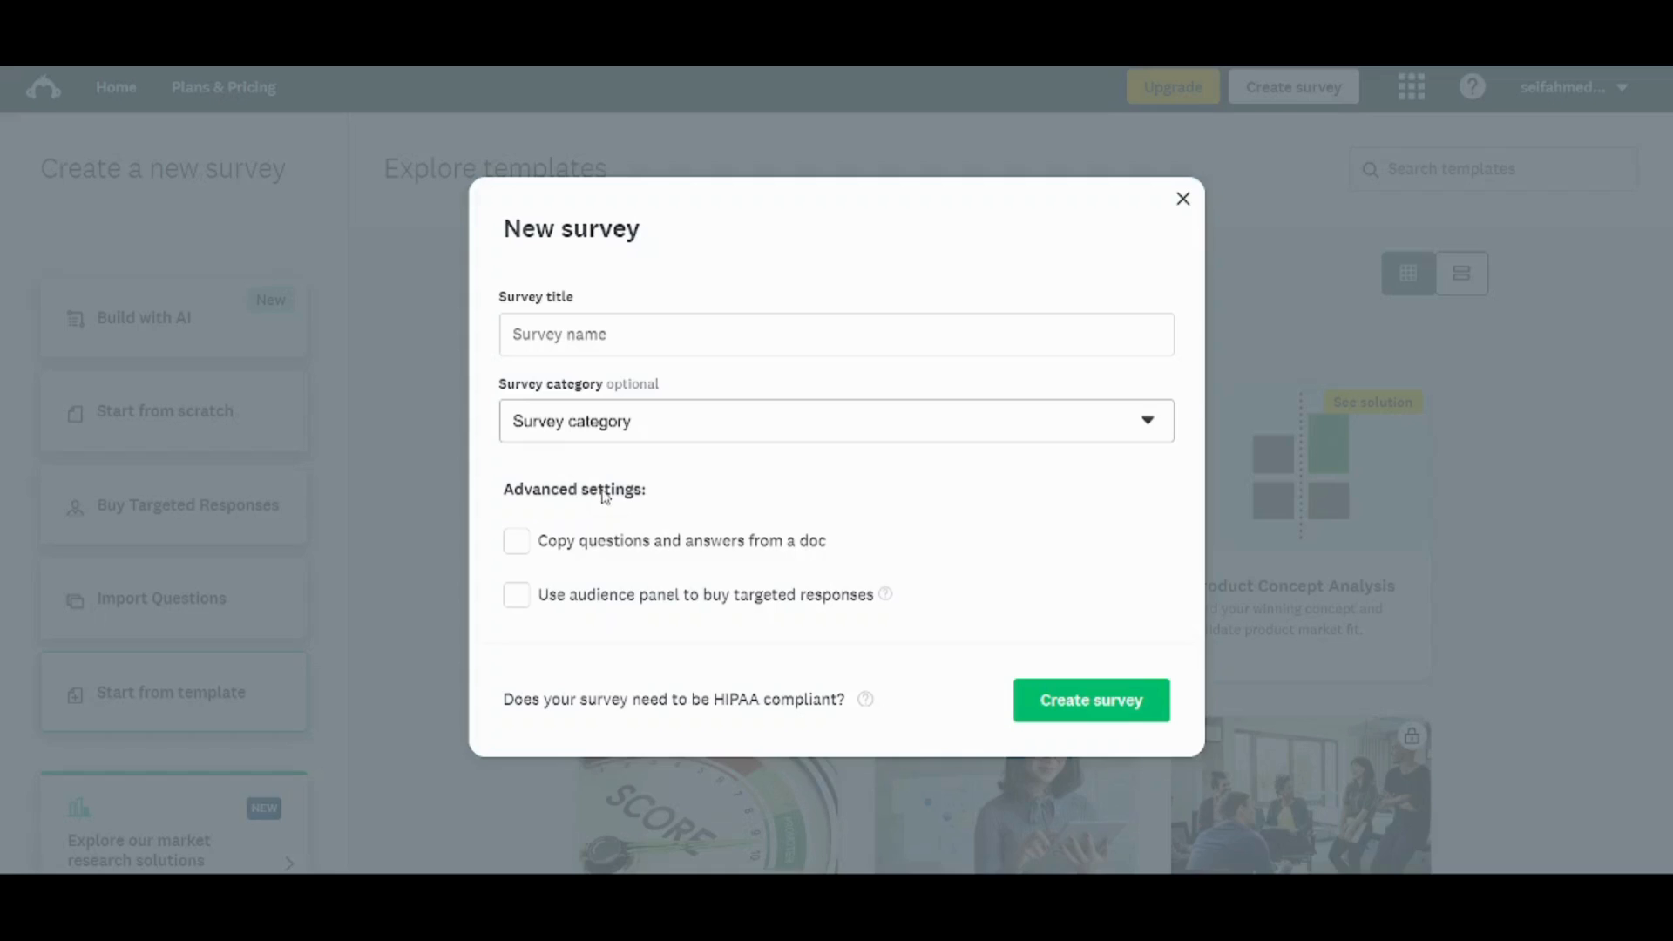
pyautogui.moveTo(636, 786)
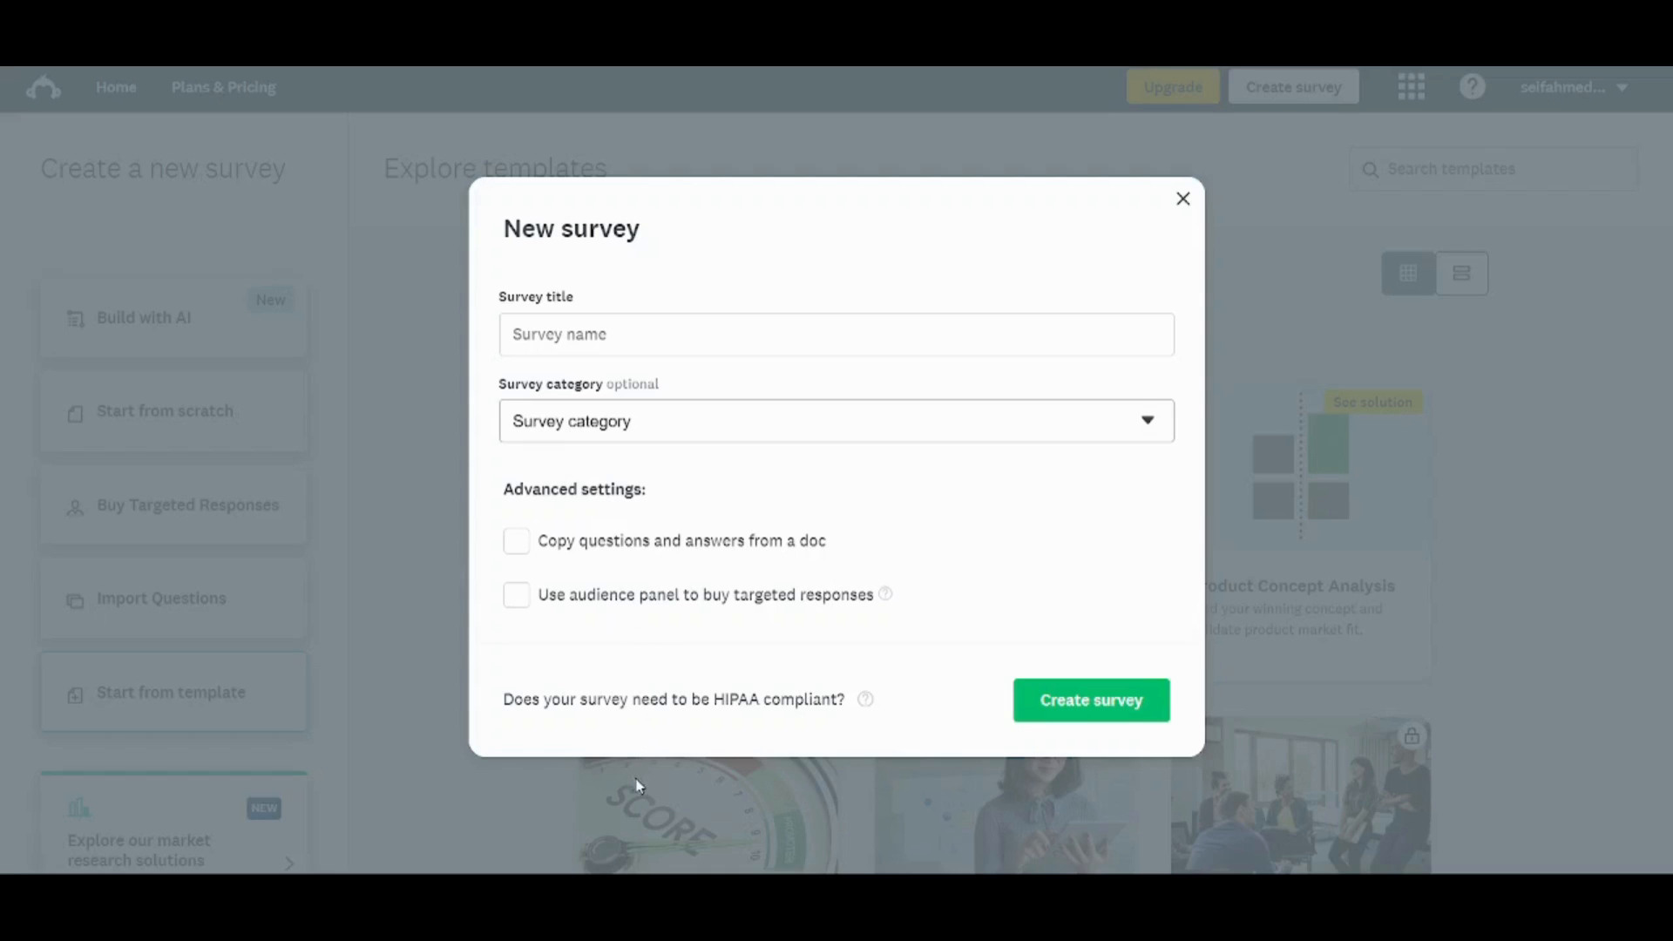
pyautogui.moveTo(612, 793)
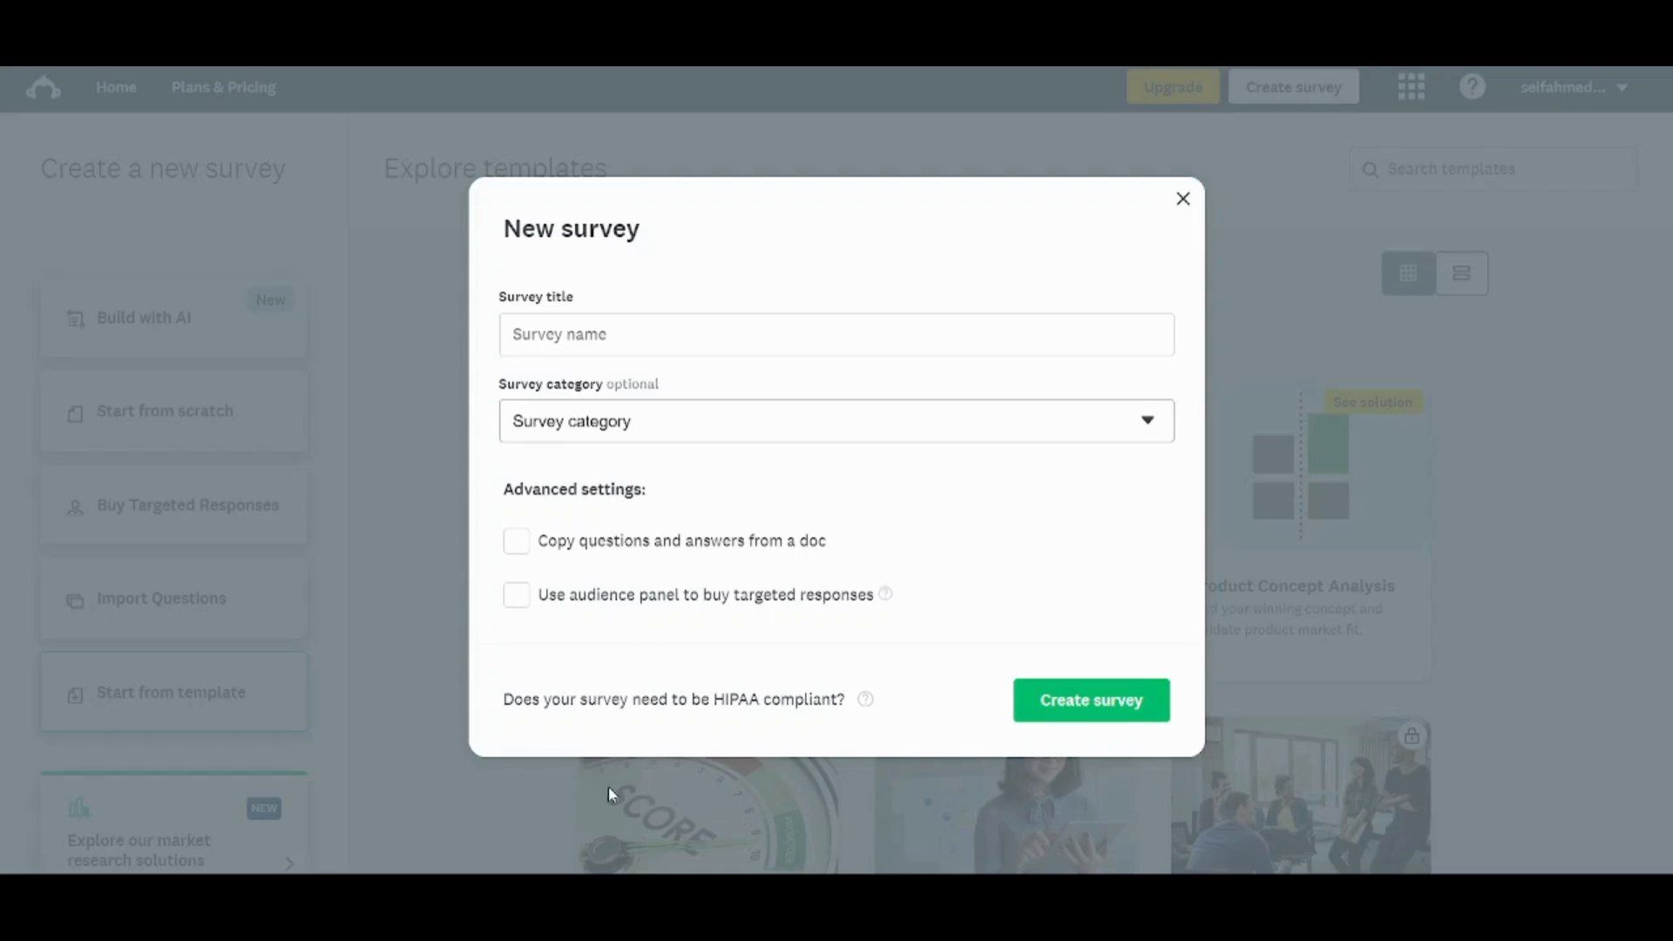
pyautogui.moveTo(781, 450)
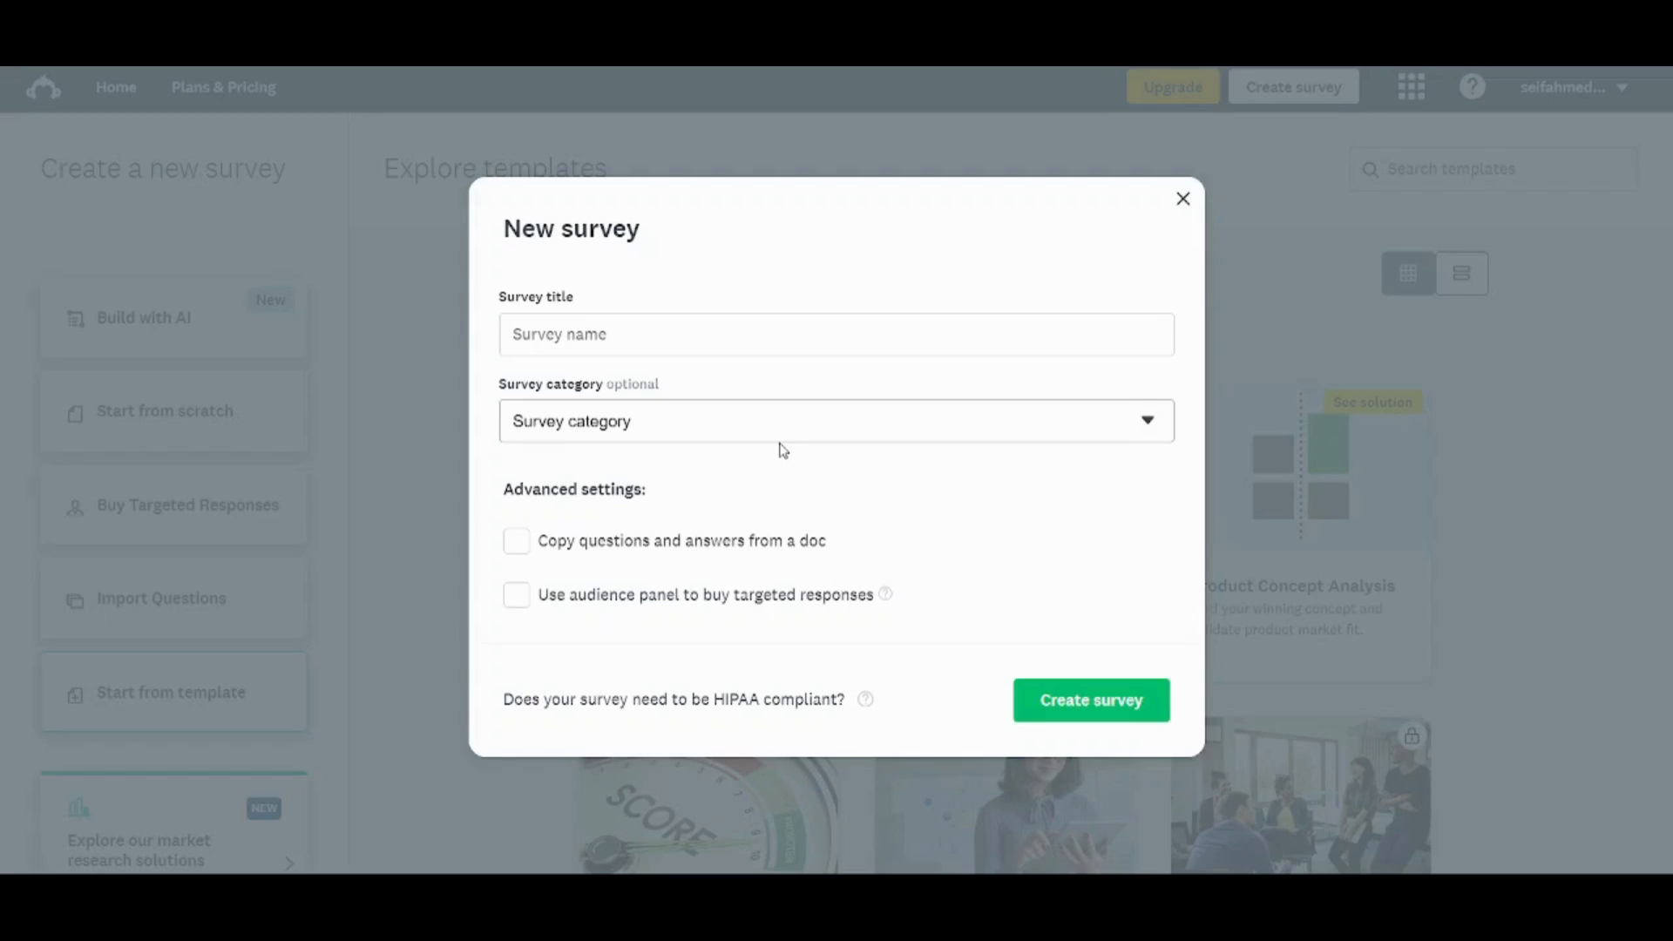
pyautogui.moveTo(589, 830)
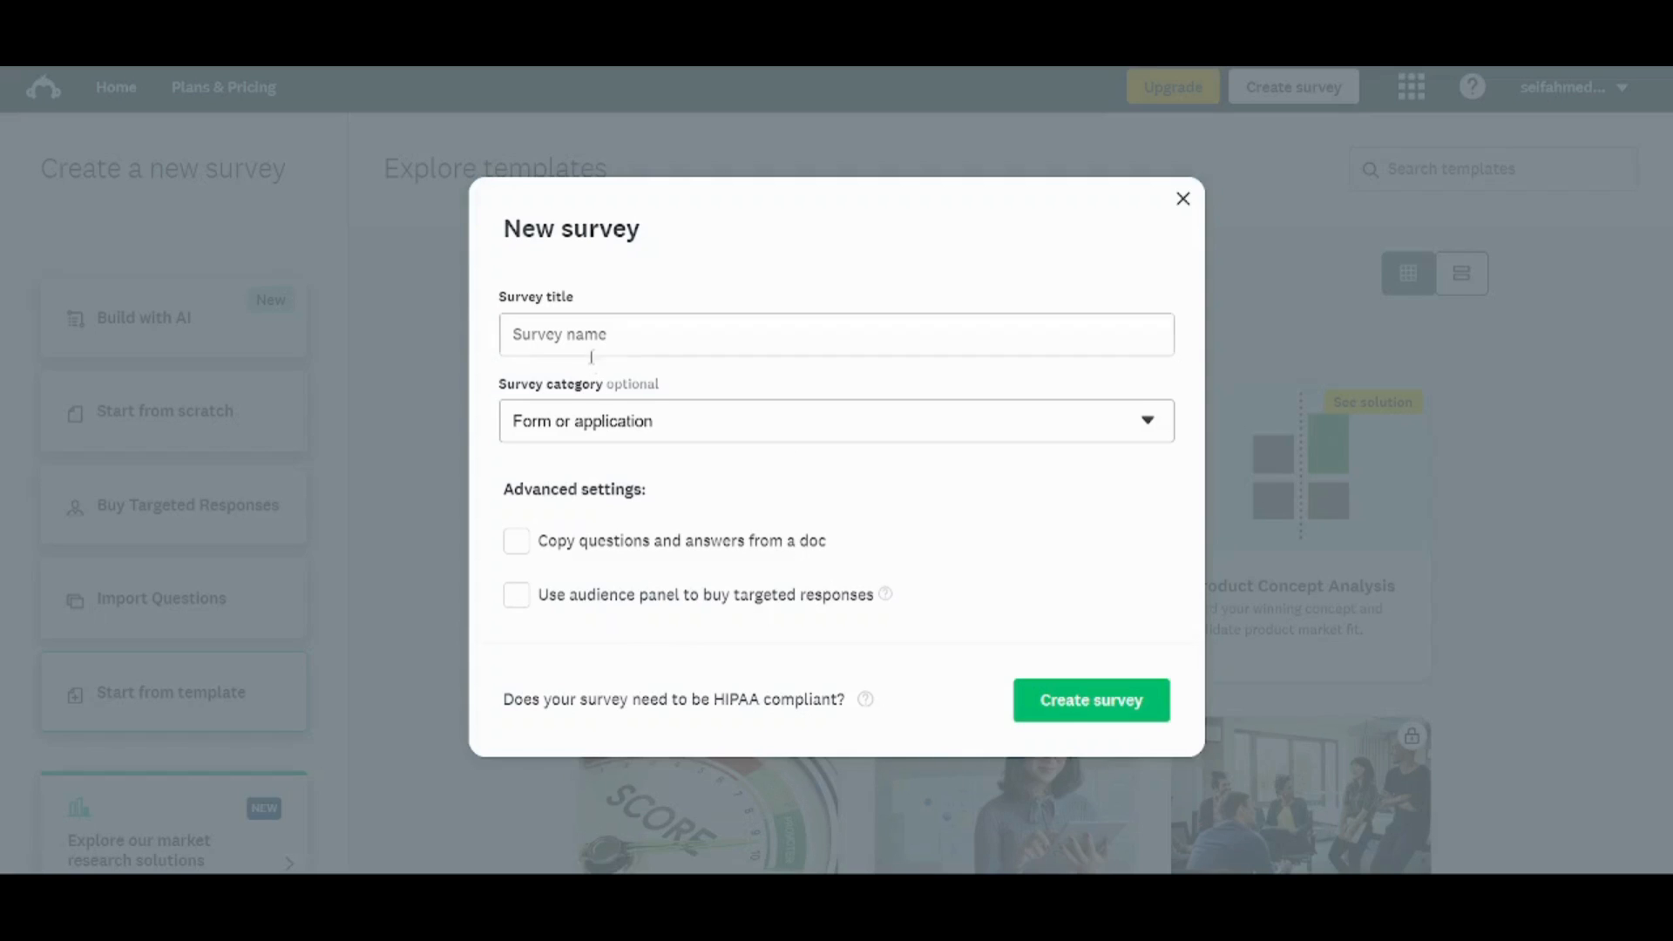
pyautogui.write('T')
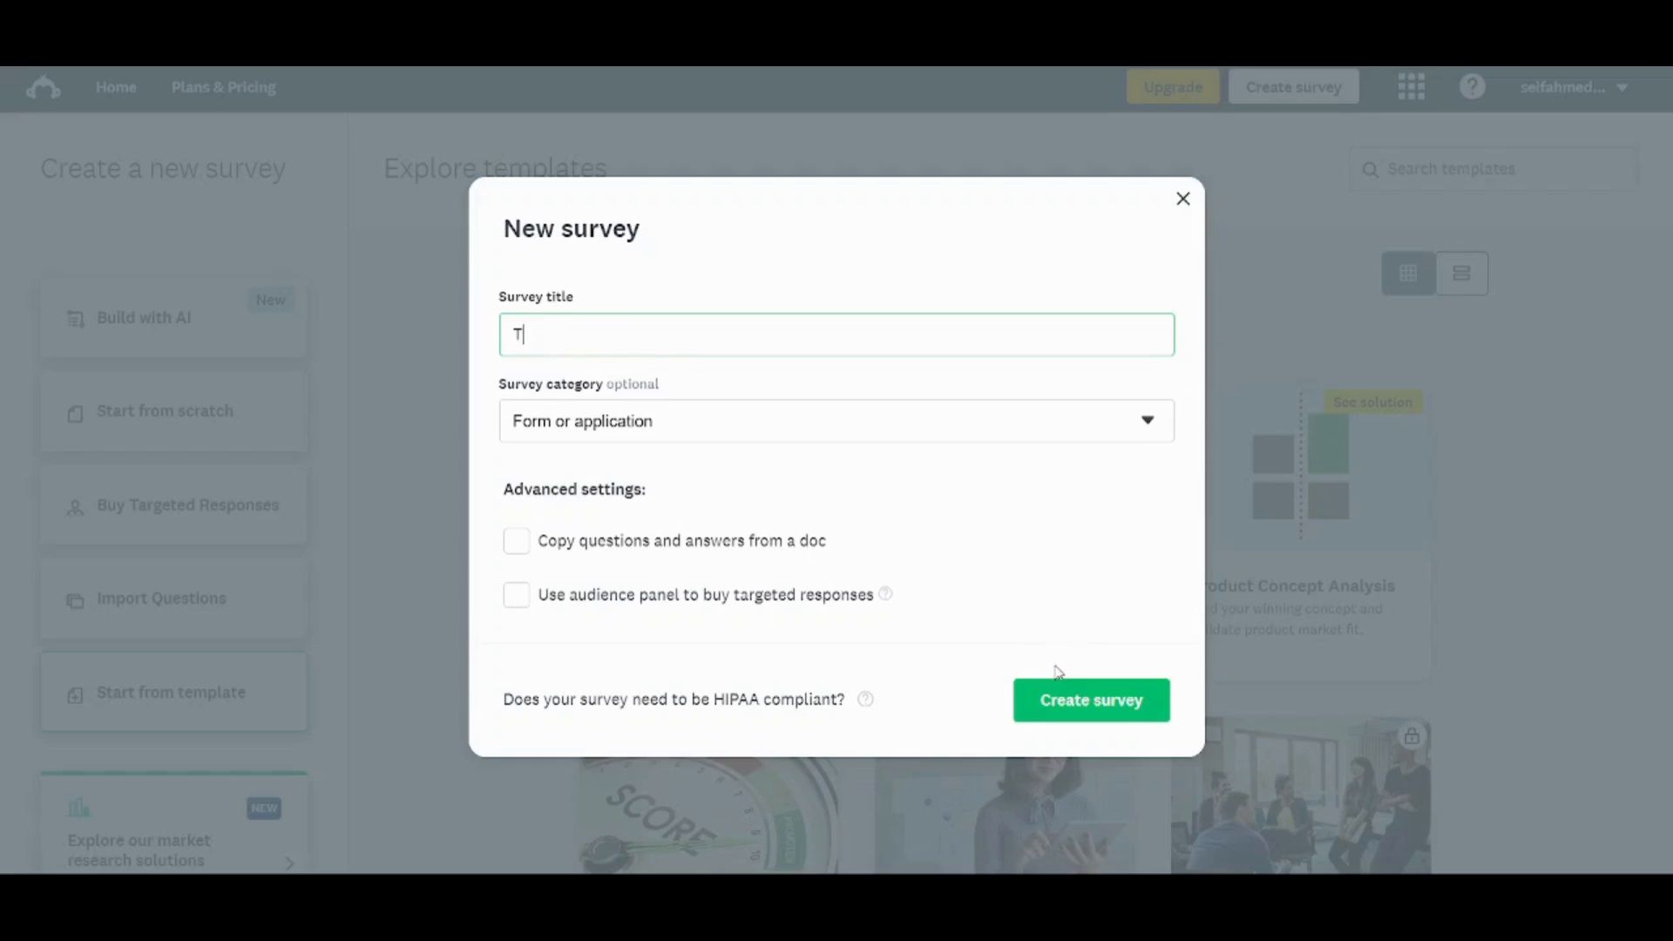
pyautogui.click(1089, 700)
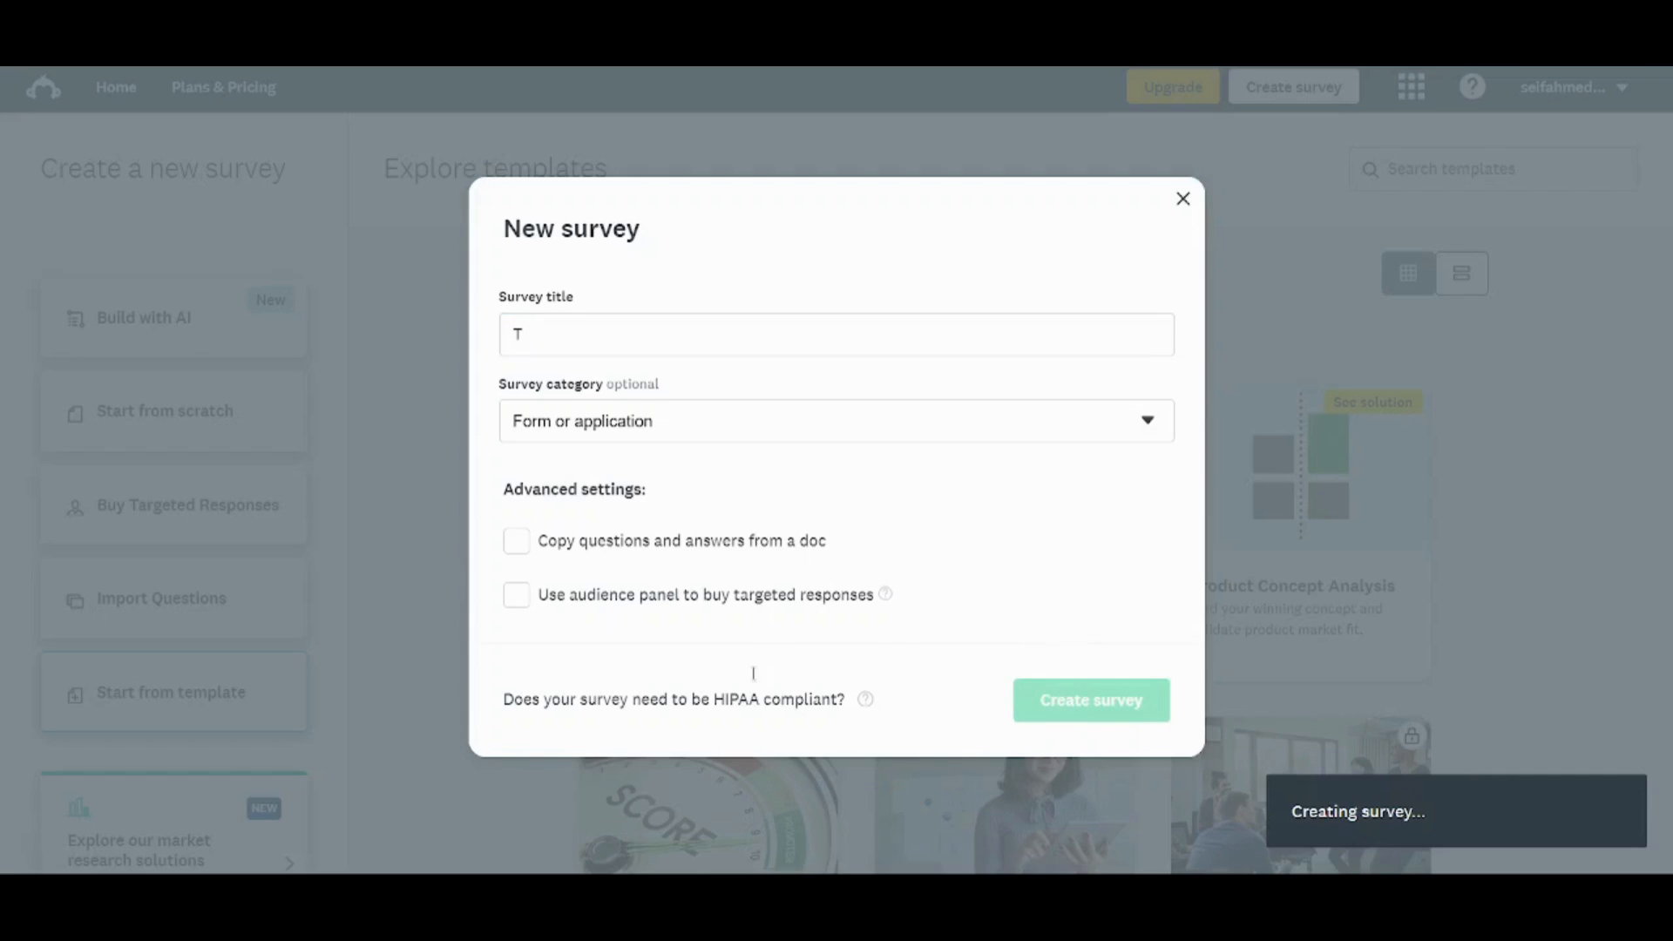
pyautogui.moveTo(1001, 608)
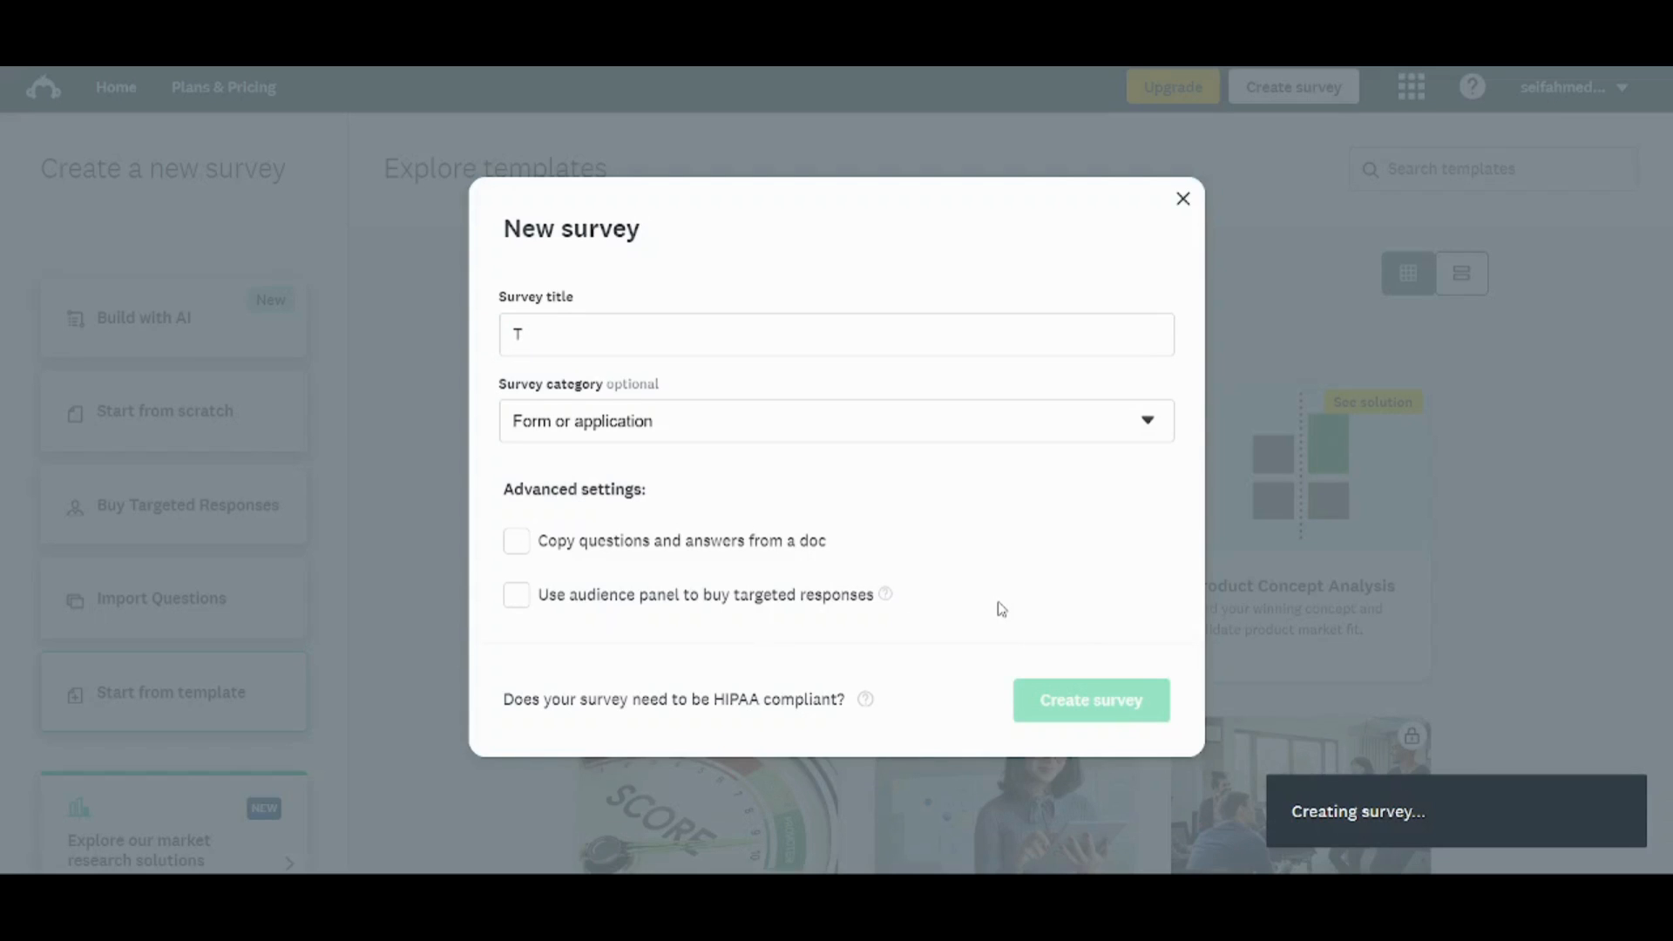
pyautogui.click(1089, 699)
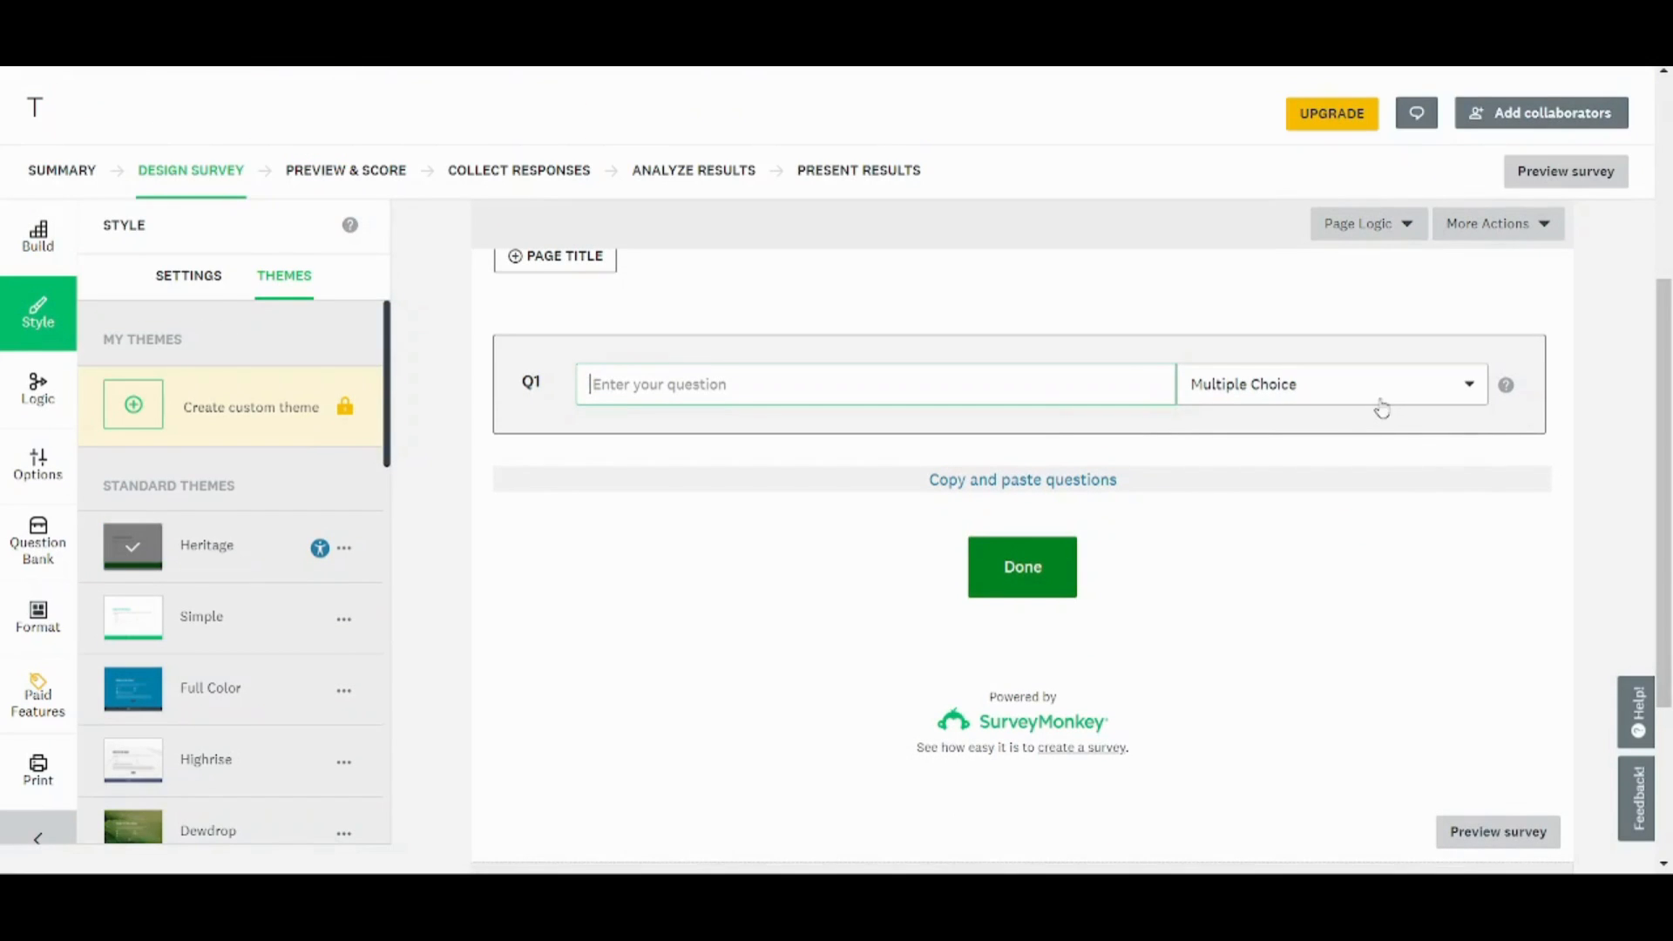
# Open the Multiple Choice dropdown beside Q1 to list question types.
pyautogui.click(1332, 384)
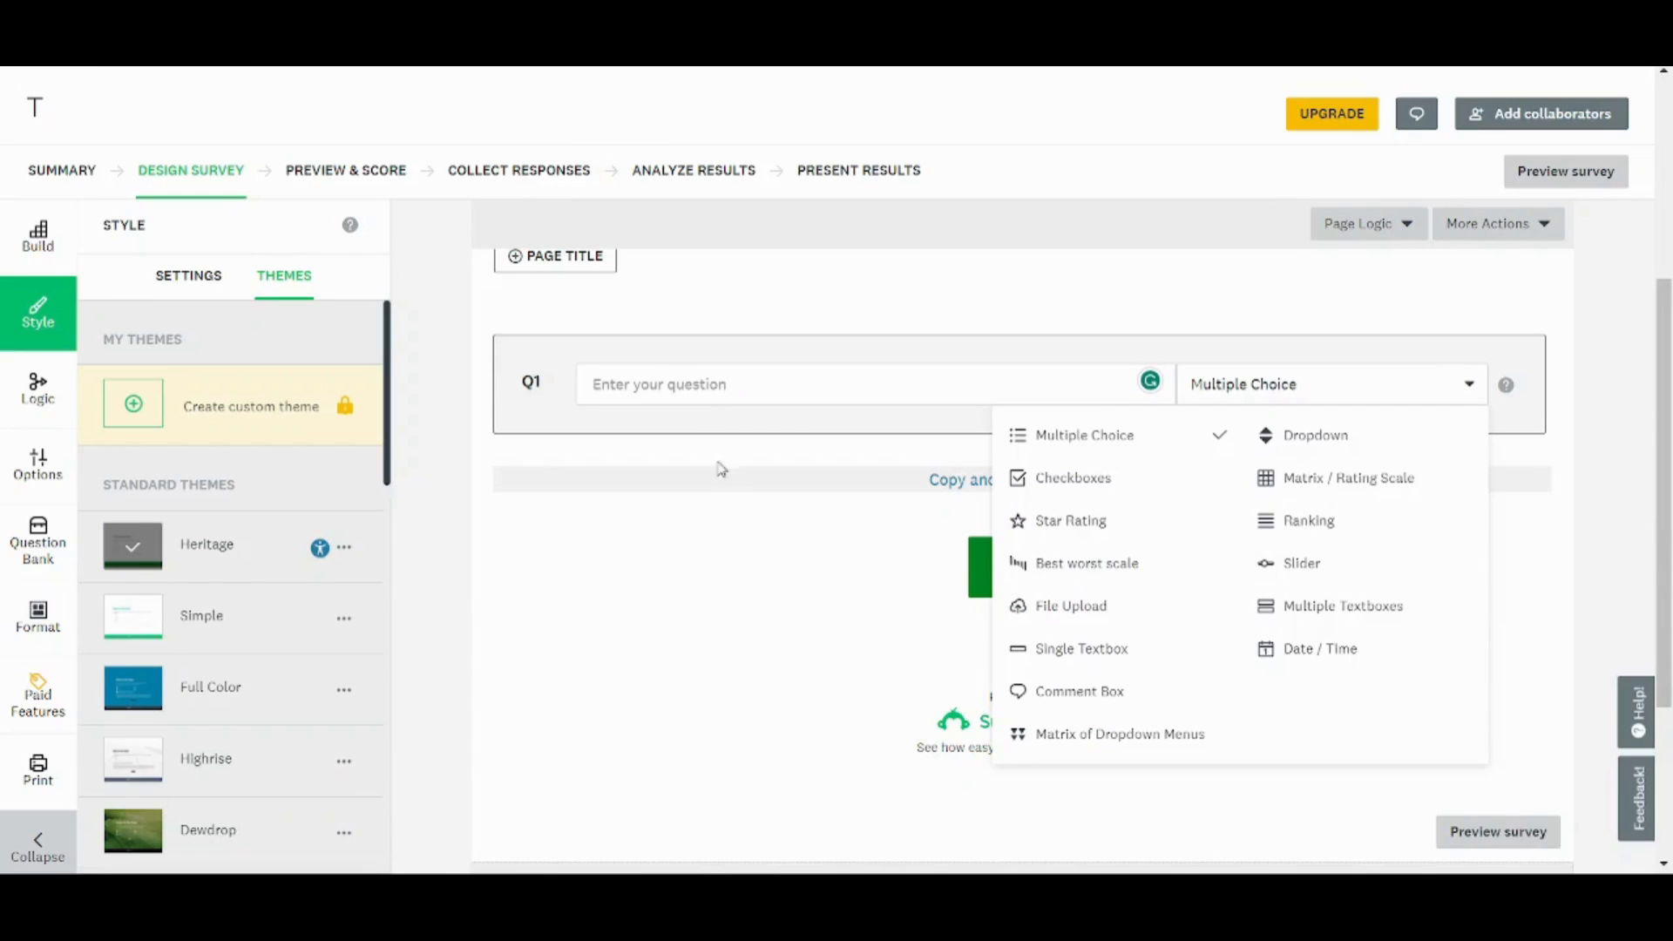
pyautogui.moveTo(743, 364)
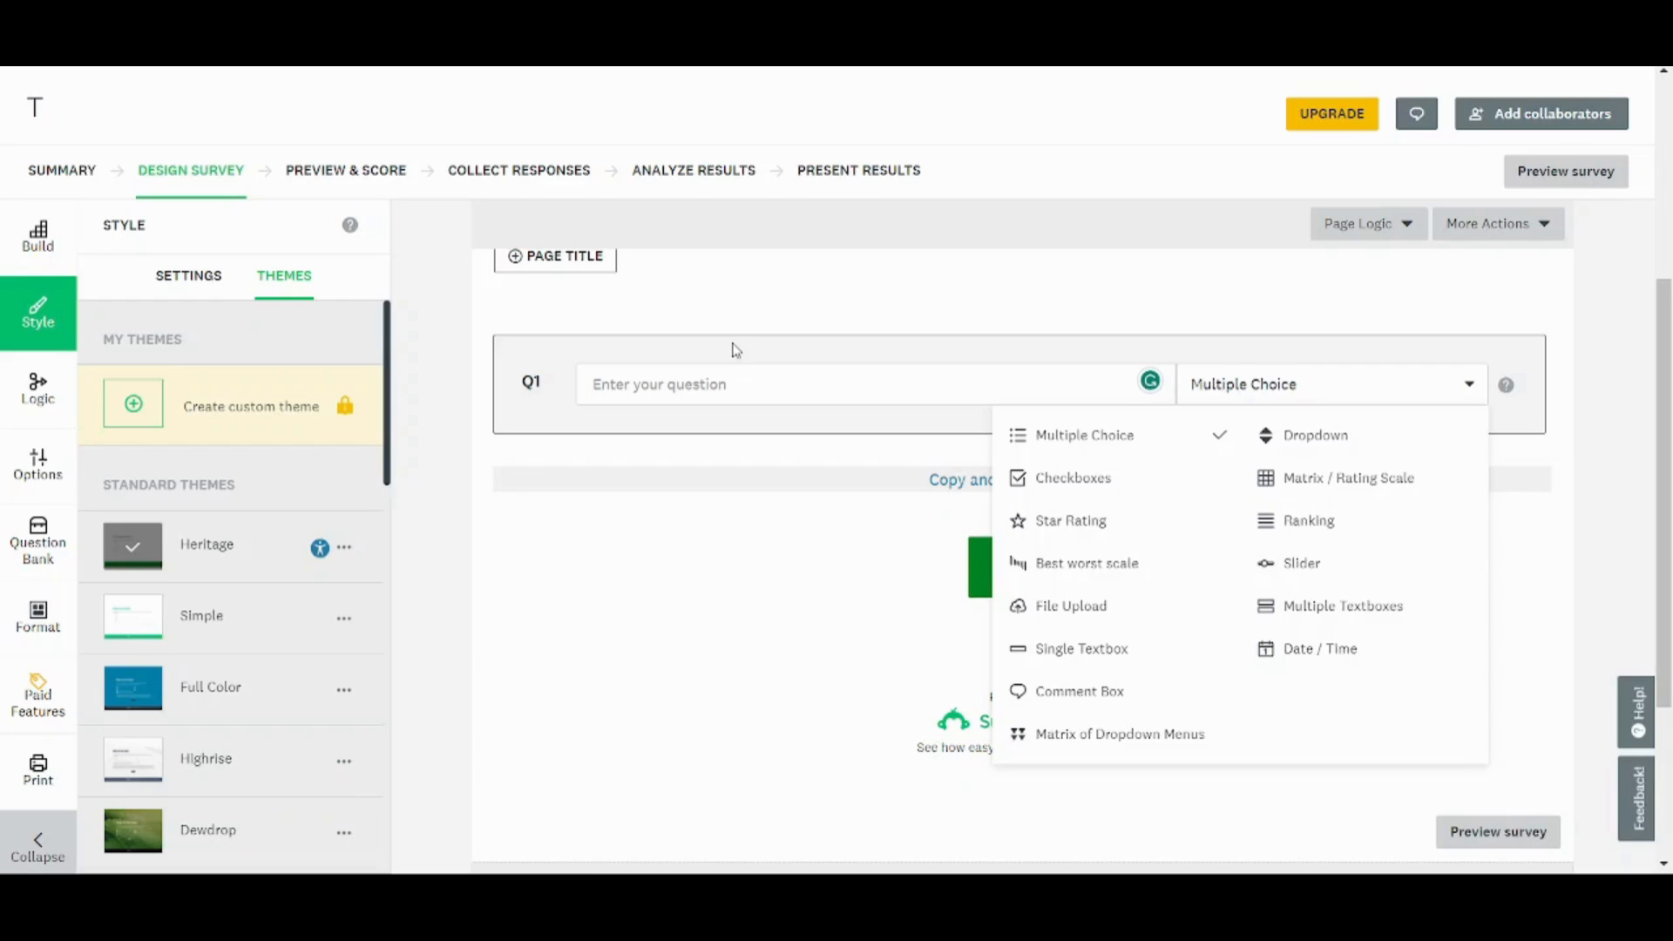
pyautogui.moveTo(614, 824)
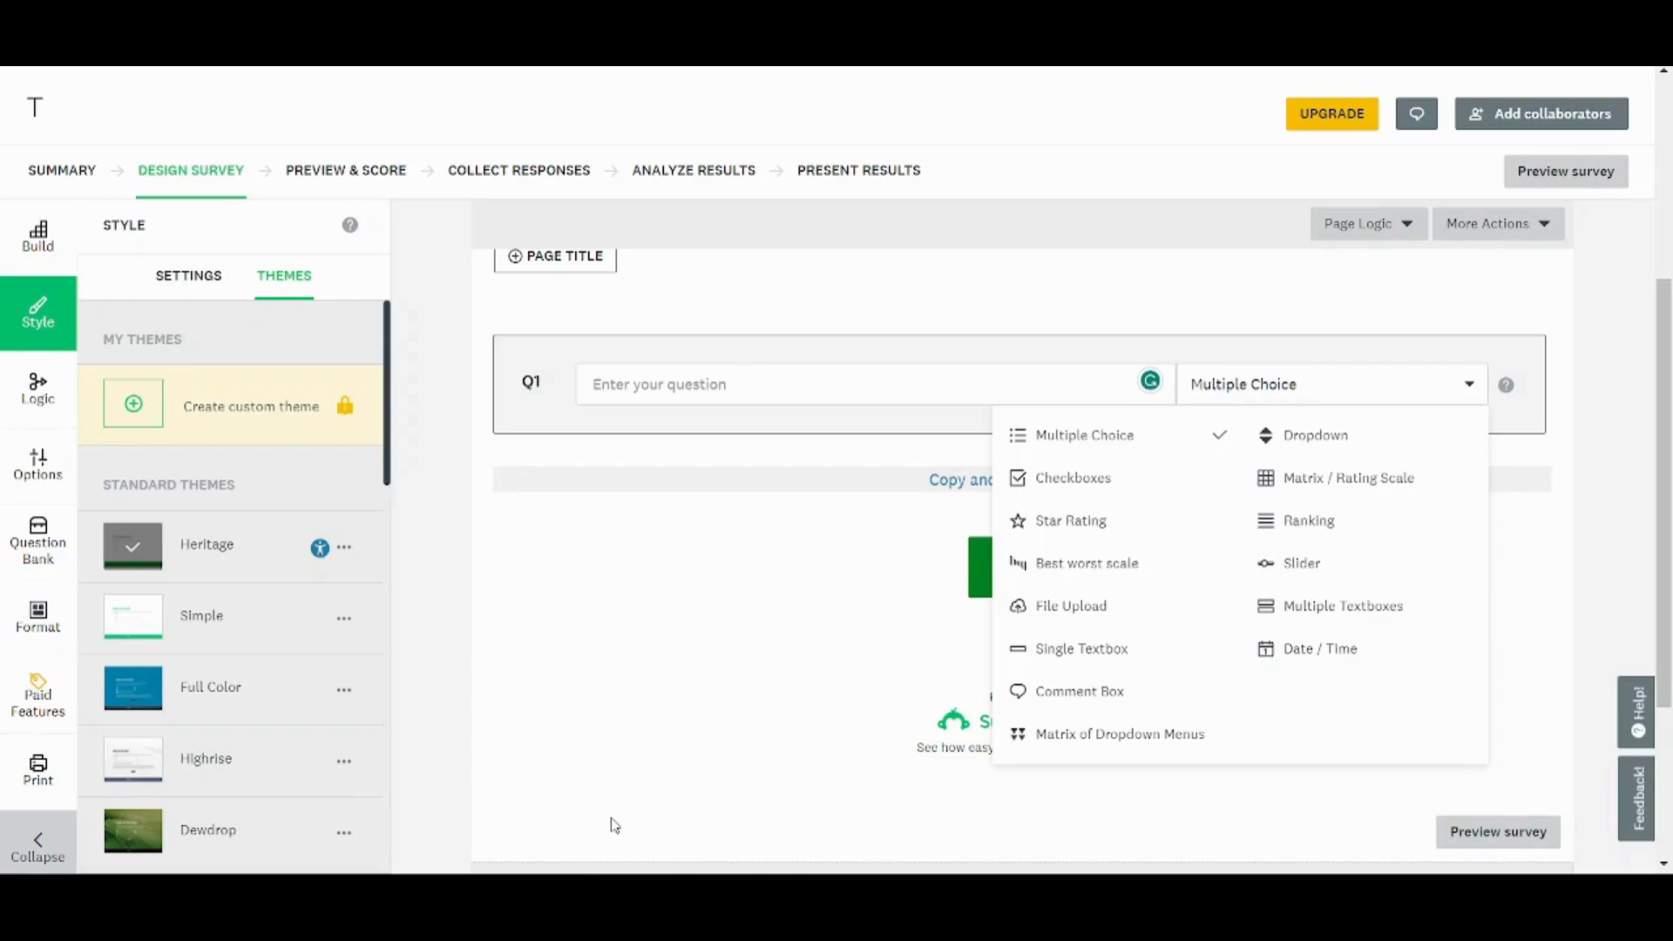